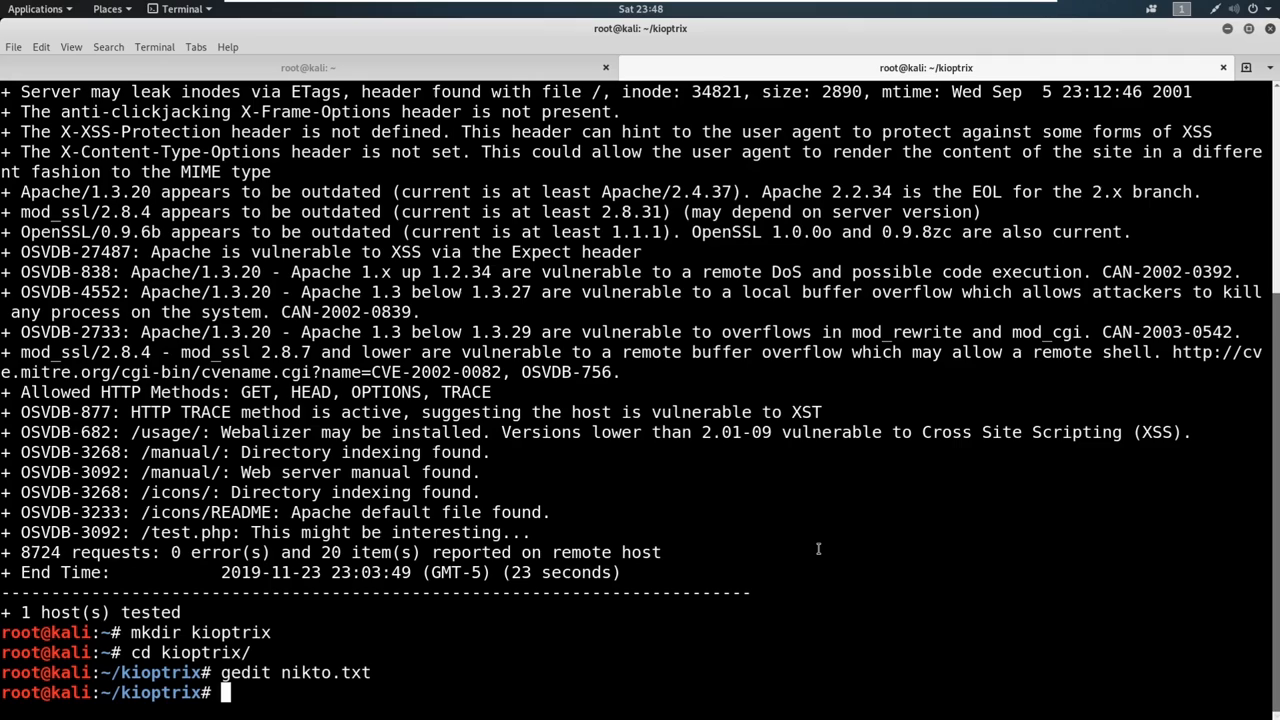
Launch DirBuster in the background with 'dirbuster&' from the kioptrix terminal
type("dirbus")
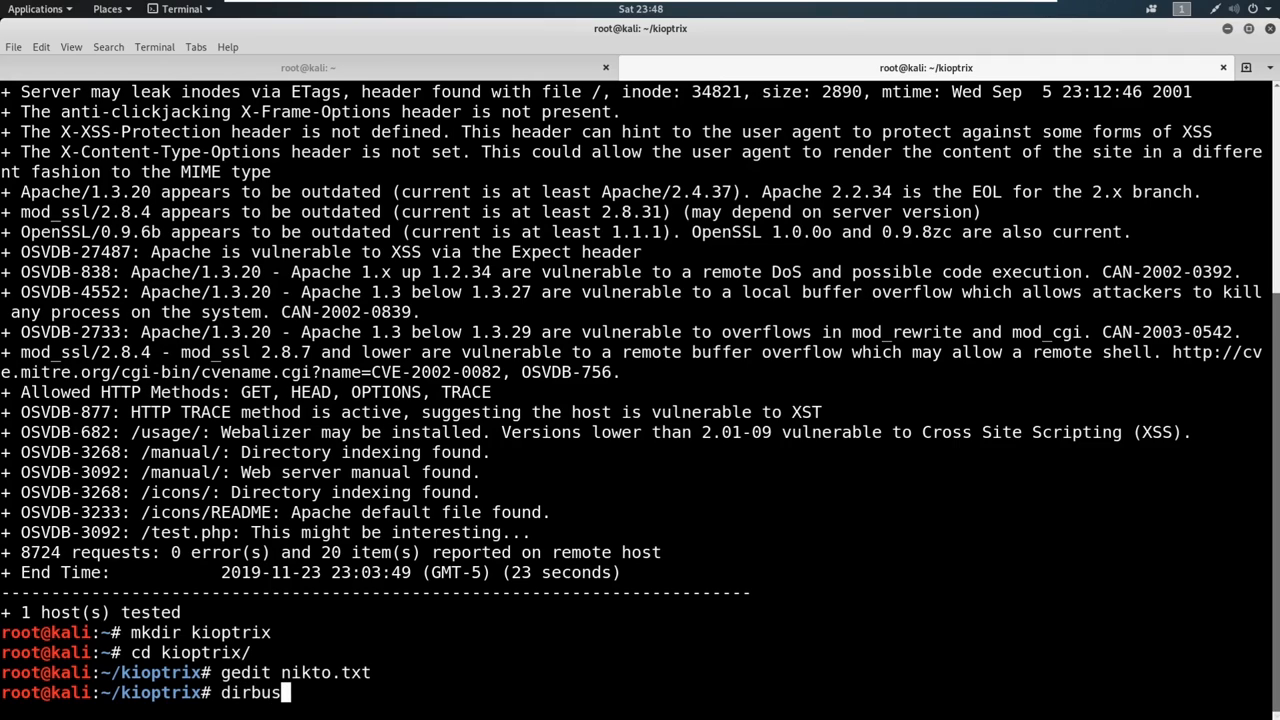
type("te")
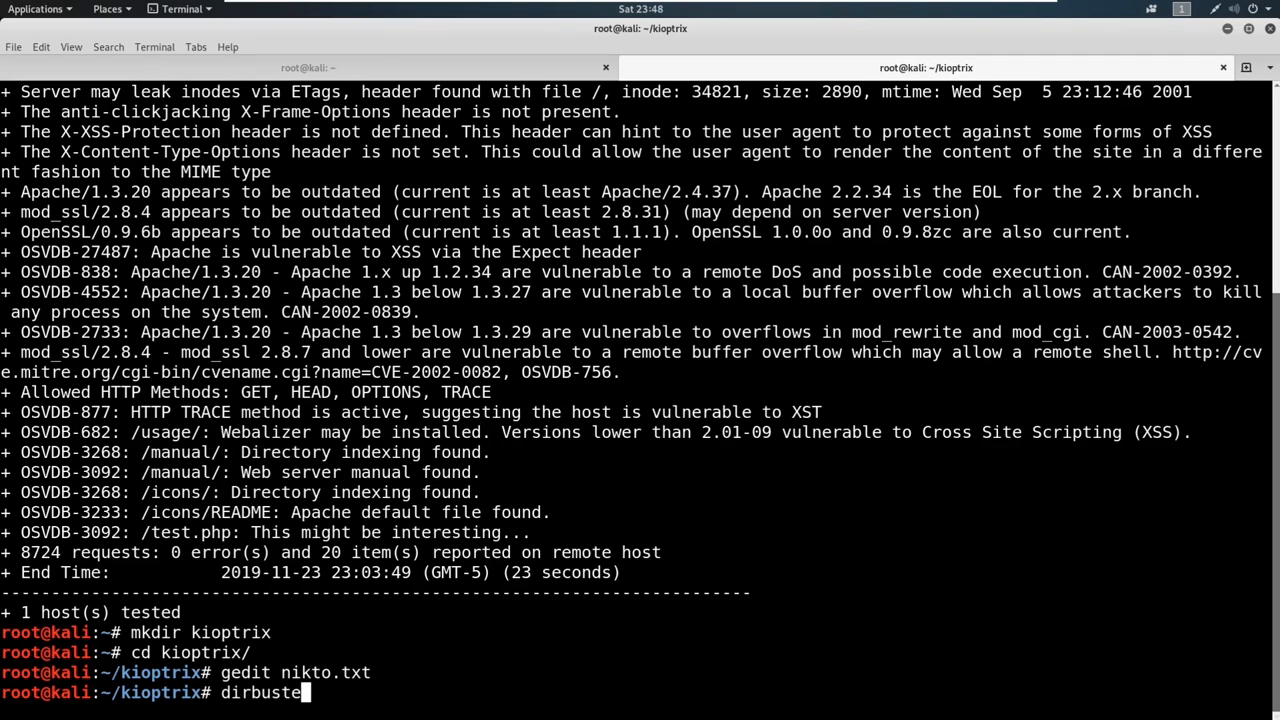
key("BackSpace")
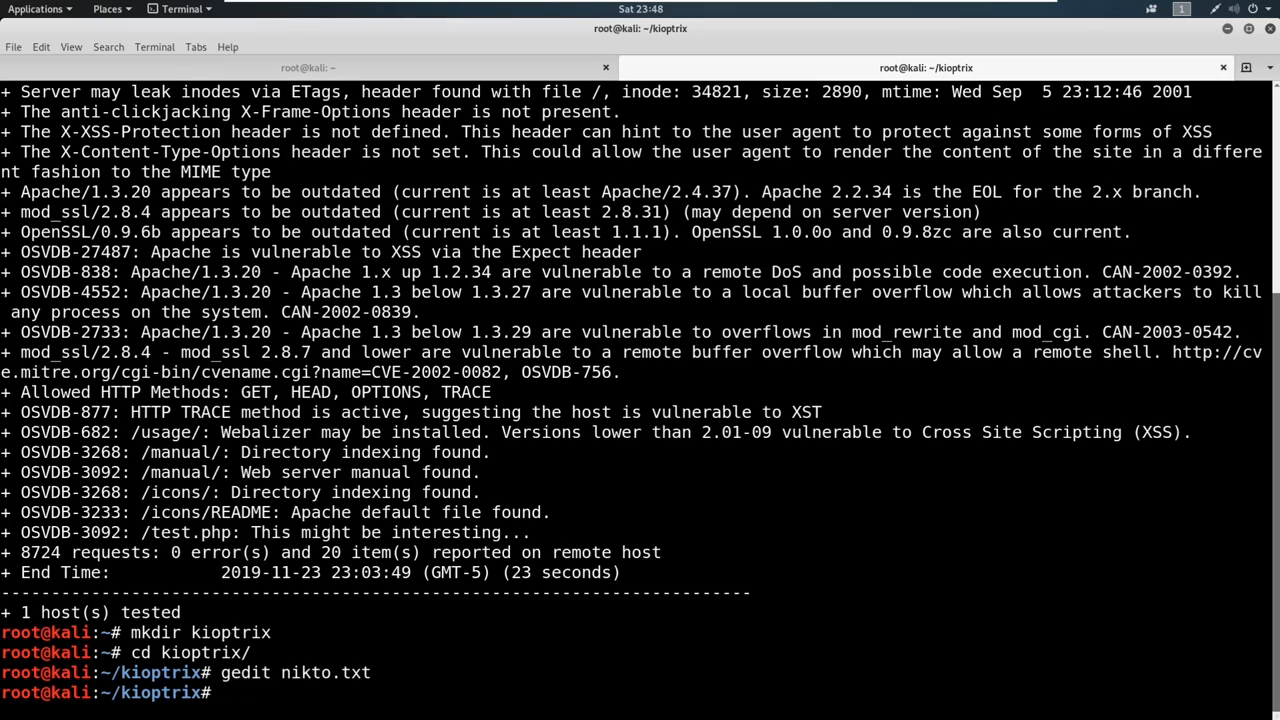
type("gobuster")
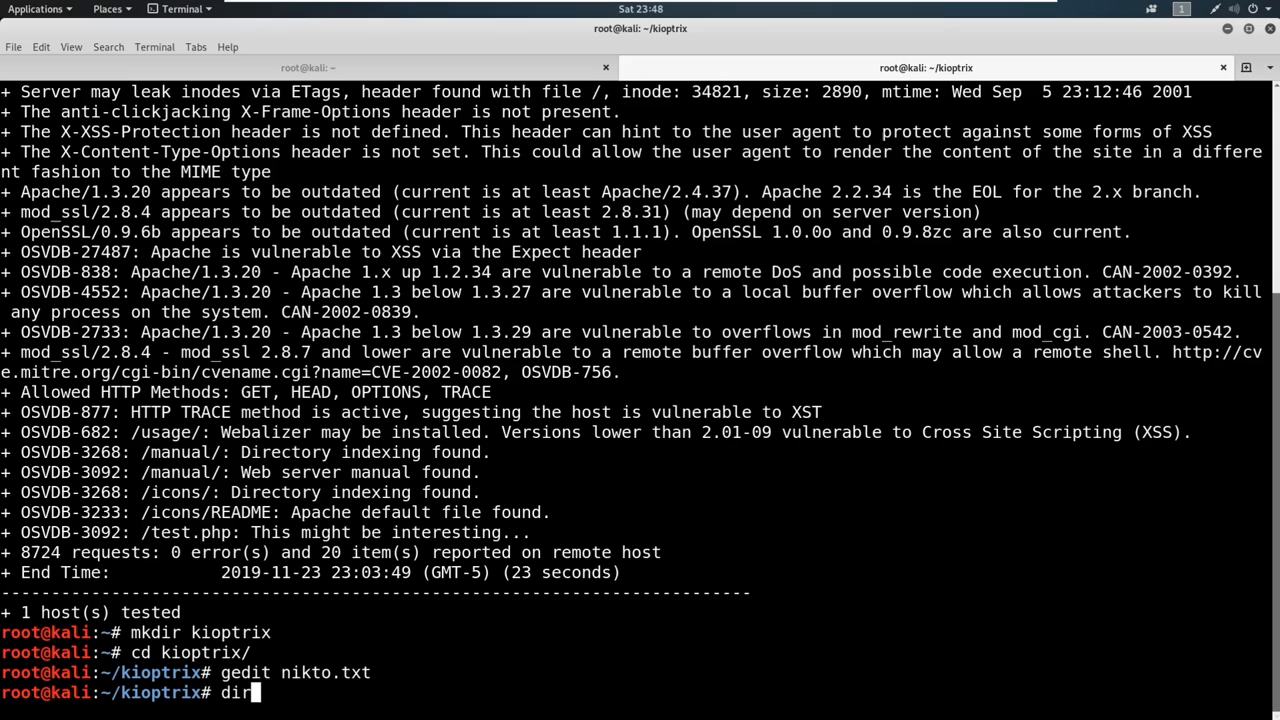
type("buster")
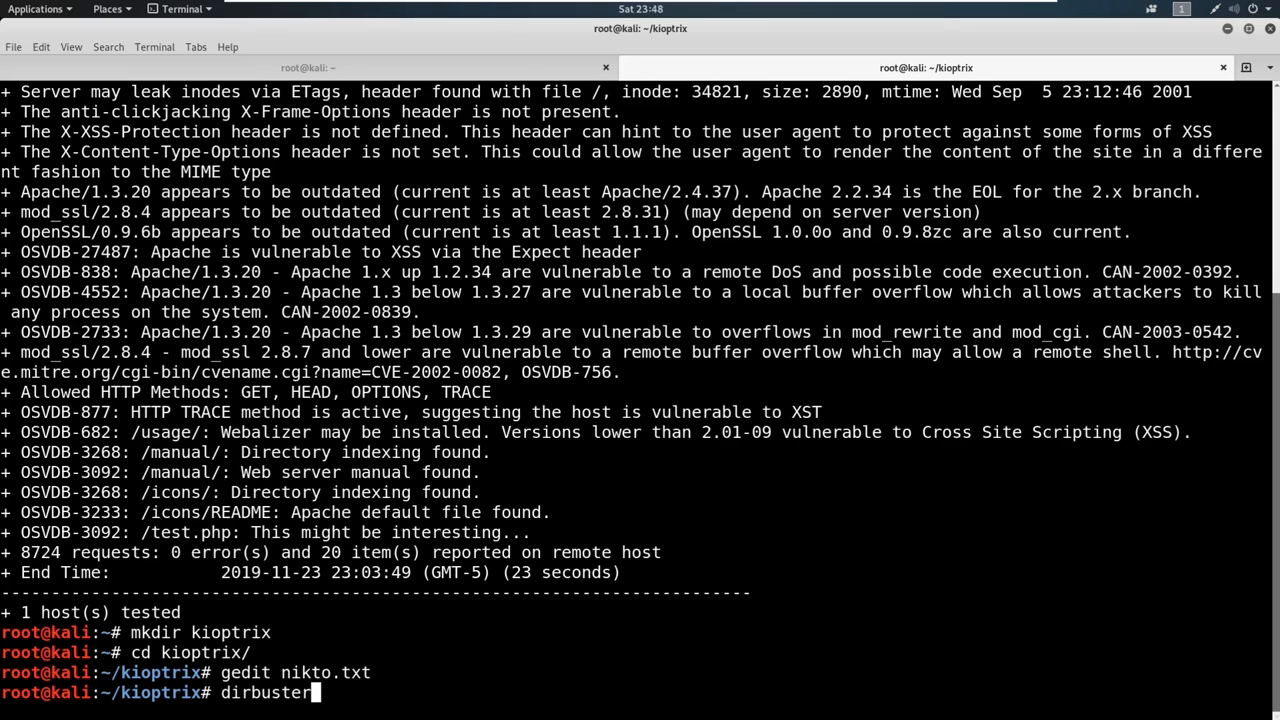
key("Return")
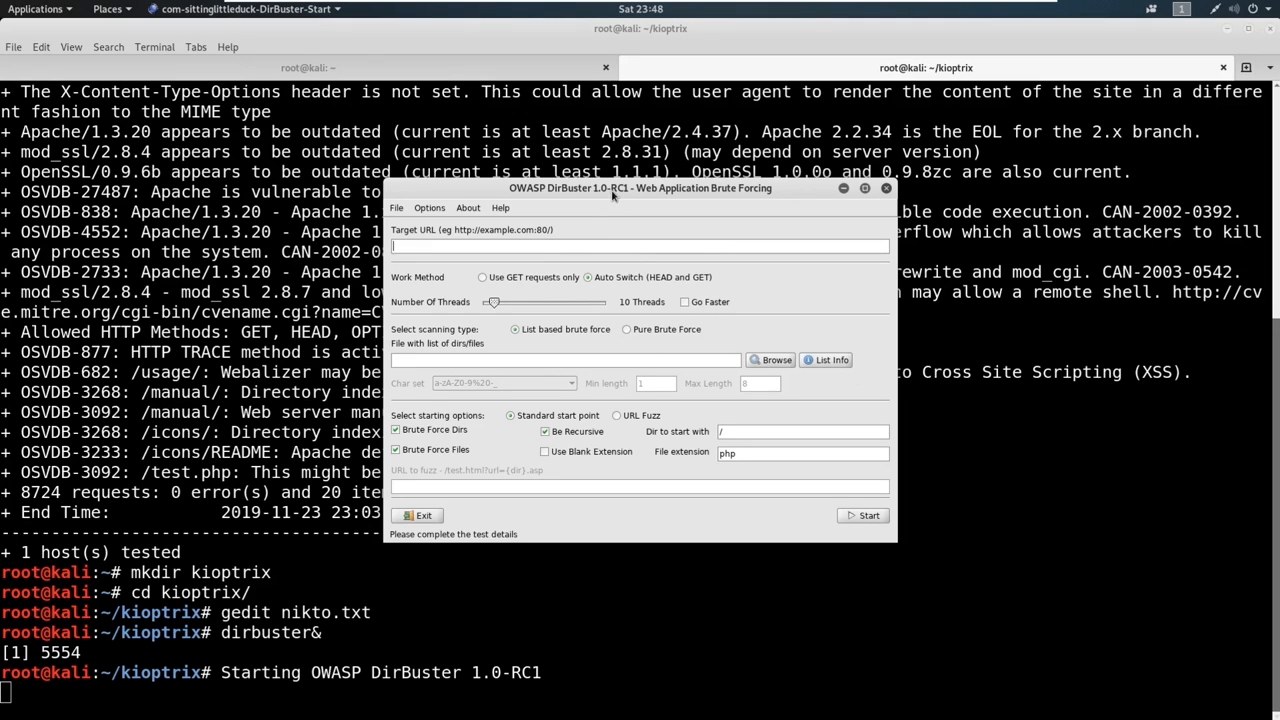
left_click_drag(640, 188, 755, 198)
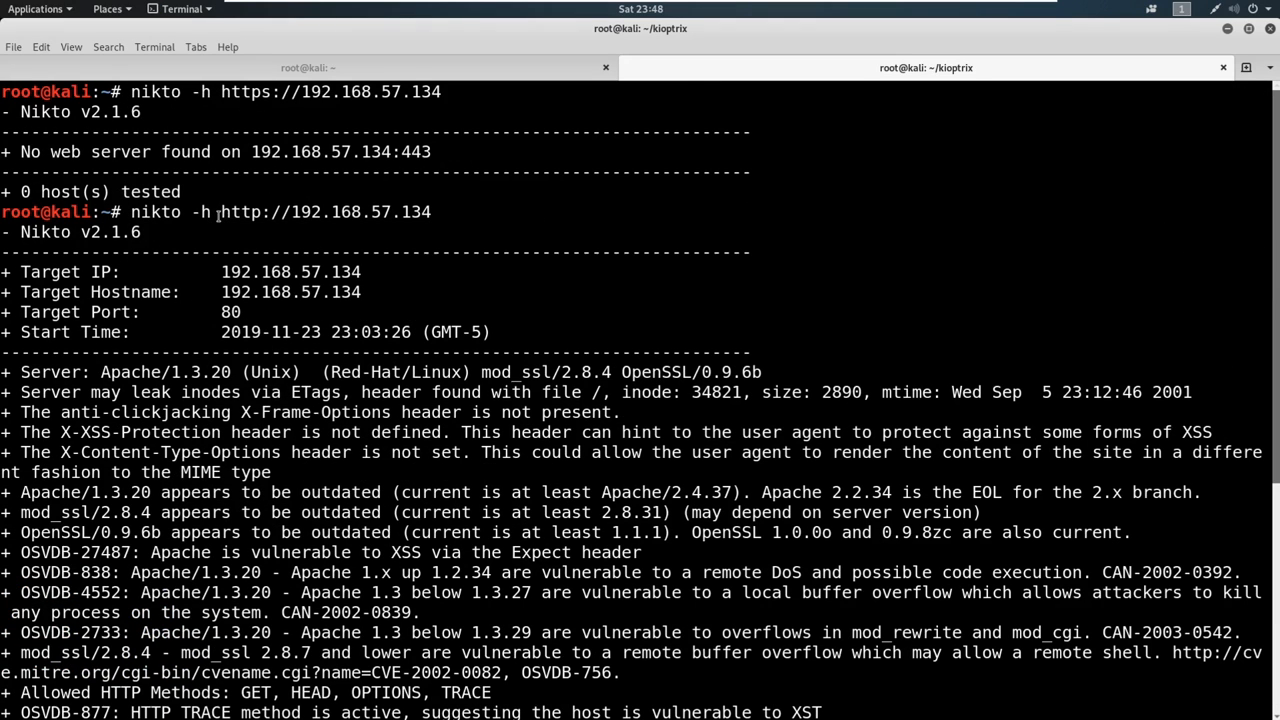
right_click(325, 211)
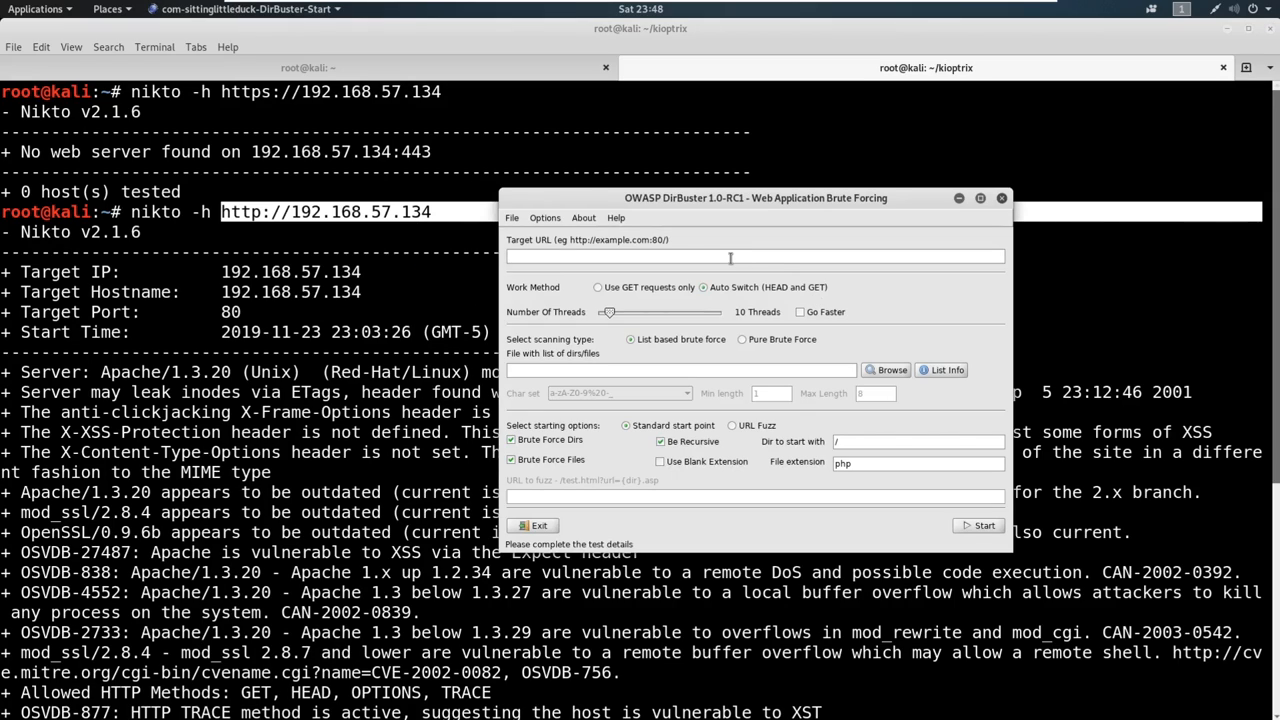
type("http://192.168.57.134")
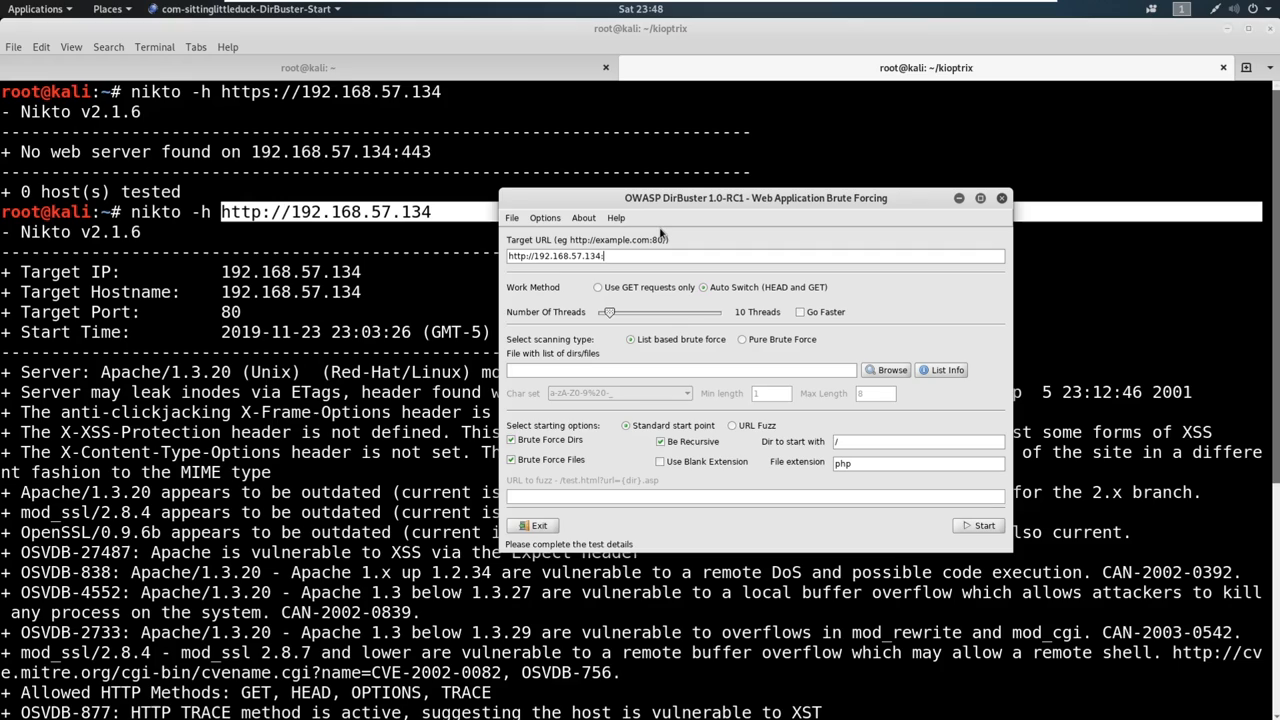
type(":80/")
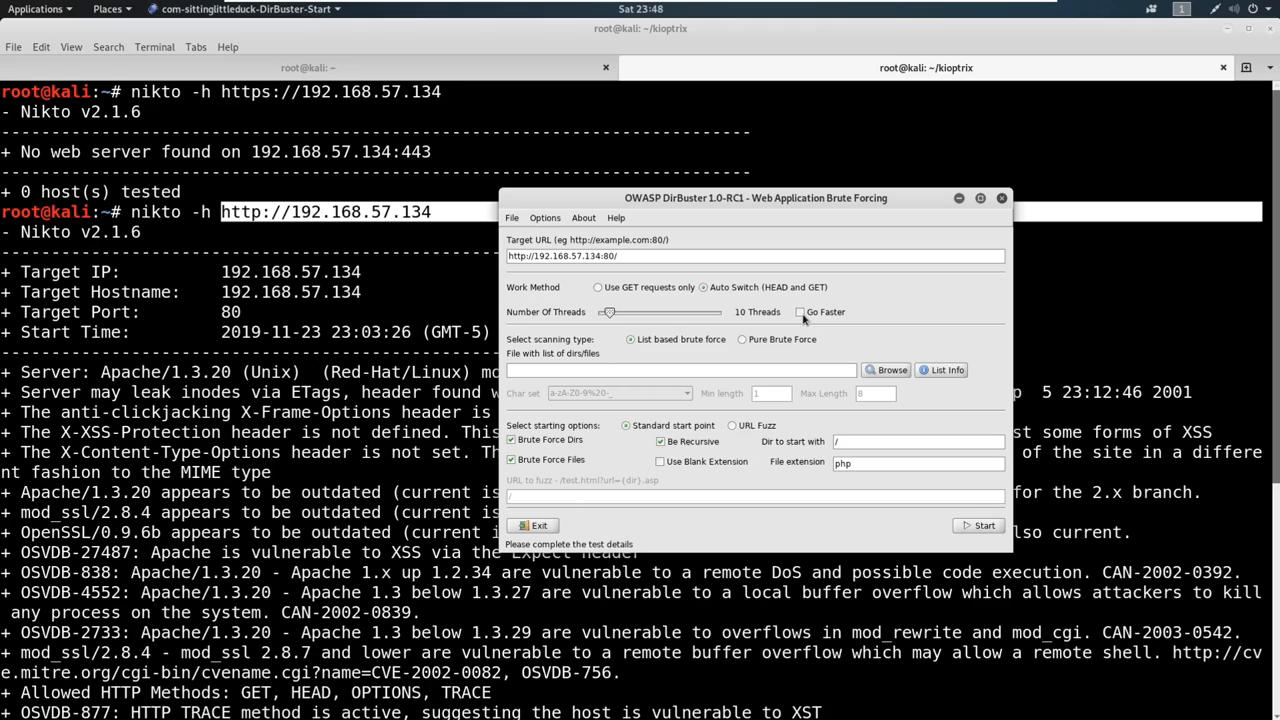
left_click(800, 312)
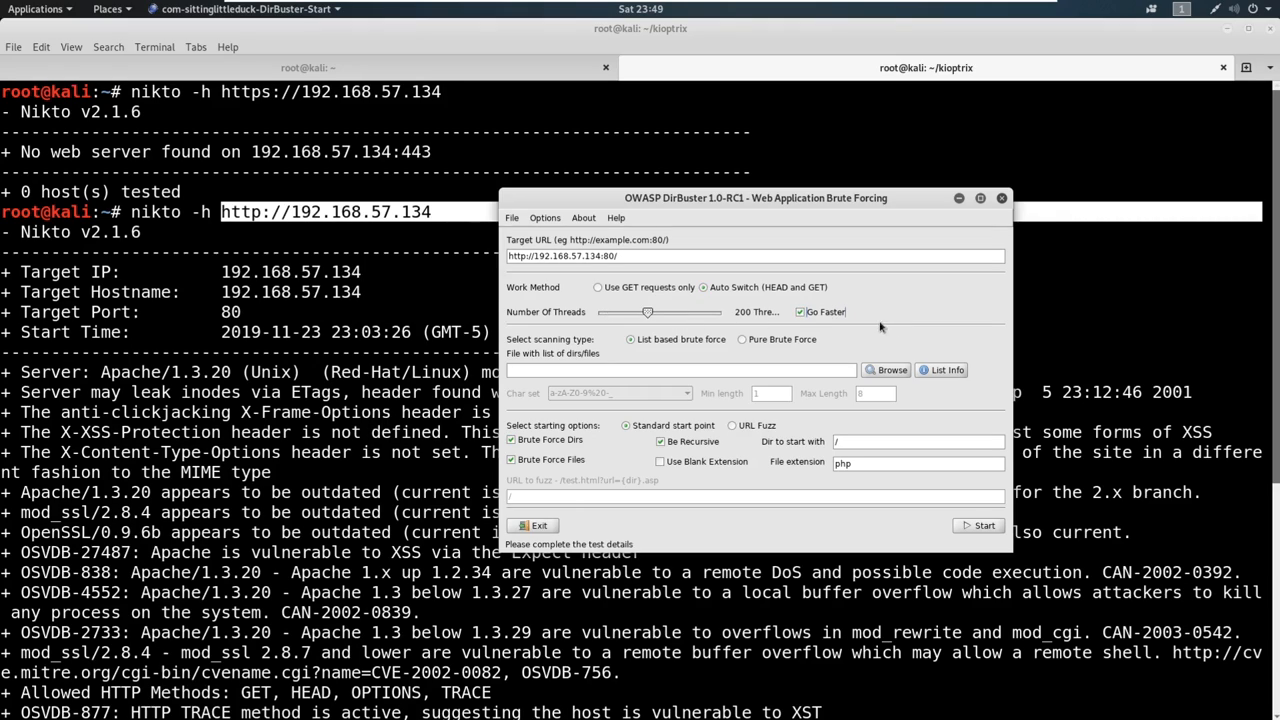
mouse_move(882, 375)
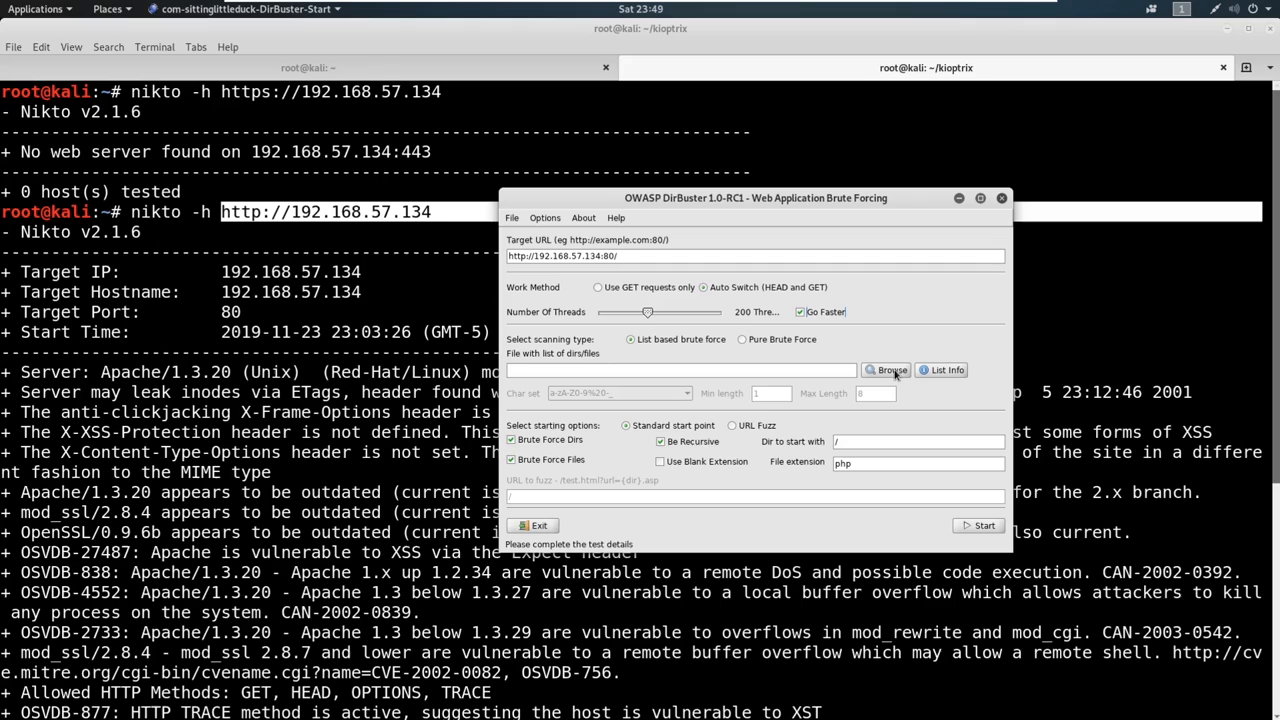
Browse to /usr/share/wordlists/dirbuster and select among the directory-list-2.3 wordlist files
left_click(886, 370)
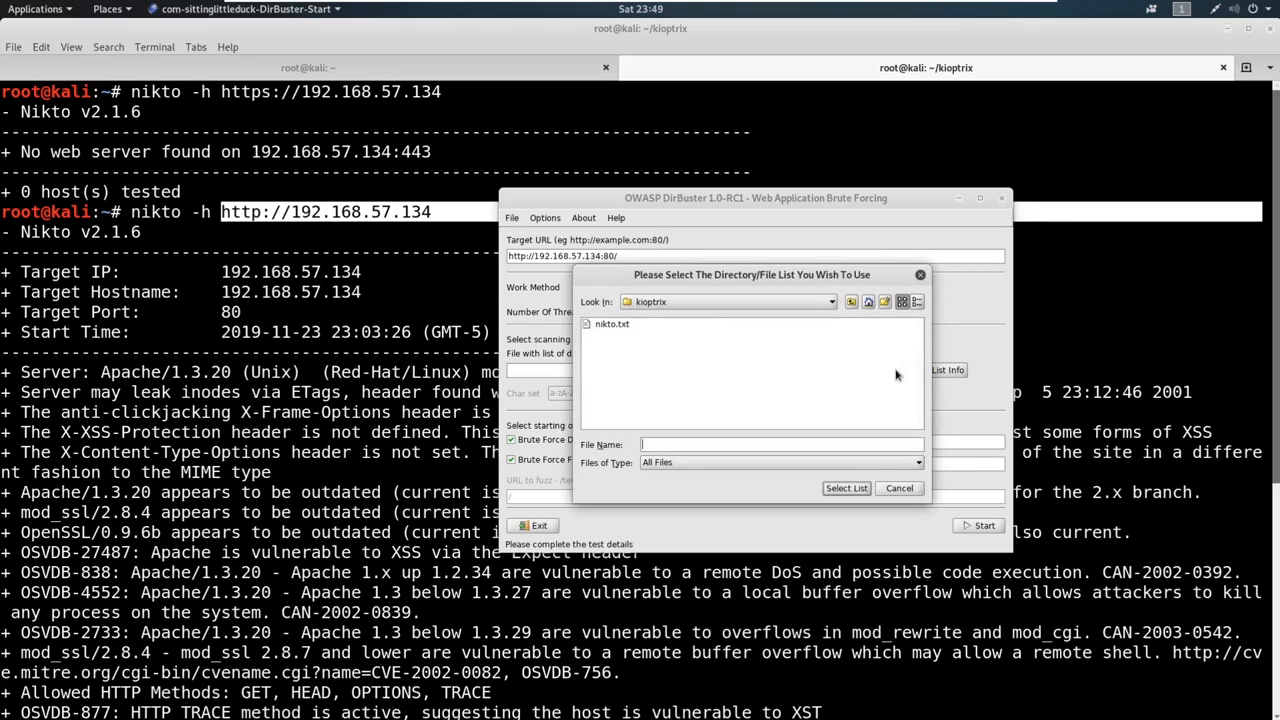
left_click(831, 301)
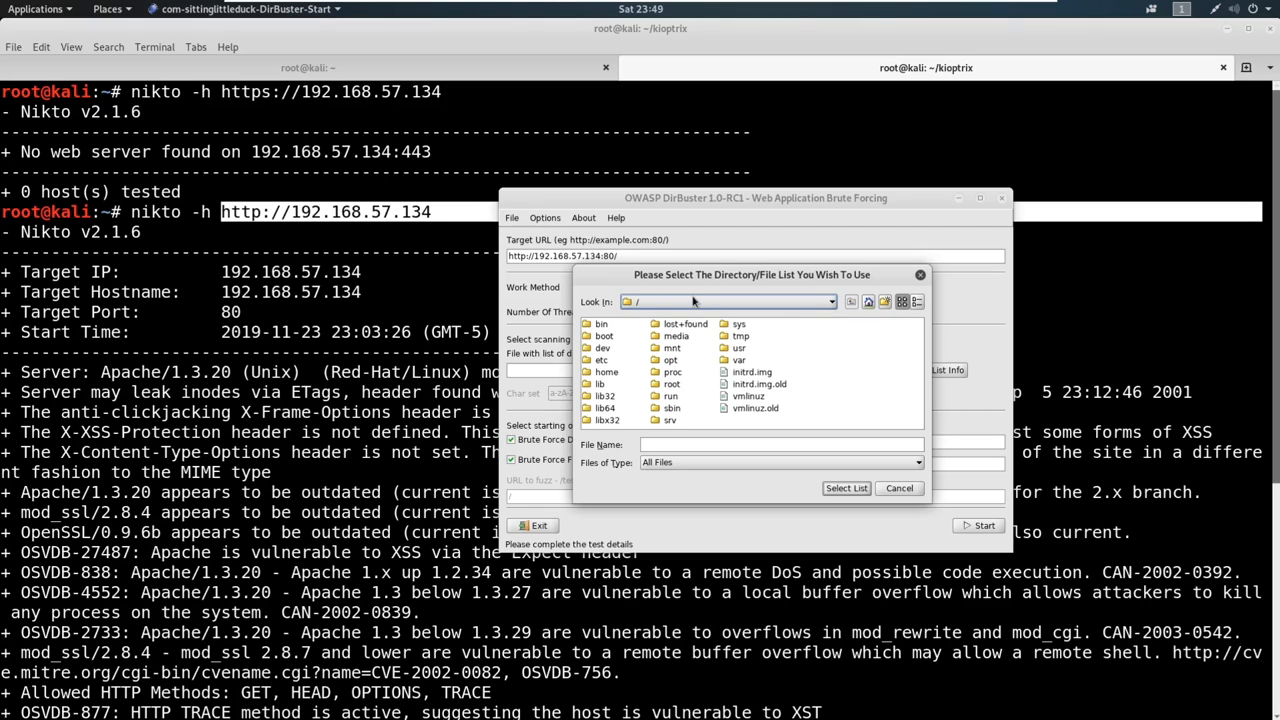
mouse_move(739, 355)
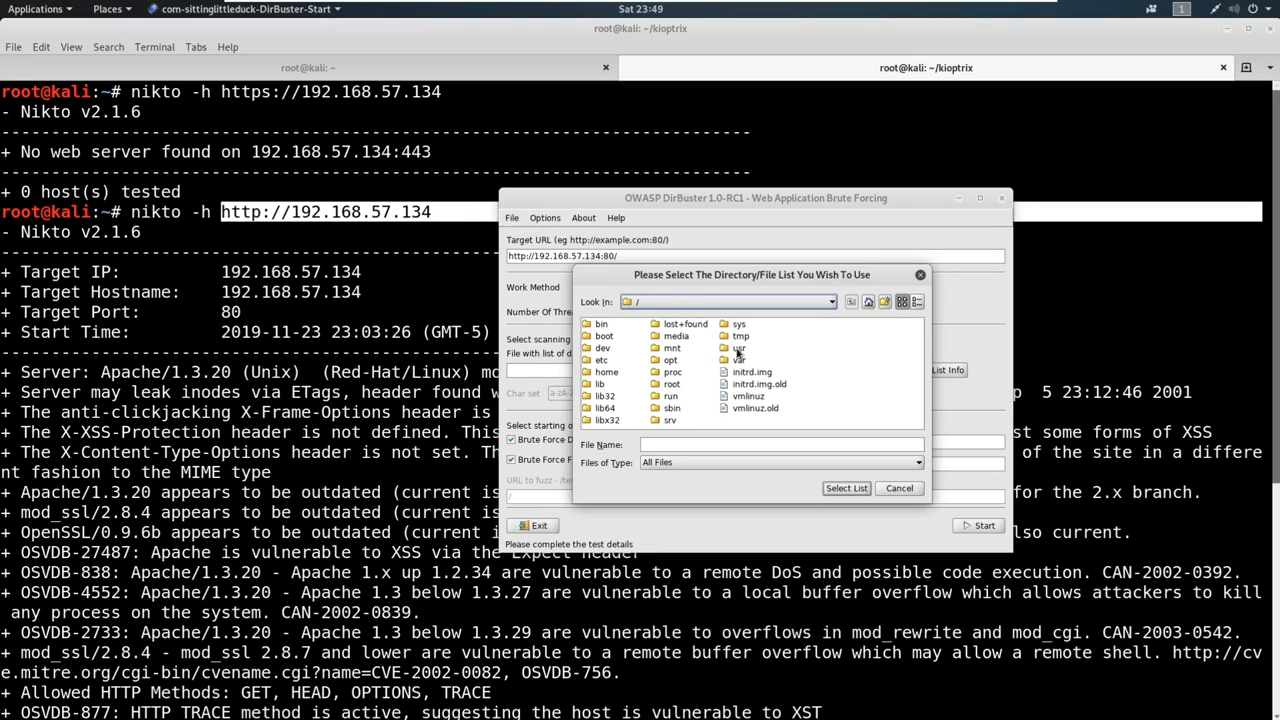
double_click(738, 347)
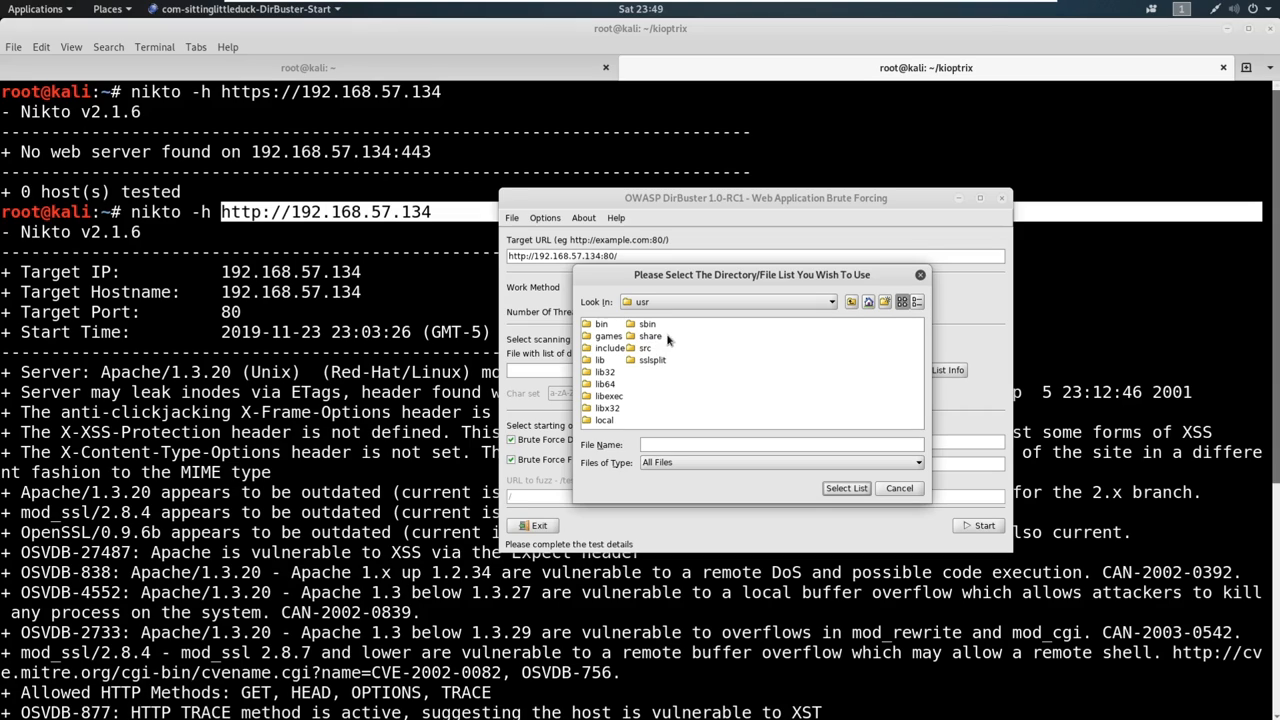
double_click(651, 335)
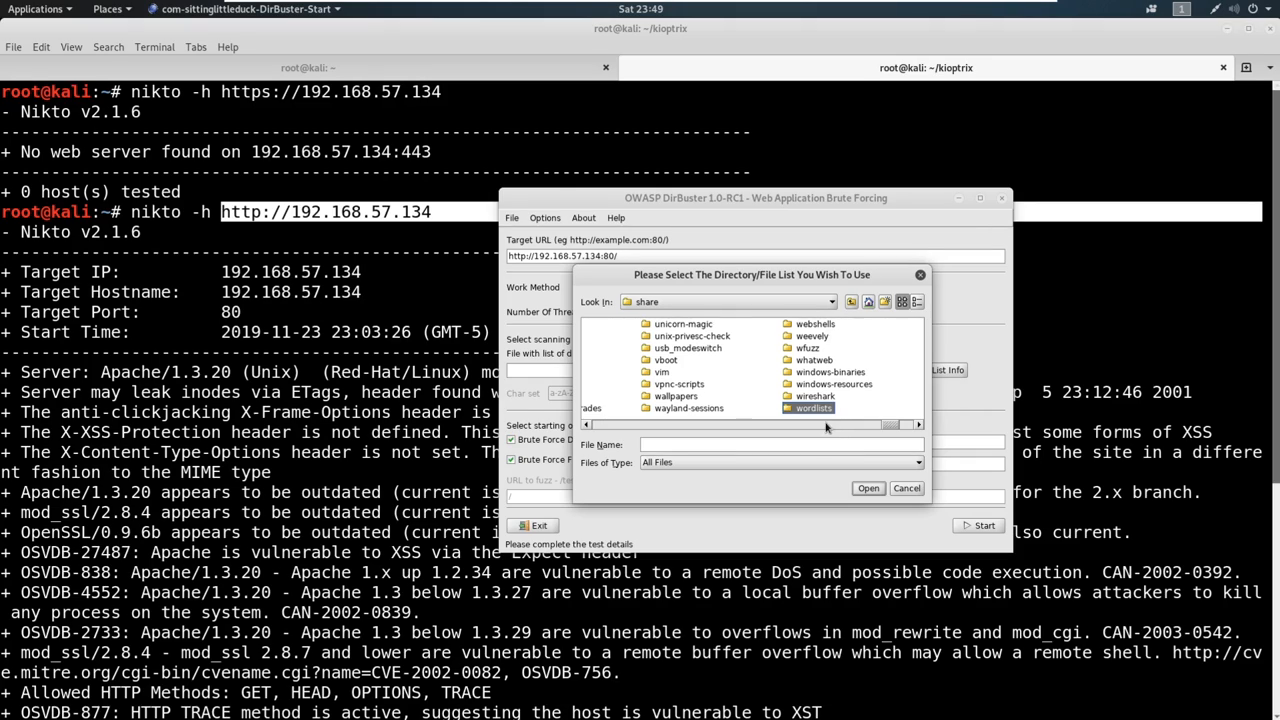
double_click(811, 408)
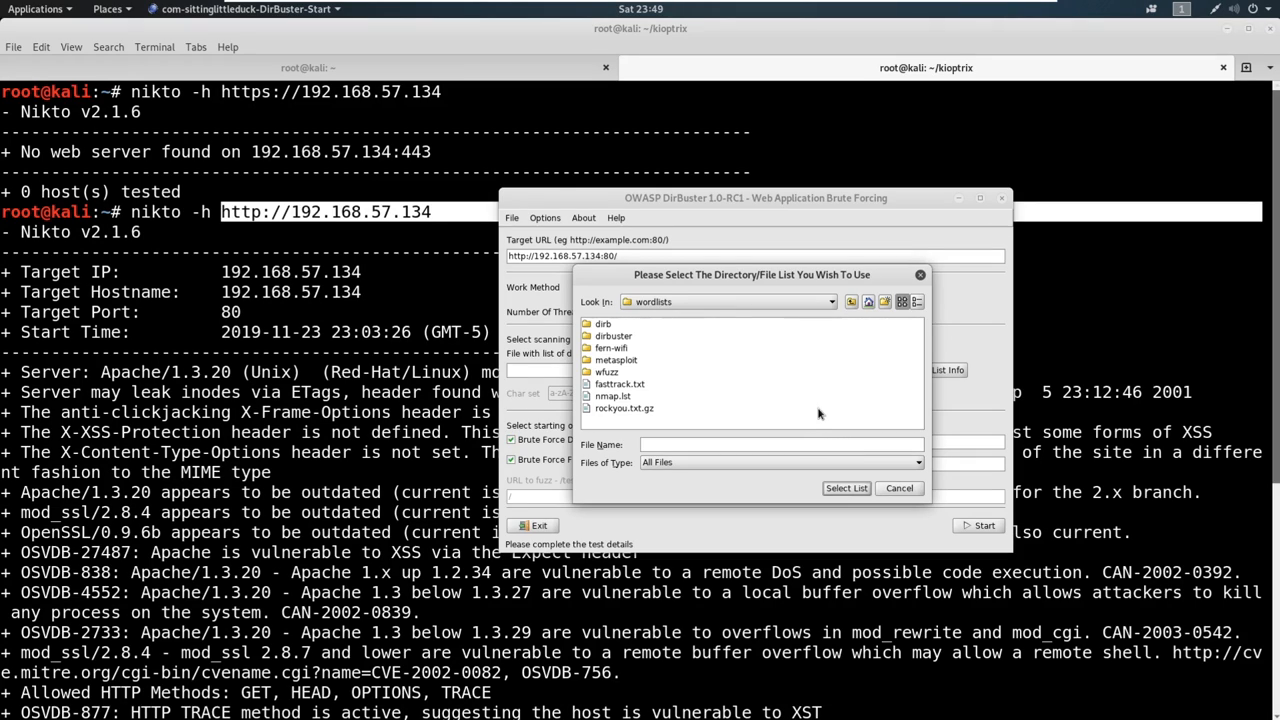
mouse_move(610, 342)
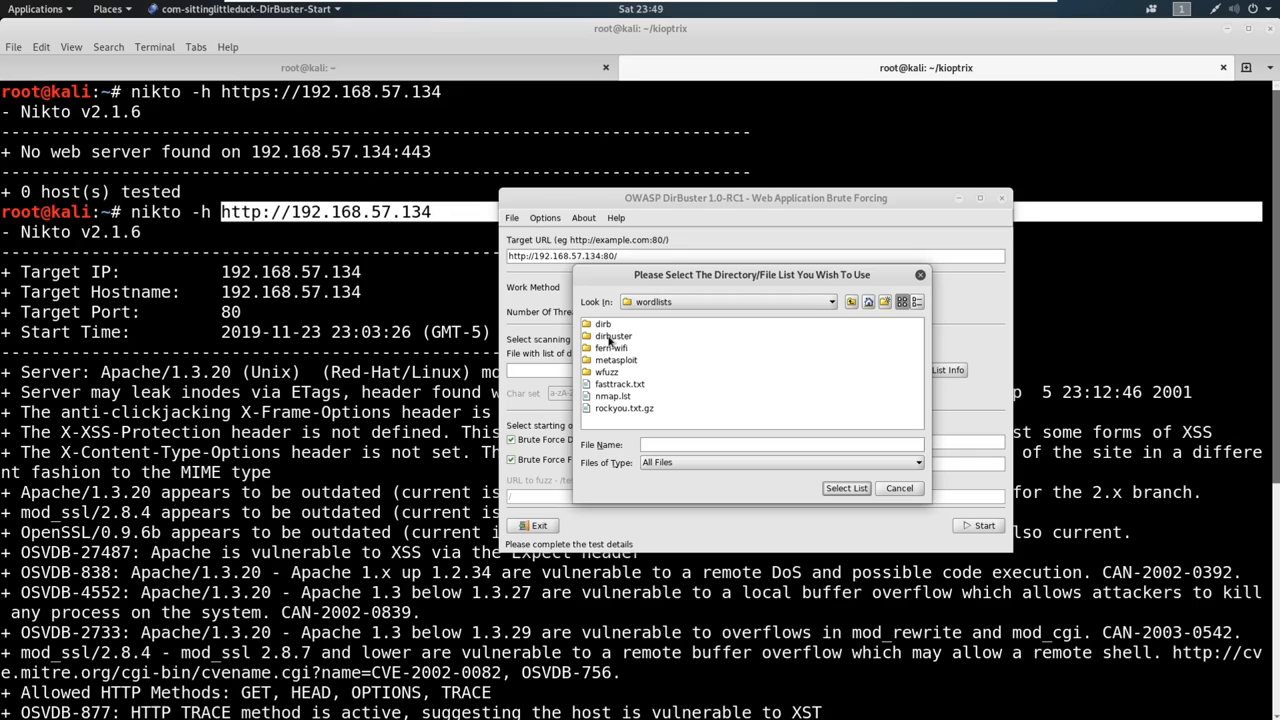
mouse_move(613, 345)
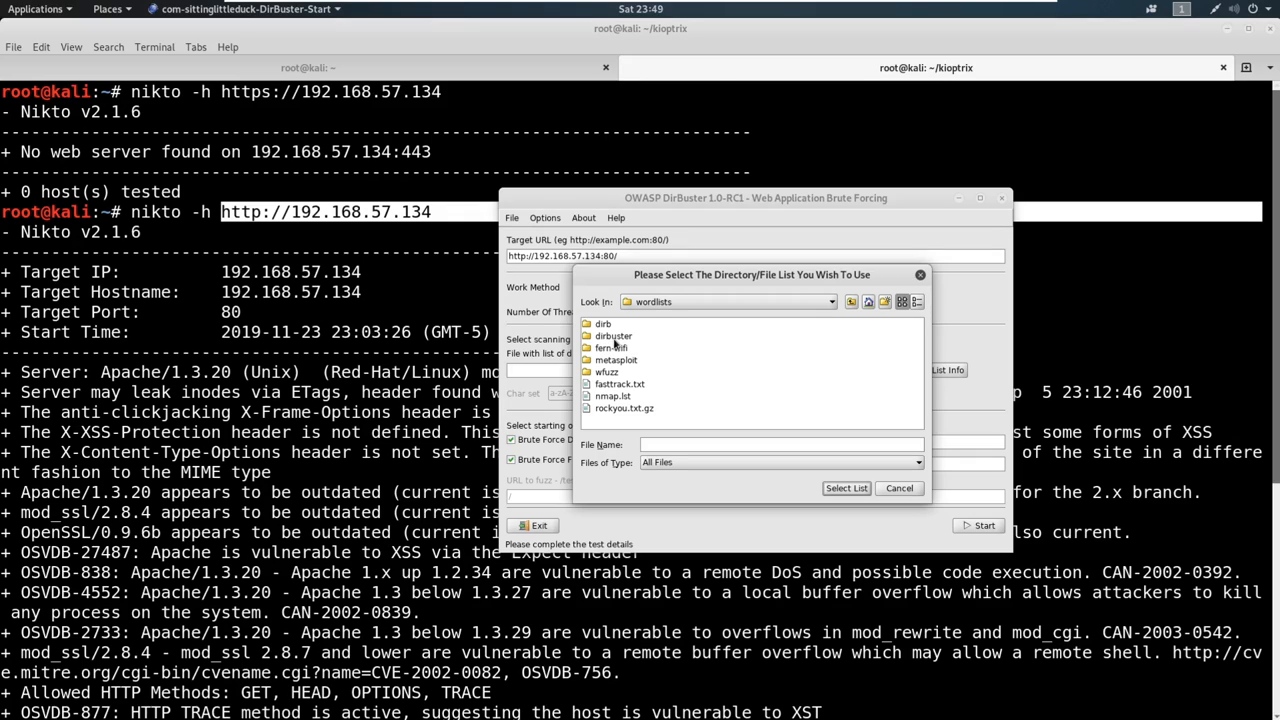
double_click(613, 335)
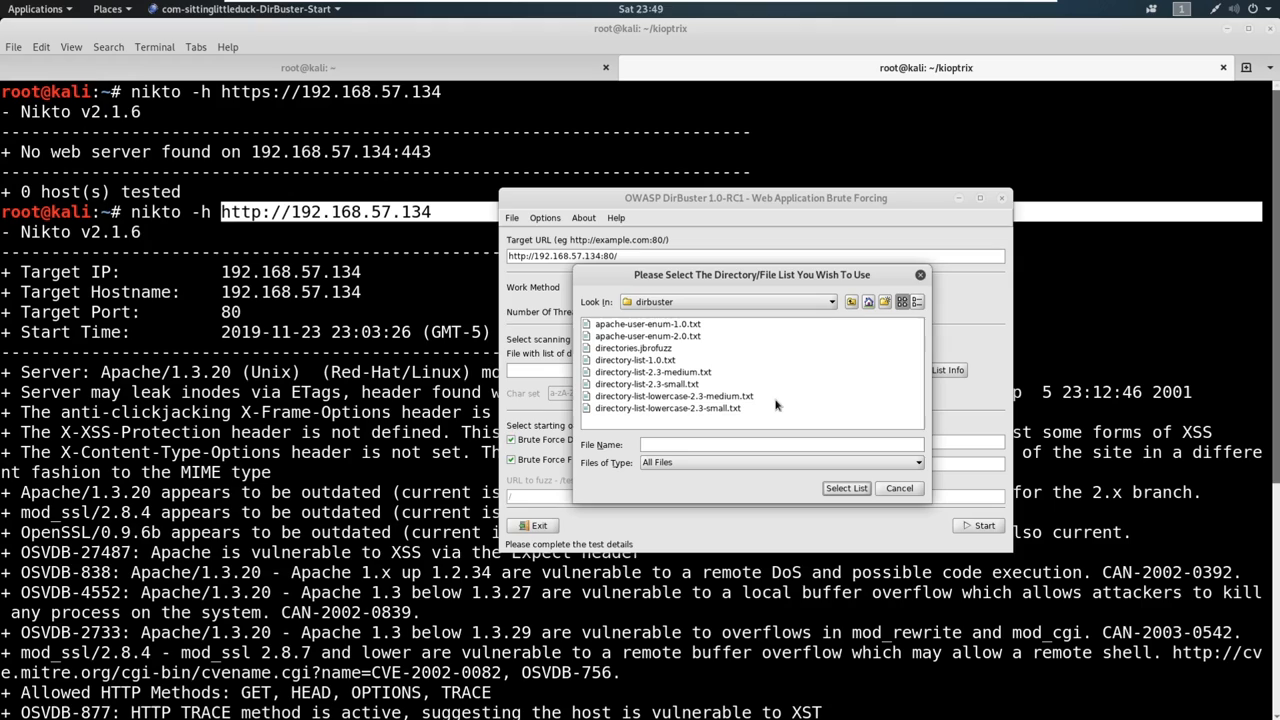
mouse_move(768, 400)
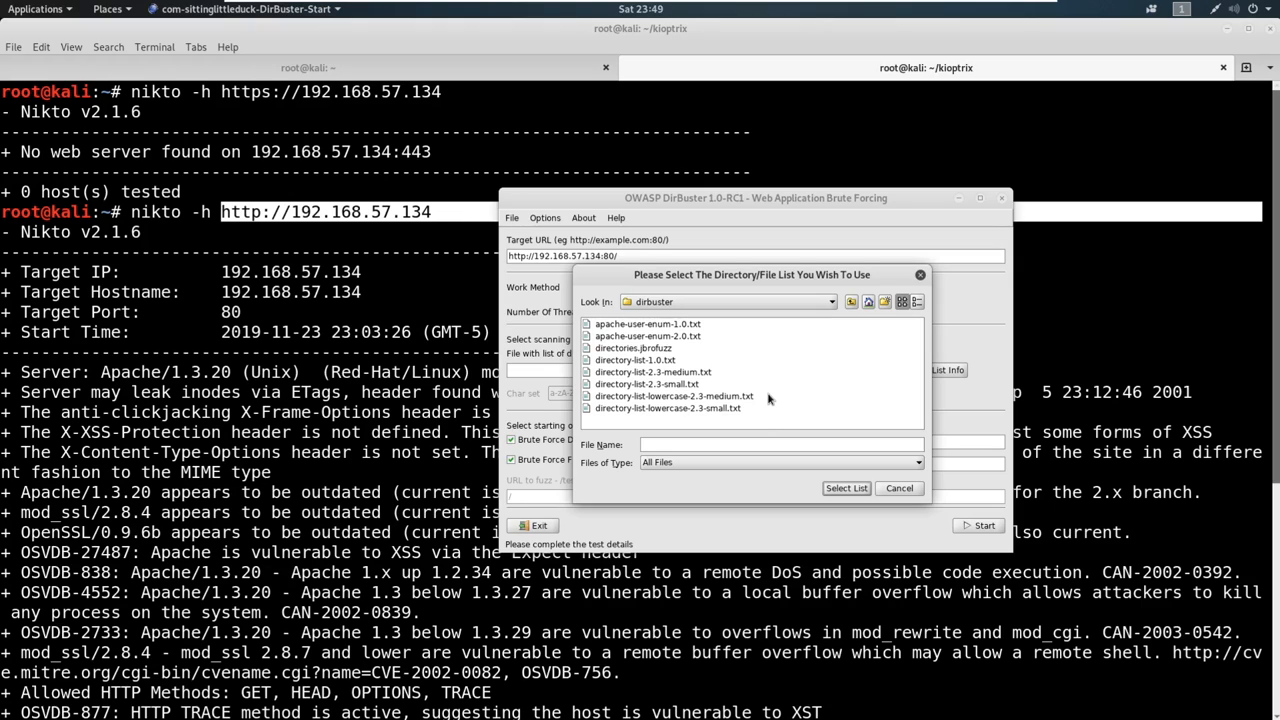
mouse_move(620, 385)
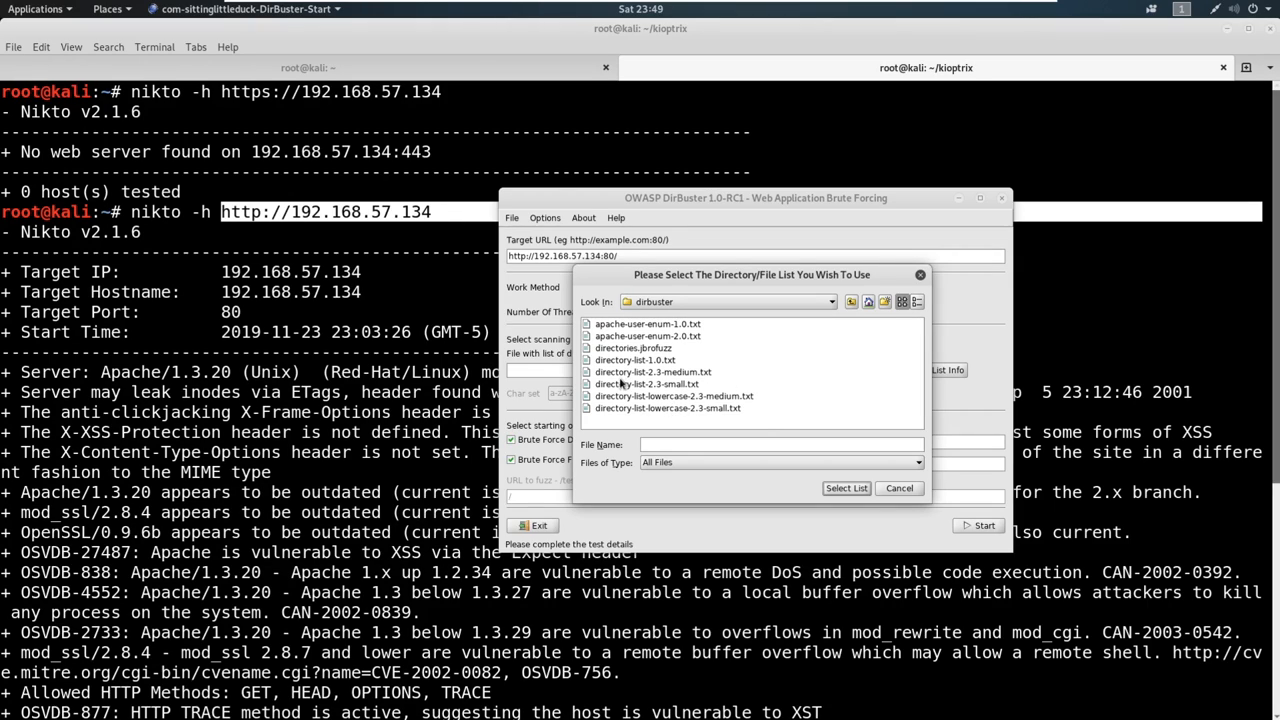
left_click(647, 384)
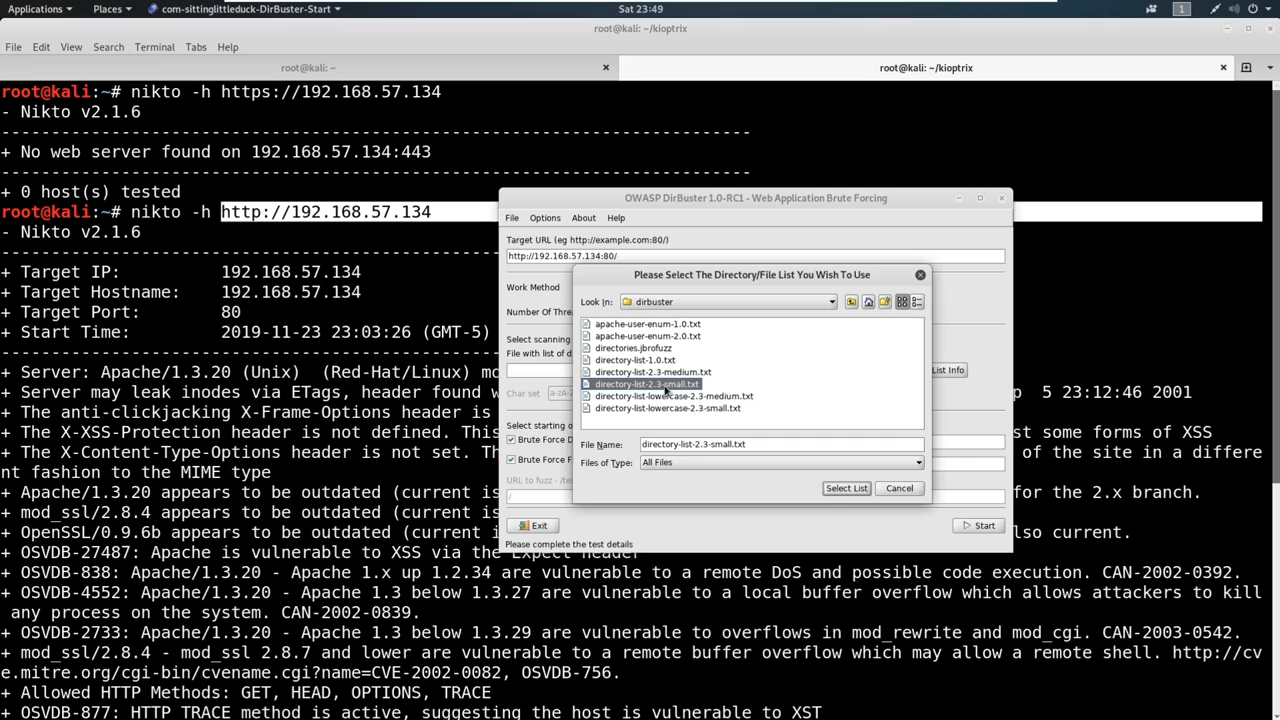
mouse_move(670, 385)
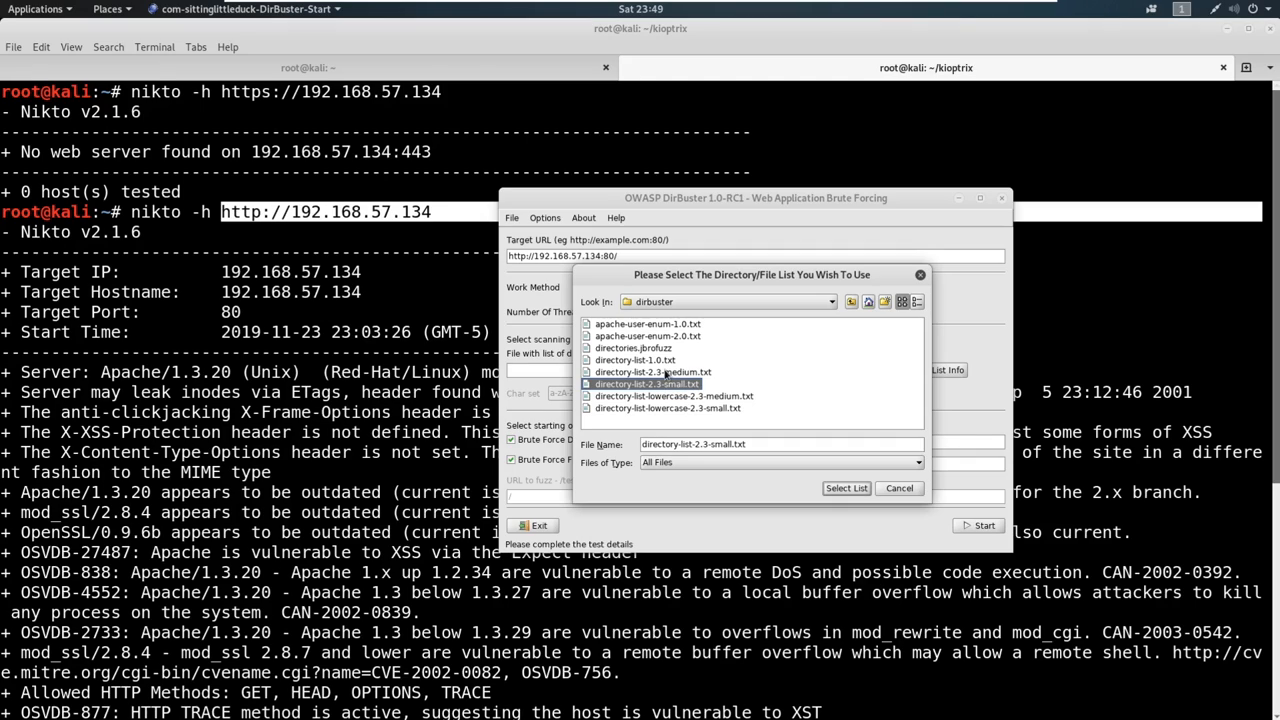
mouse_move(705, 392)
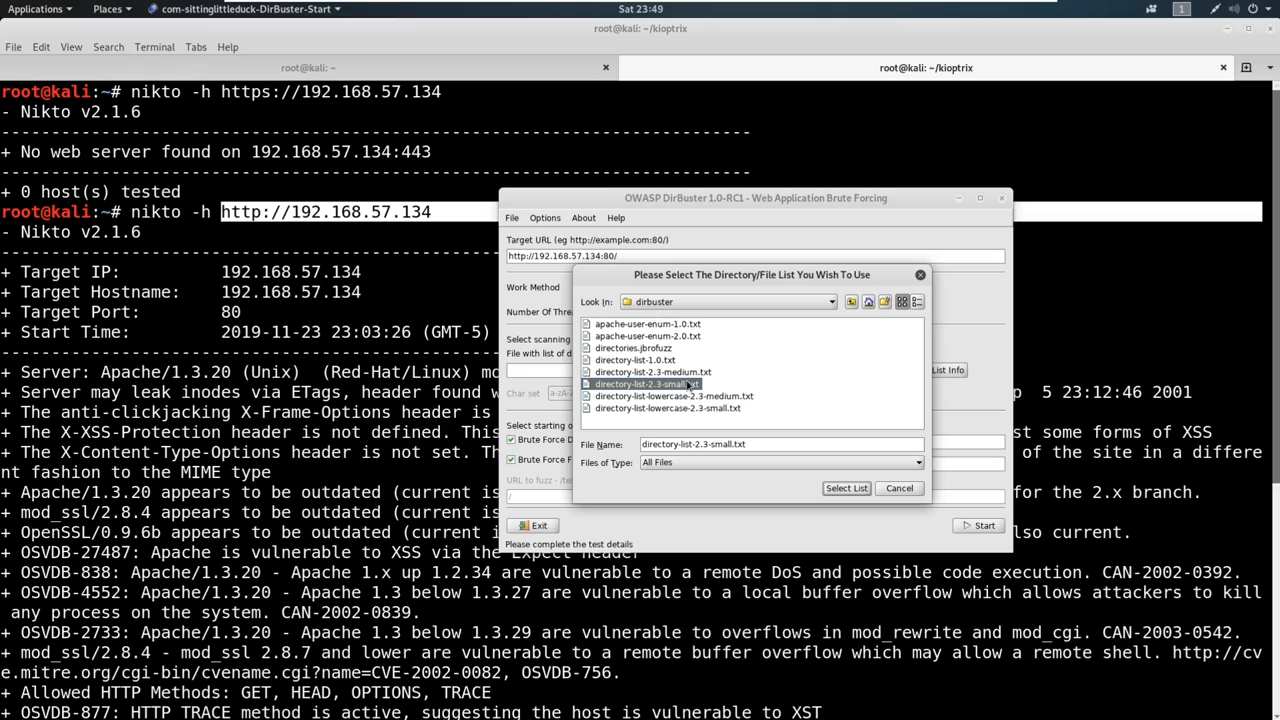
mouse_move(678, 390)
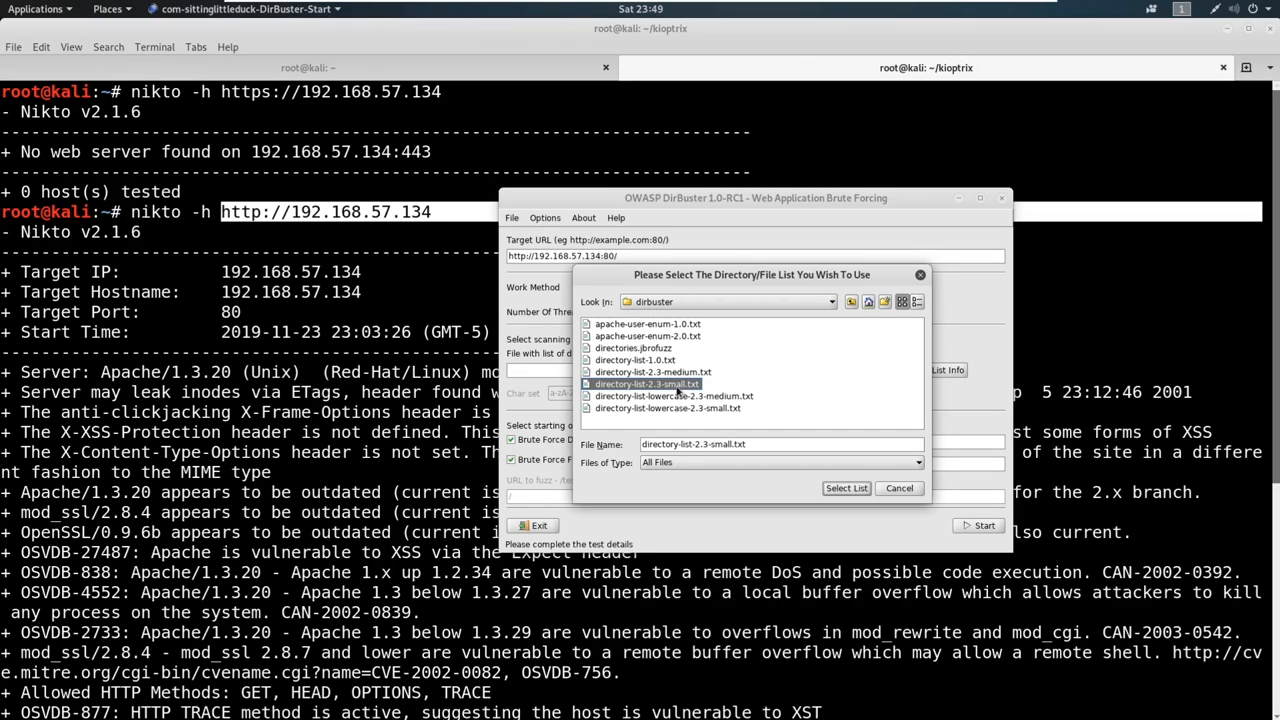
left_click(675, 396)
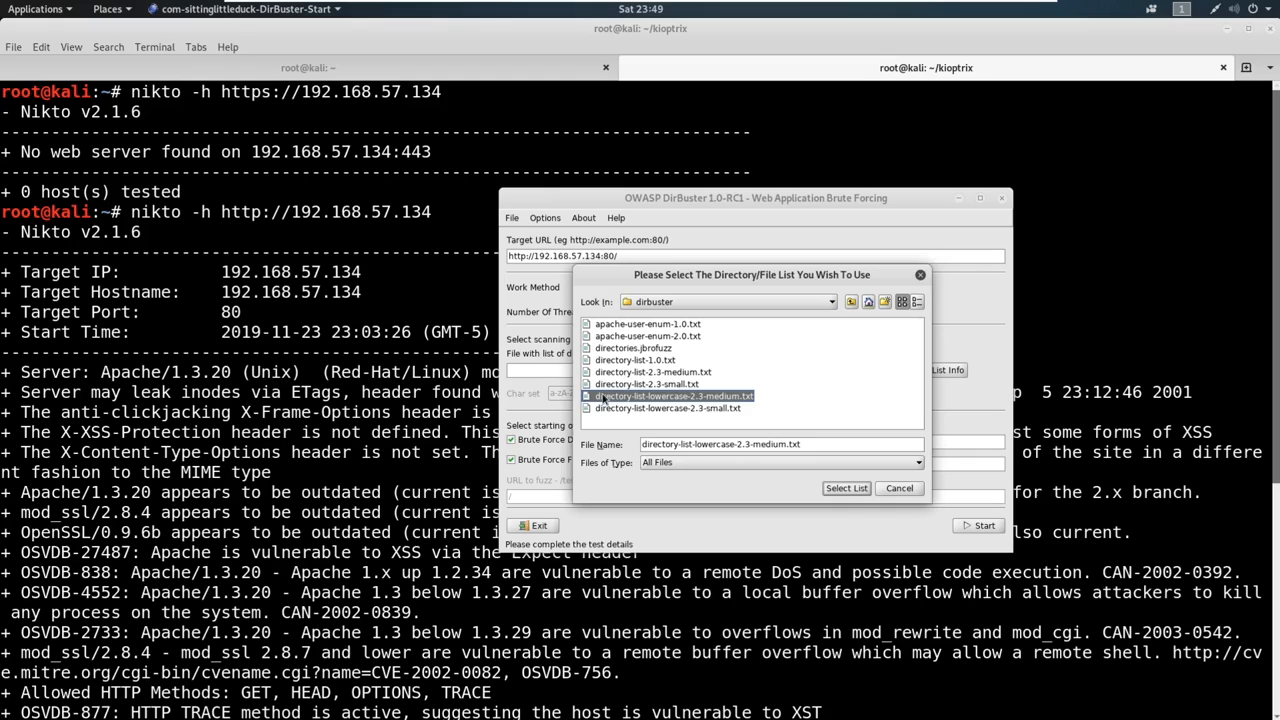
left_click(846, 488)
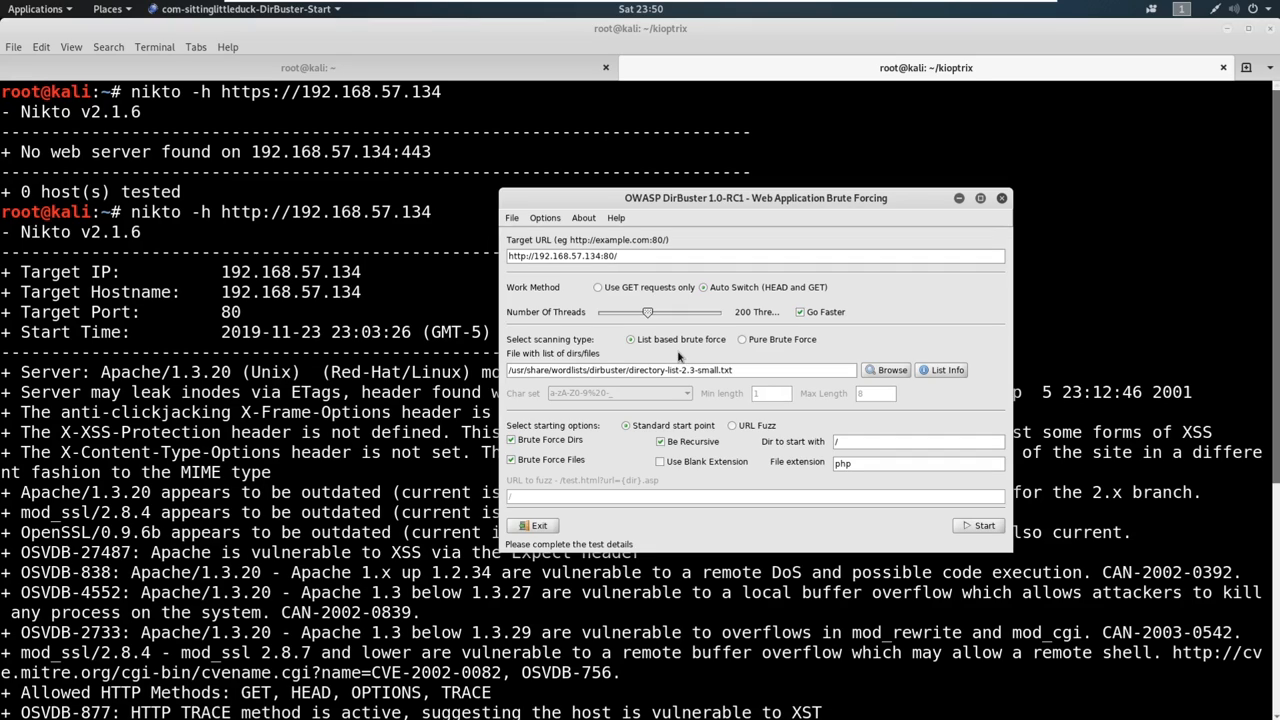
type("ad")
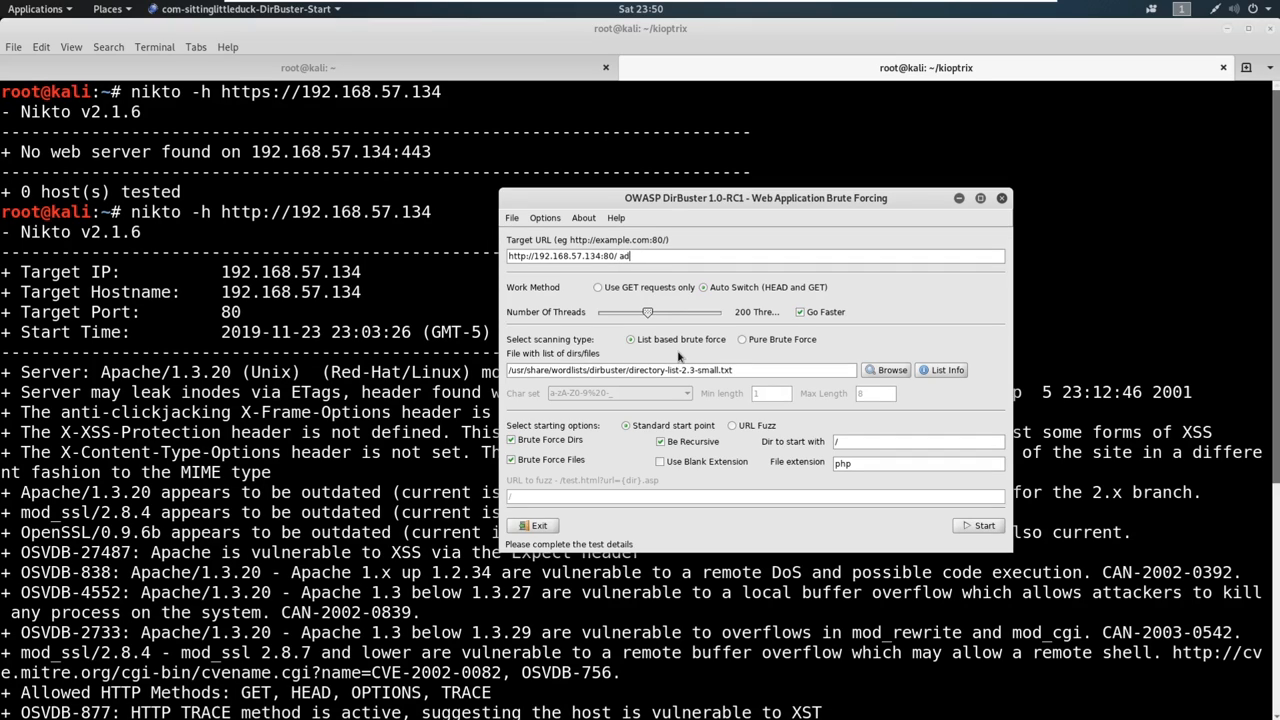
type("cgi-bi")
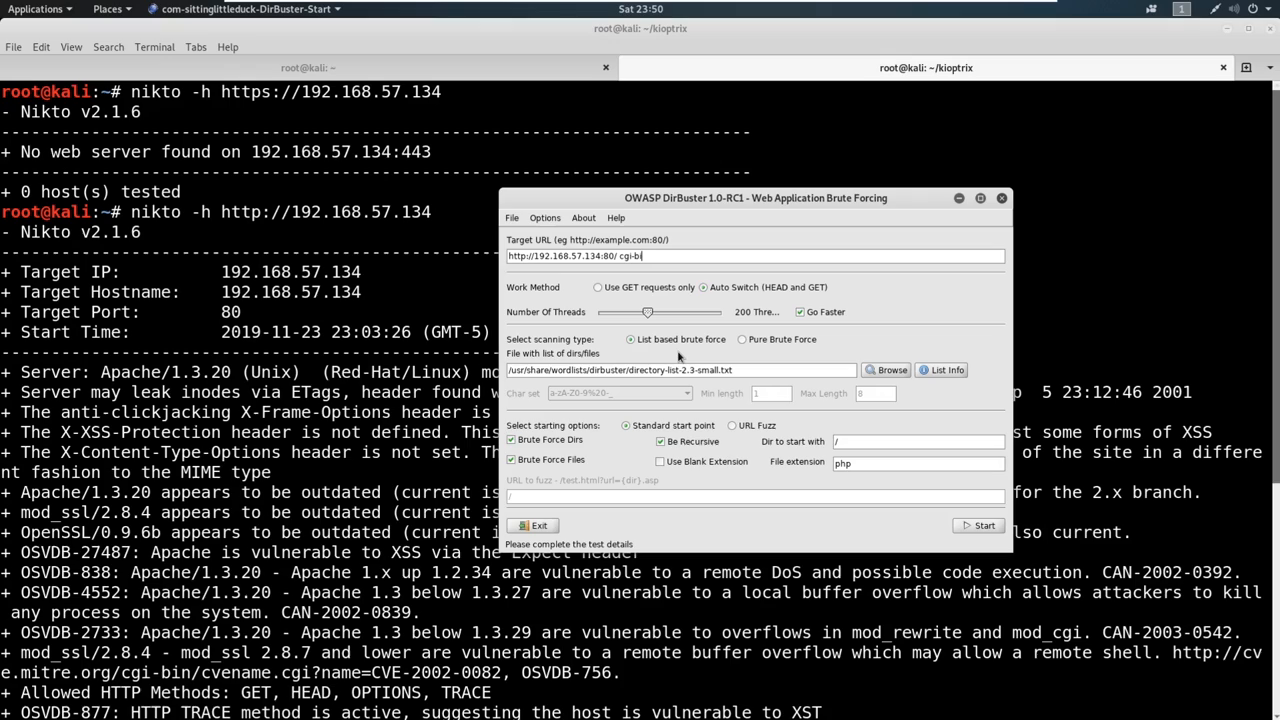
key("BackSpace")
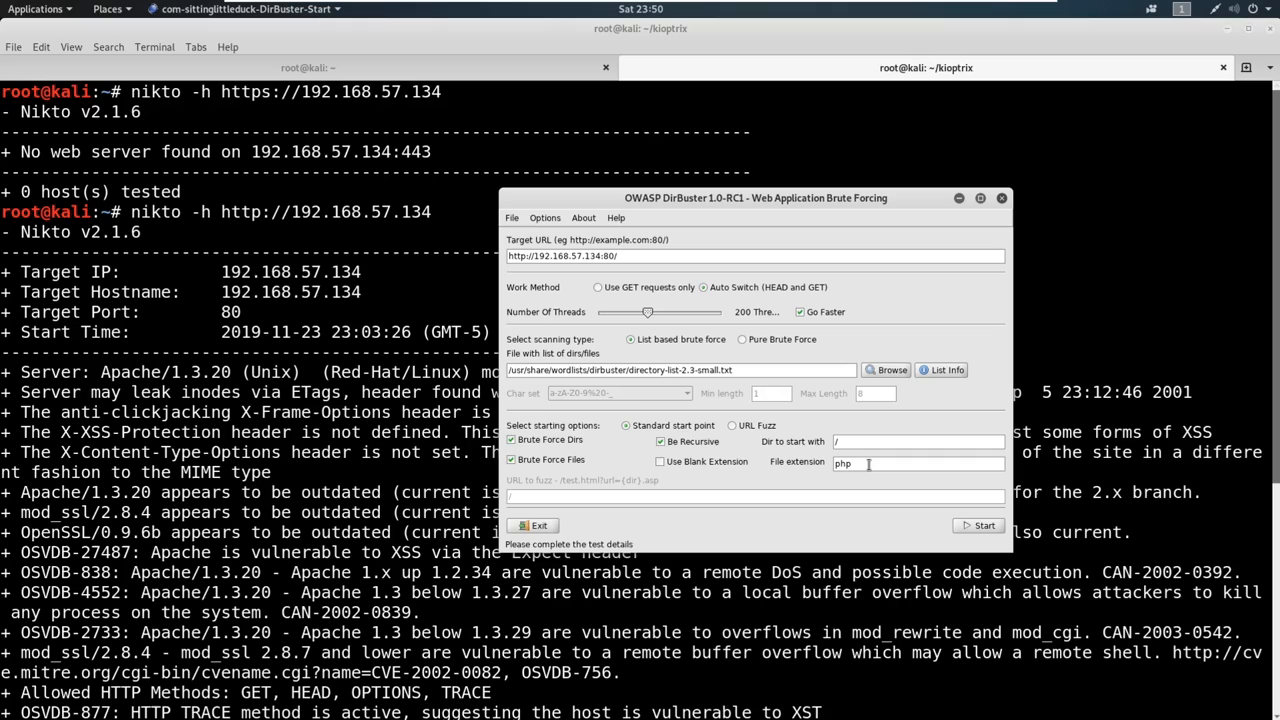
mouse_move(860, 463)
type(" asp asp")
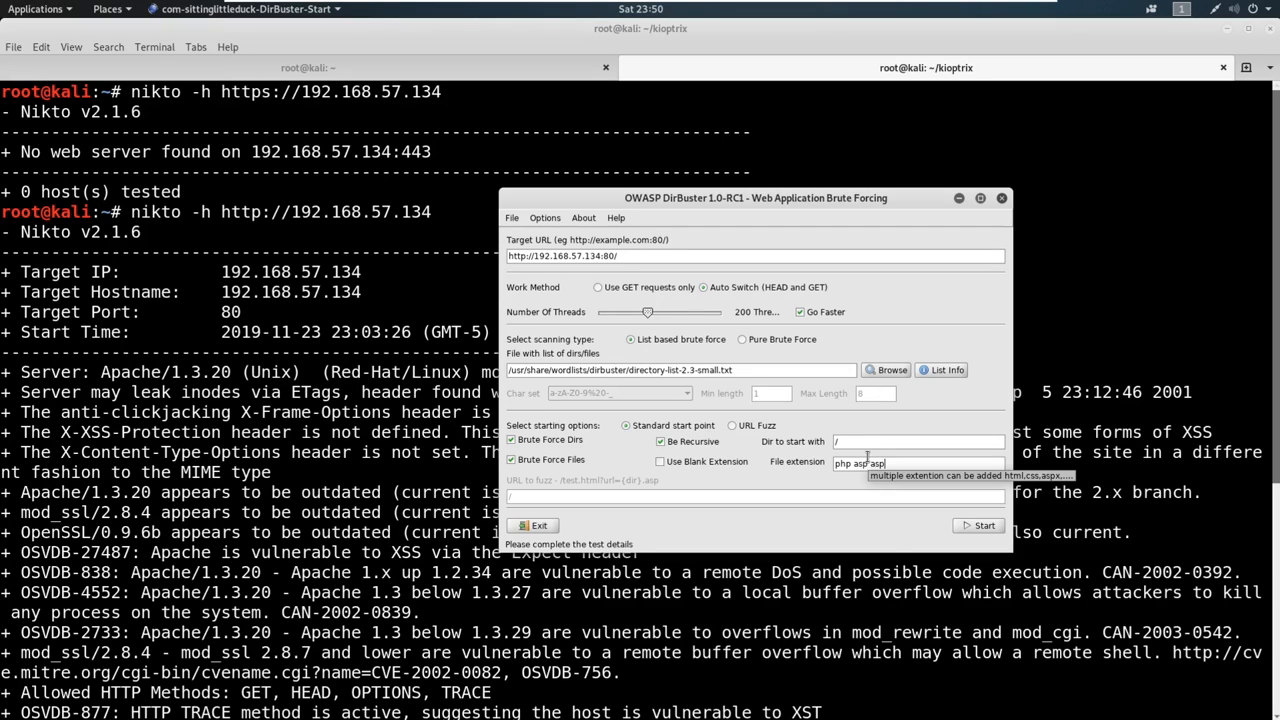
key("BackSpace")
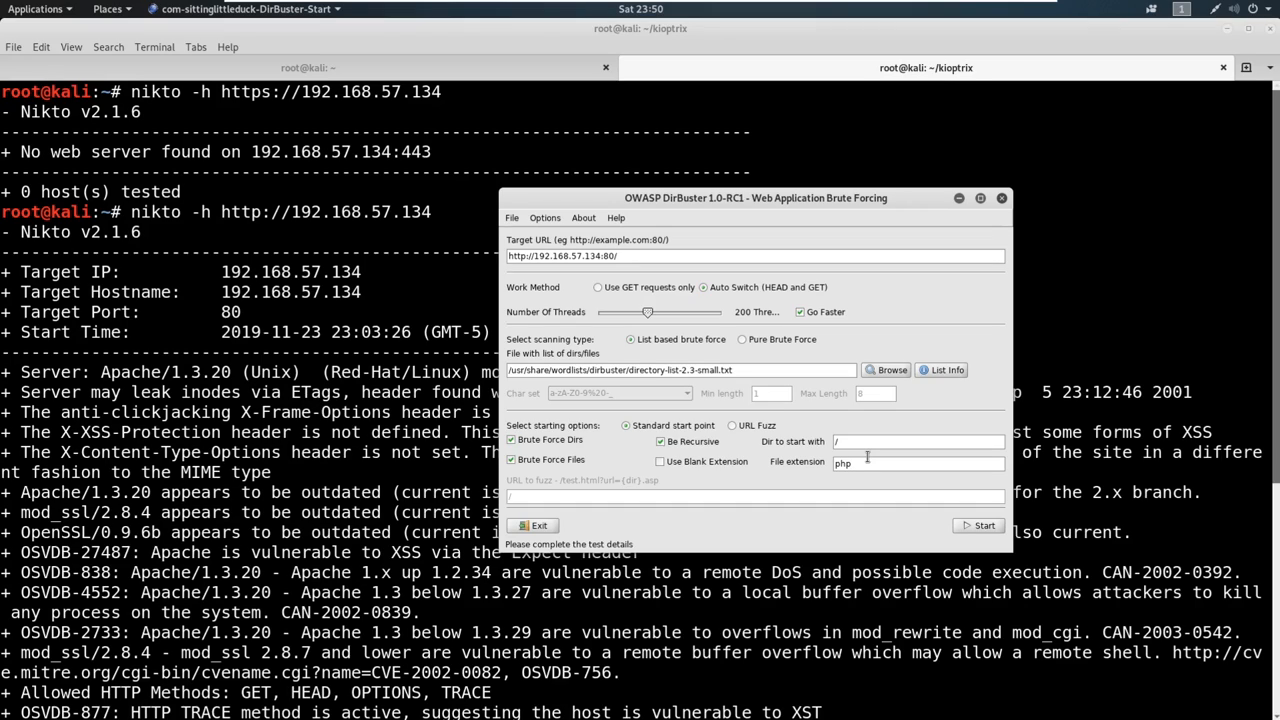
type(".")
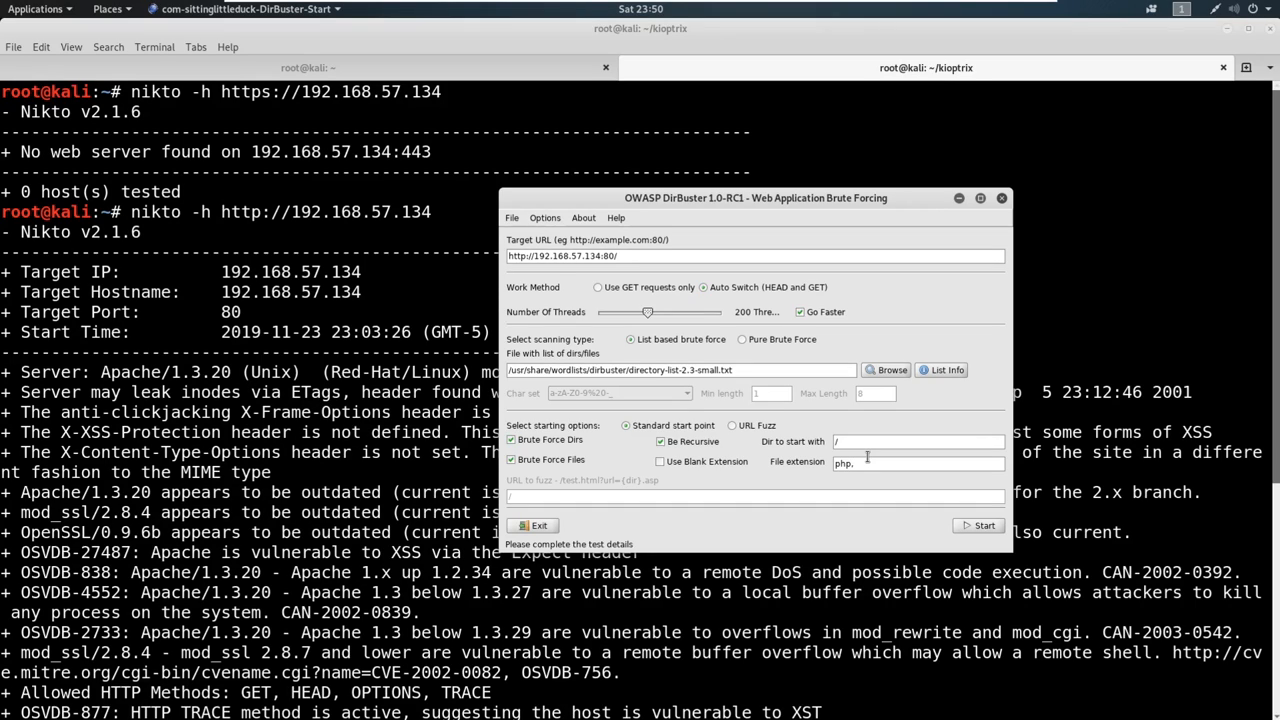
type("txt")
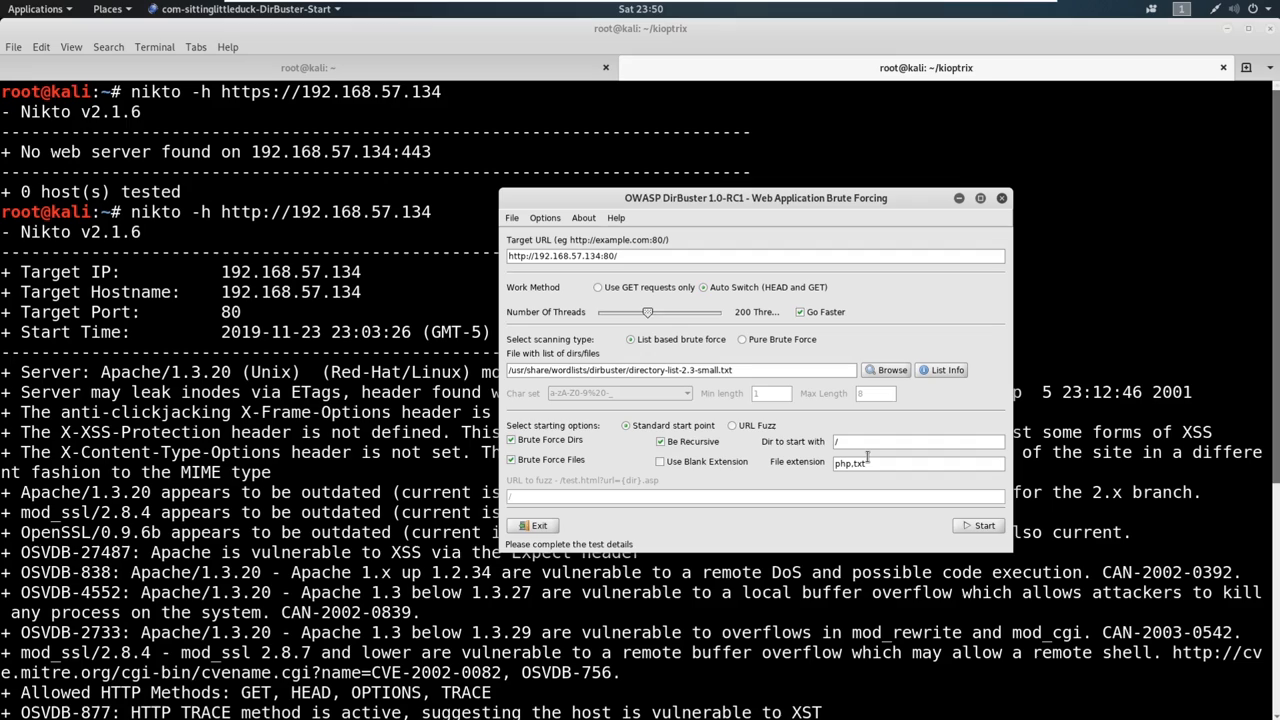
type(".zip")
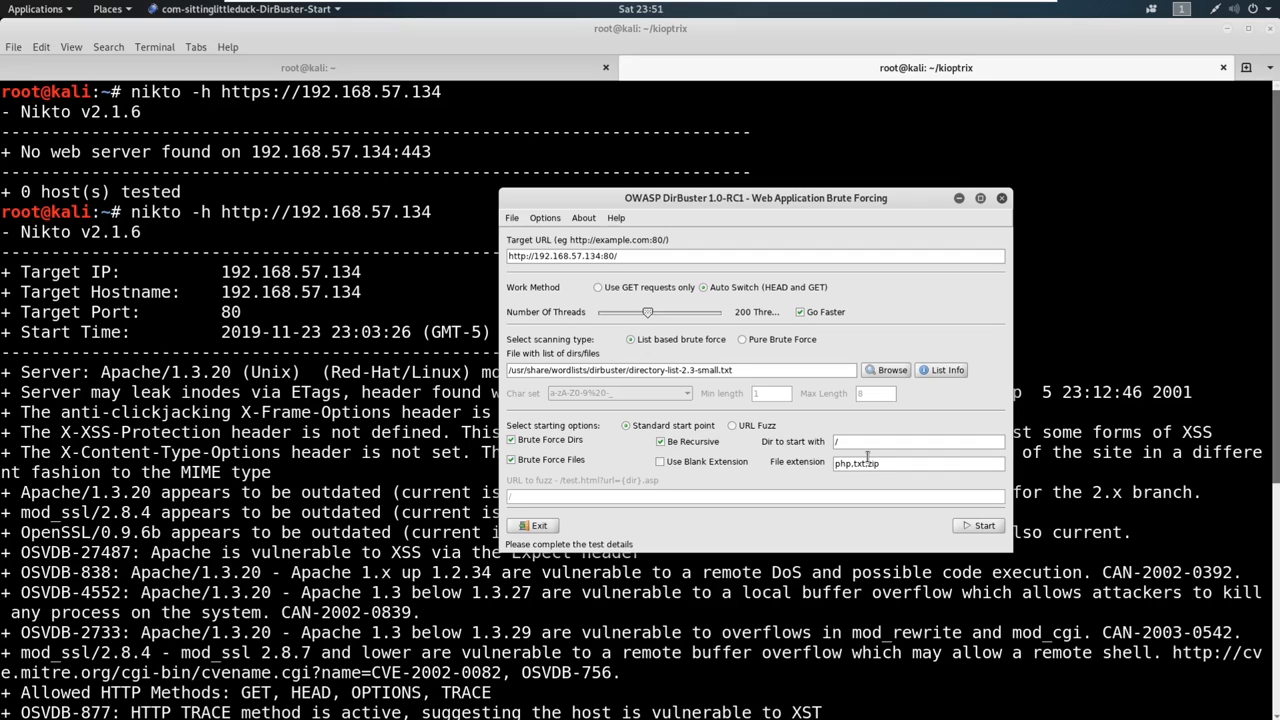
mouse_move(873, 358)
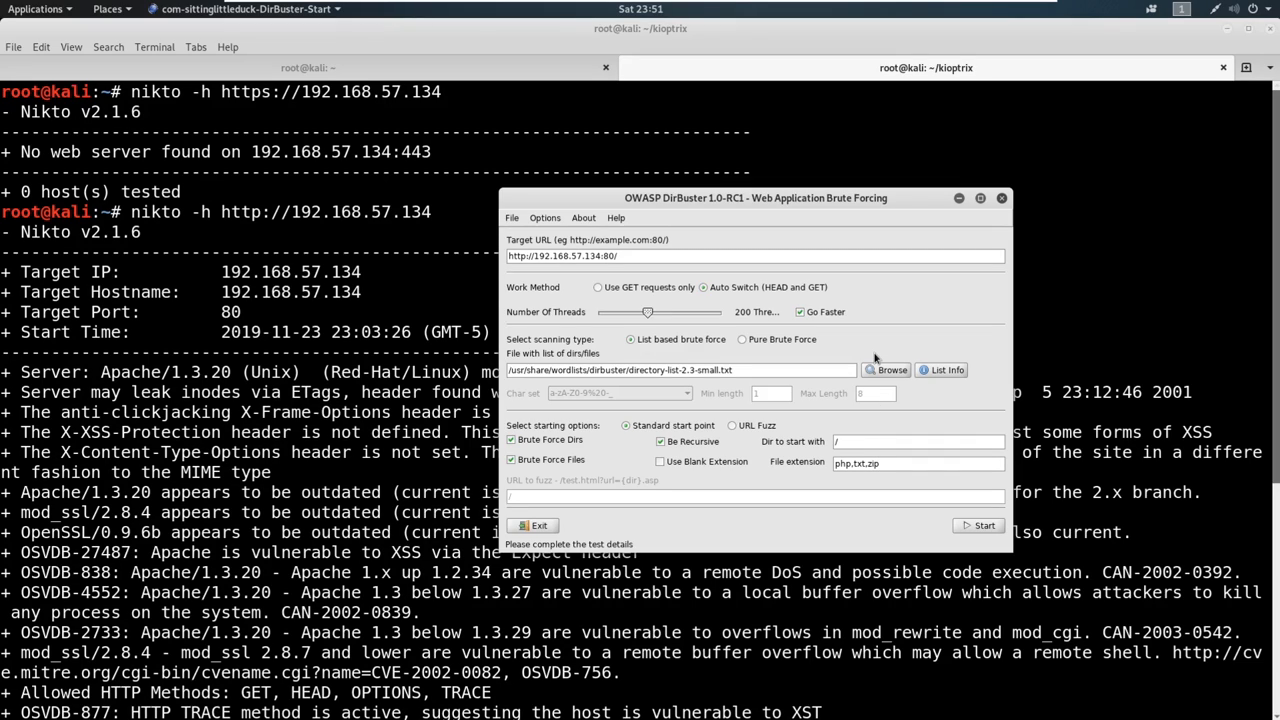
type("r")
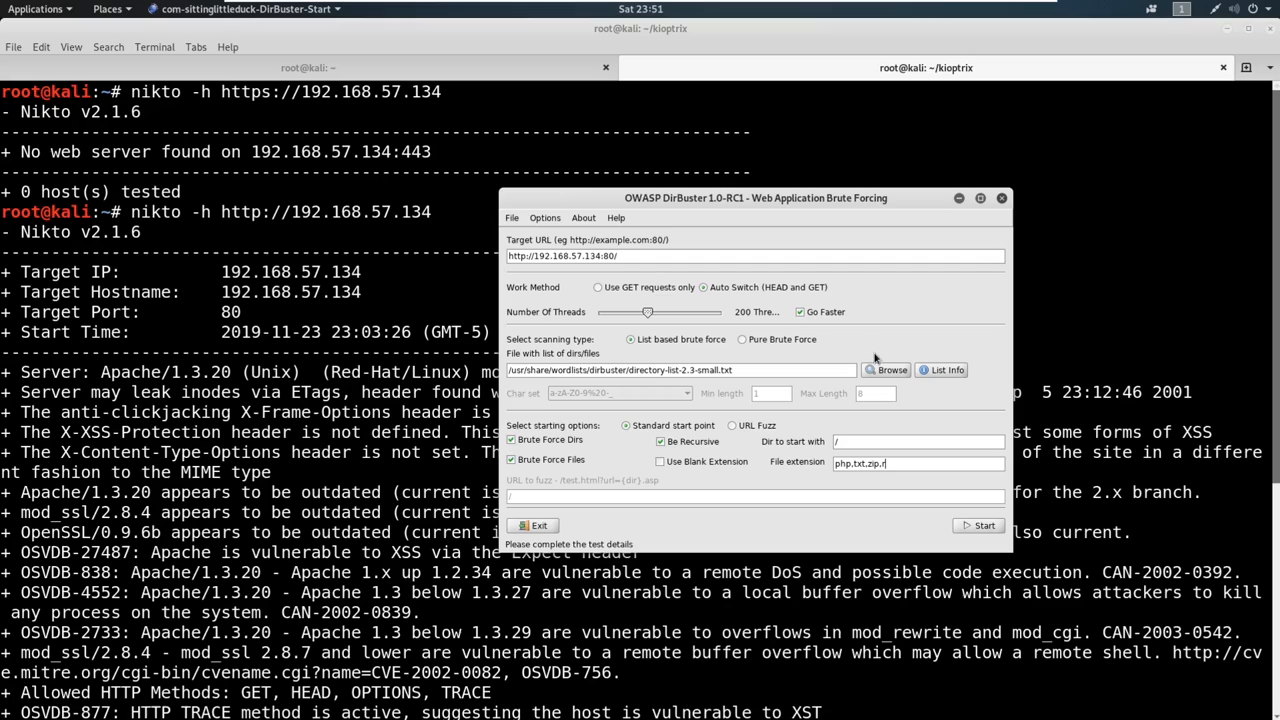
type("rar.p")
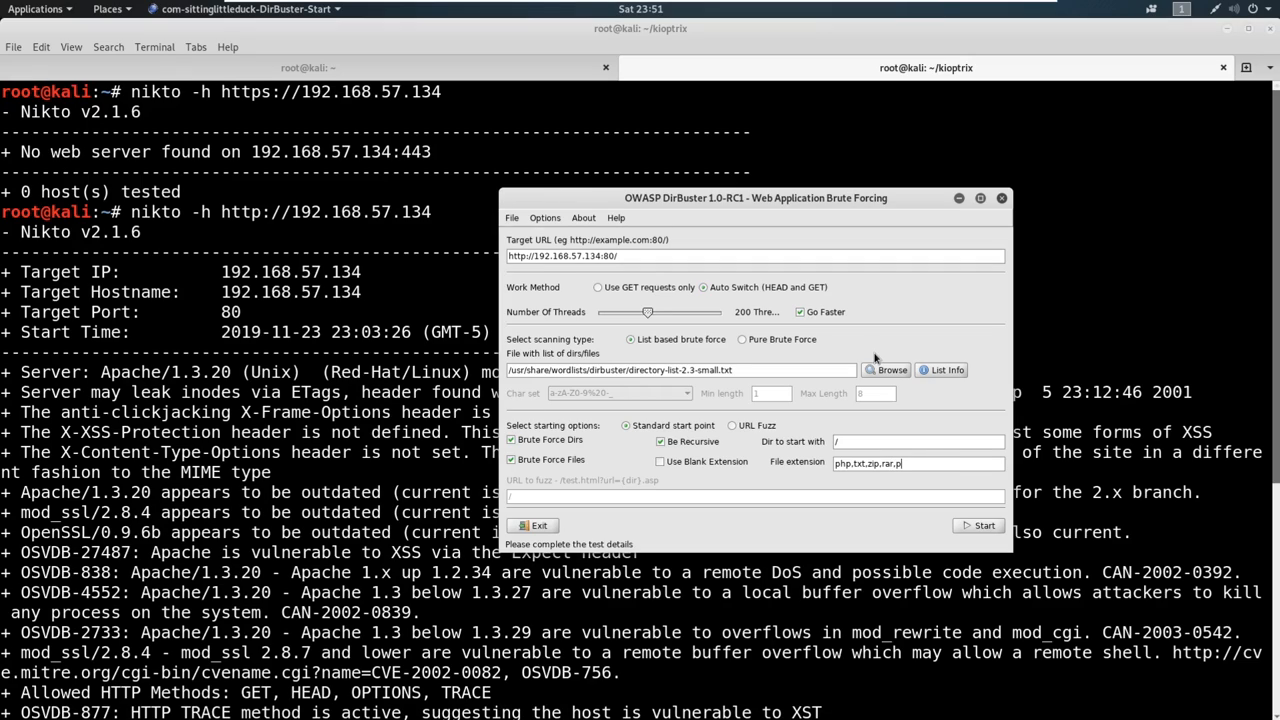
type("df,docx")
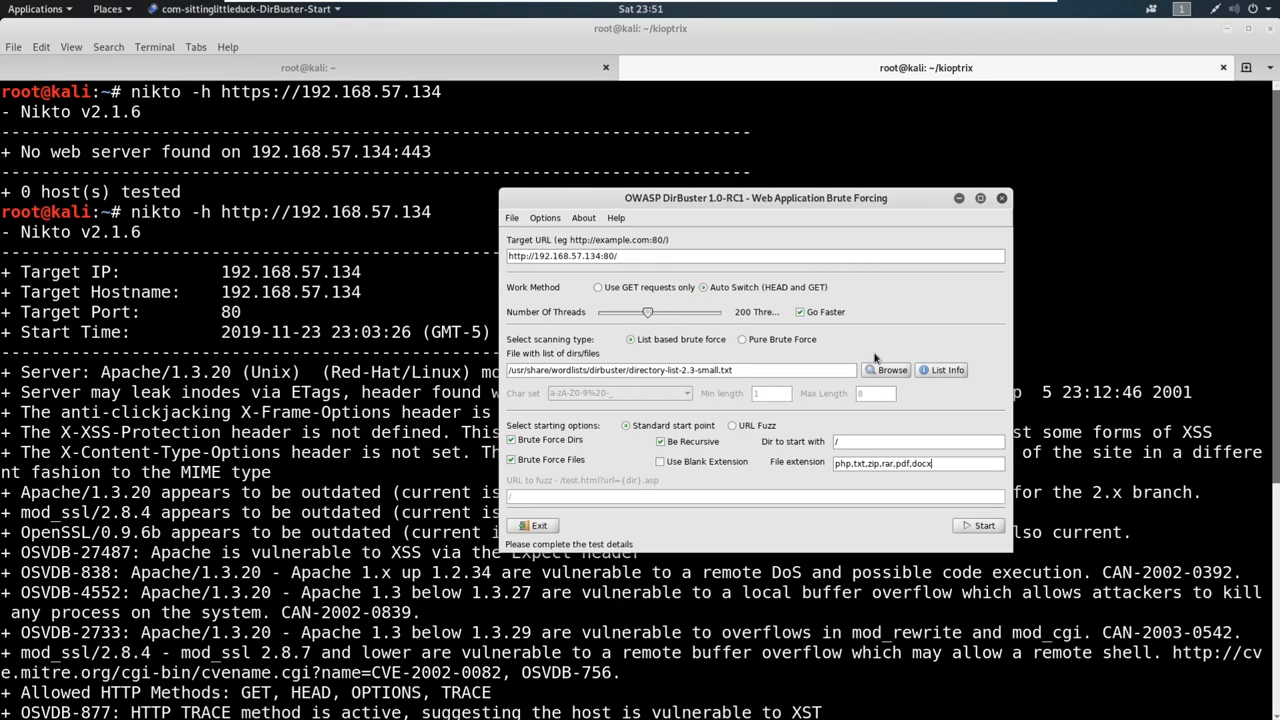
mouse_move(718, 245)
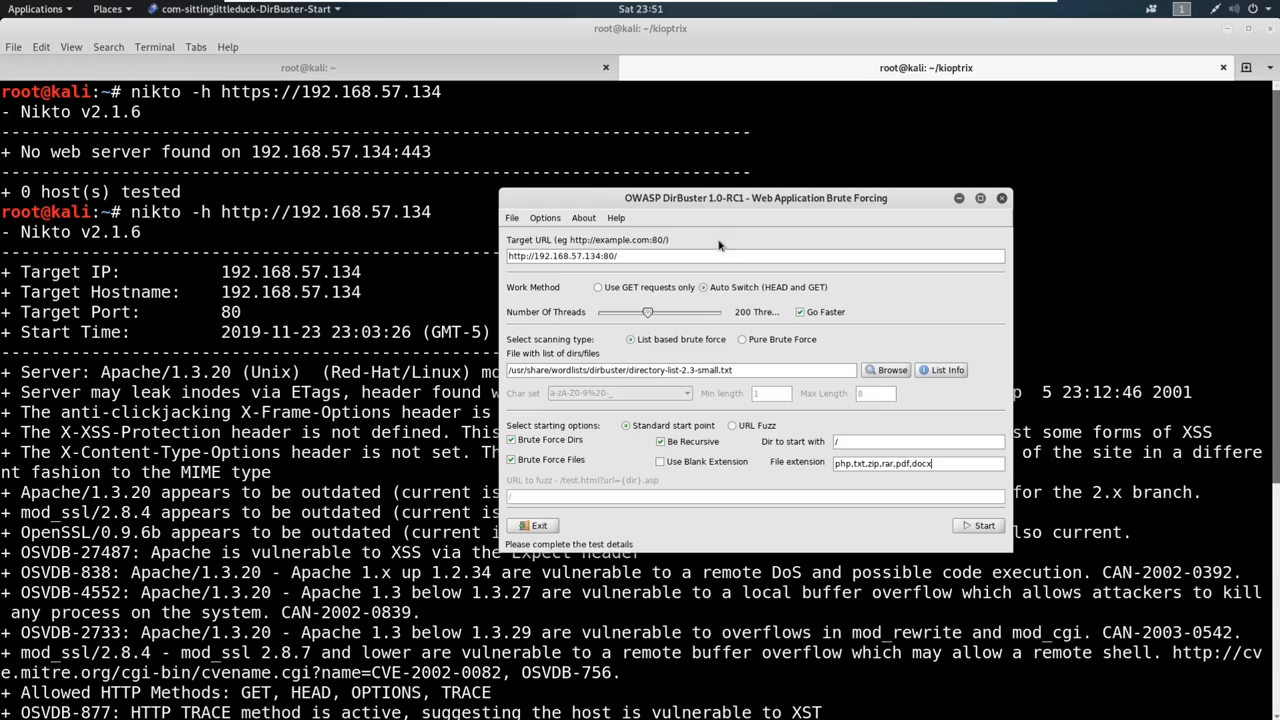
mouse_move(710, 256)
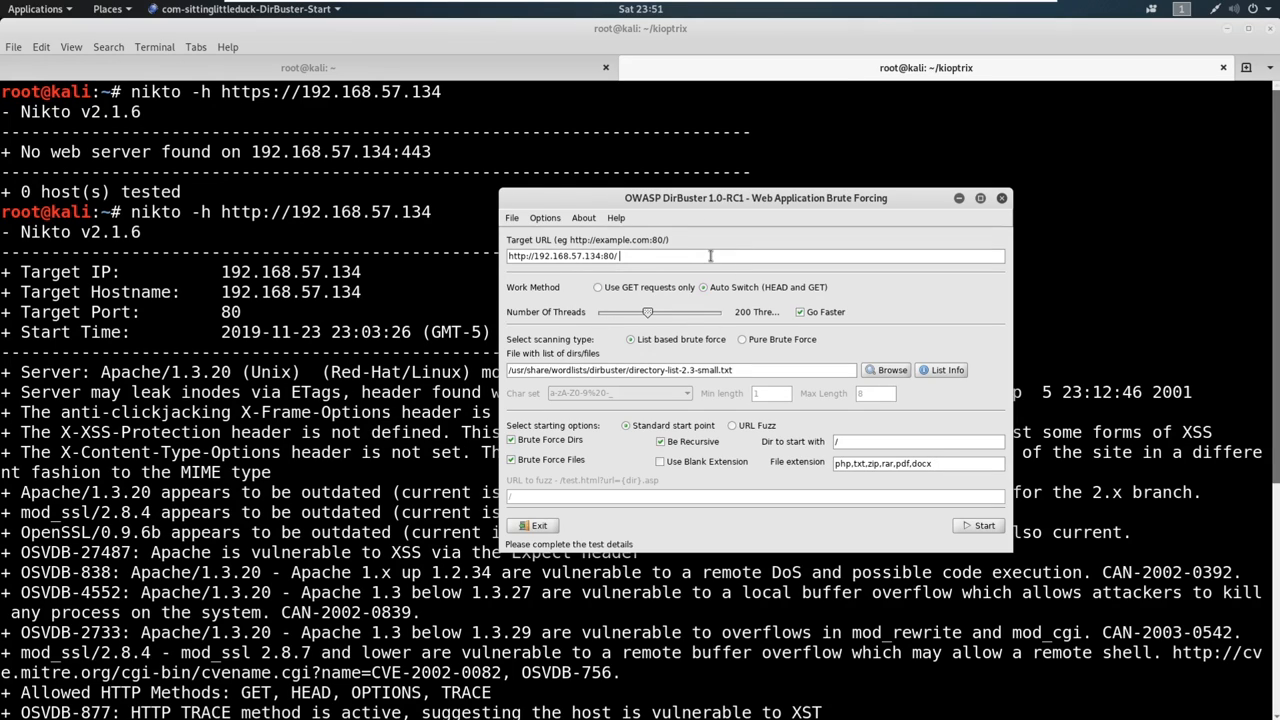
type("admin")
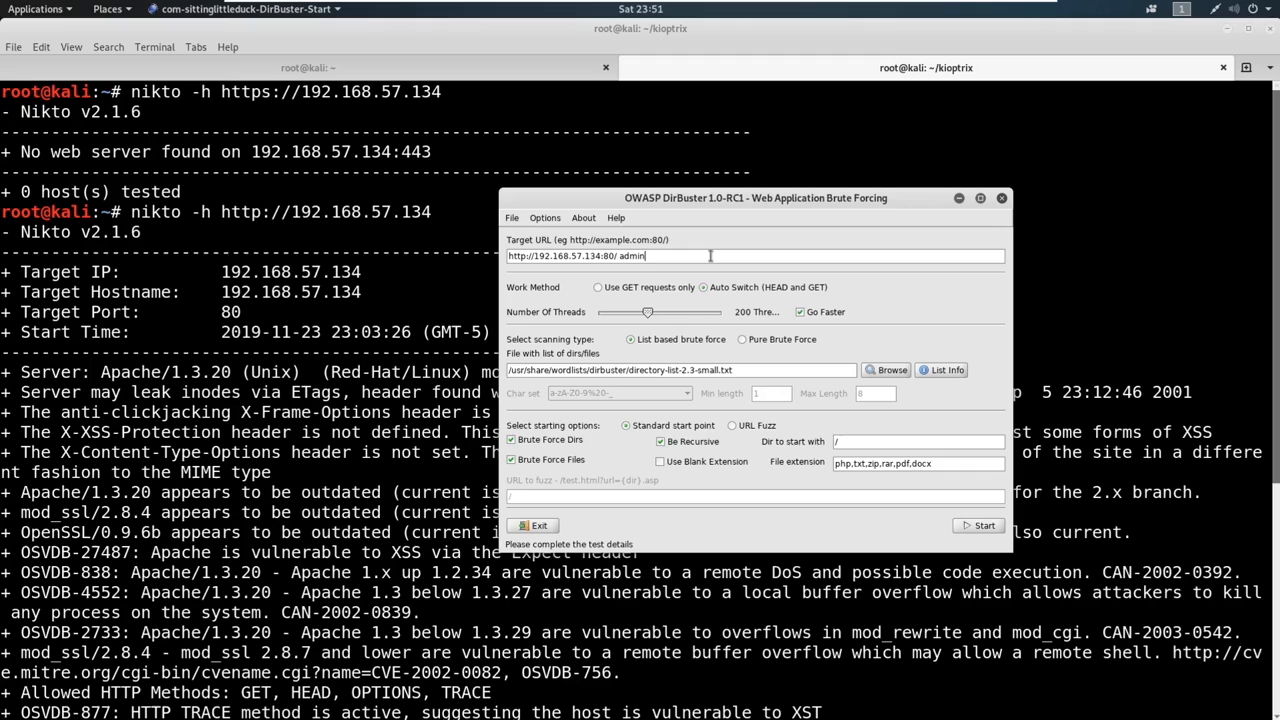
type(".pdf")
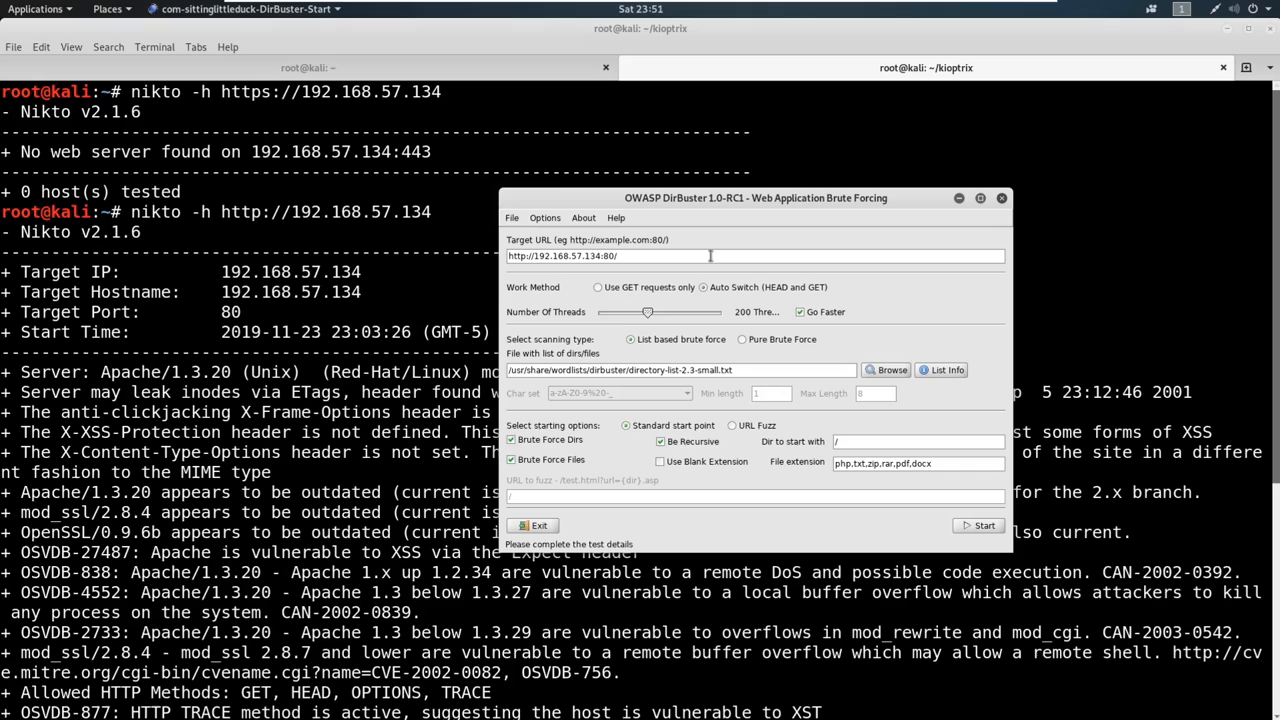
mouse_move(920, 470)
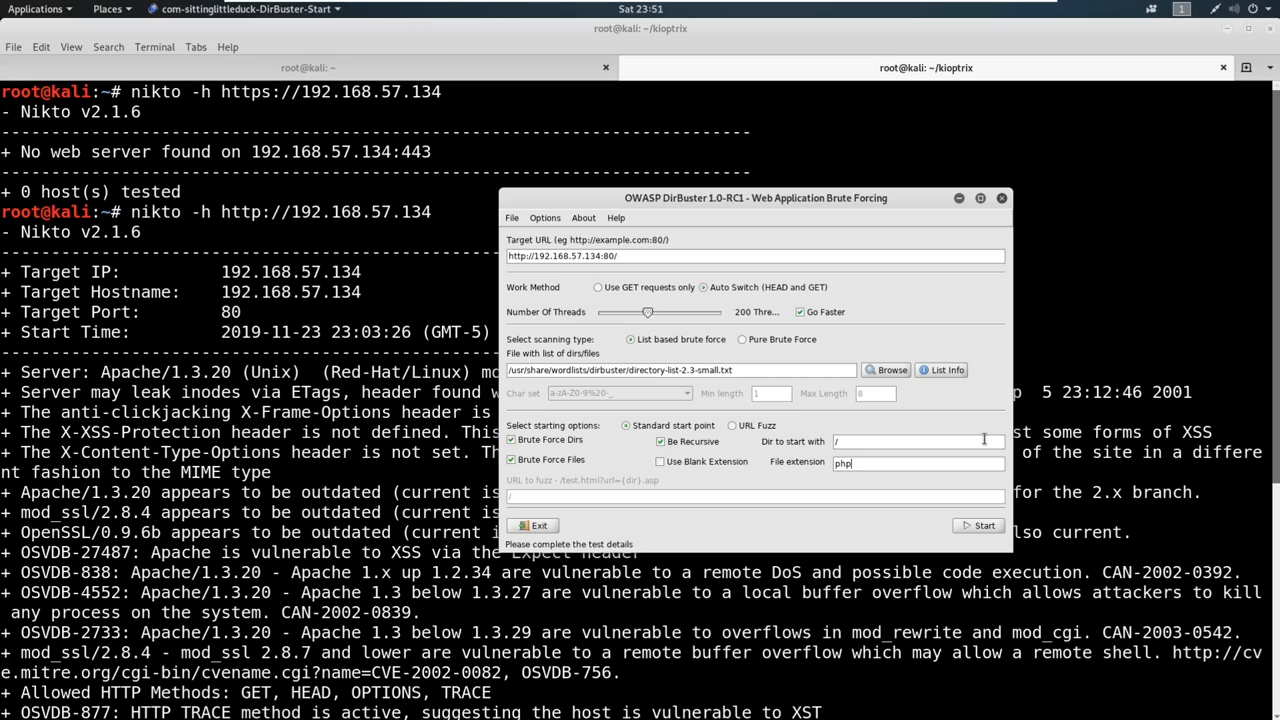
mouse_move(857, 453)
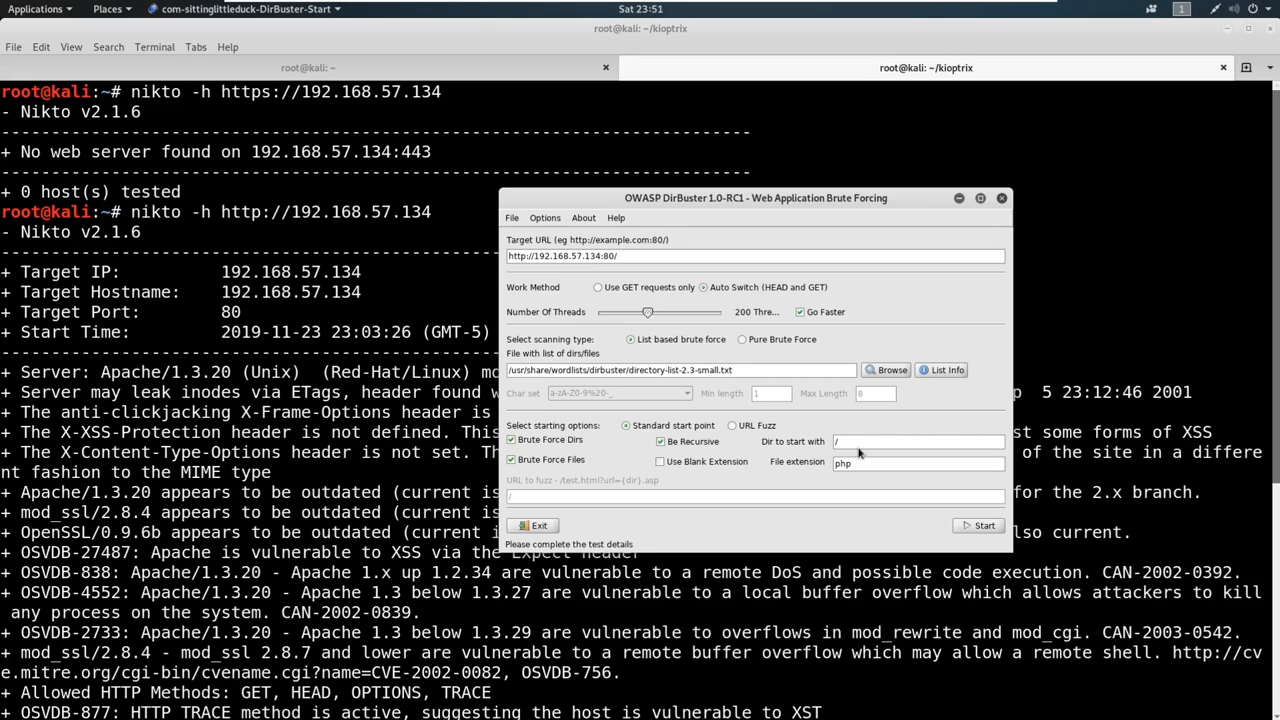
mouse_move(875, 423)
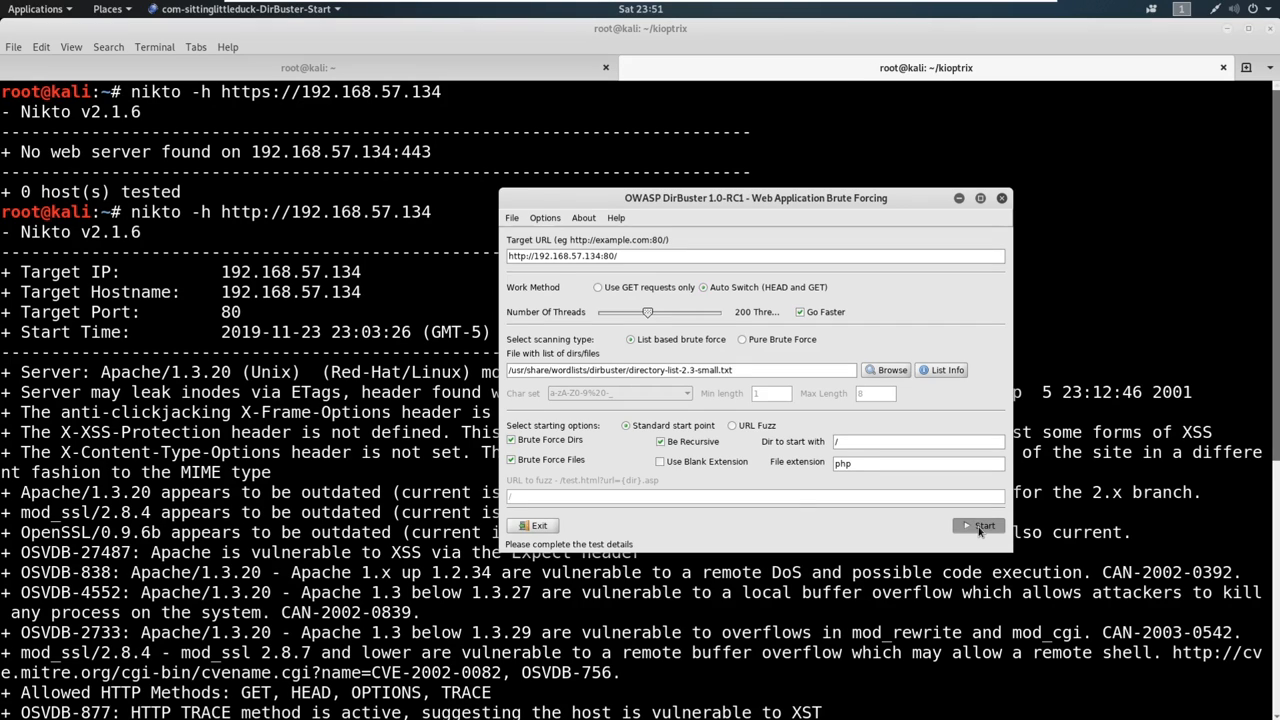
Run the DirBuster scan, browse the results tree, and open test.php in Firefox
left_click(979, 525)
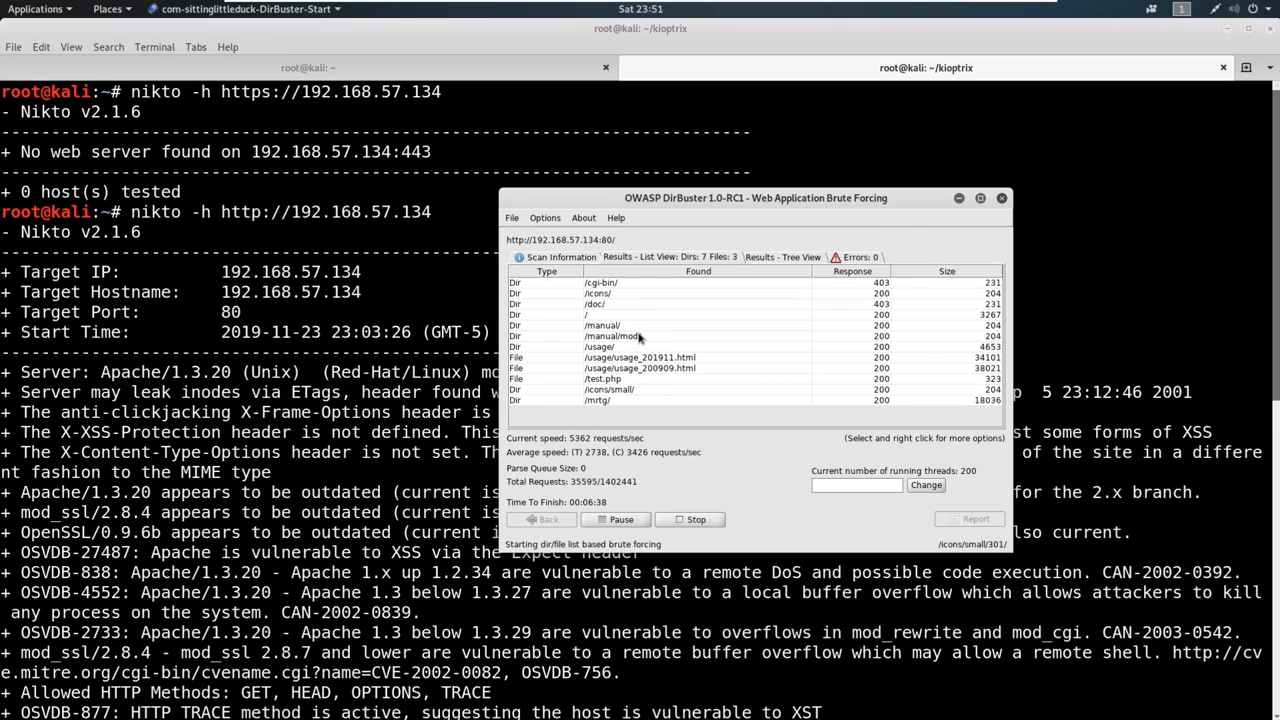
left_click(782, 257)
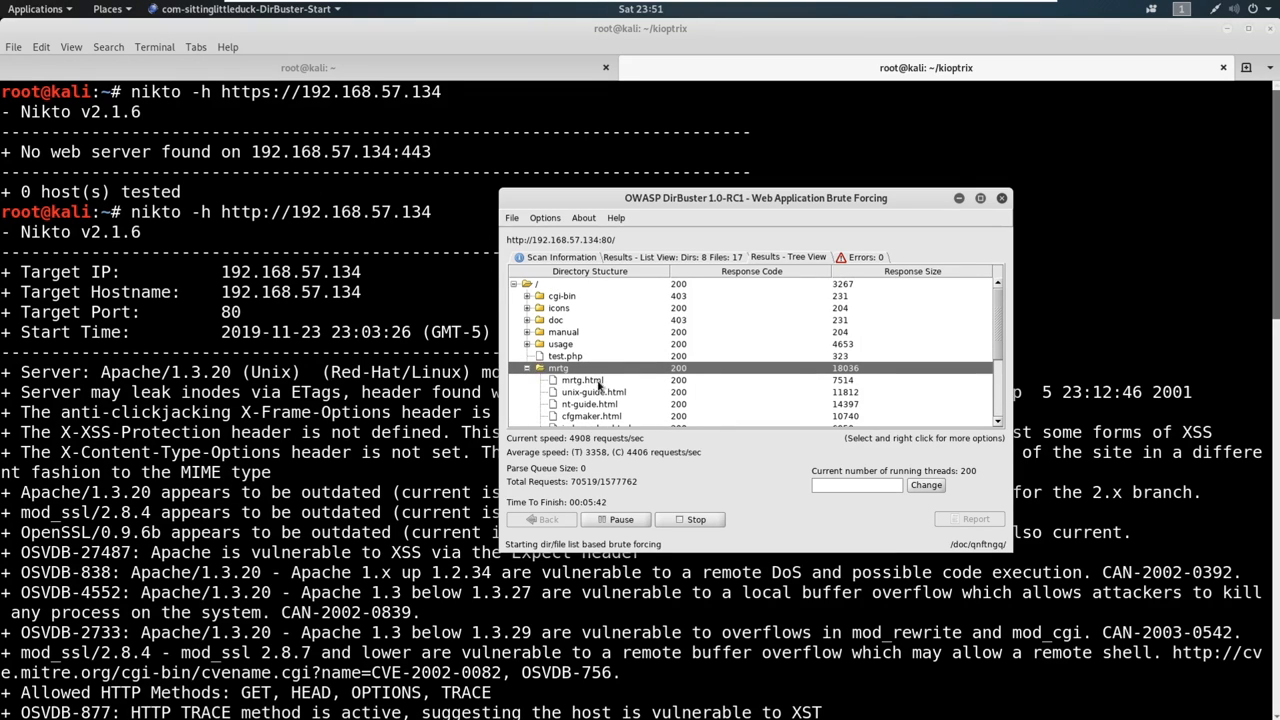
left_click(539, 367)
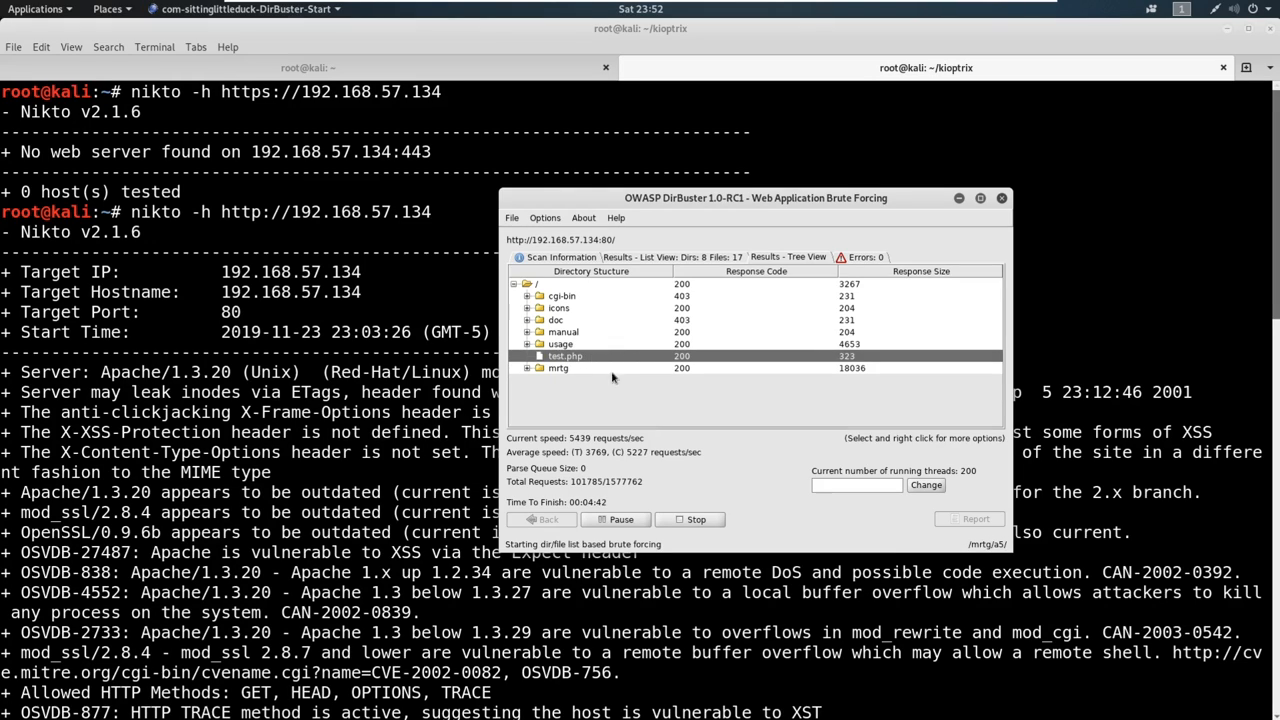
right_click(565, 356)
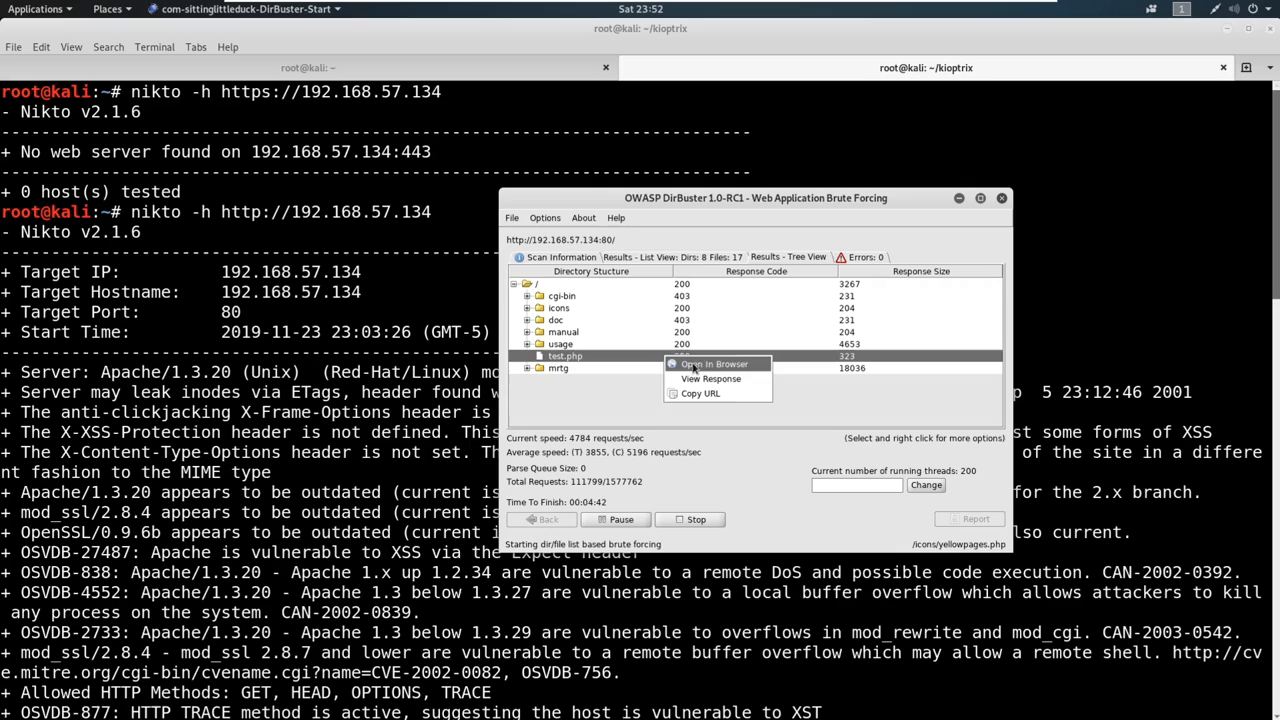
left_click(714, 363)
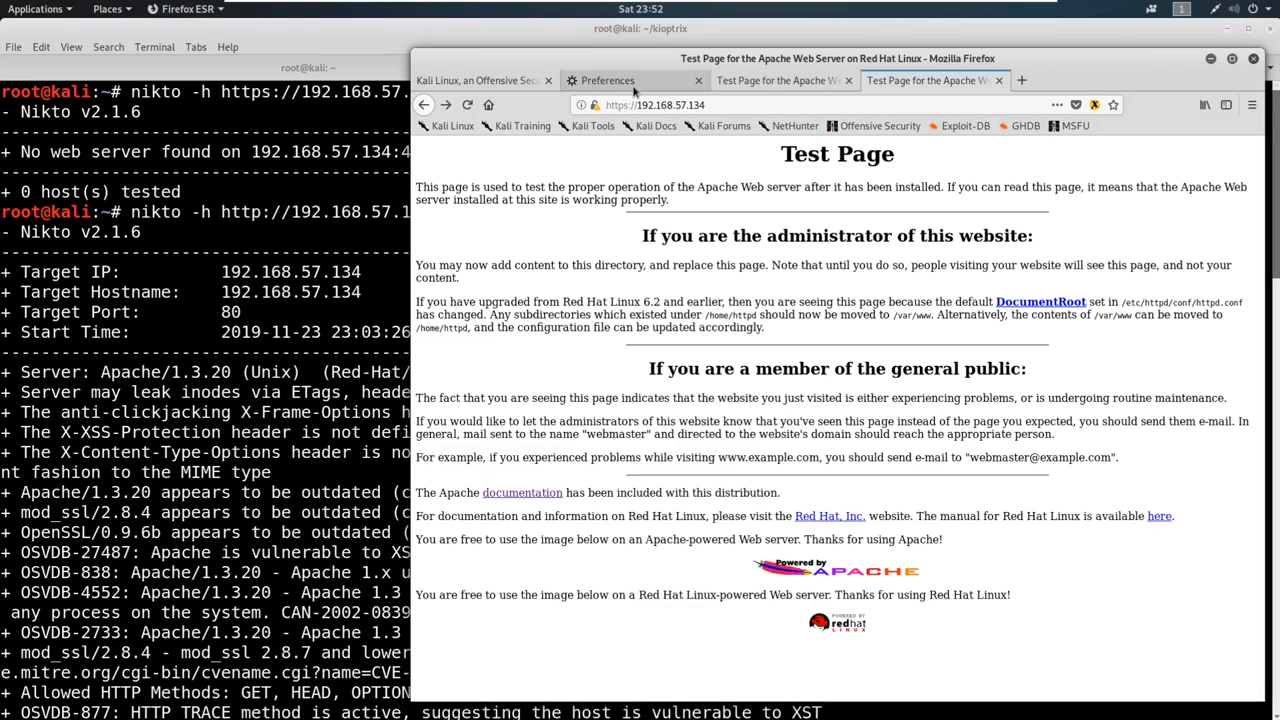
Review Firefox's Network Proxy connection settings in Preferences, then close the dialog
left_click(607, 80)
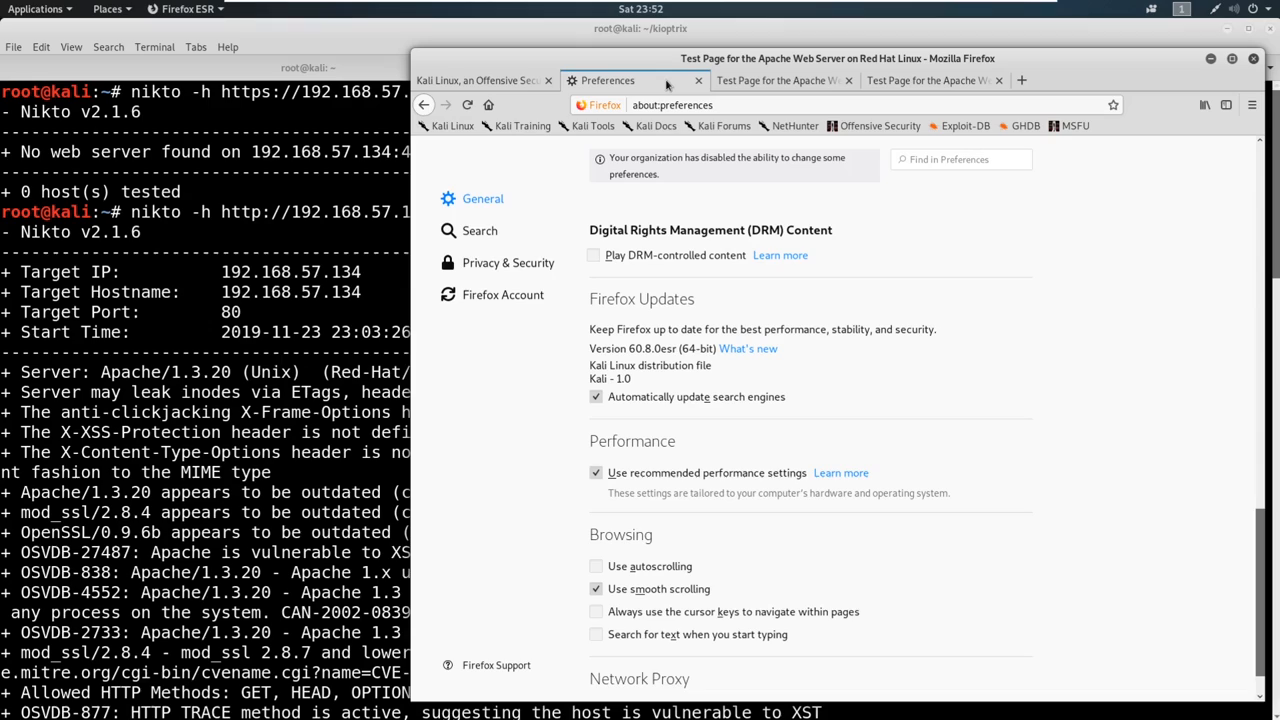
scroll("down", 3)
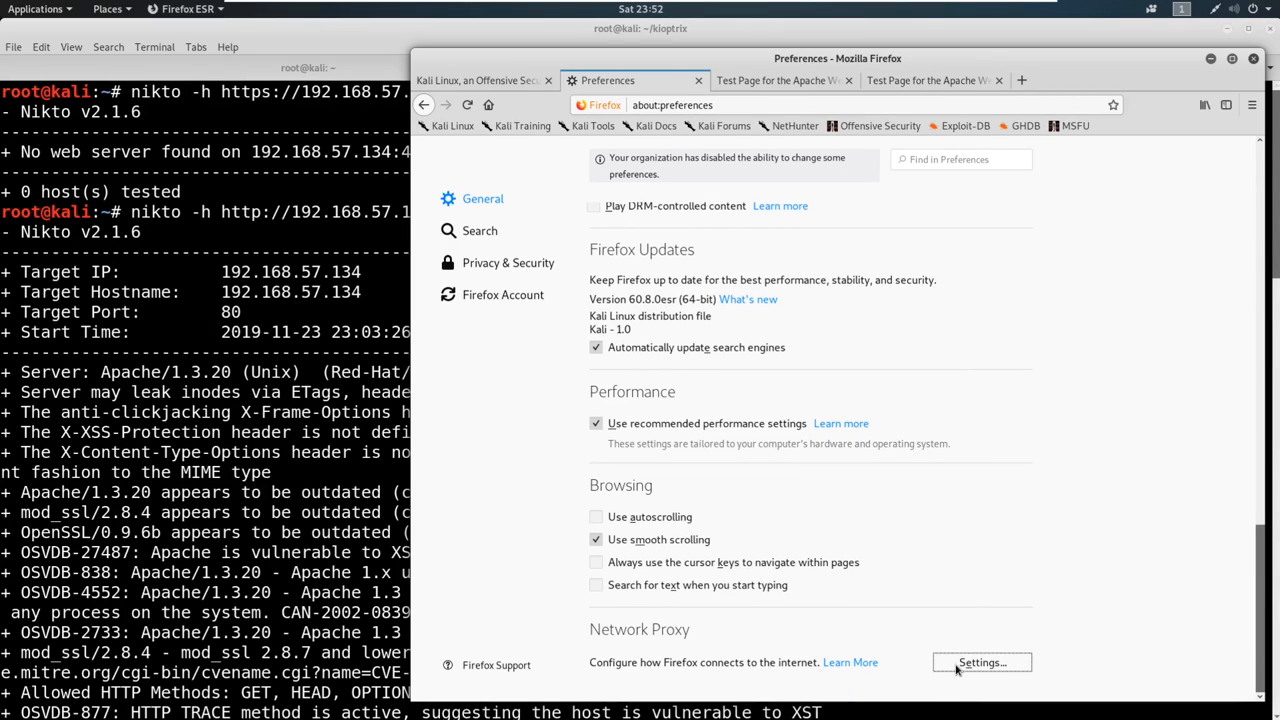
left_click(981, 662)
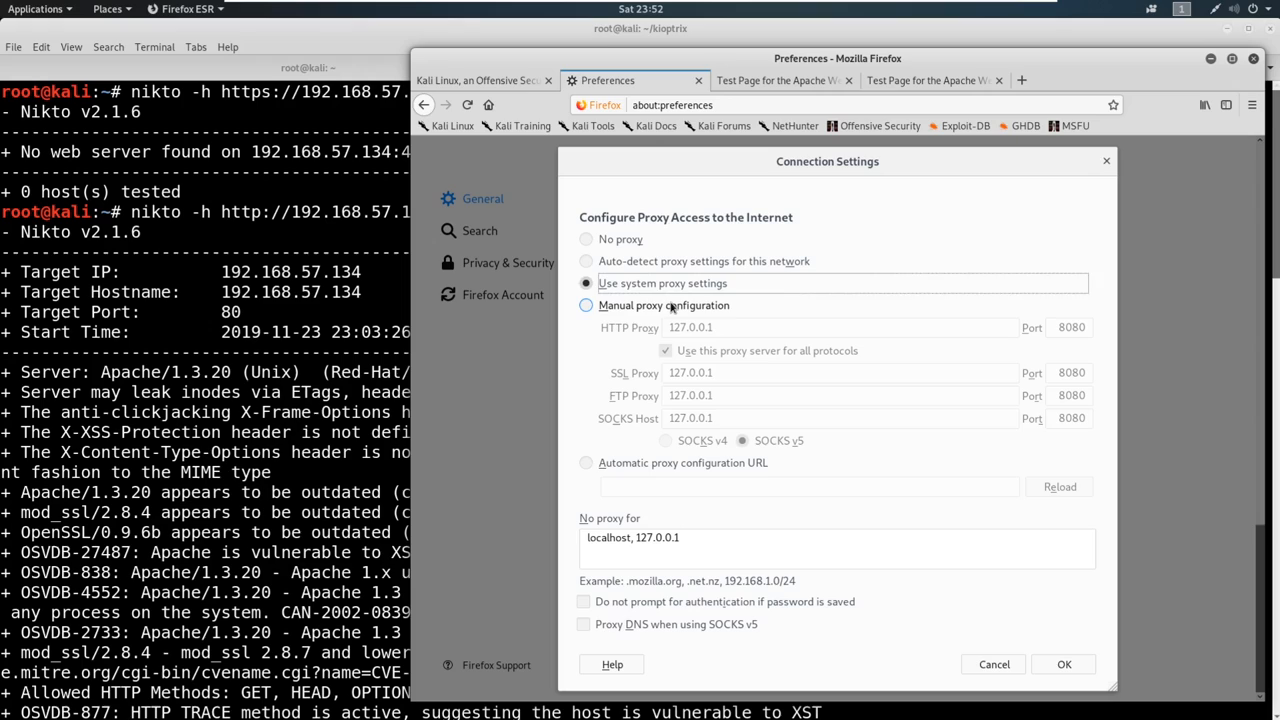
left_click(586, 305)
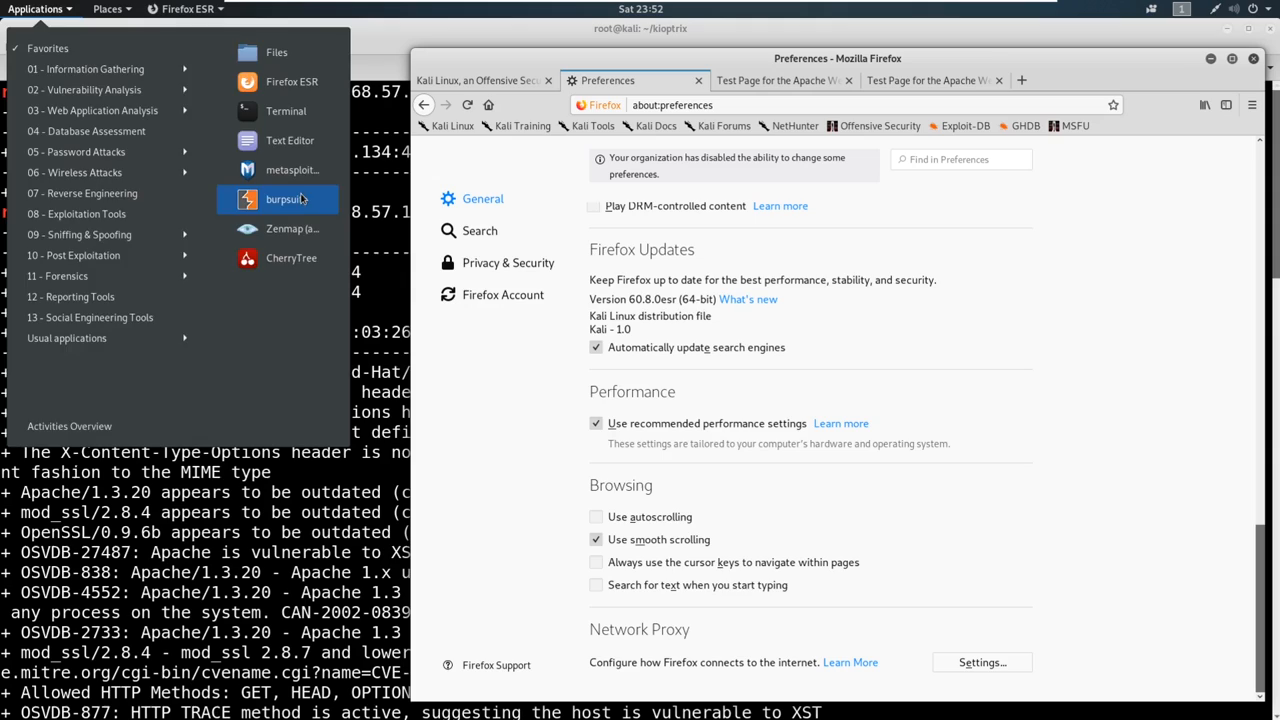
Start Burp Suite, dismiss the Java version warning, and continue with a temporary project
left_click(283, 199)
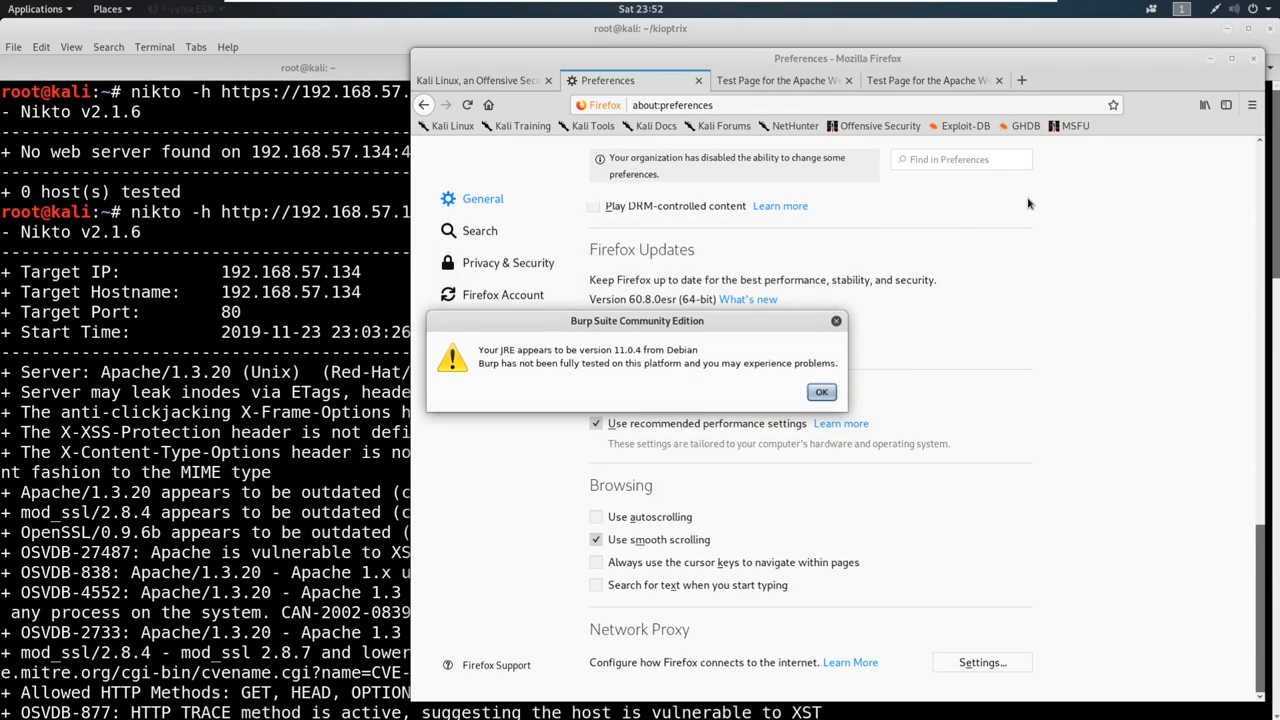
left_click(821, 391)
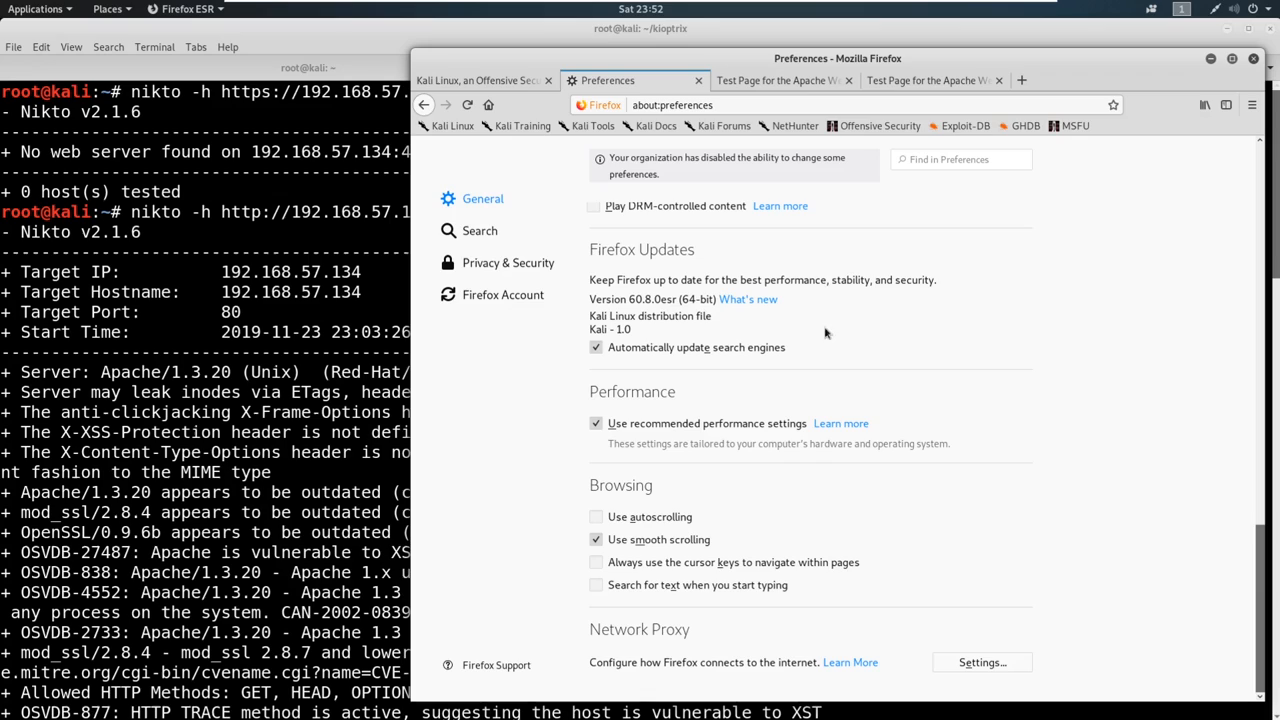
mouse_move(840, 140)
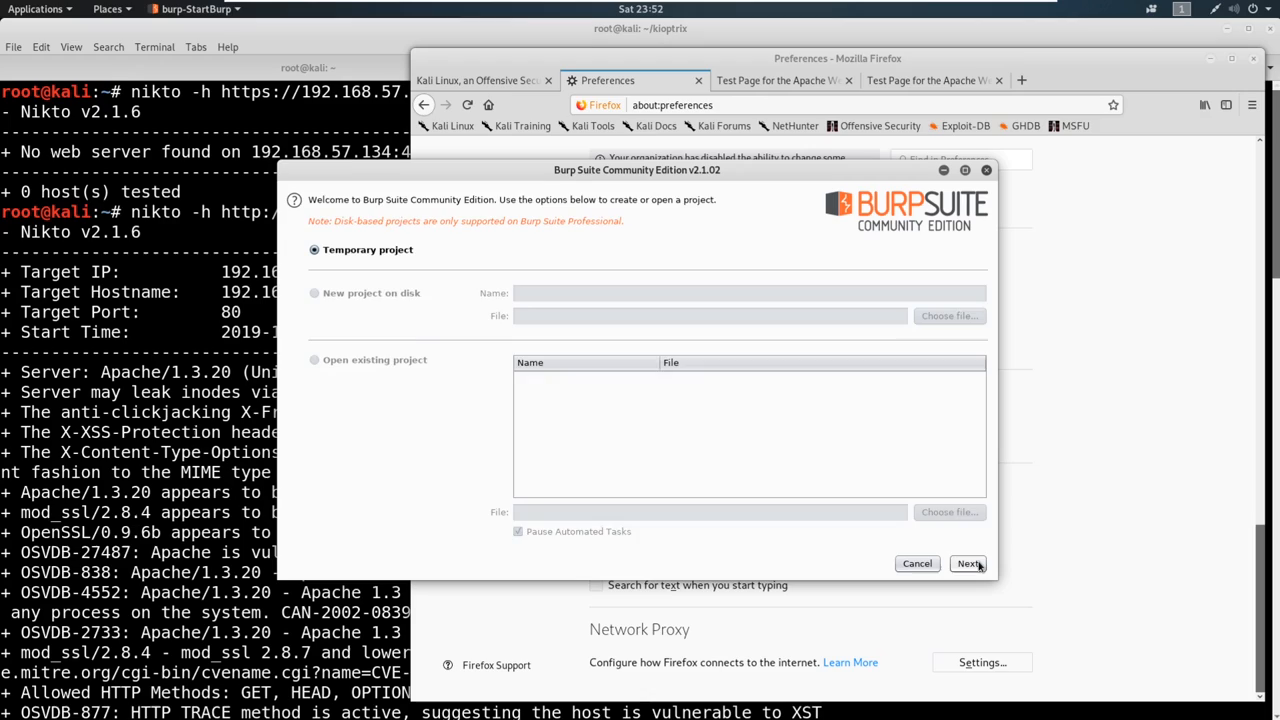
left_click(968, 563)
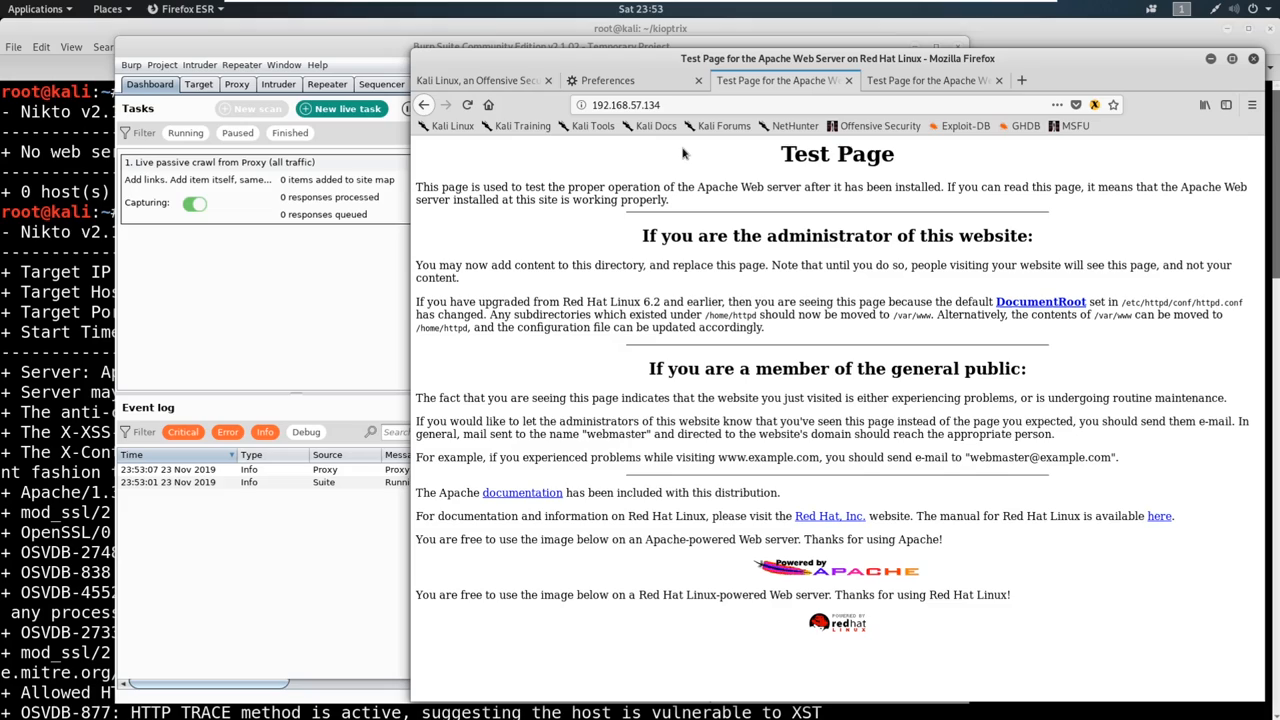
mouse_move(825, 180)
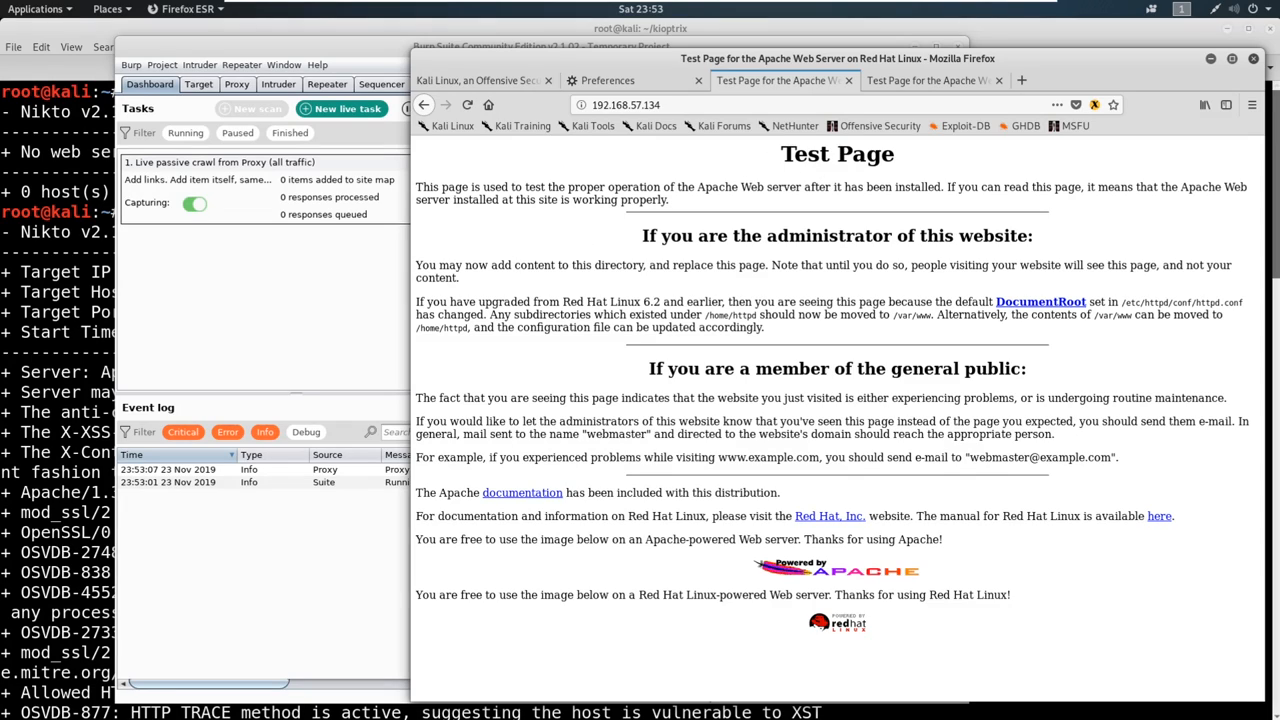
View the Apache test page's source in a new tab and inspect the background colour comment
right_click(470, 300)
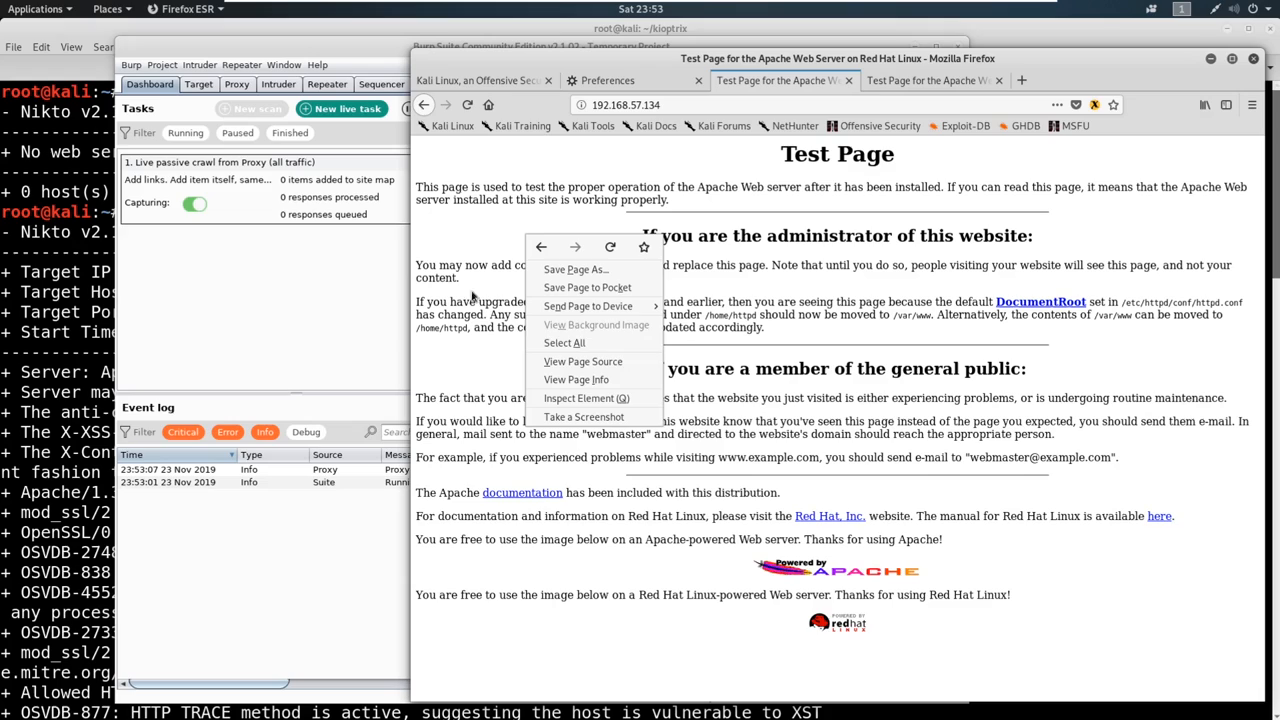
mouse_move(576, 379)
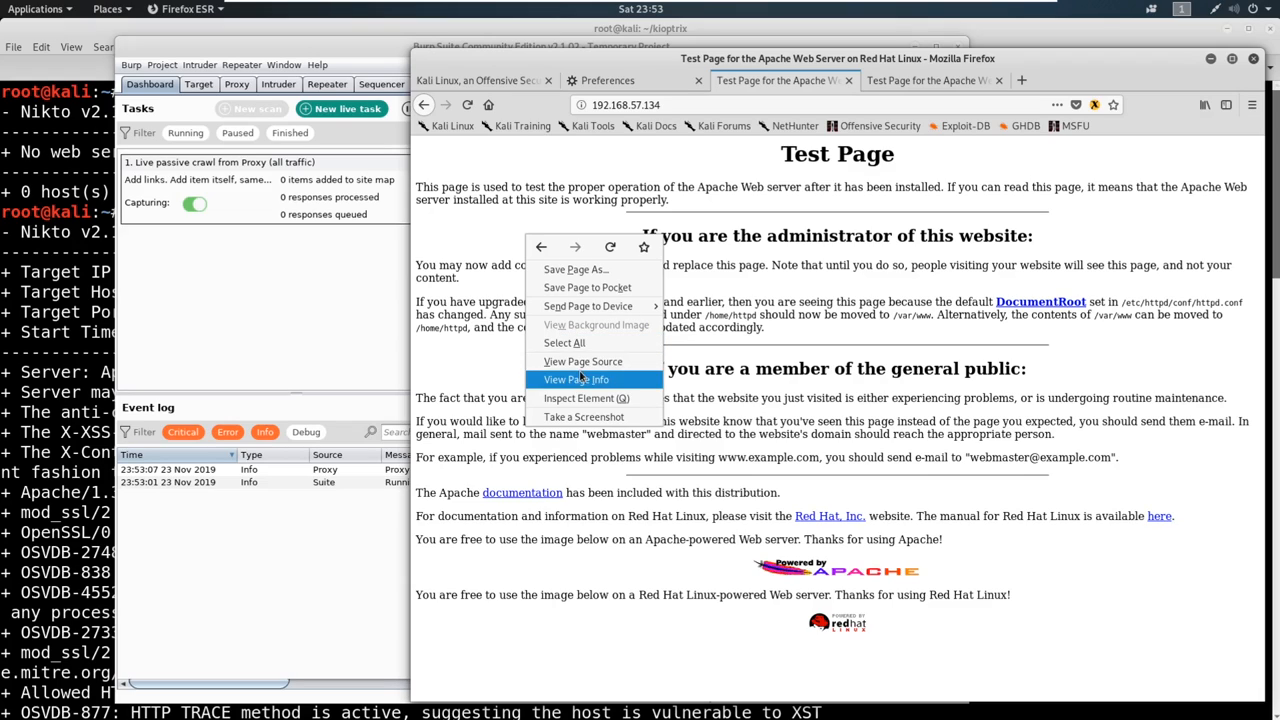
left_click(583, 361)
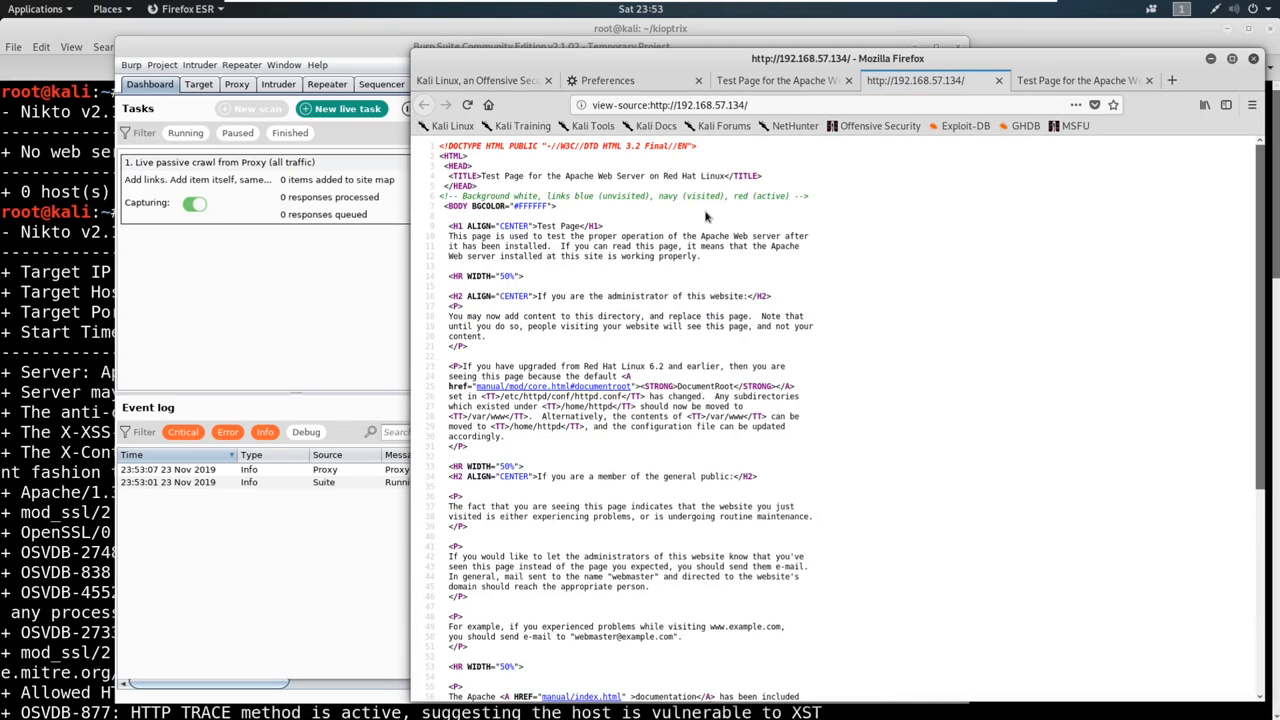
mouse_move(760, 210)
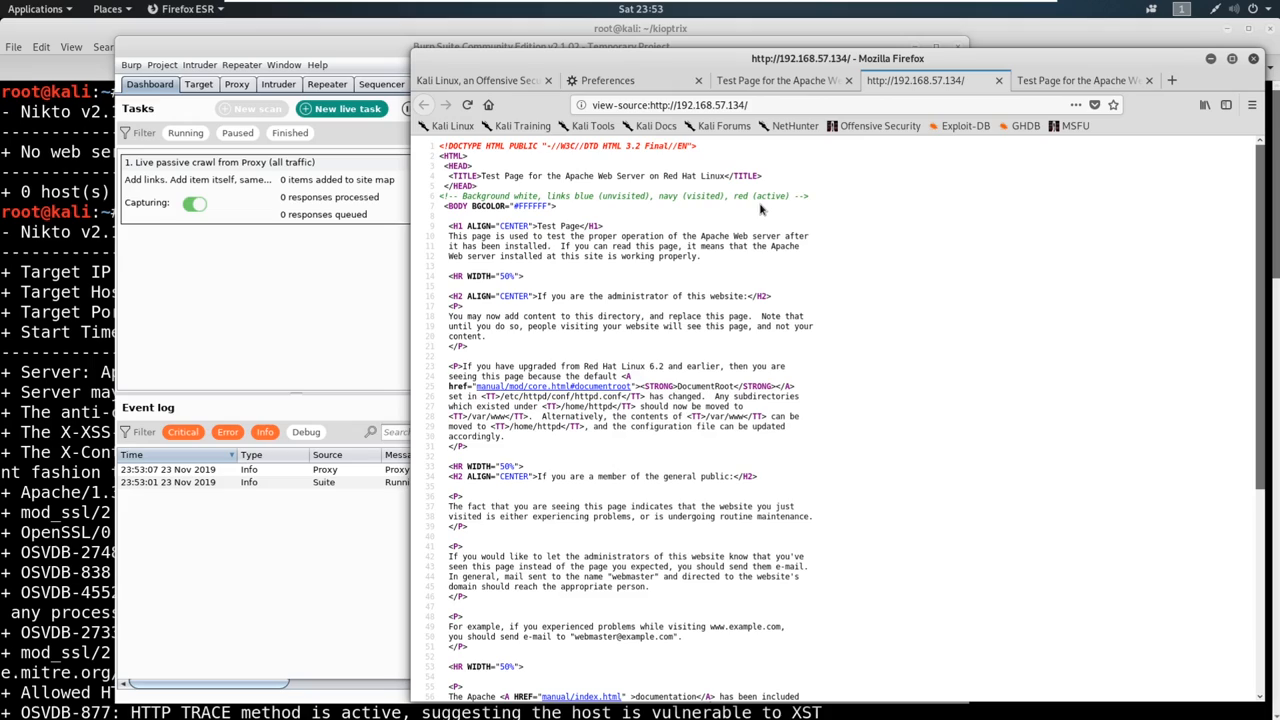
double_click(770, 195)
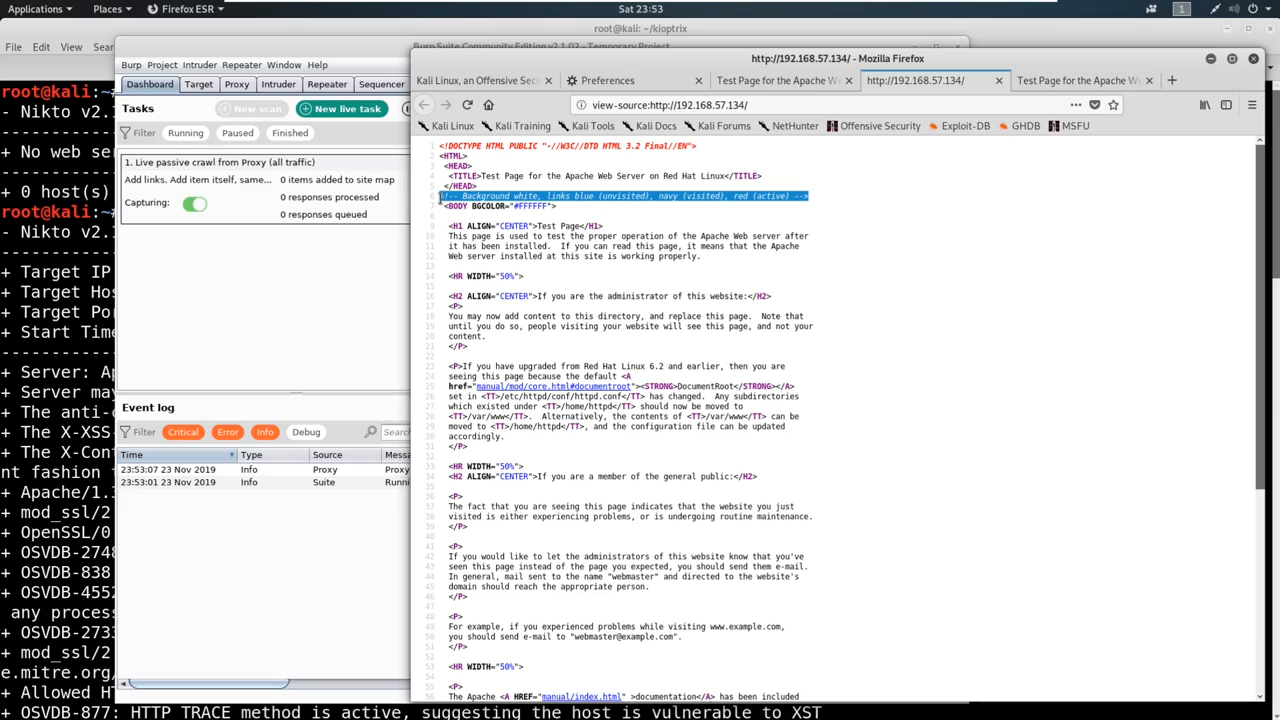
left_click(960, 221)
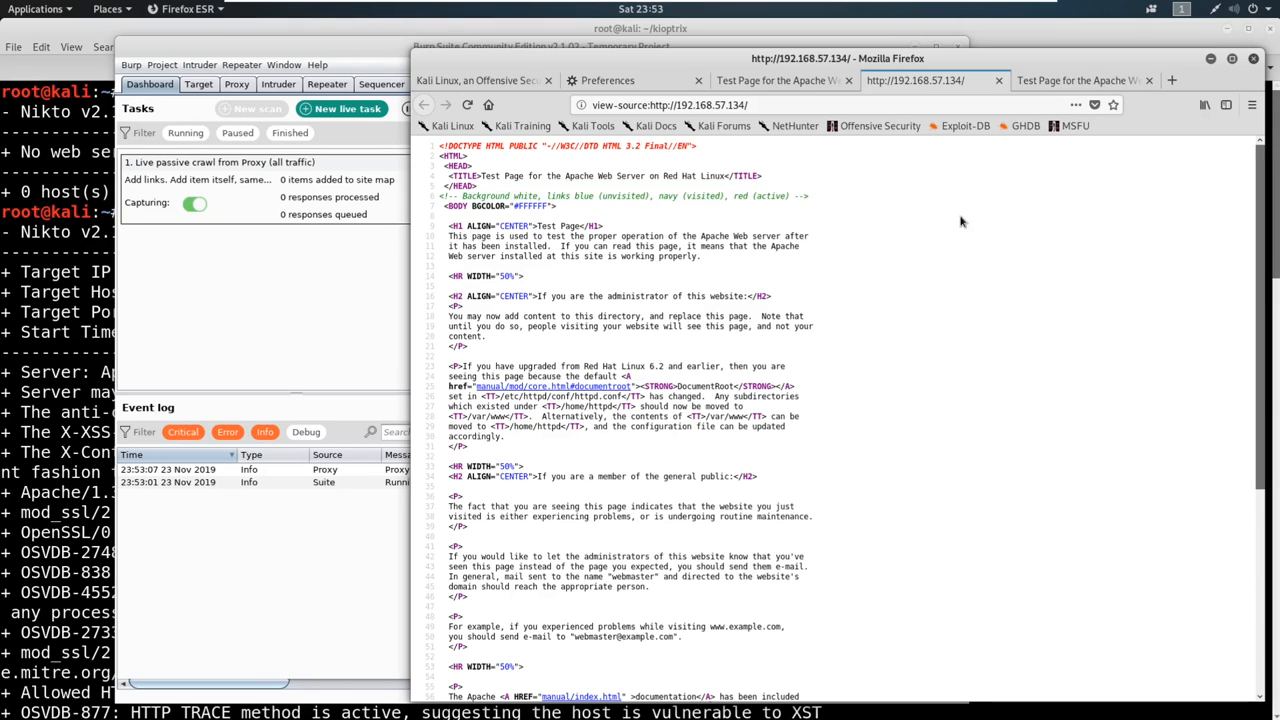
scroll("down", 3)
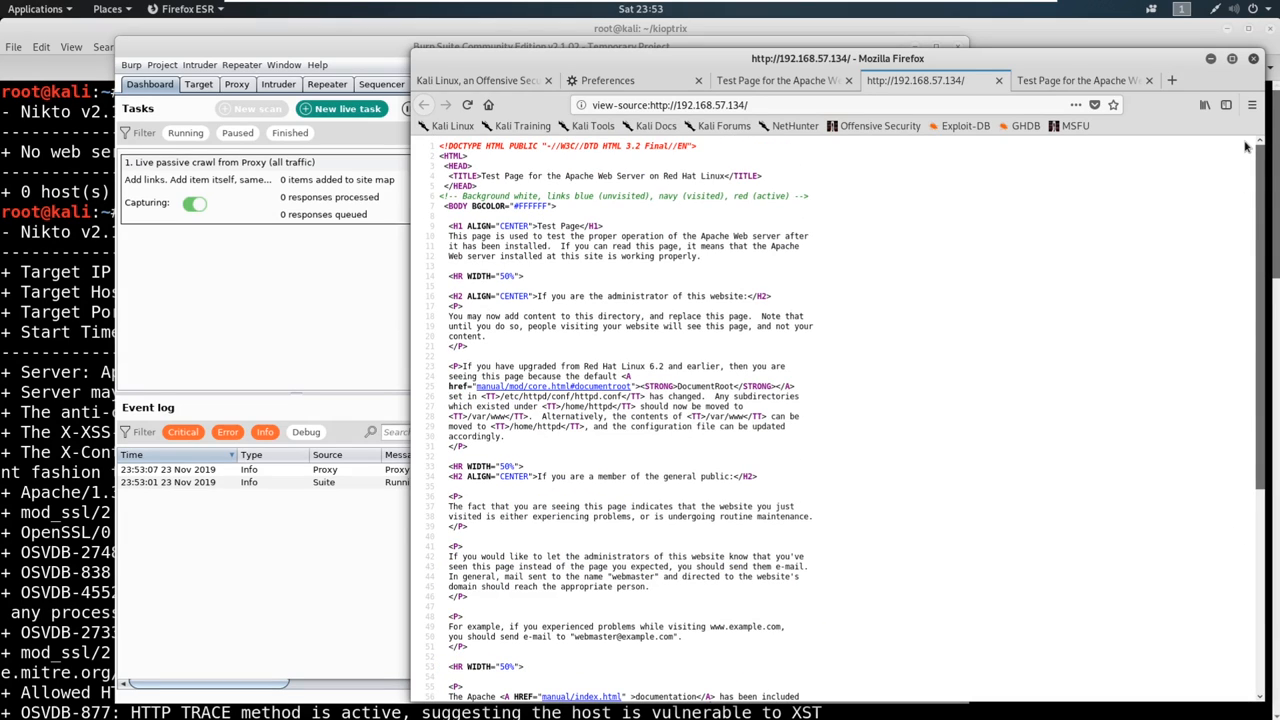
mouse_move(502, 172)
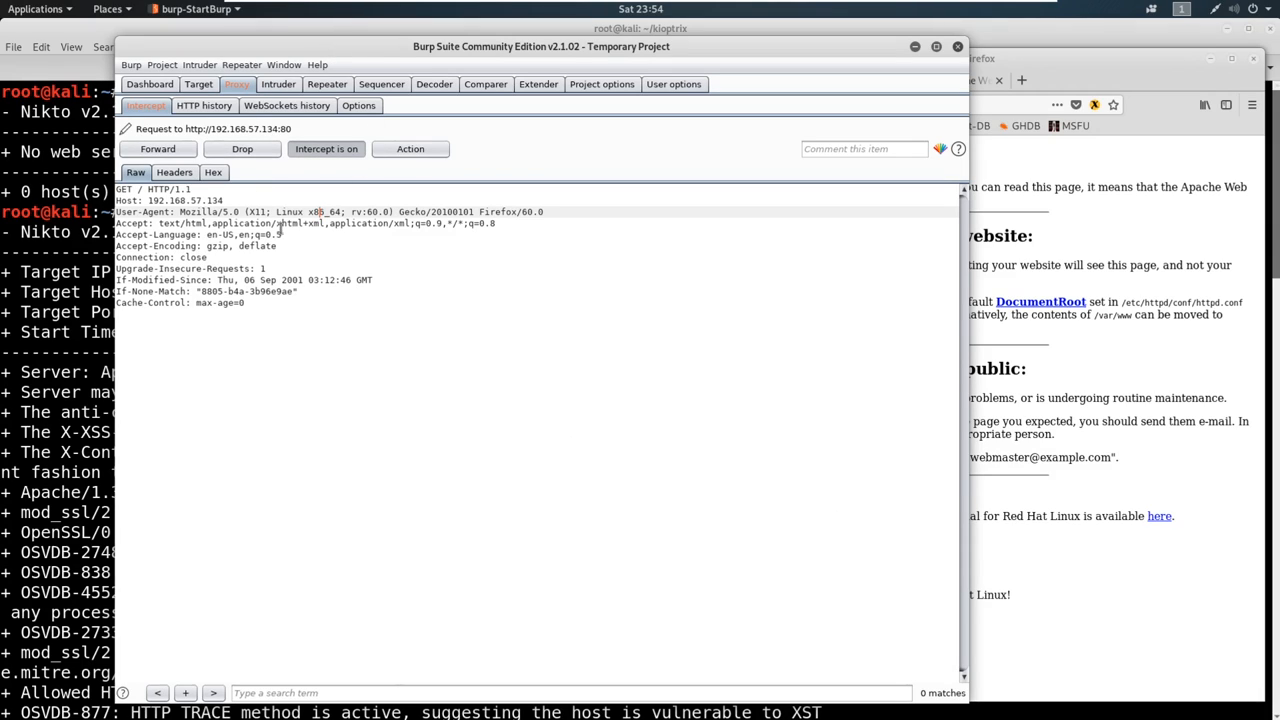
Send the intercepted GET request for 192.168.57.134 to Repeater
right_click(300, 235)
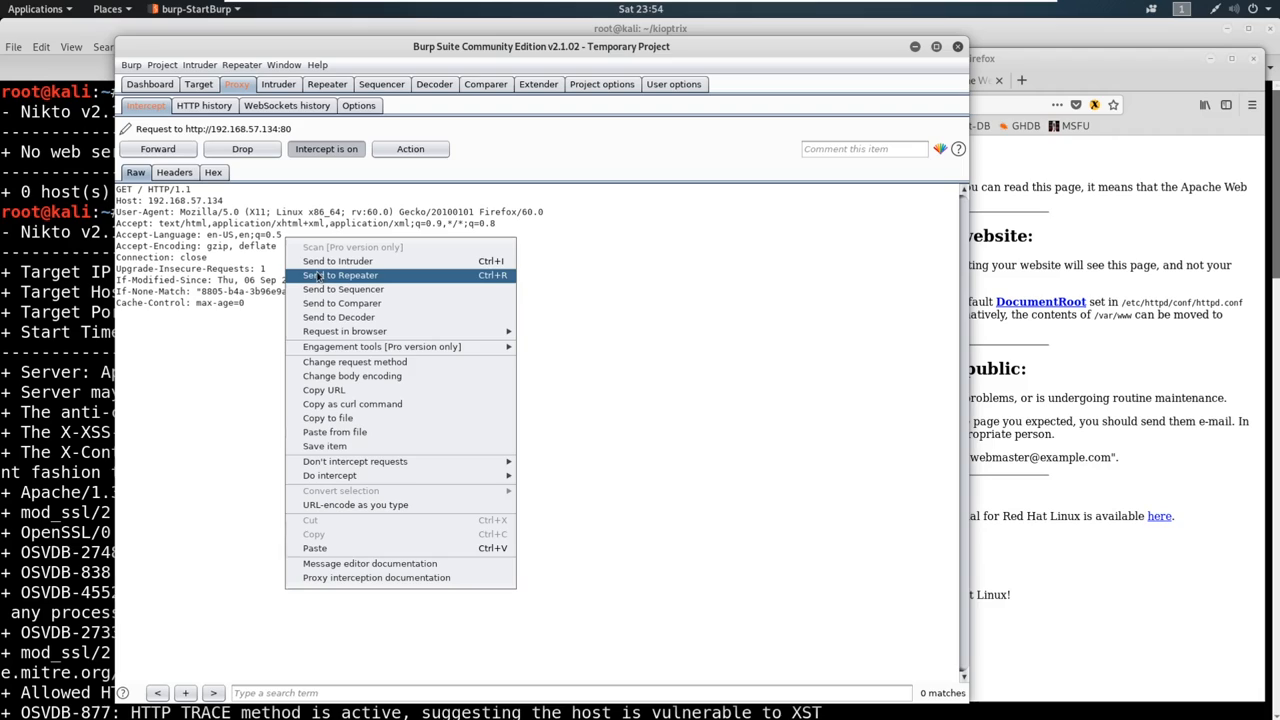
mouse_move(350, 281)
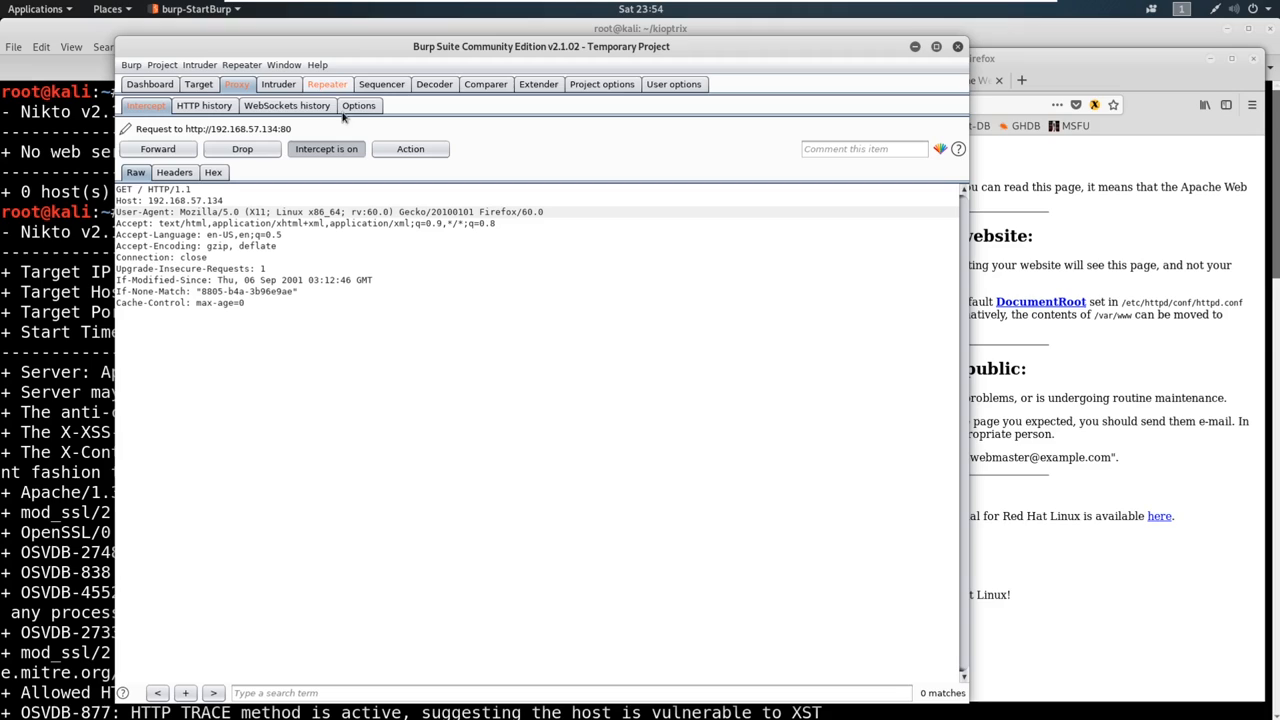
left_click(327, 83)
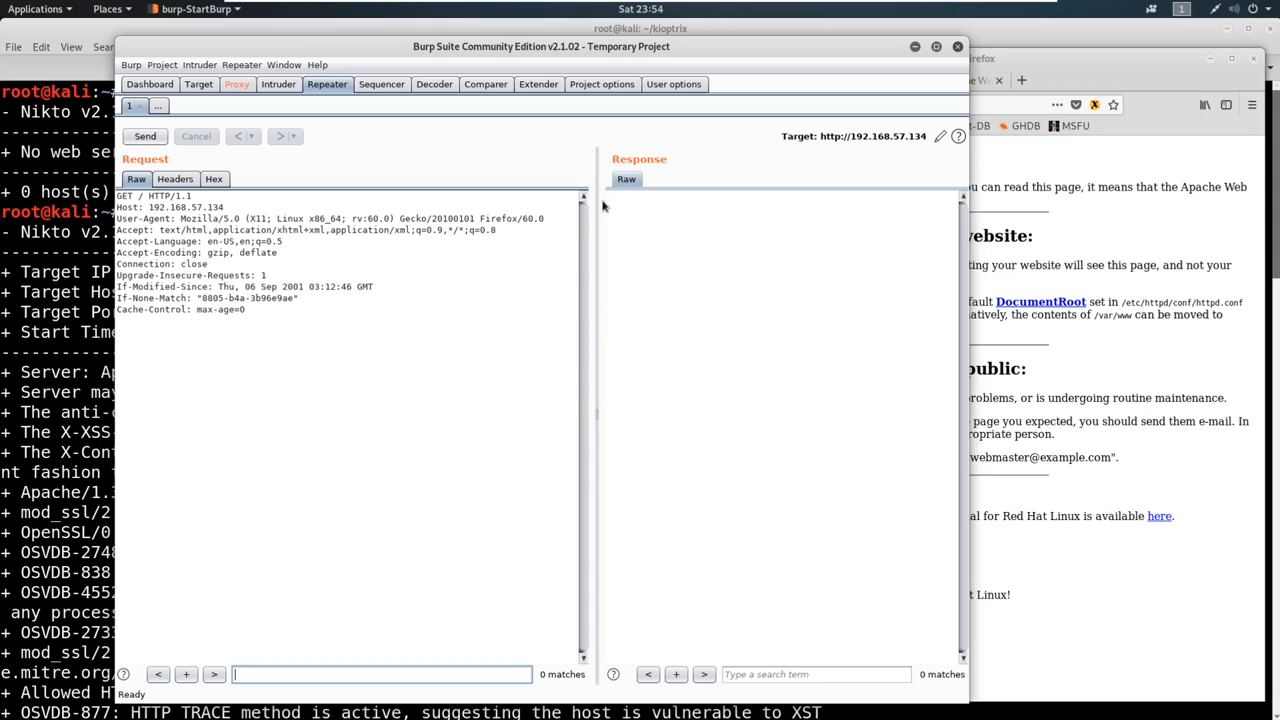
Edit the Repeater request method and send it, then restore GET and resend
left_click(295, 308)
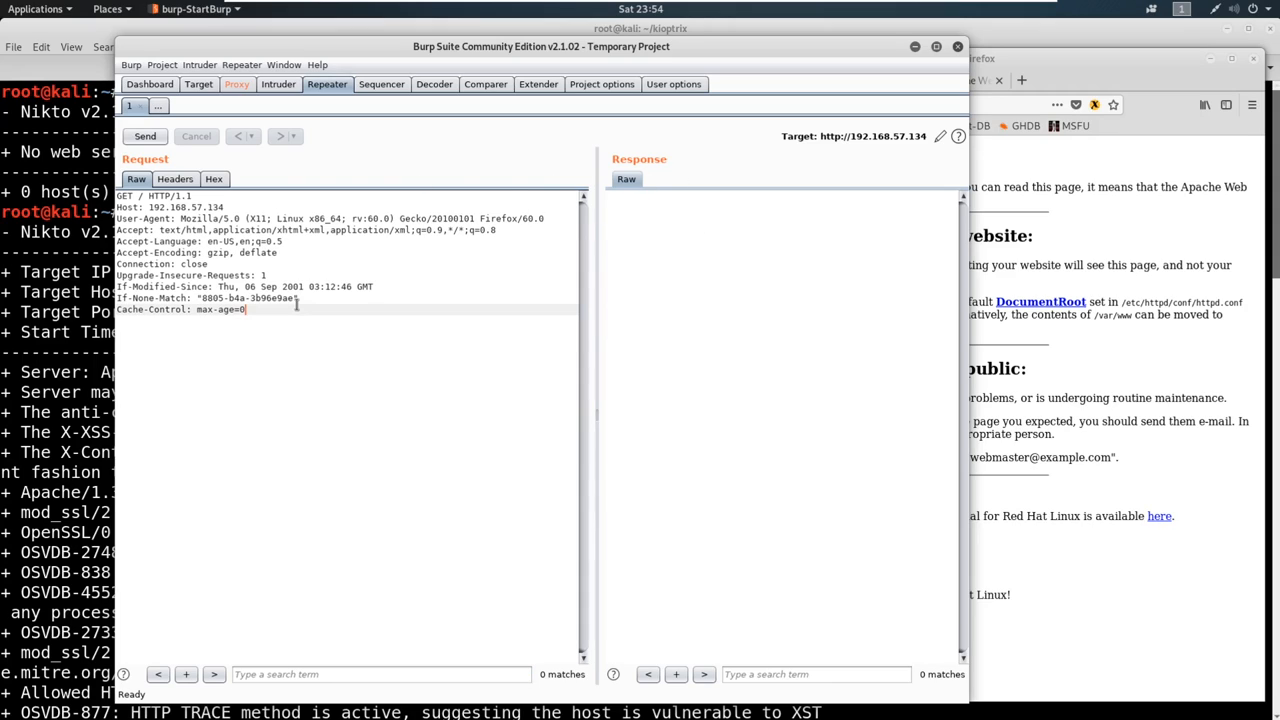
left_click(145, 136)
type("POS")
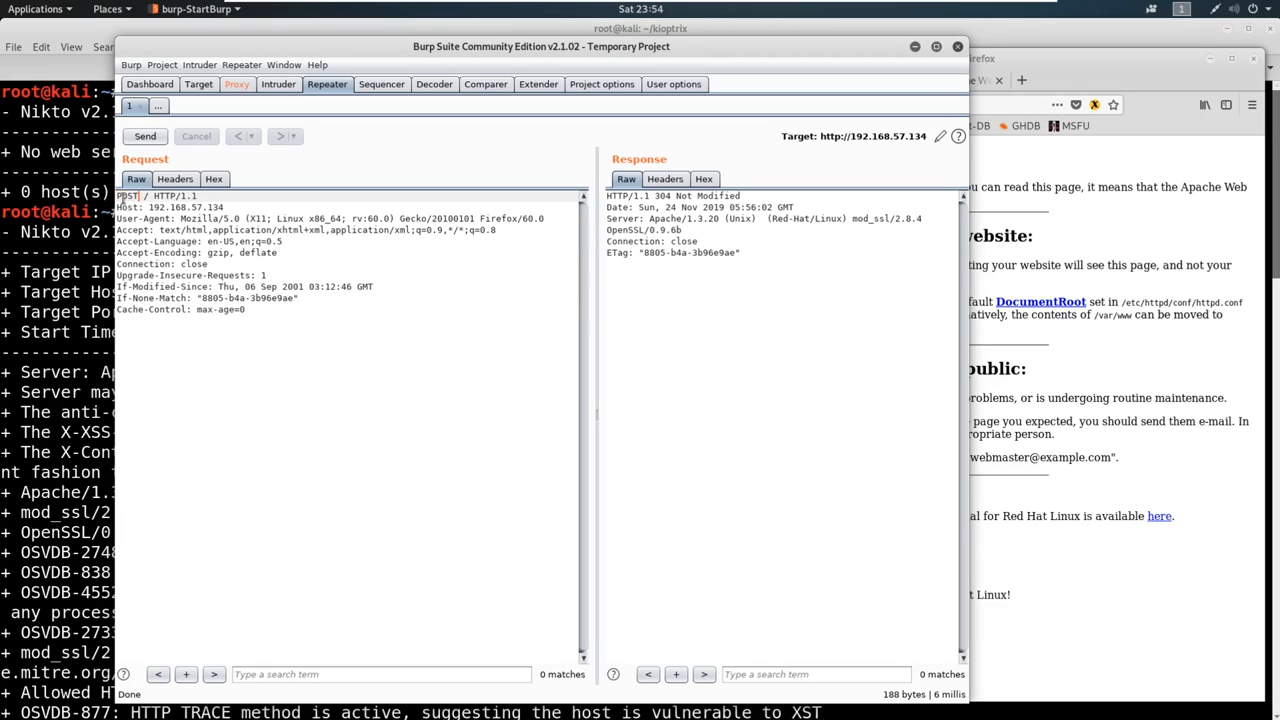
left_click(145, 136)
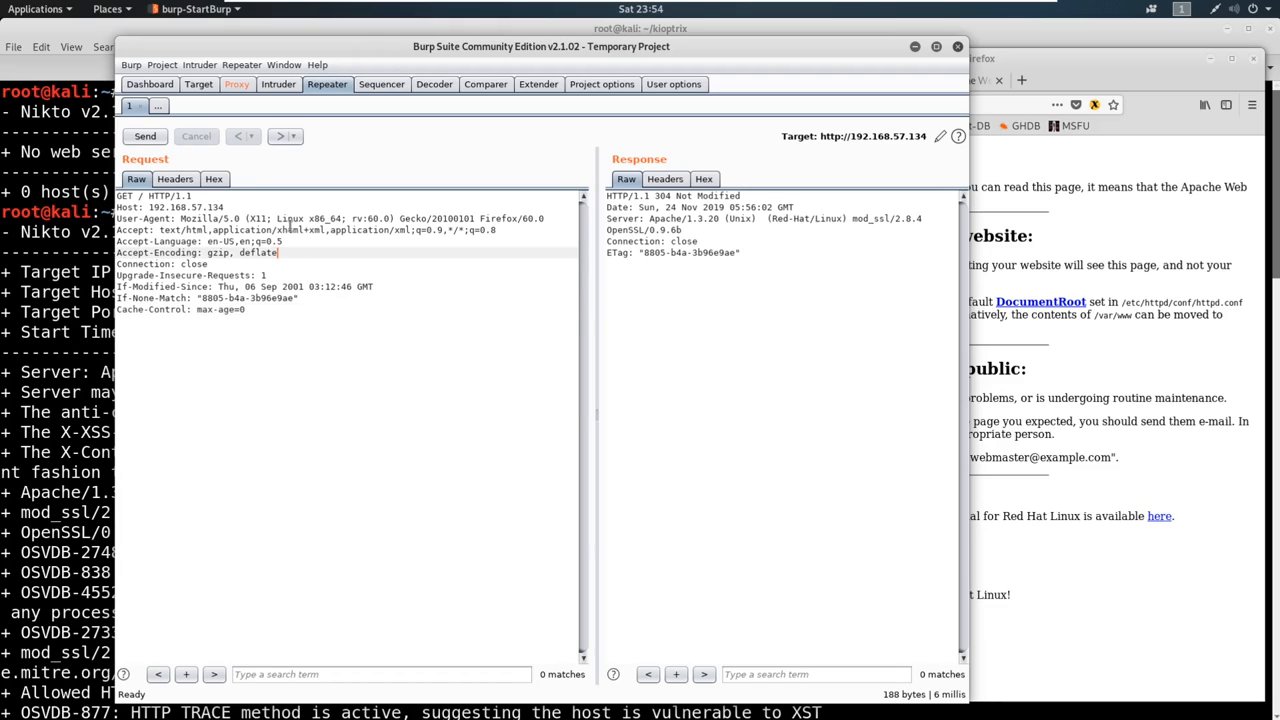
left_click(145, 136)
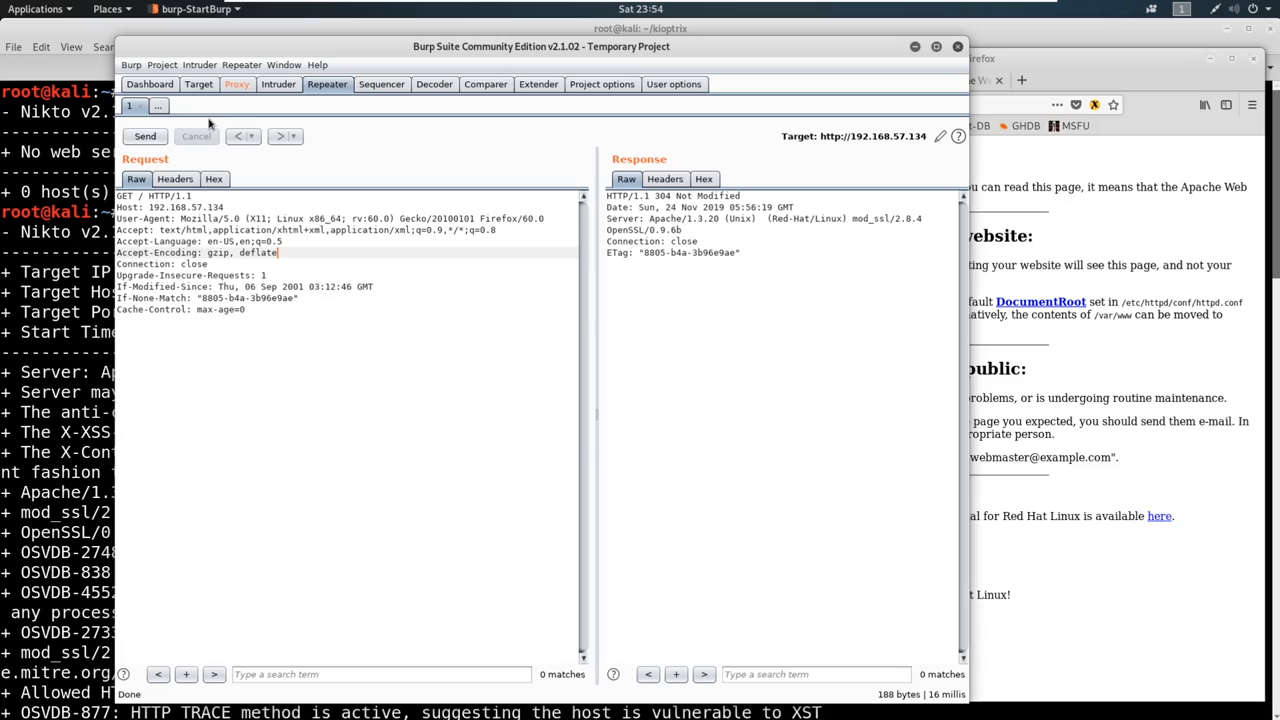
left_click(237, 84)
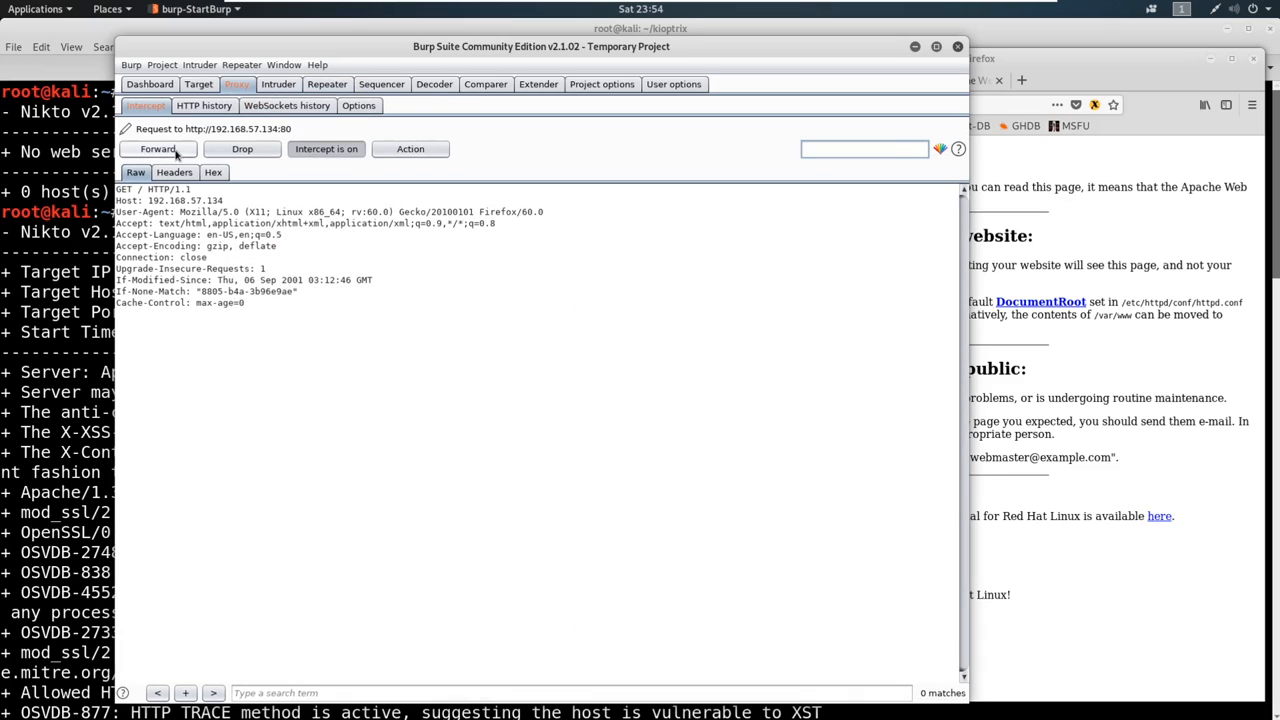
Forward the held request and expand the 192.168.57.134 host in the Target site map
left_click(157, 148)
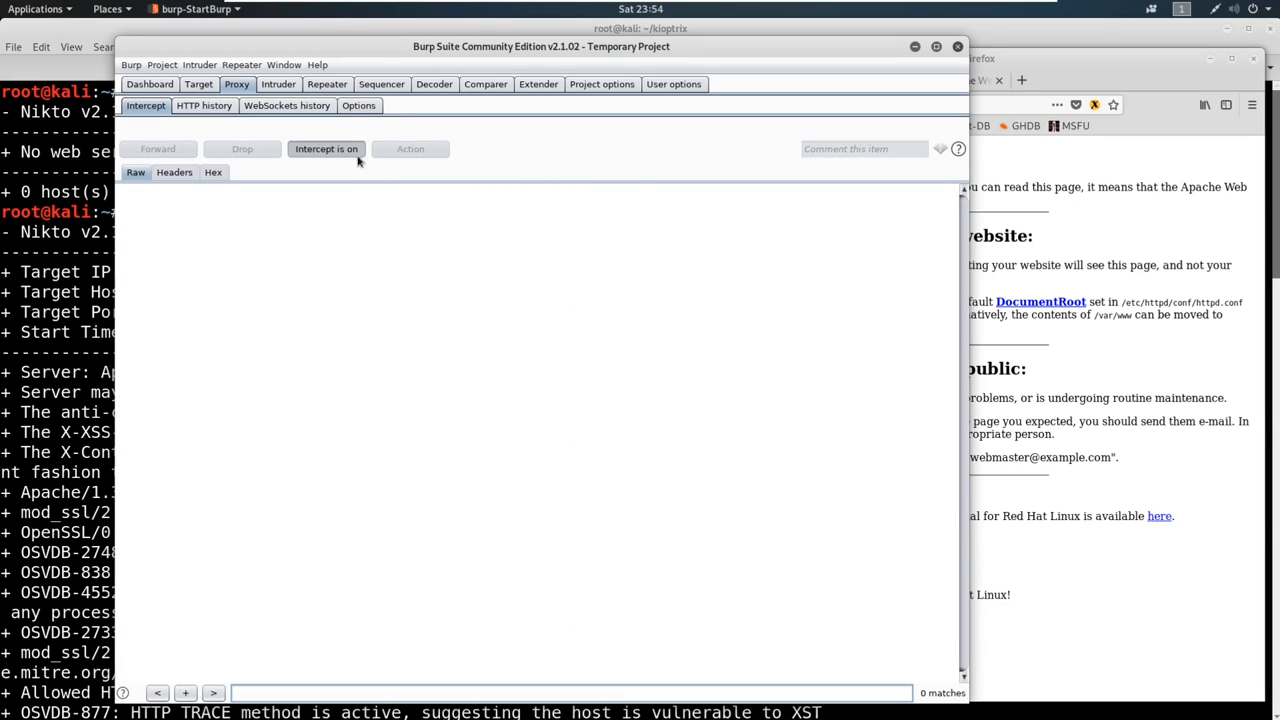
mouse_move(192, 90)
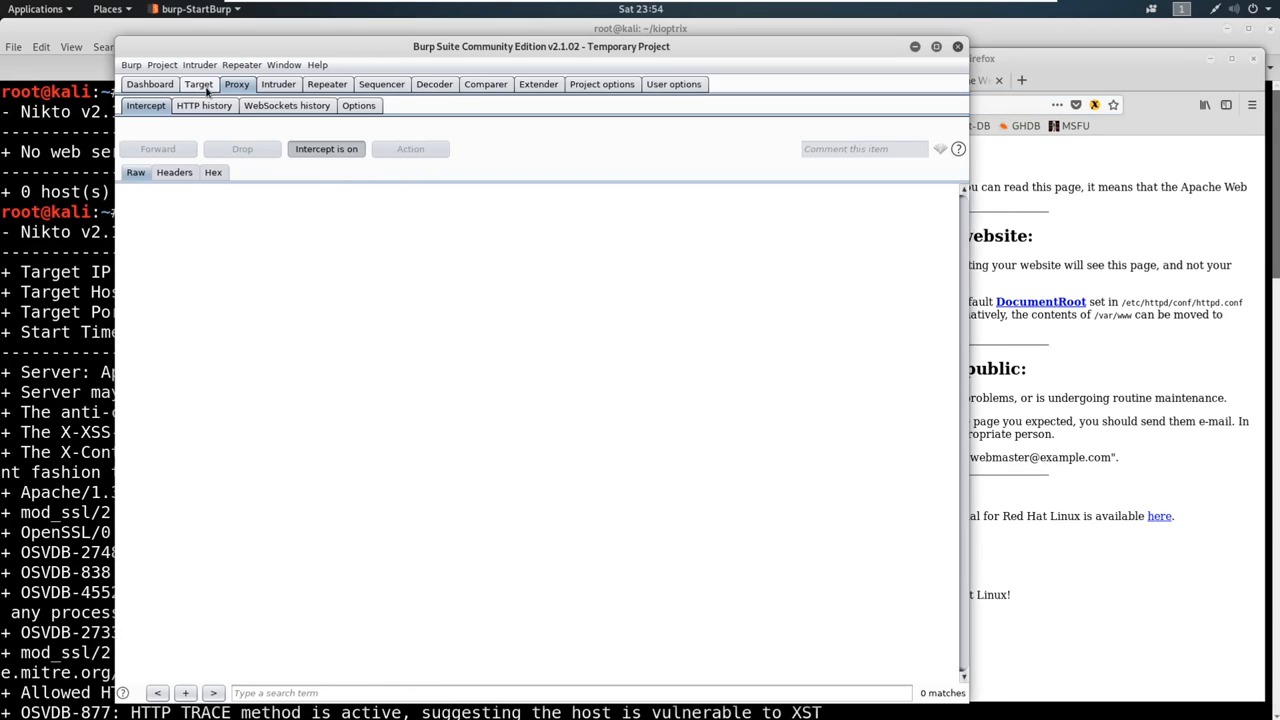
left_click(198, 84)
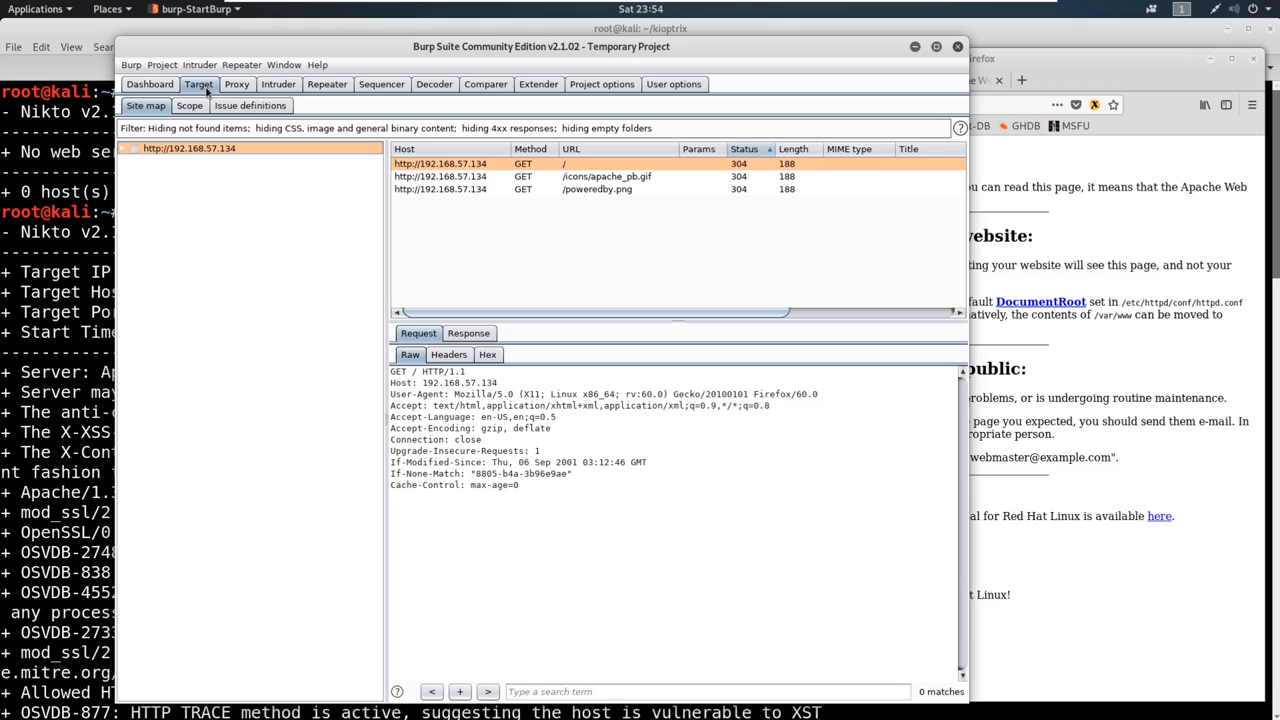
mouse_move(120, 155)
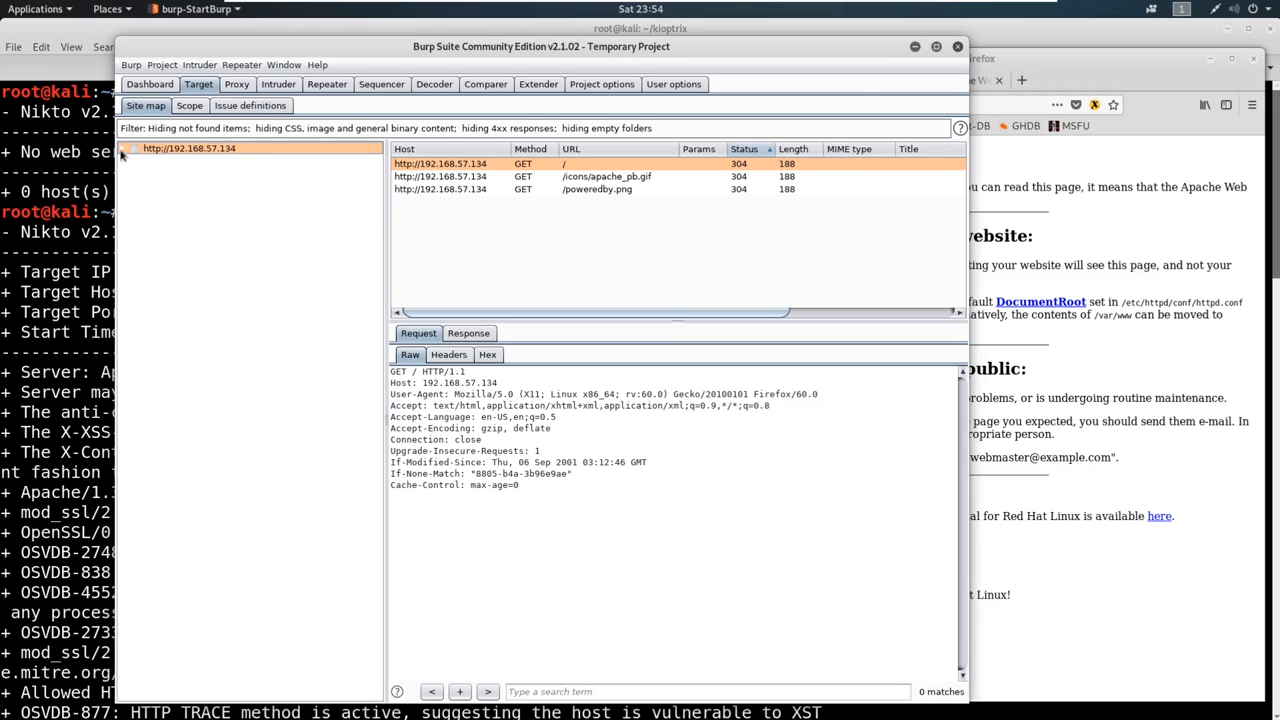
left_click(128, 148)
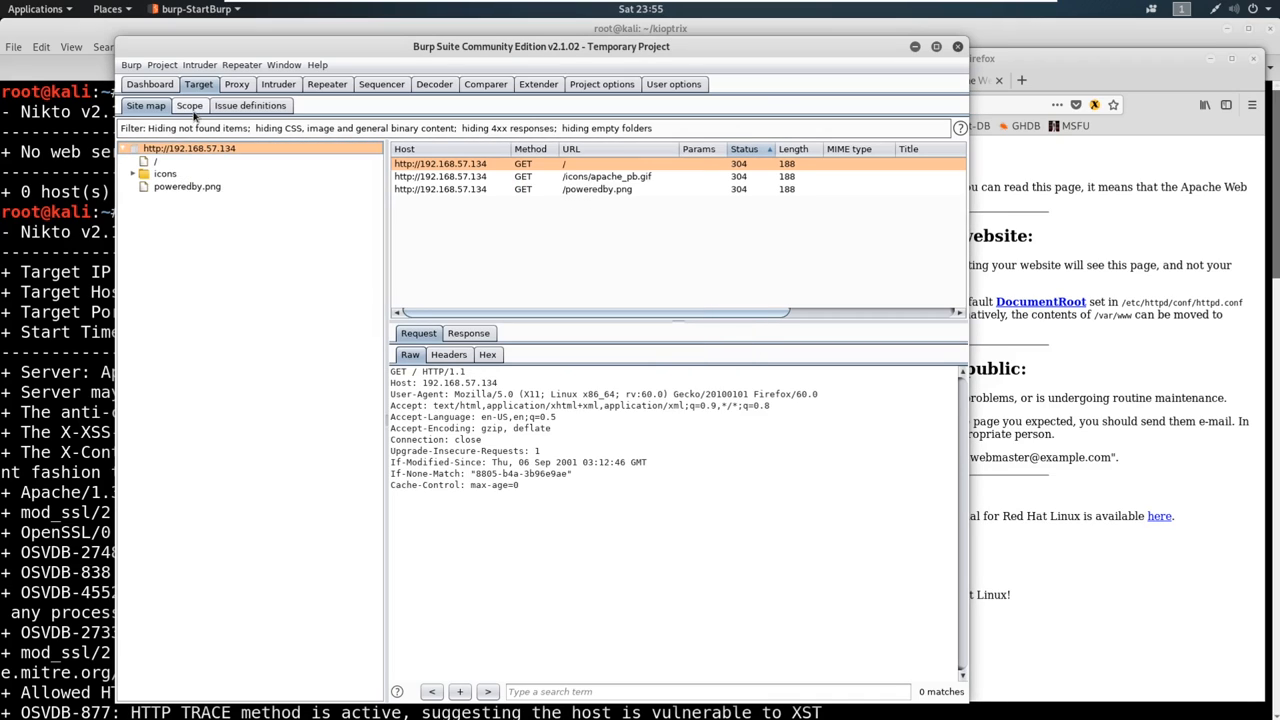
left_click(175, 229)
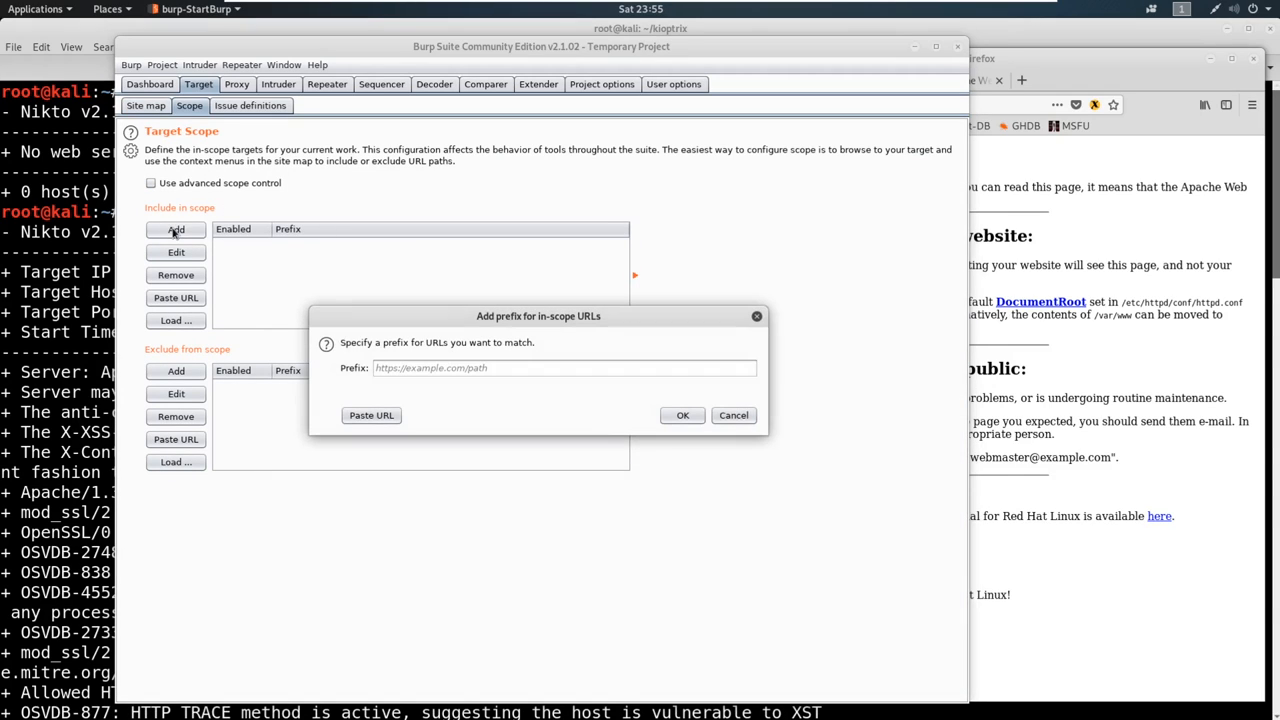
type("http://192.168.57.134/")
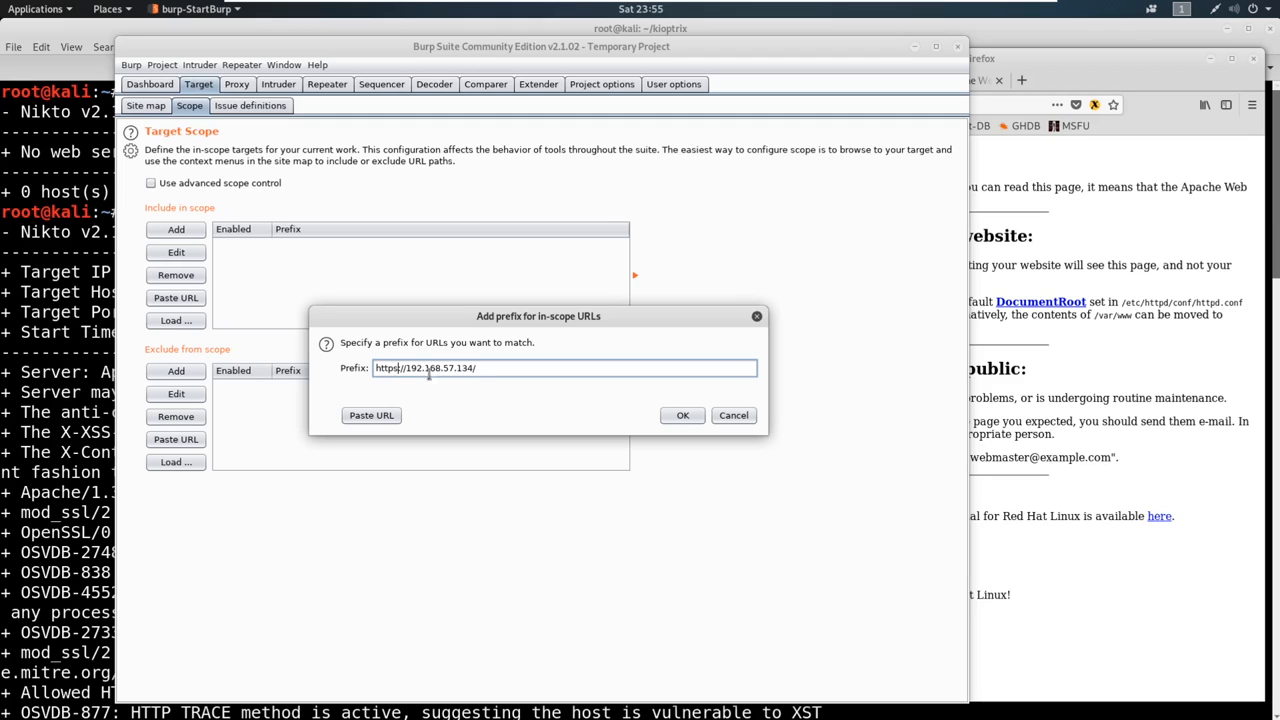
left_click(682, 415)
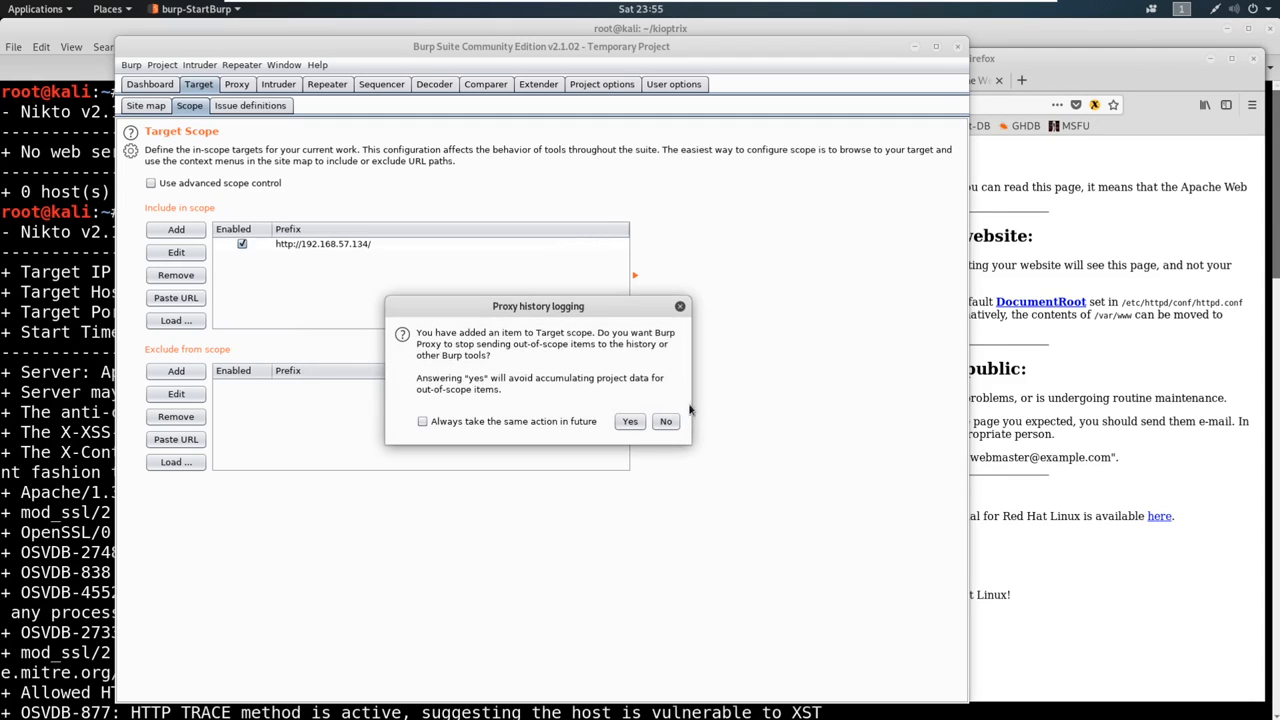
left_click(665, 421)
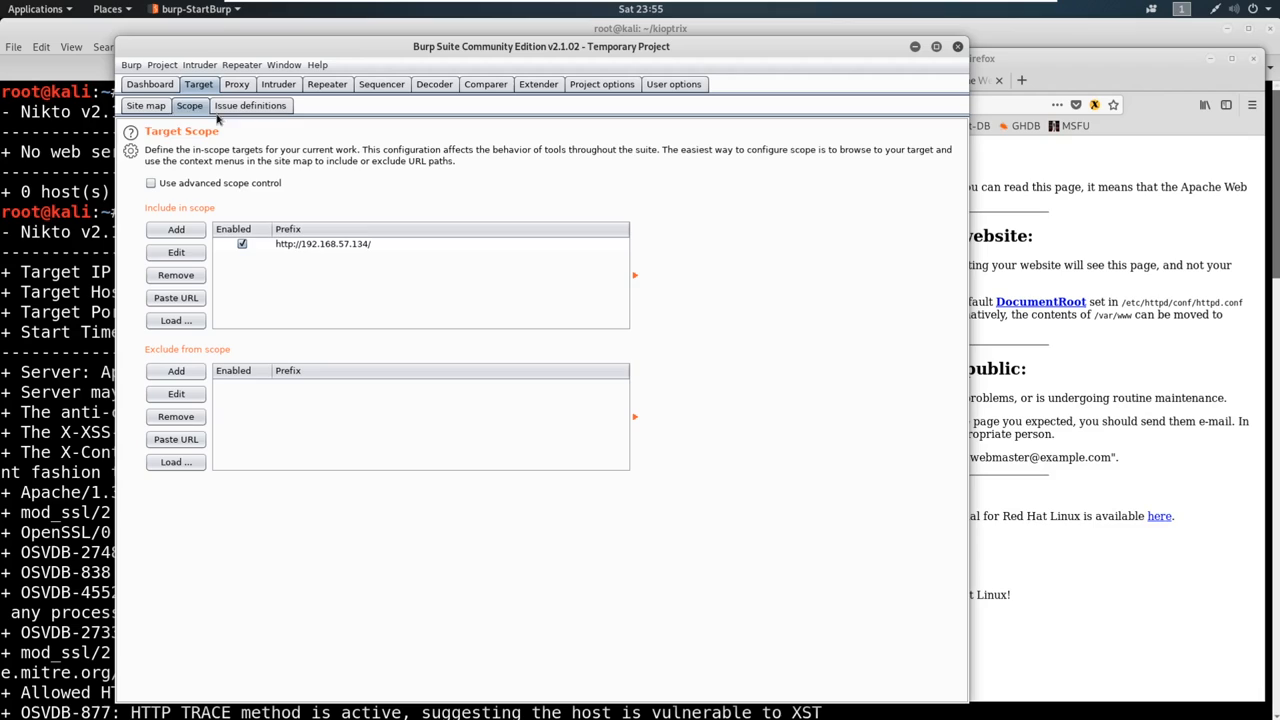
left_click(146, 105)
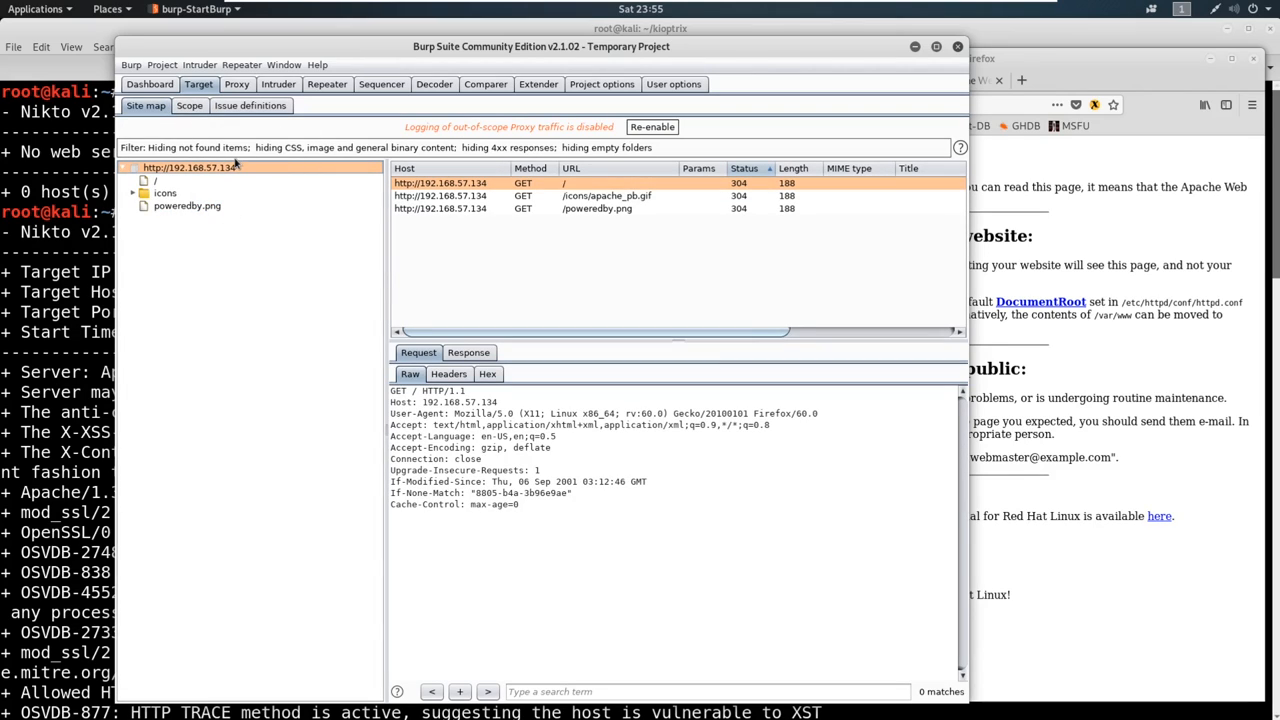
mouse_move(312, 78)
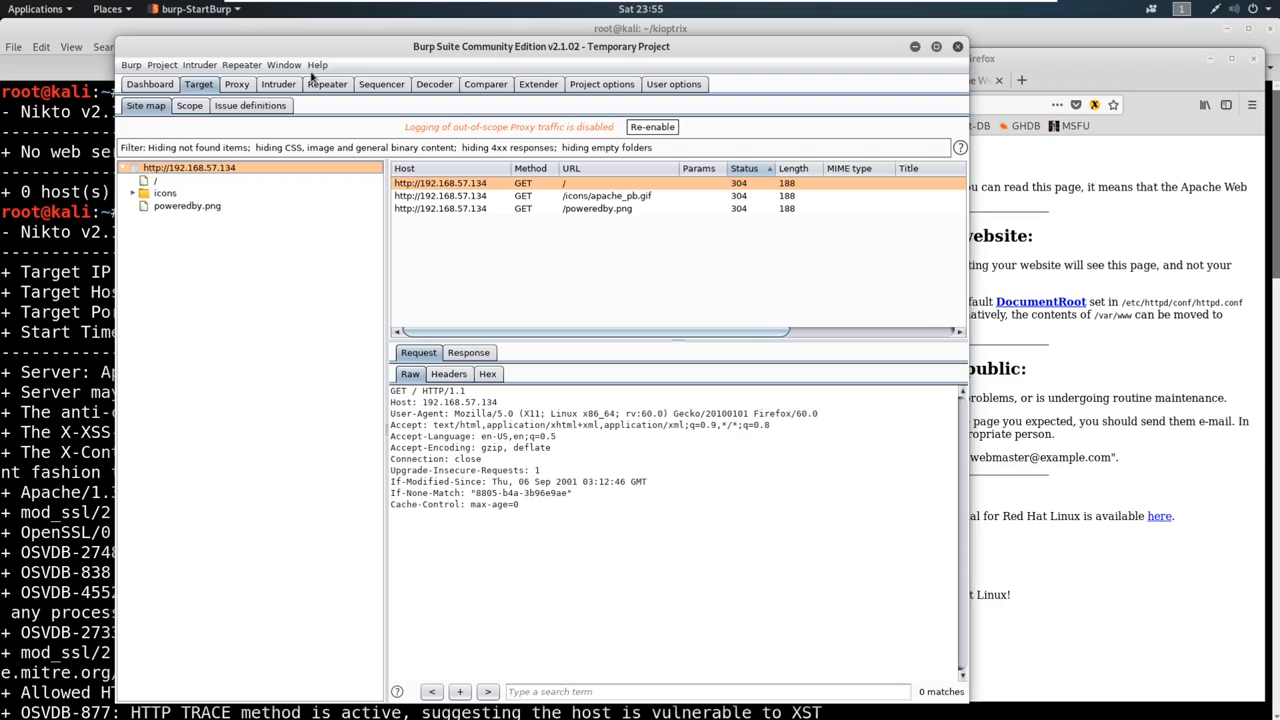
mouse_move(211, 175)
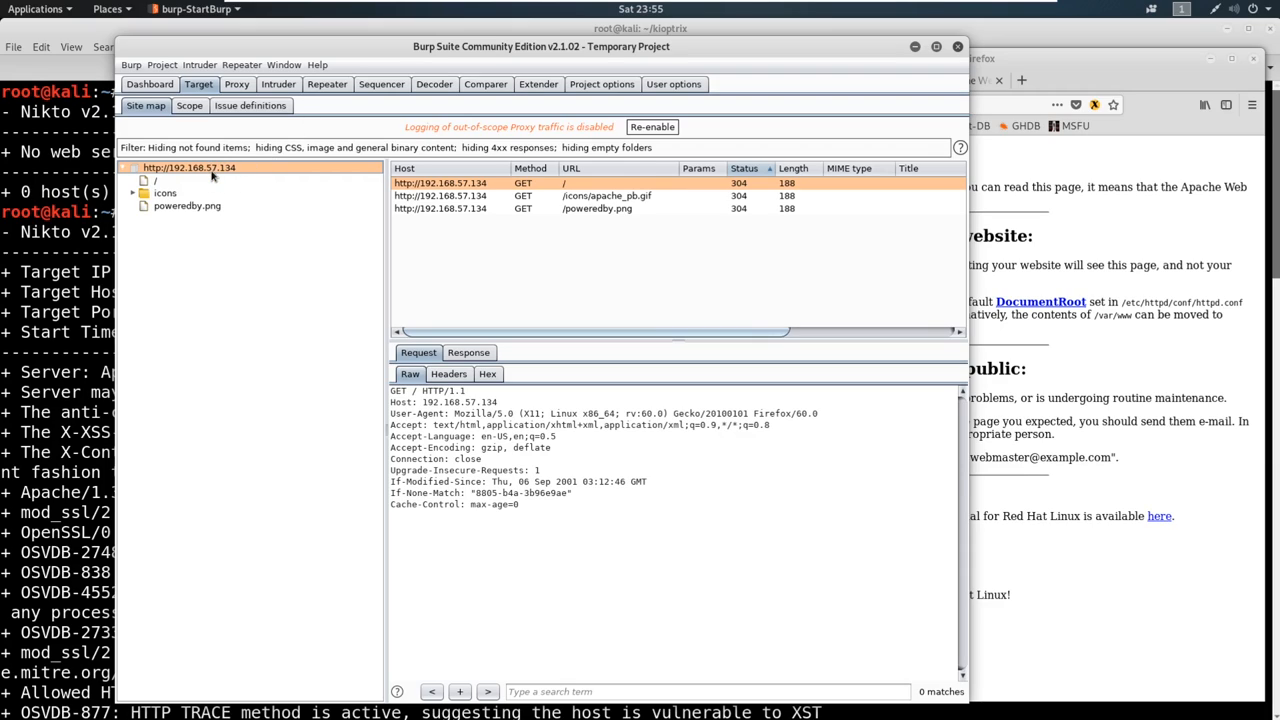
mouse_move(483, 344)
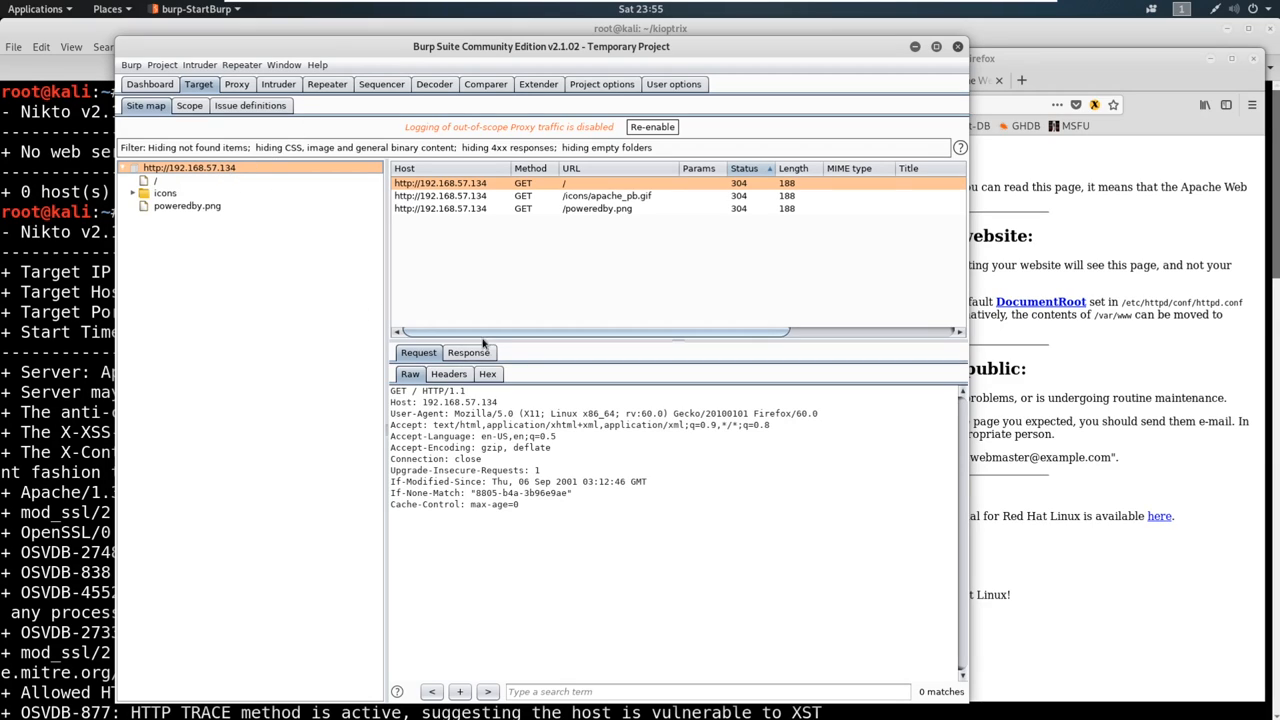
left_click(468, 352)
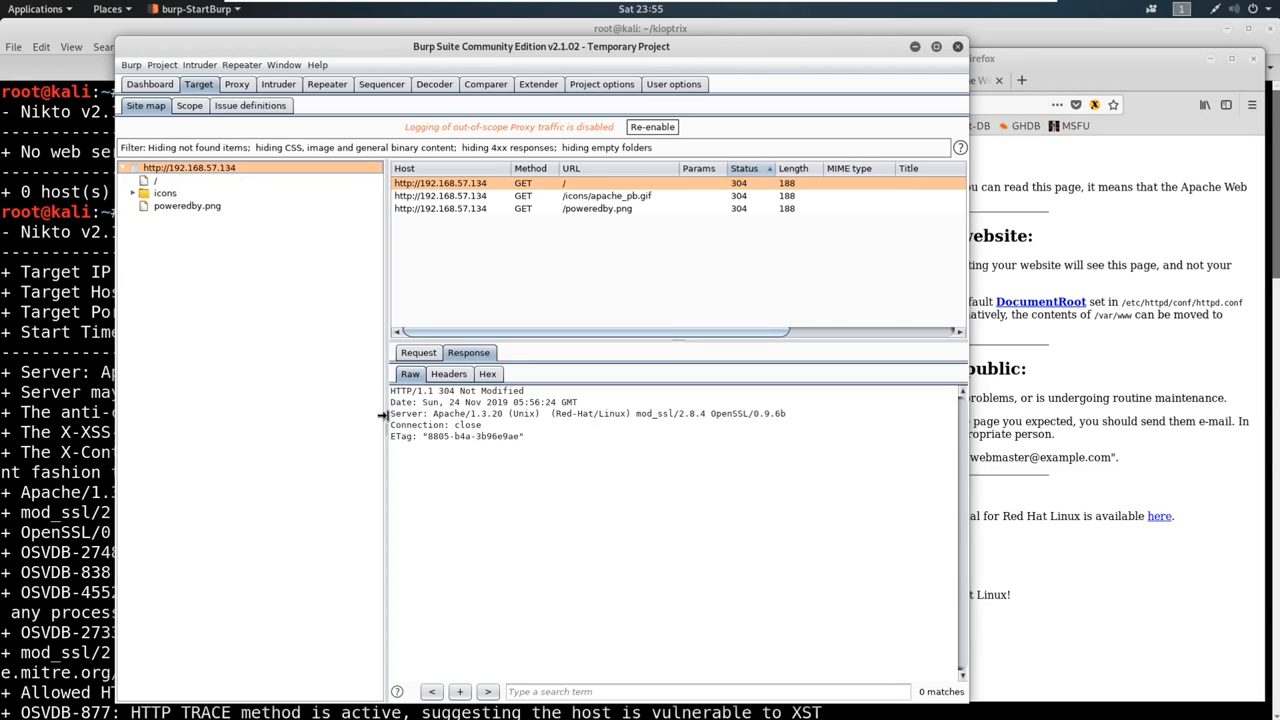
left_click_drag(390, 413, 760, 413)
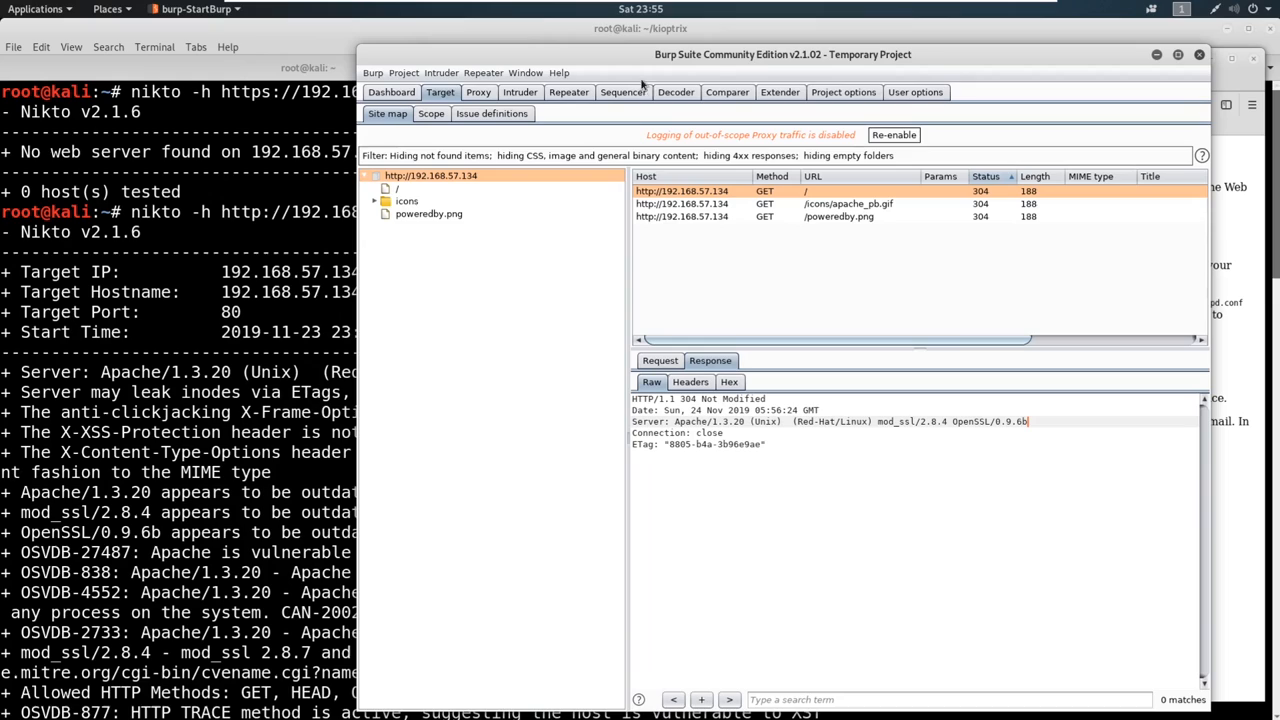
mouse_move(85, 374)
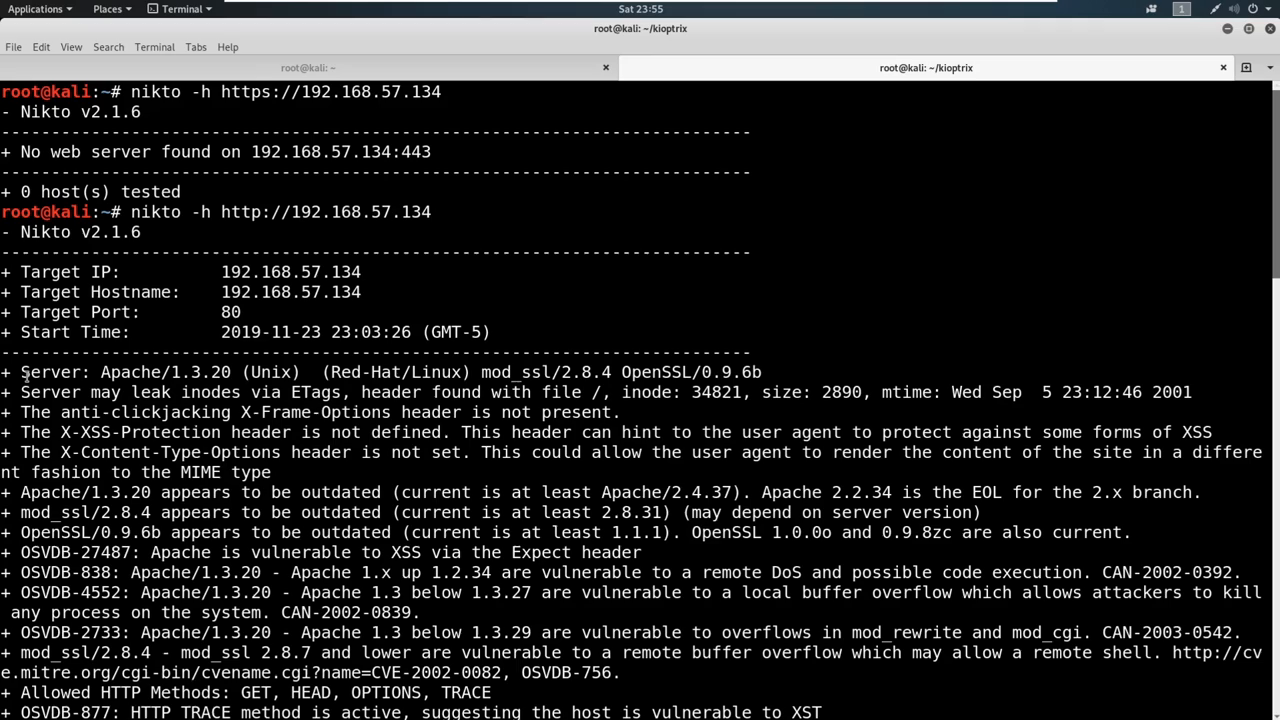
triple_click(380, 372)
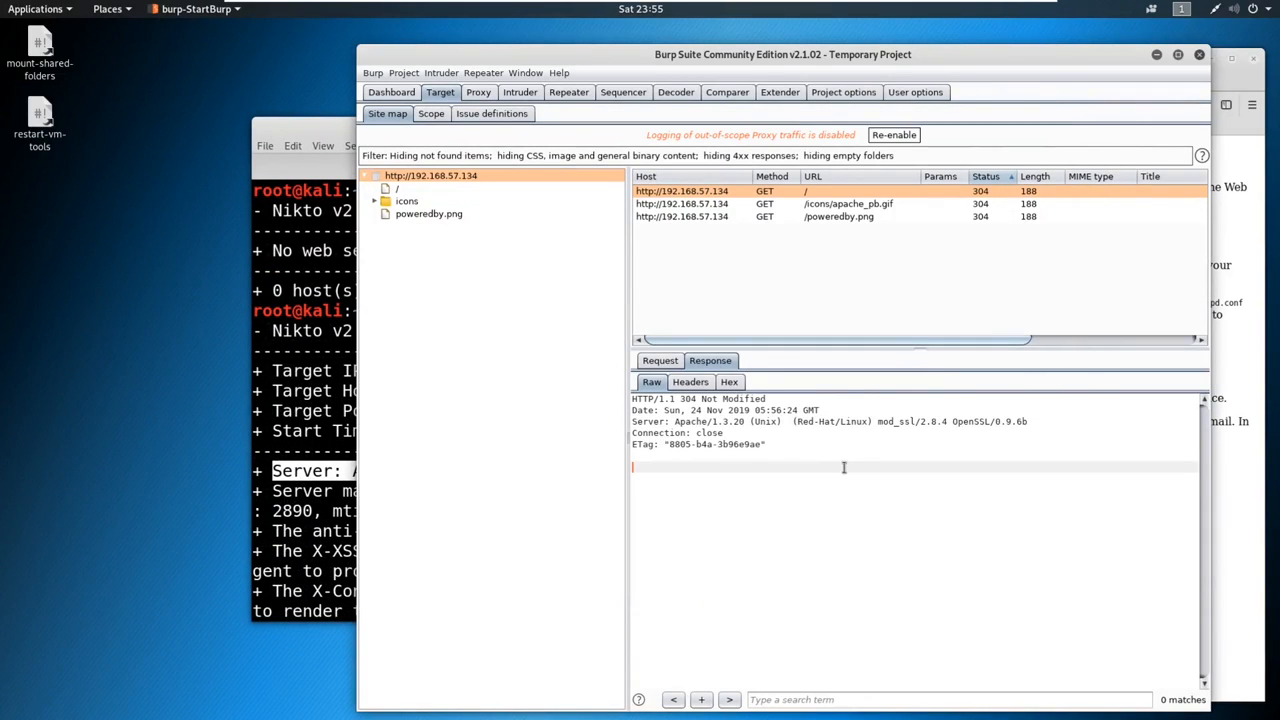
left_click_drag(632, 398, 765, 444)
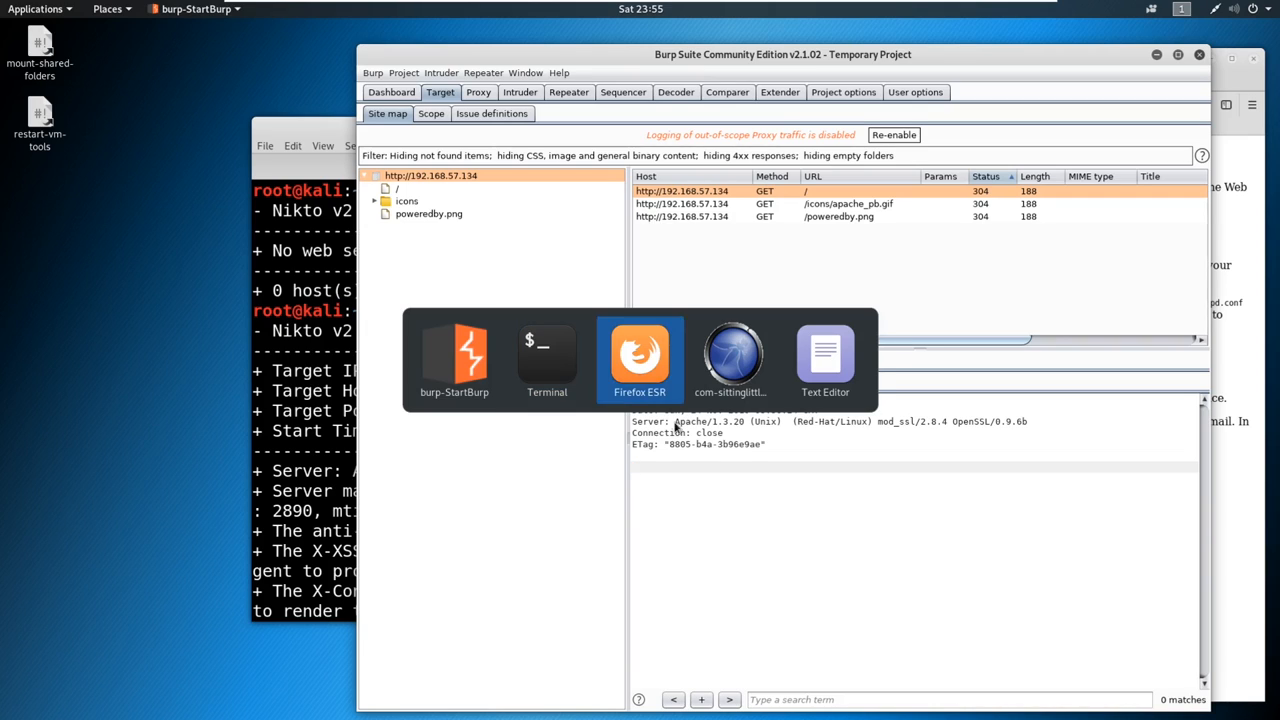
Type 'Information Disclosure - server headers disclose version information' on a new notes line
left_click(825, 355)
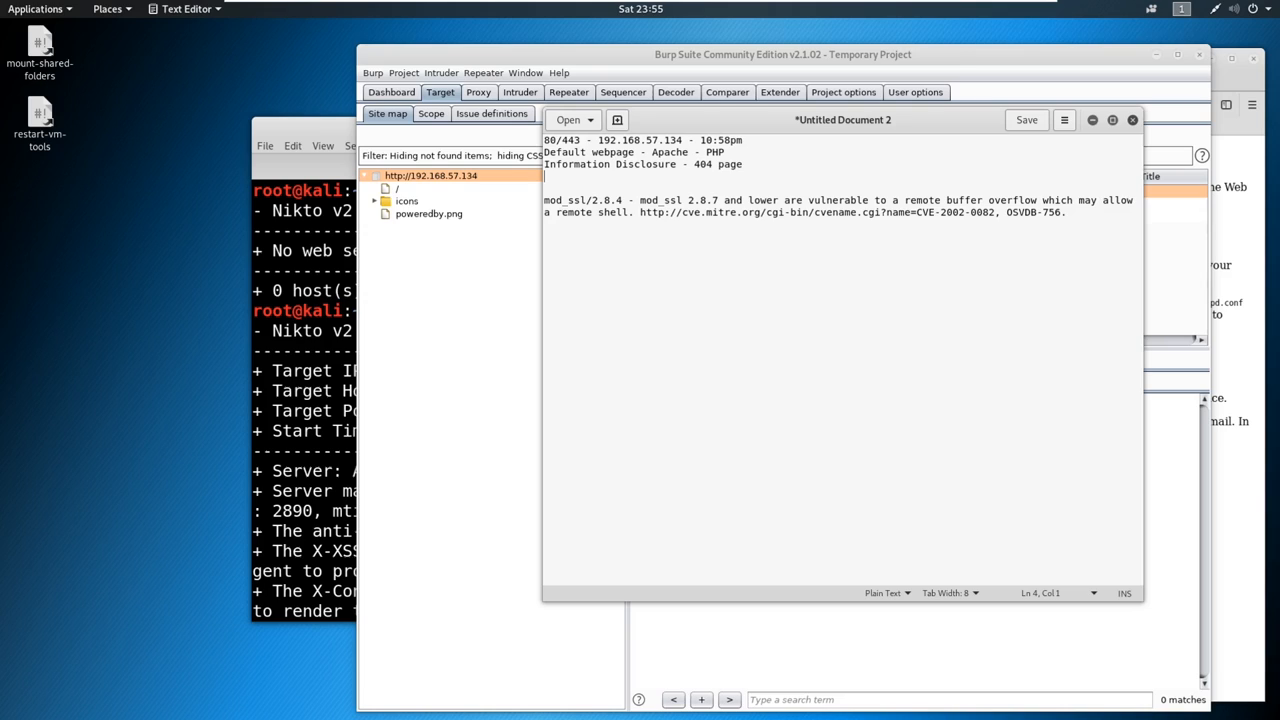
type("Information")
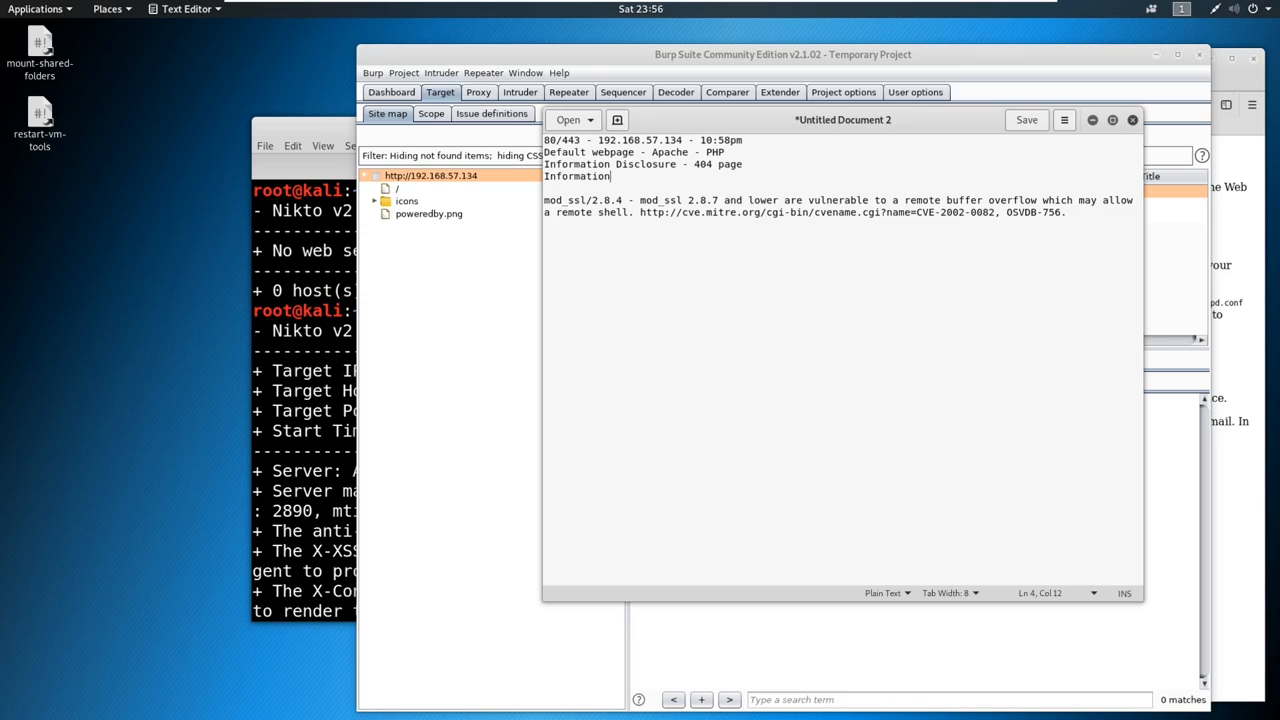
type("Did")
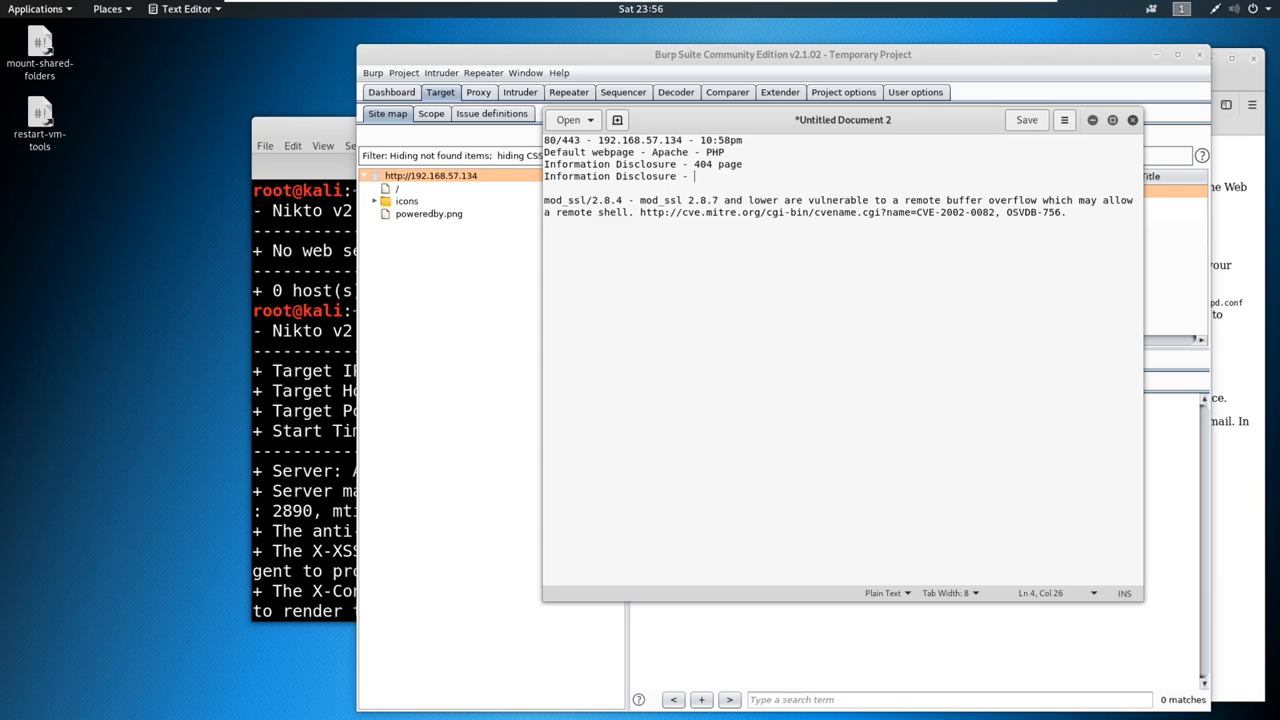
type("server headers discl")
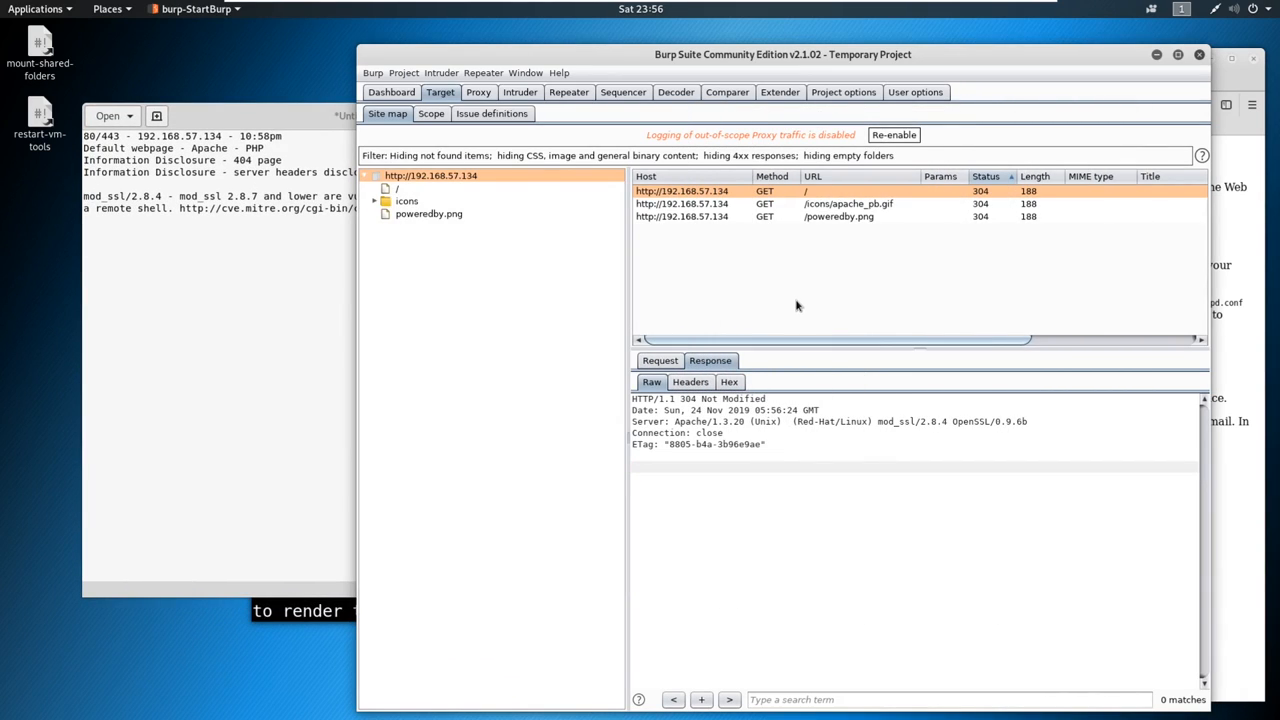
mouse_move(787, 236)
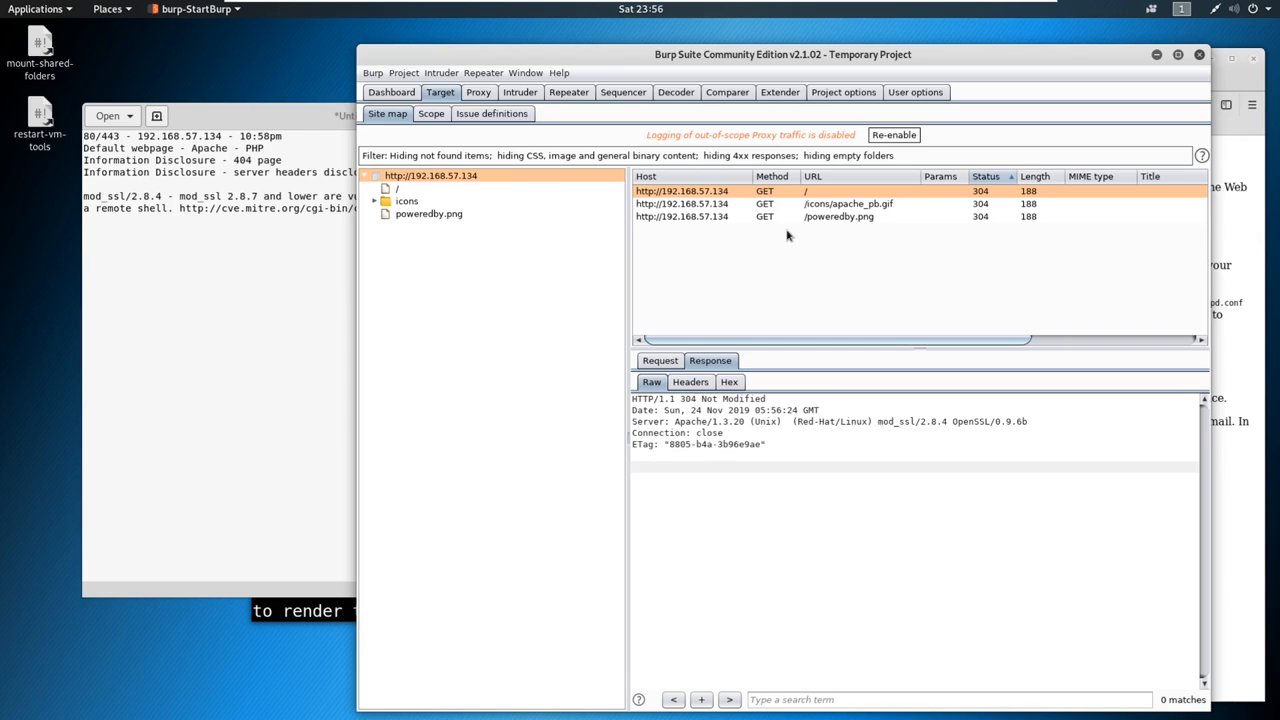
mouse_move(783, 254)
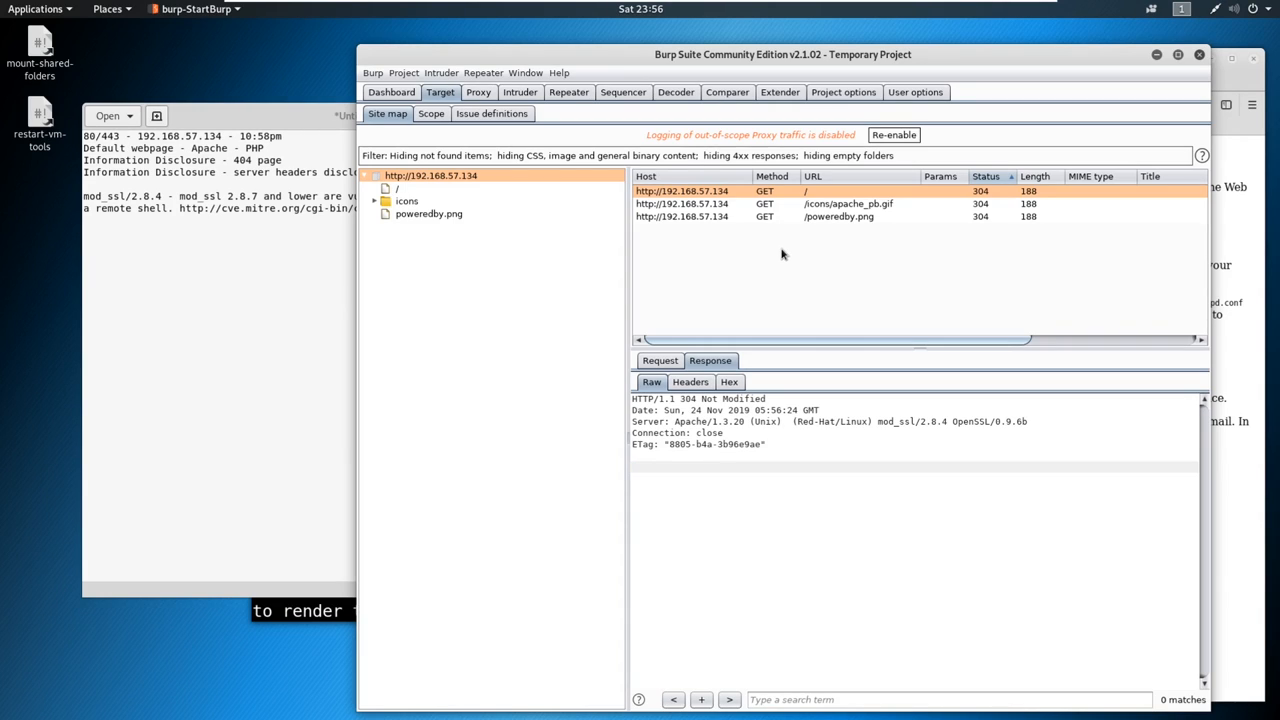
mouse_move(738, 266)
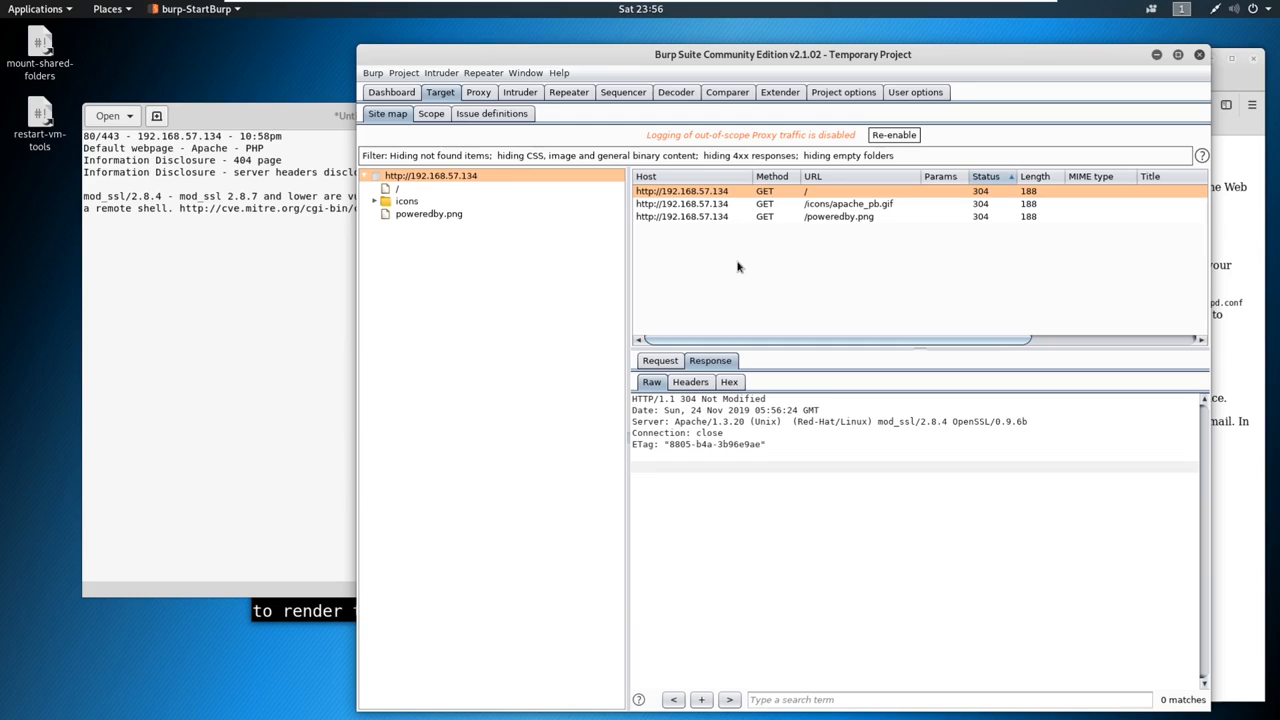
mouse_move(739, 265)
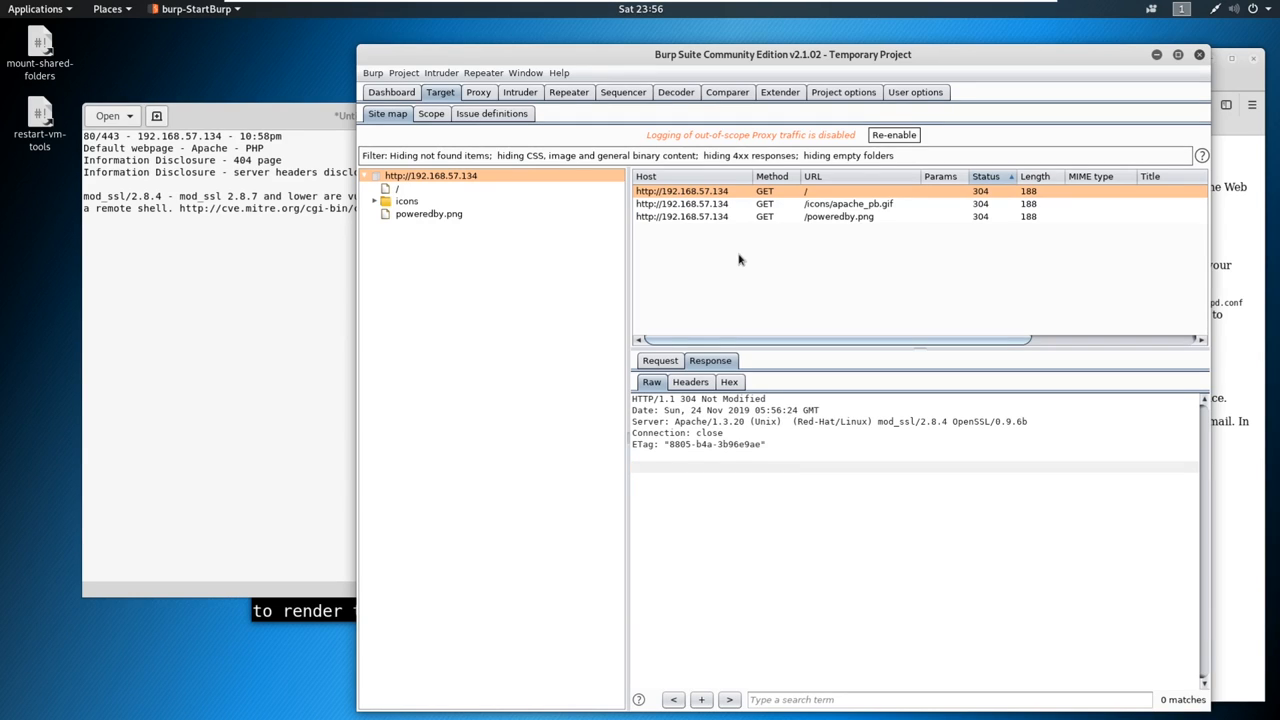
mouse_move(744, 253)
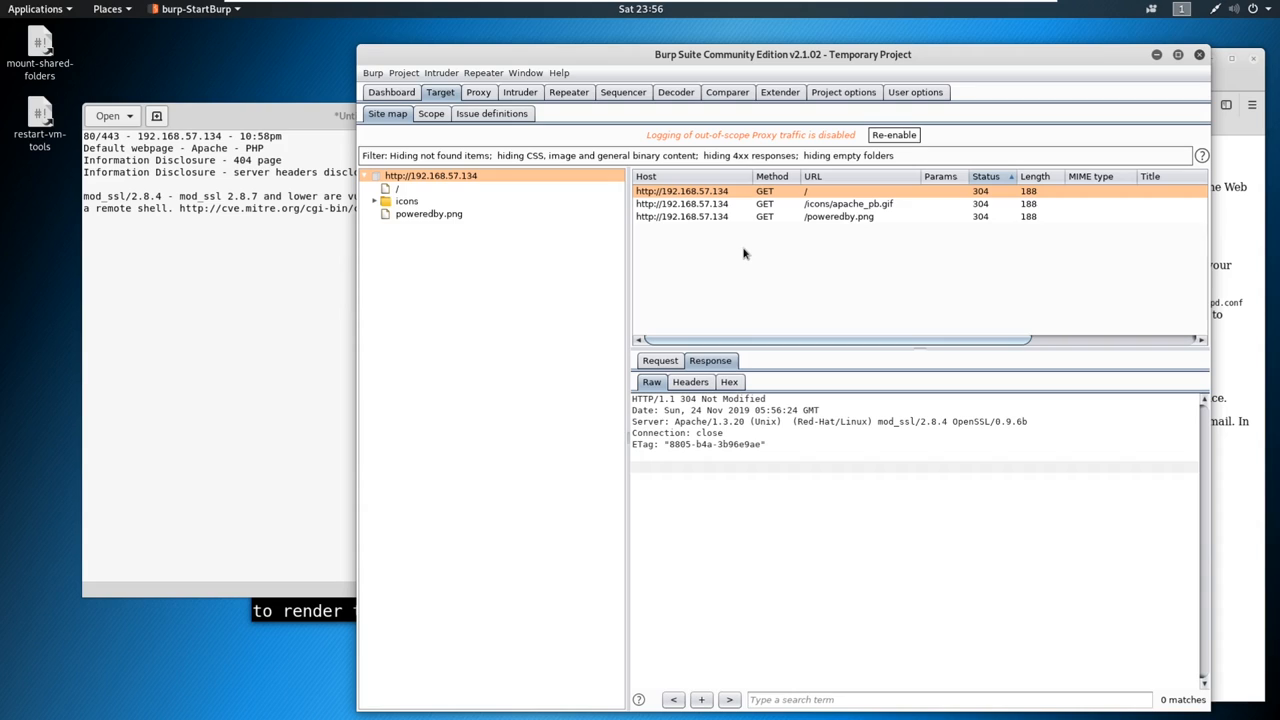
mouse_move(988, 197)
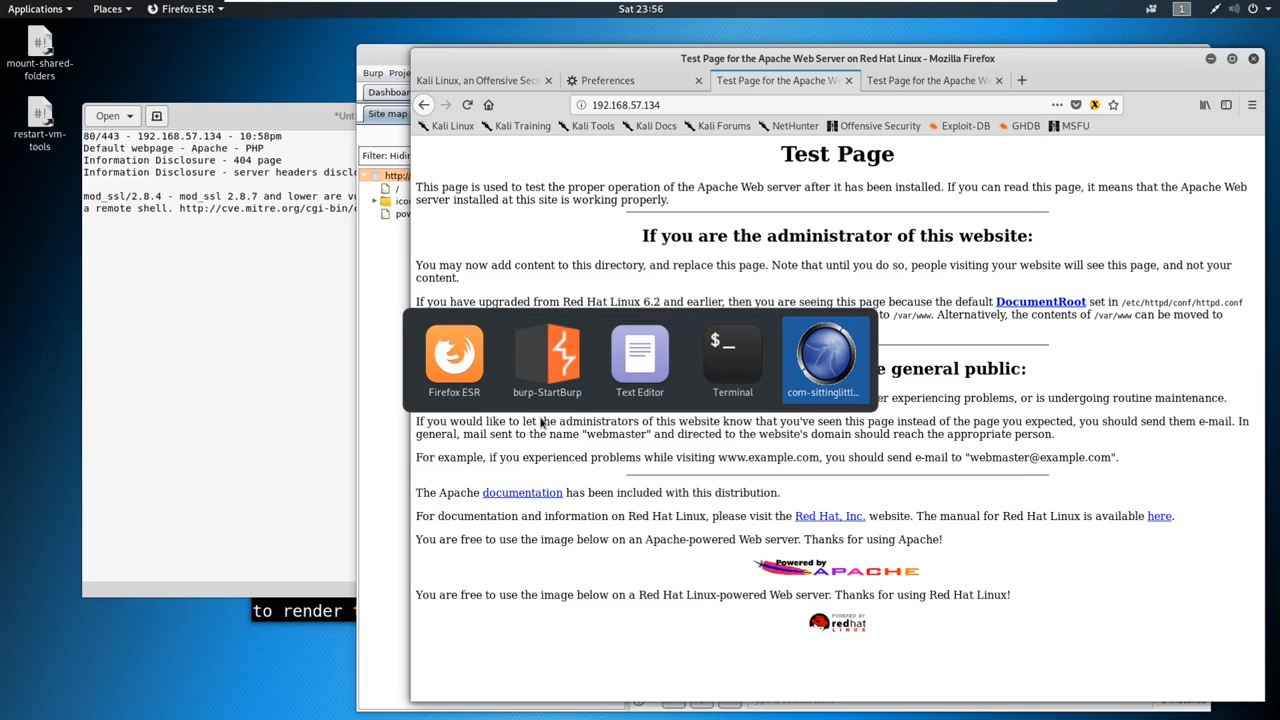
Reposition DirBuster's results, select cgi-bin and expand the icons folder in the tree
left_click(822, 355)
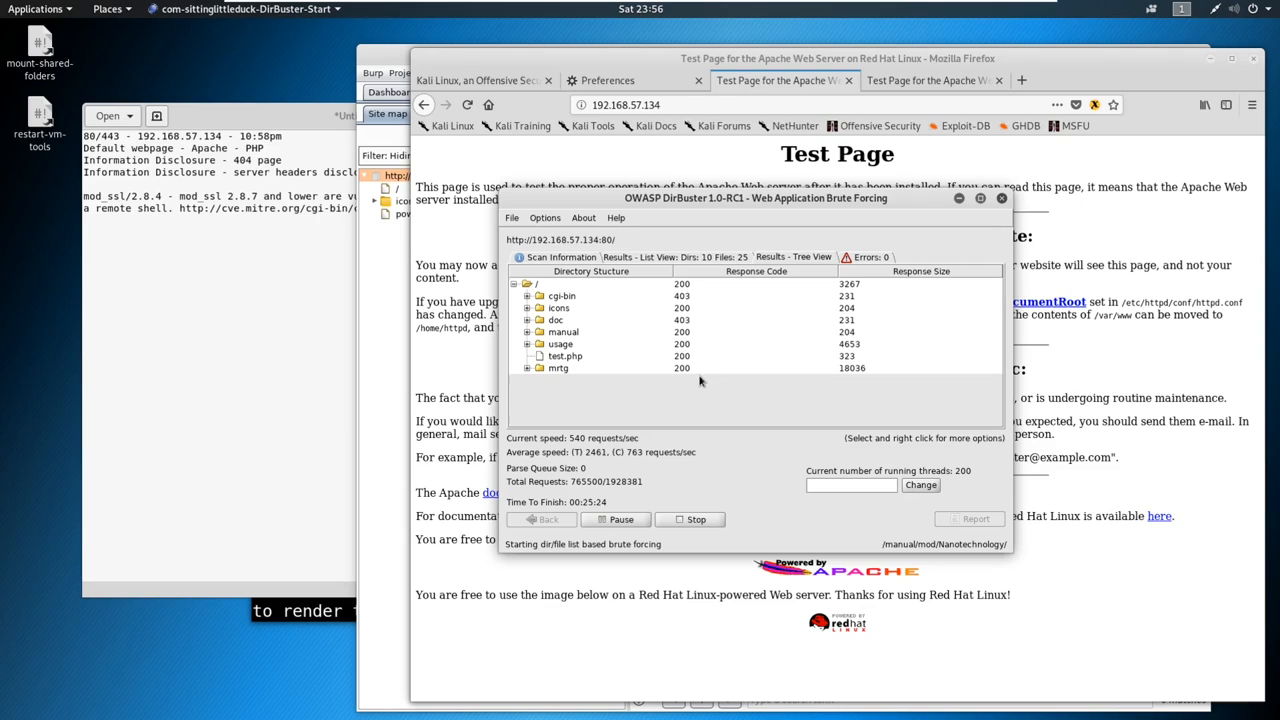
left_click_drag(755, 198, 730, 148)
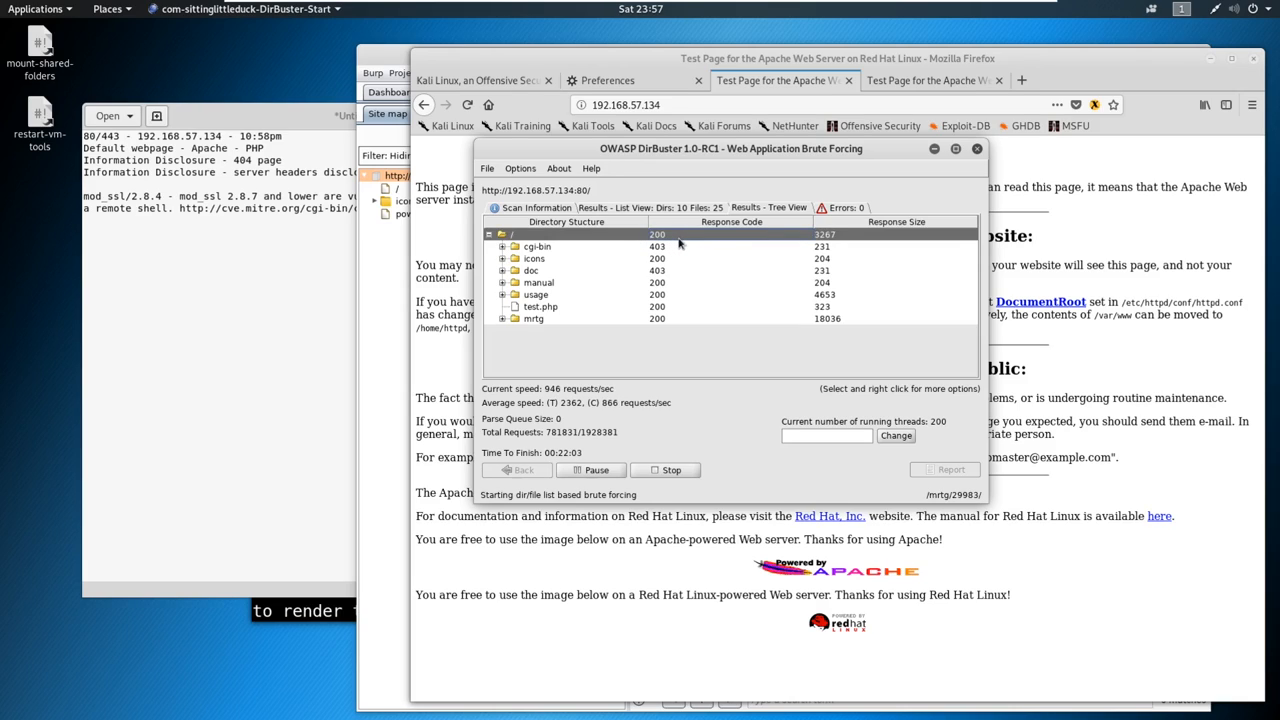
left_click(537, 246)
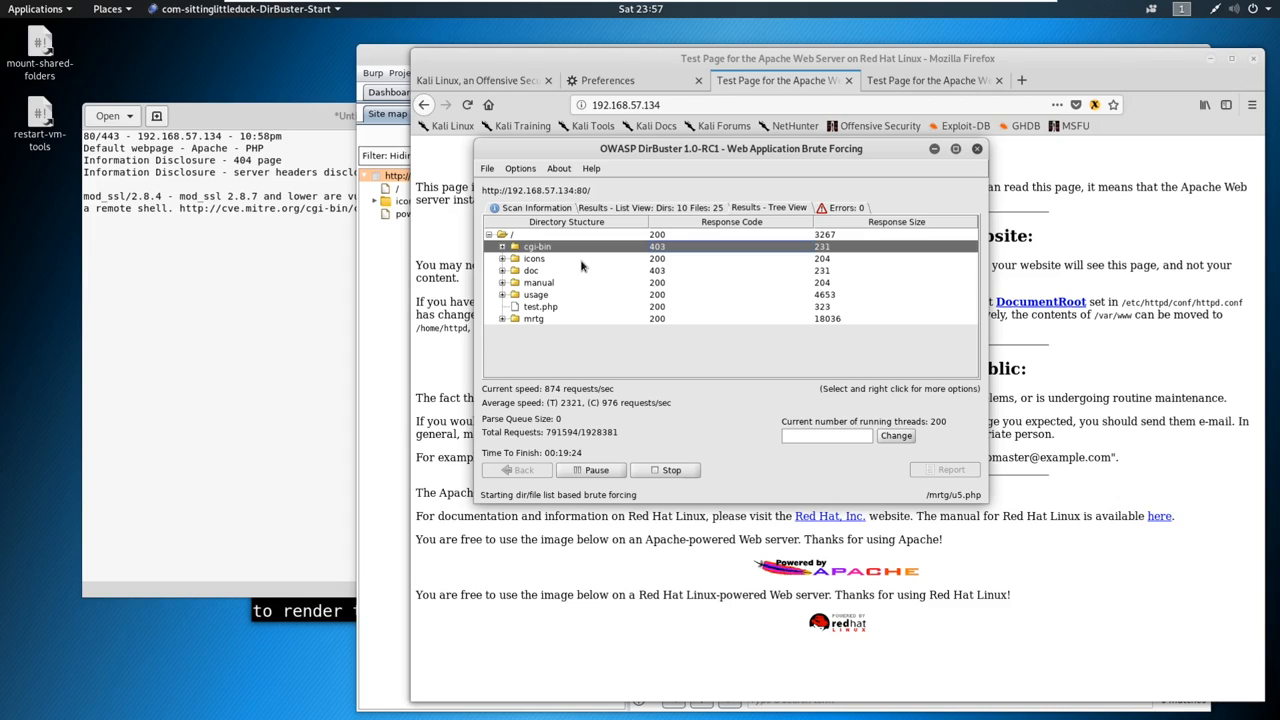
mouse_move(513, 318)
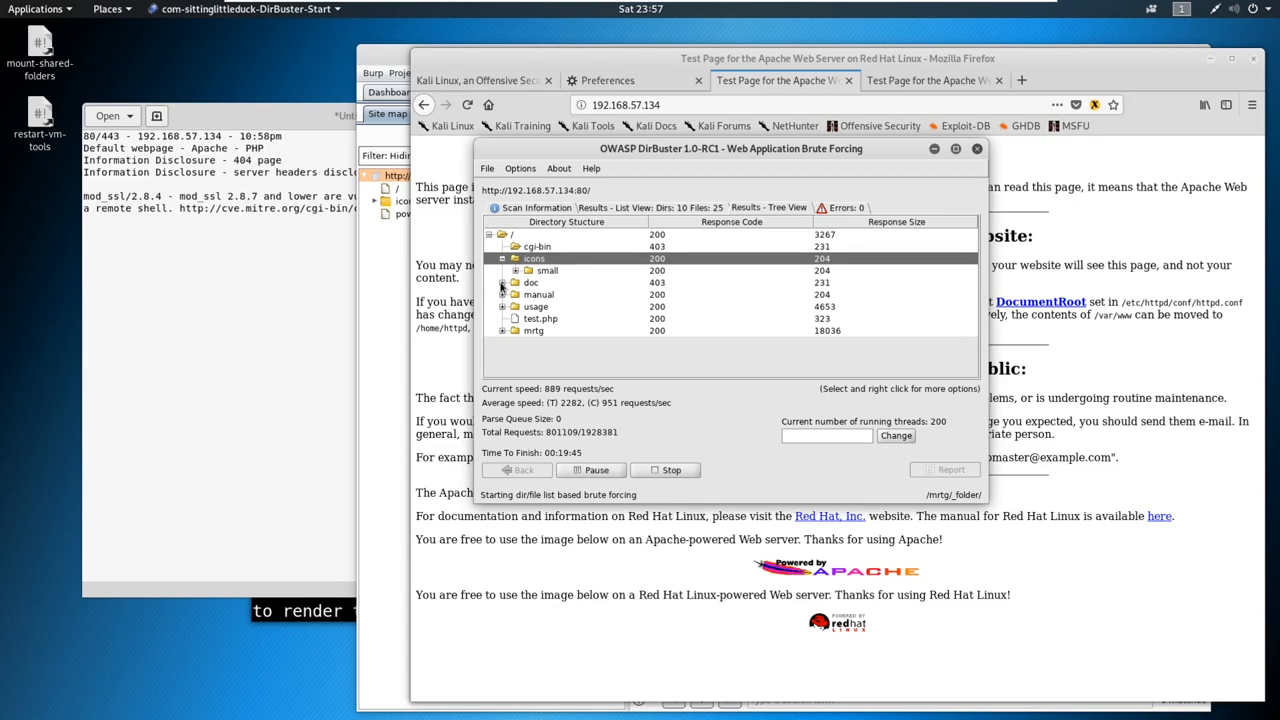
left_click(531, 282)
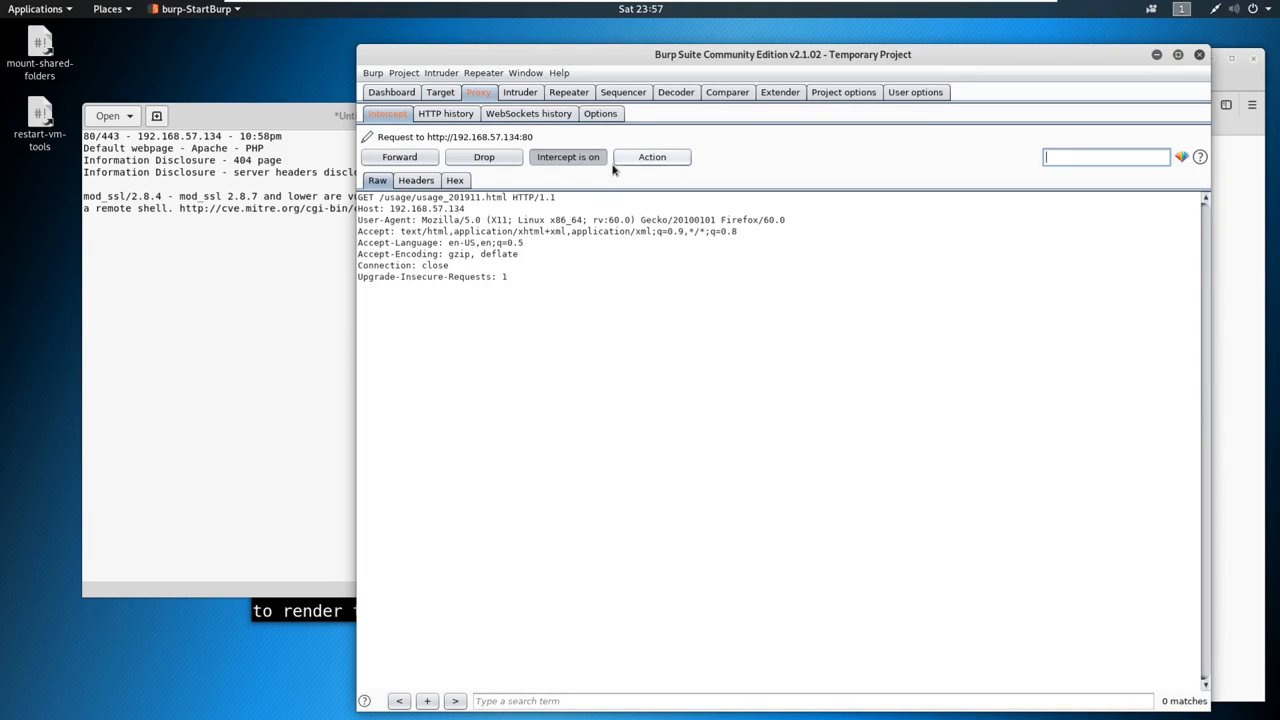
Forward the intercepted GET /usage/usage_201911.html request to the browser
left_click(567, 156)
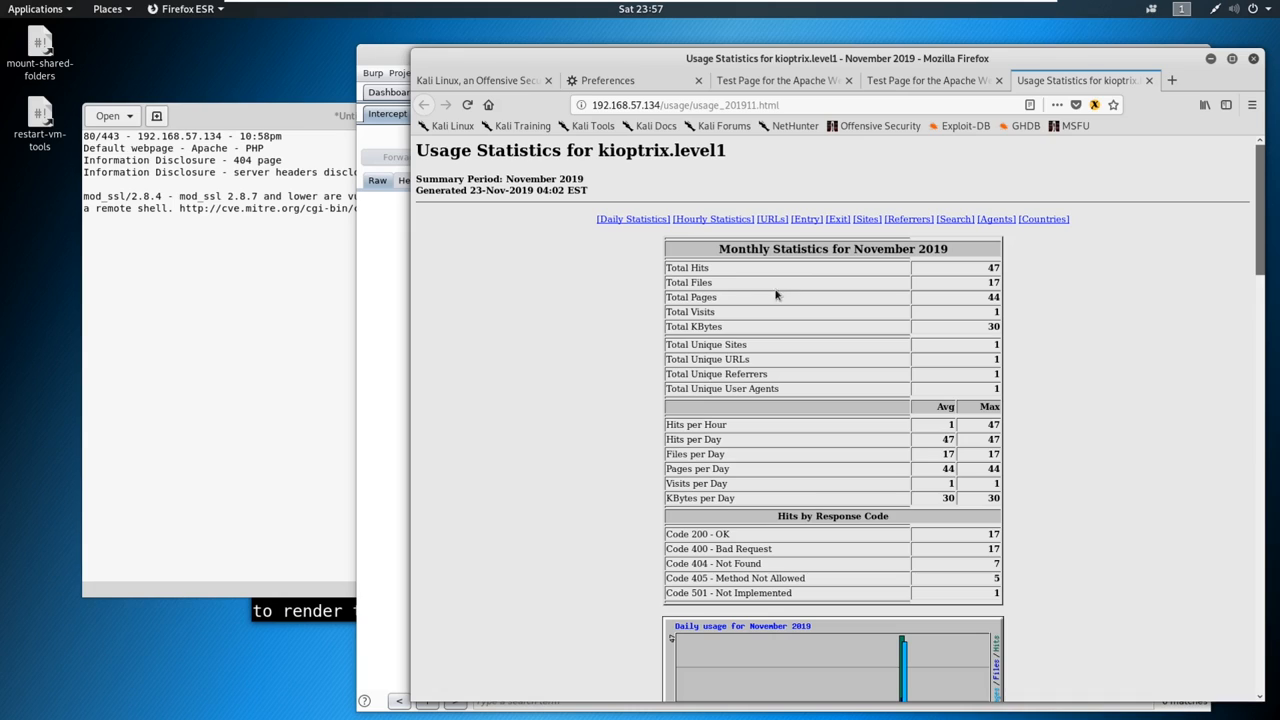
mouse_move(1138, 295)
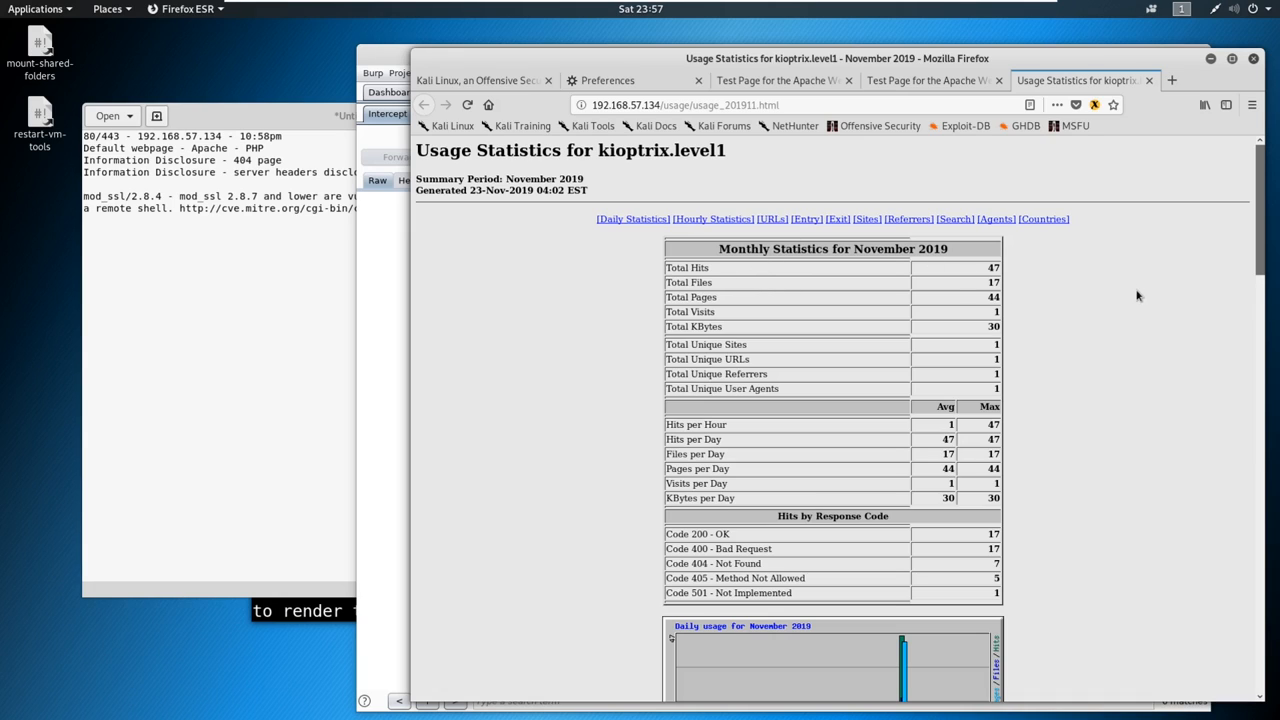
mouse_move(1143, 228)
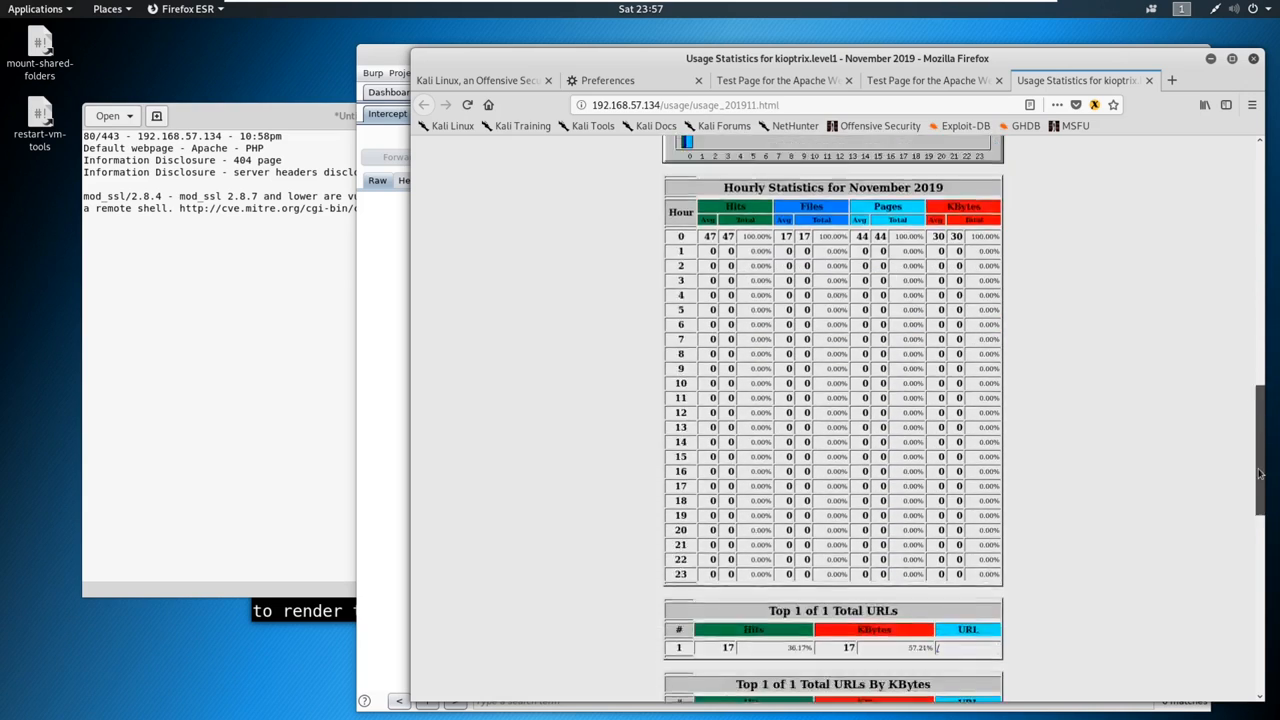
scroll("down", 3)
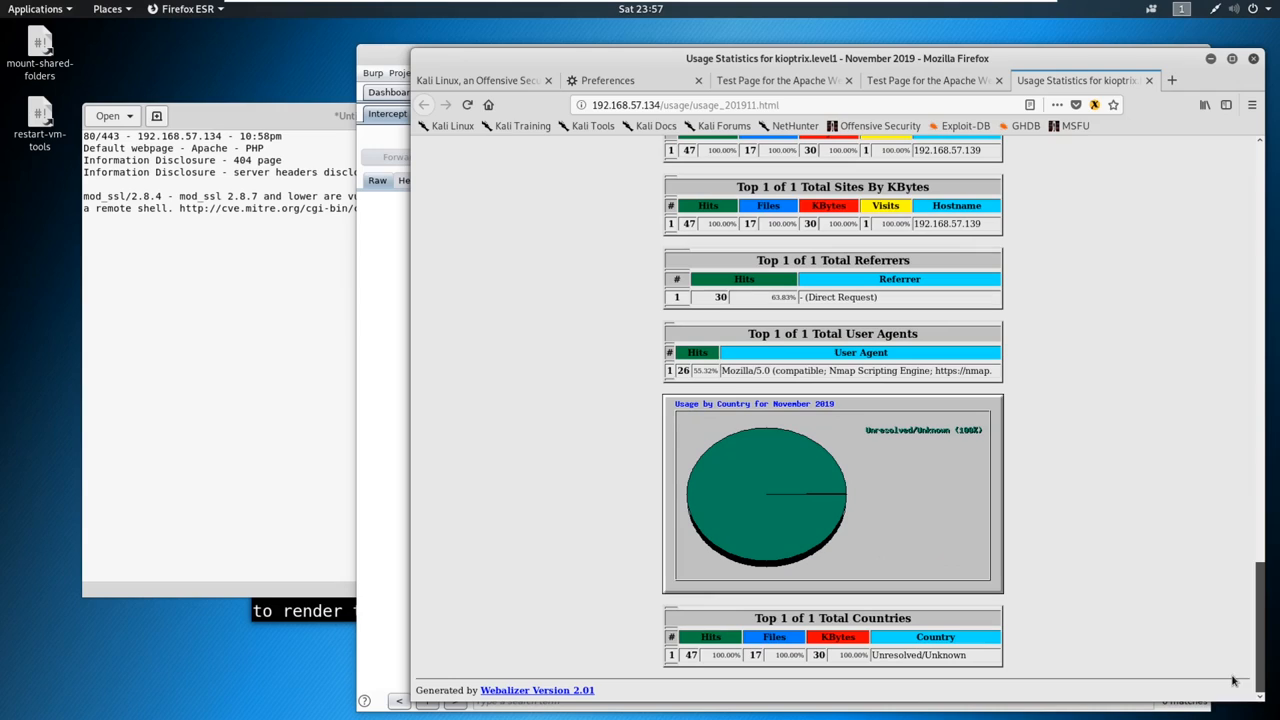
mouse_move(537, 690)
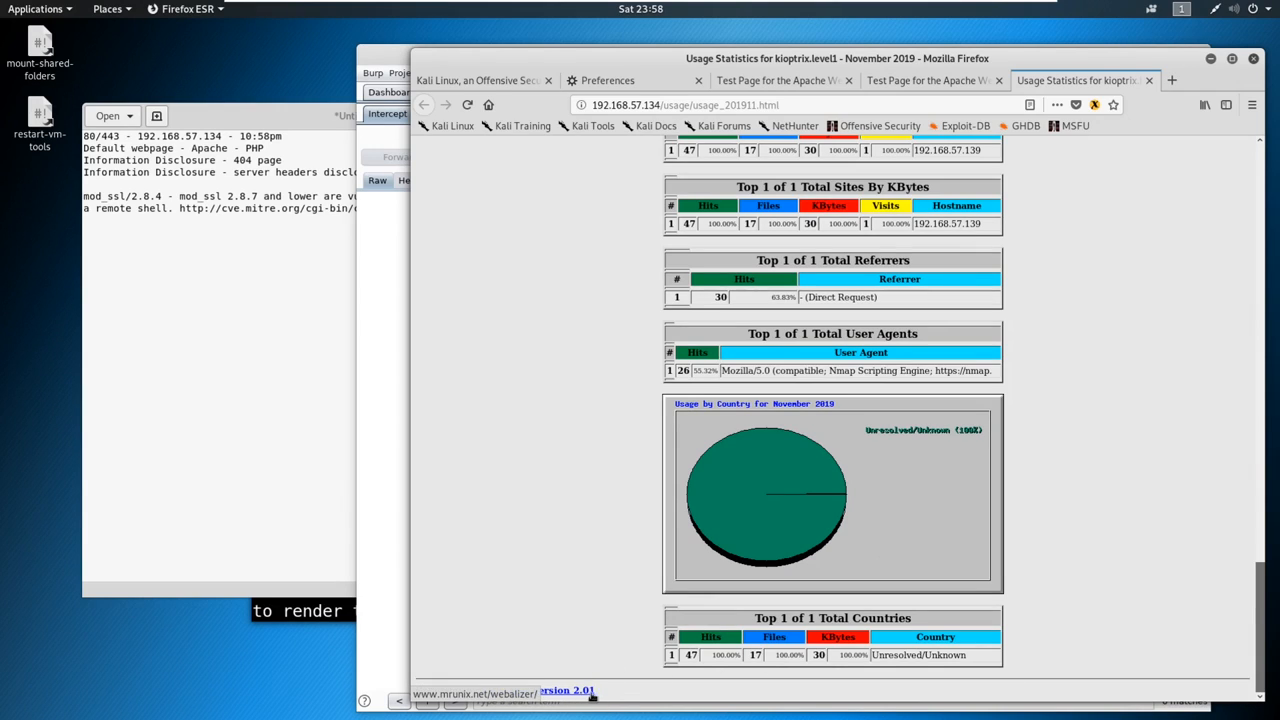
double_click(537, 690)
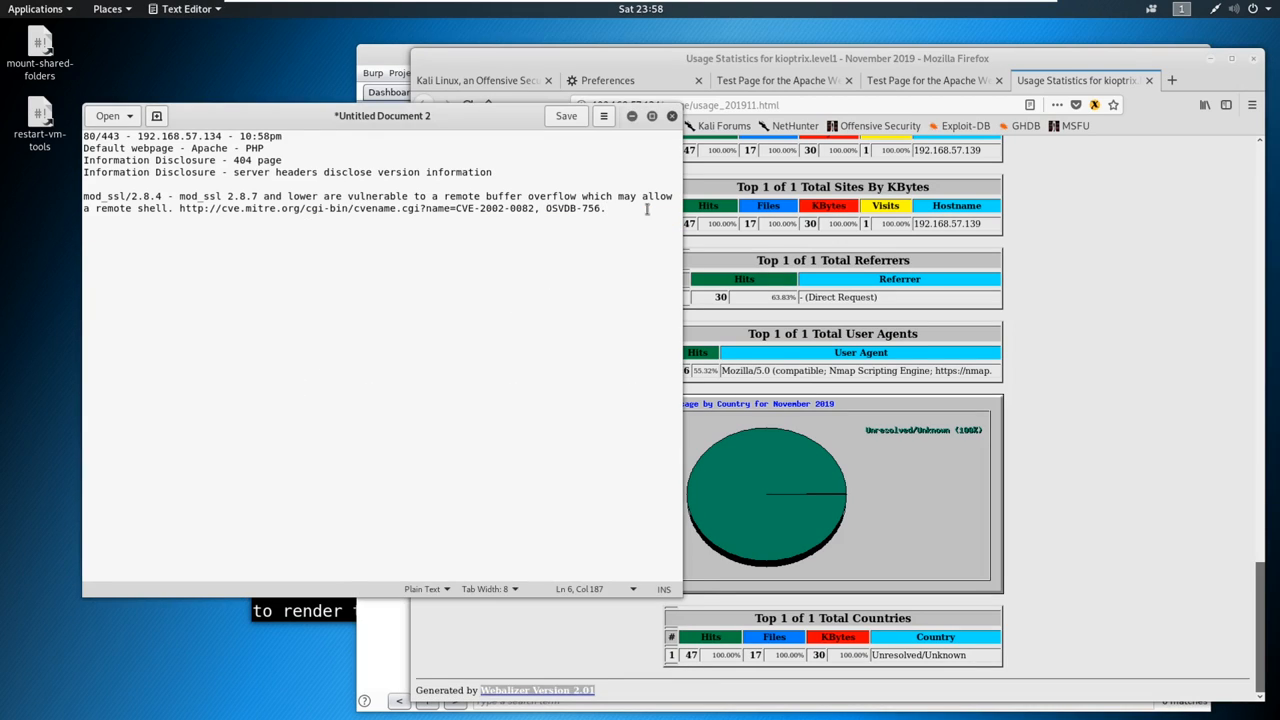
type("Webalizer Version 2.01")
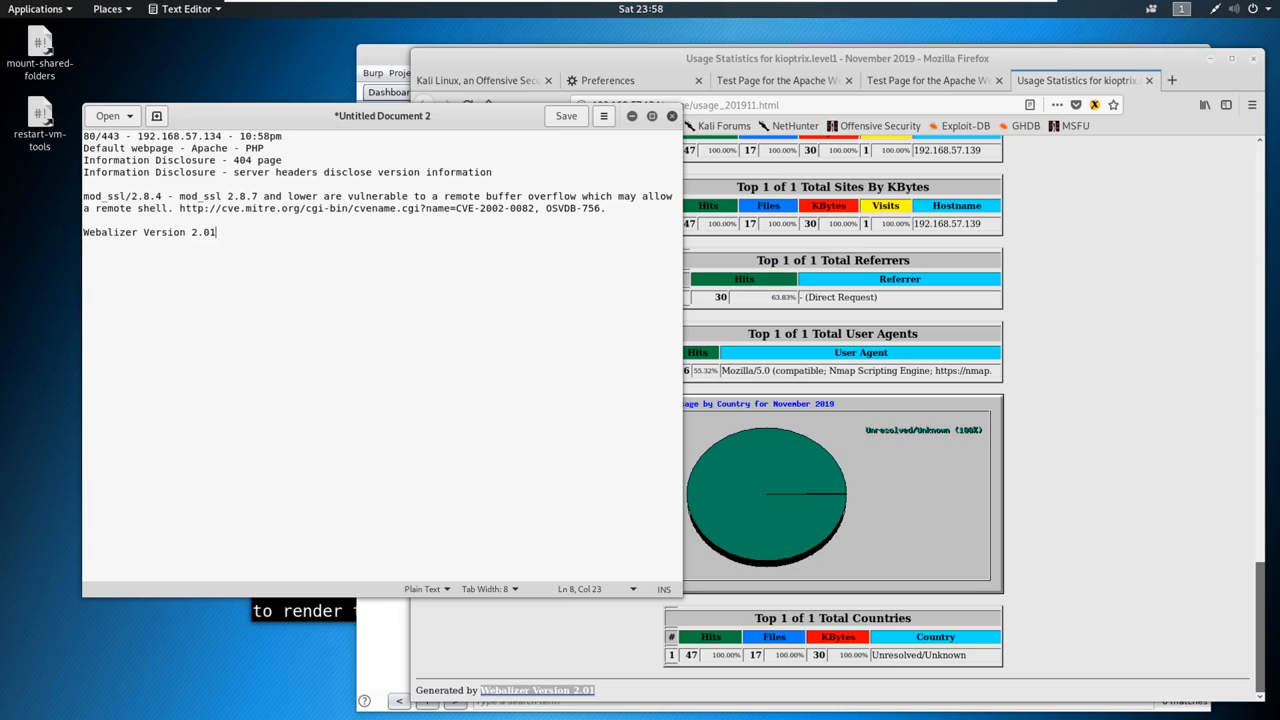
left_click(835, 104)
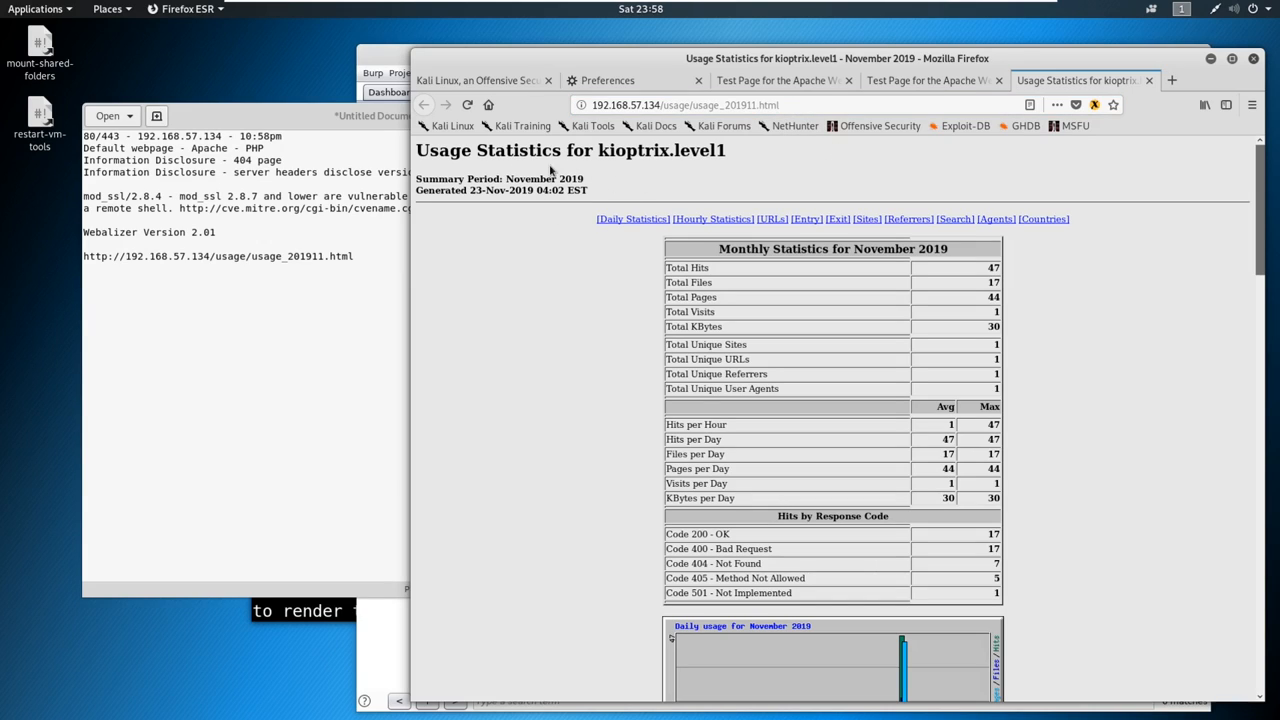
mouse_move(655, 125)
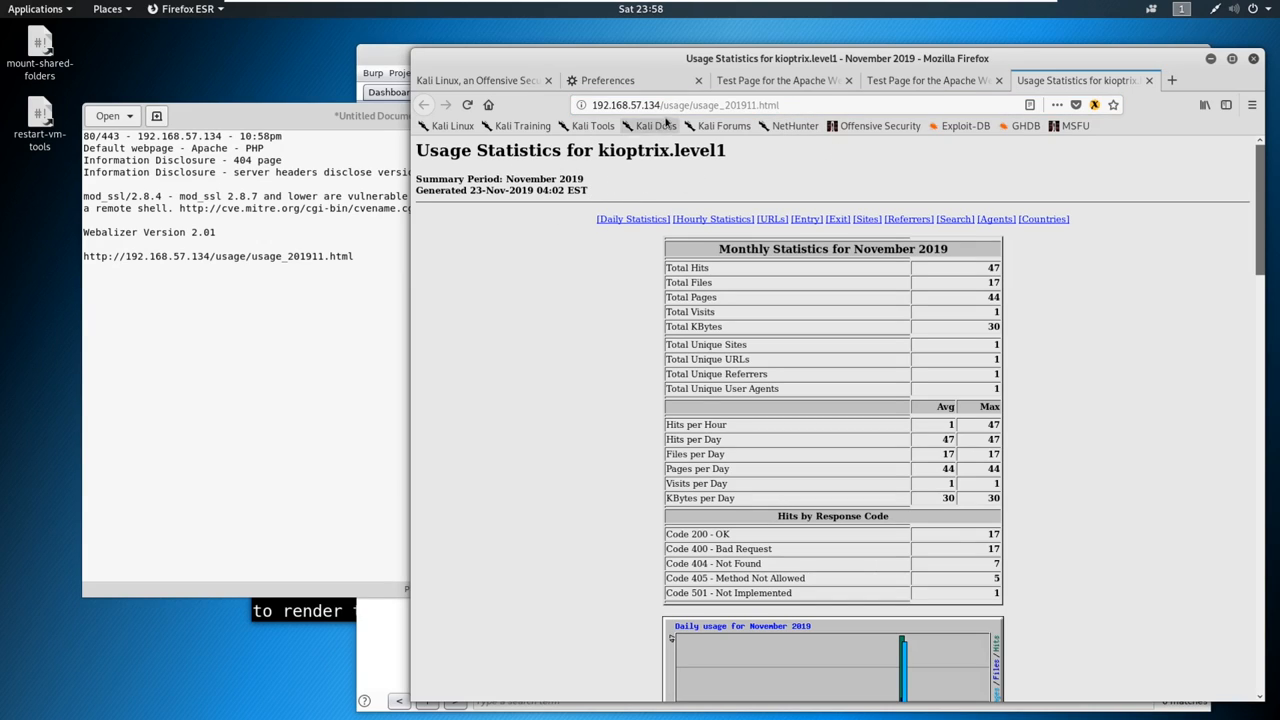
double_click(675, 104)
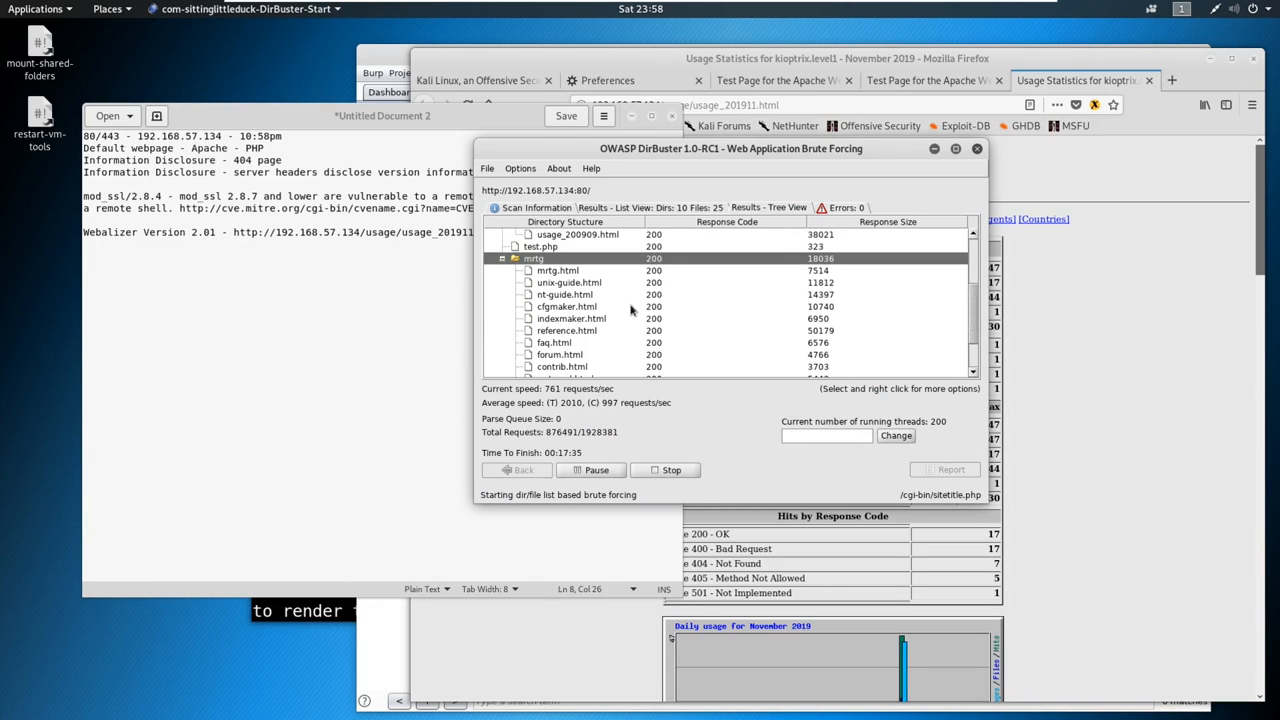
Open the mrtg logfile.html and webserver.html results from DirBuster in the browser
left_click(558, 270)
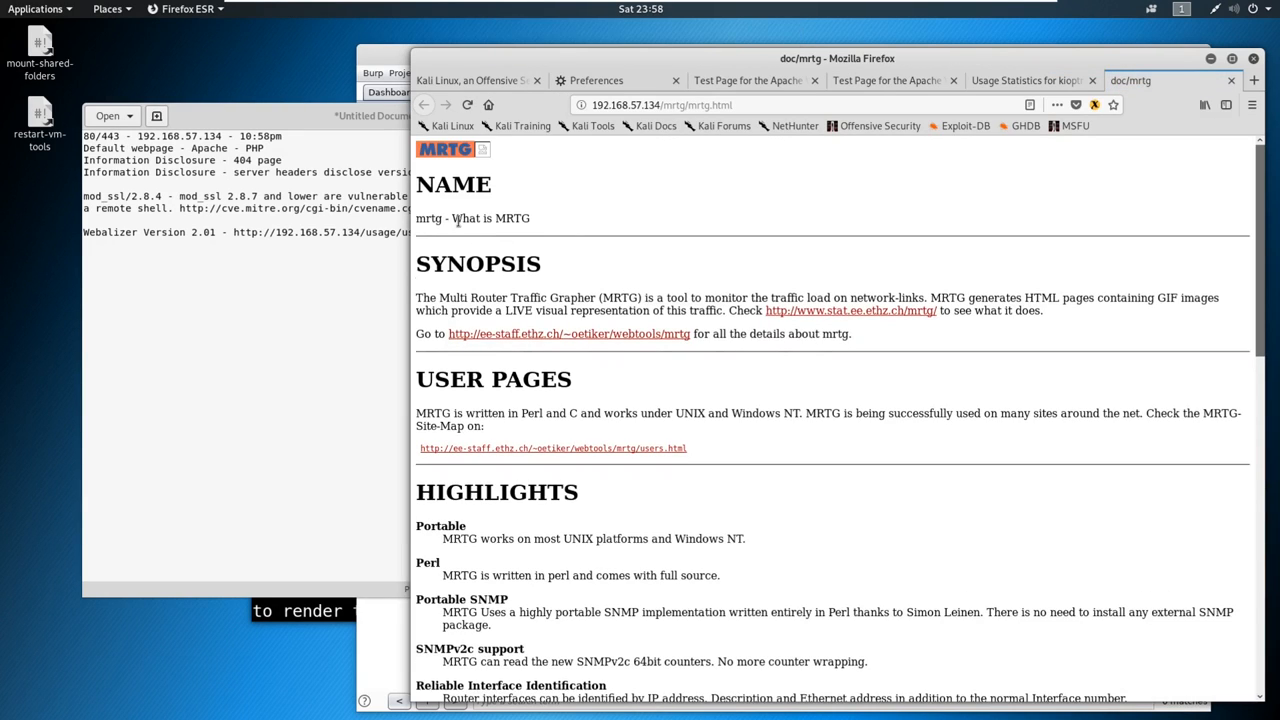
double_click(490, 218)
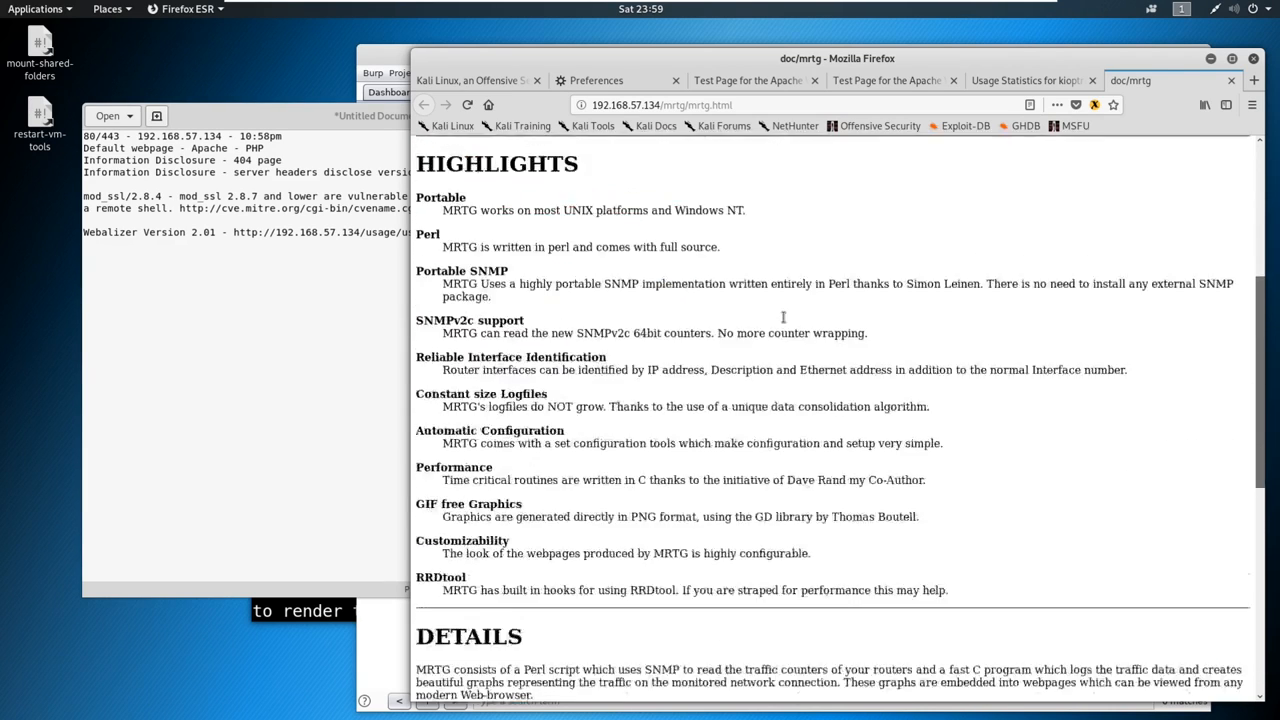
scroll("down", 3)
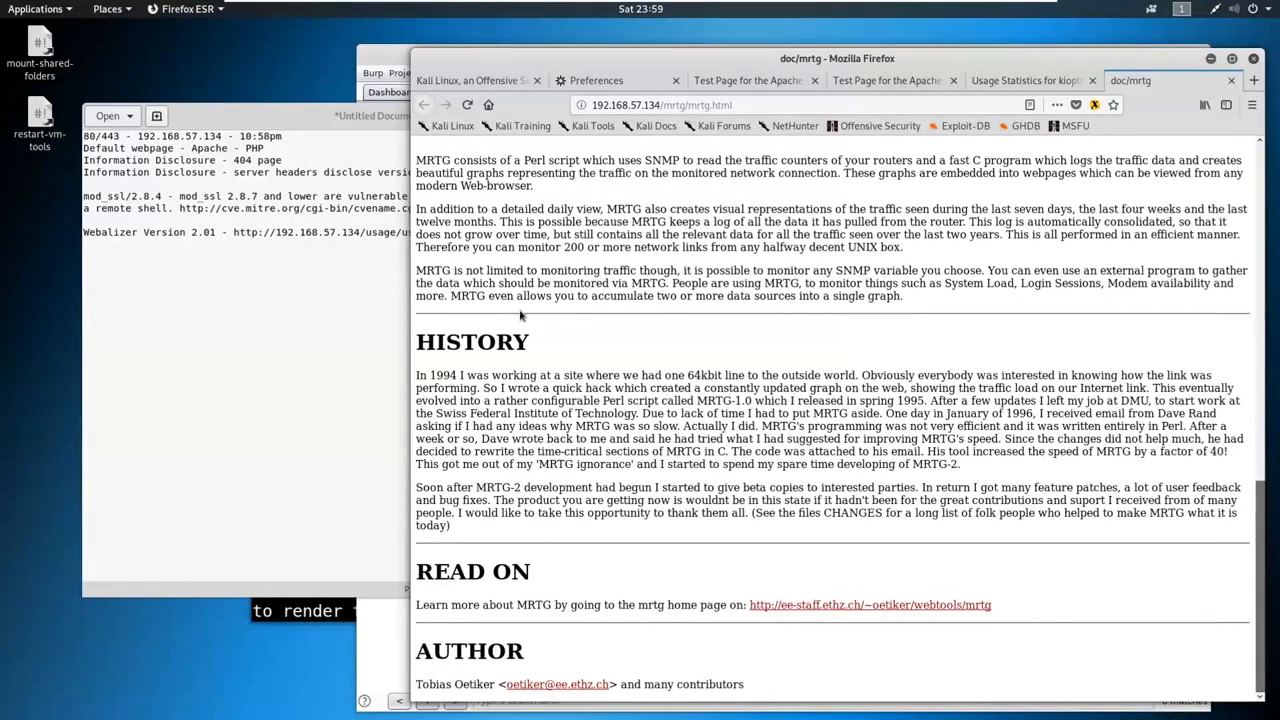
key("alt+Tab")
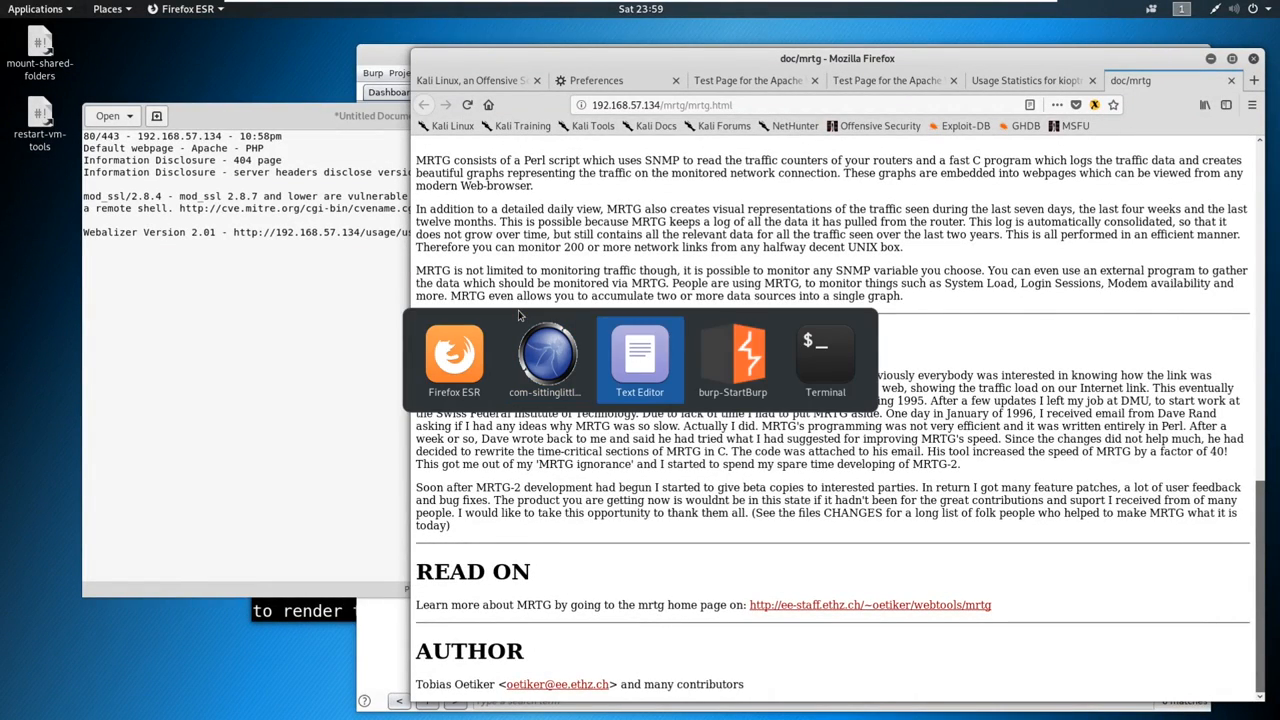
left_click(545, 360)
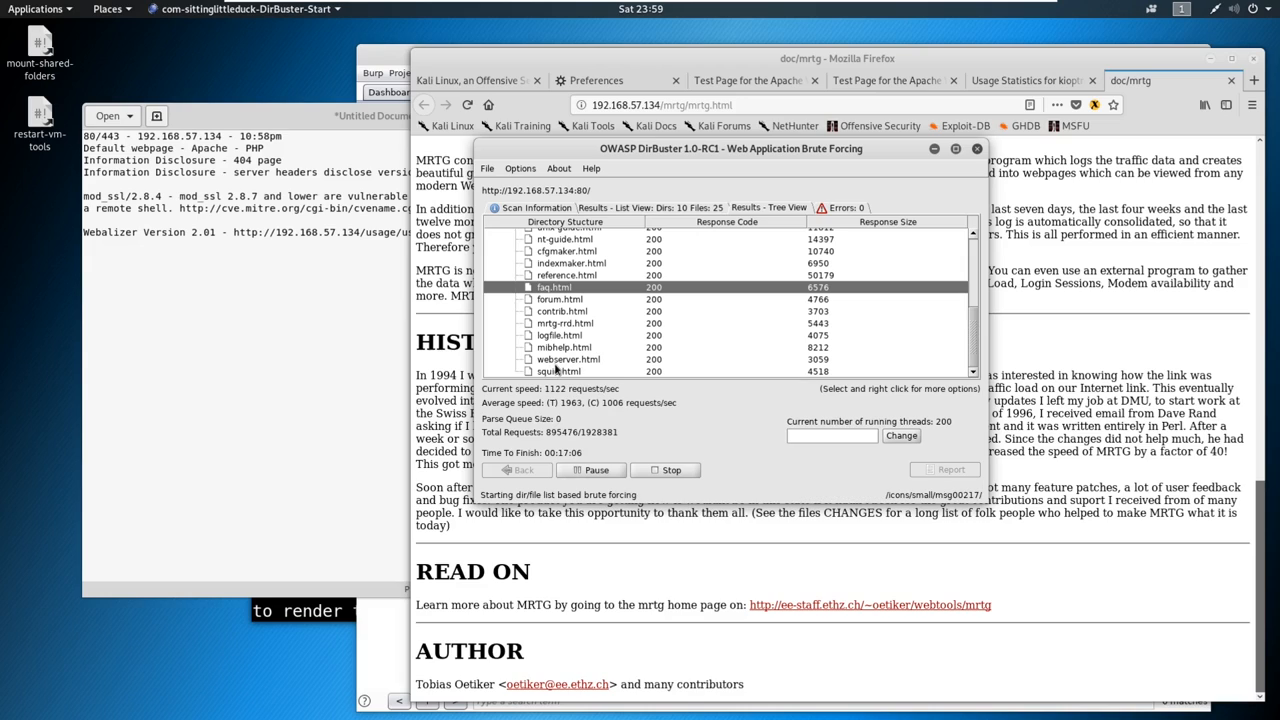
left_click(559, 335)
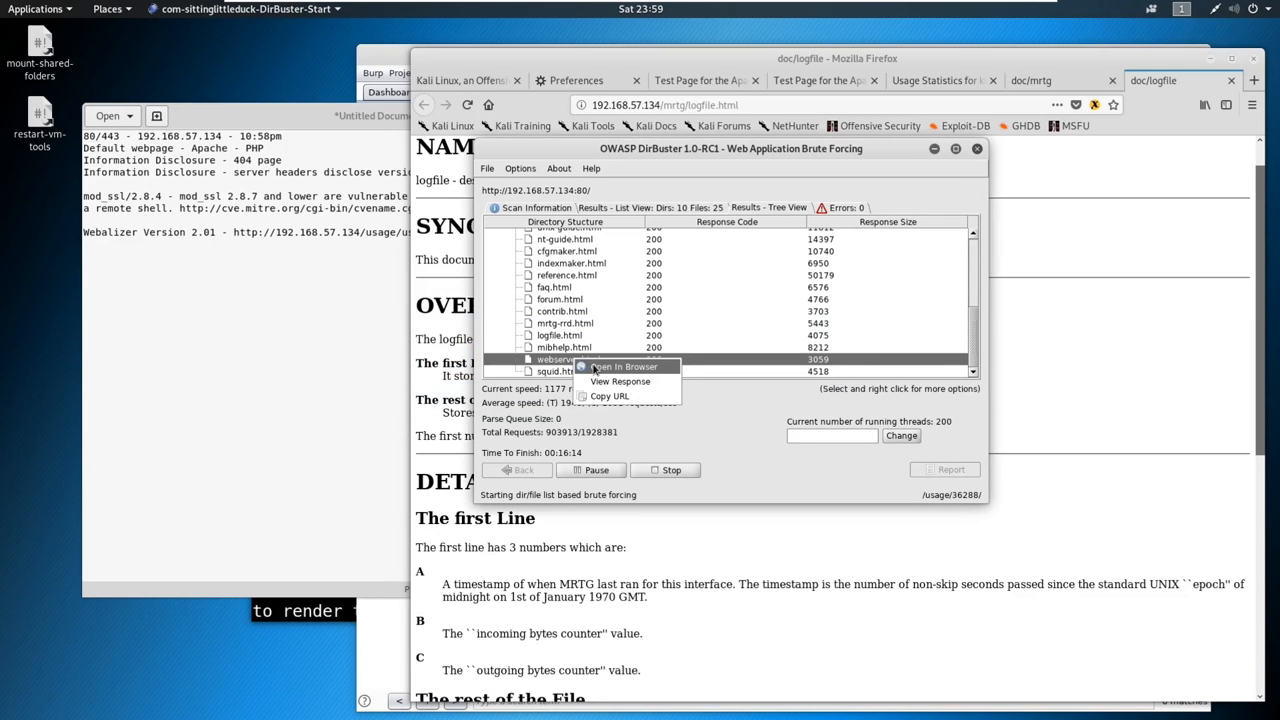
left_click(619, 366)
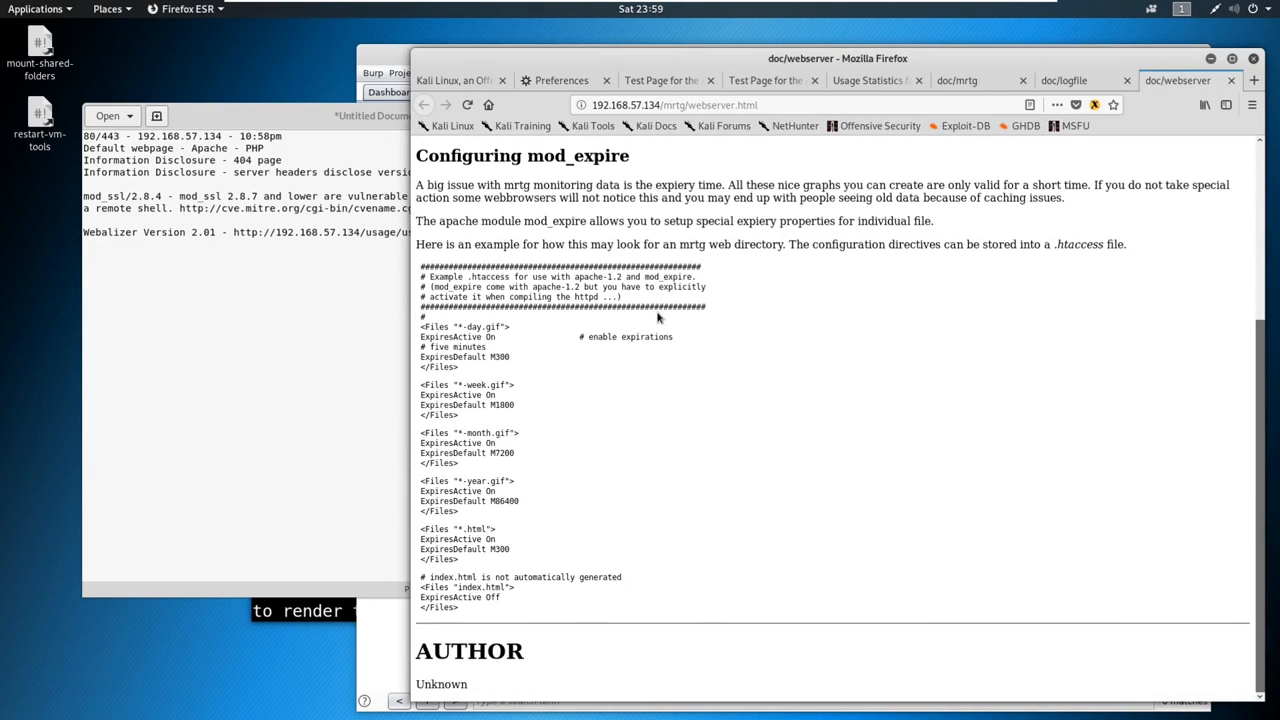
Read the MRTG logfile and webserver documentation tabs in Firefox
left_click(1064, 80)
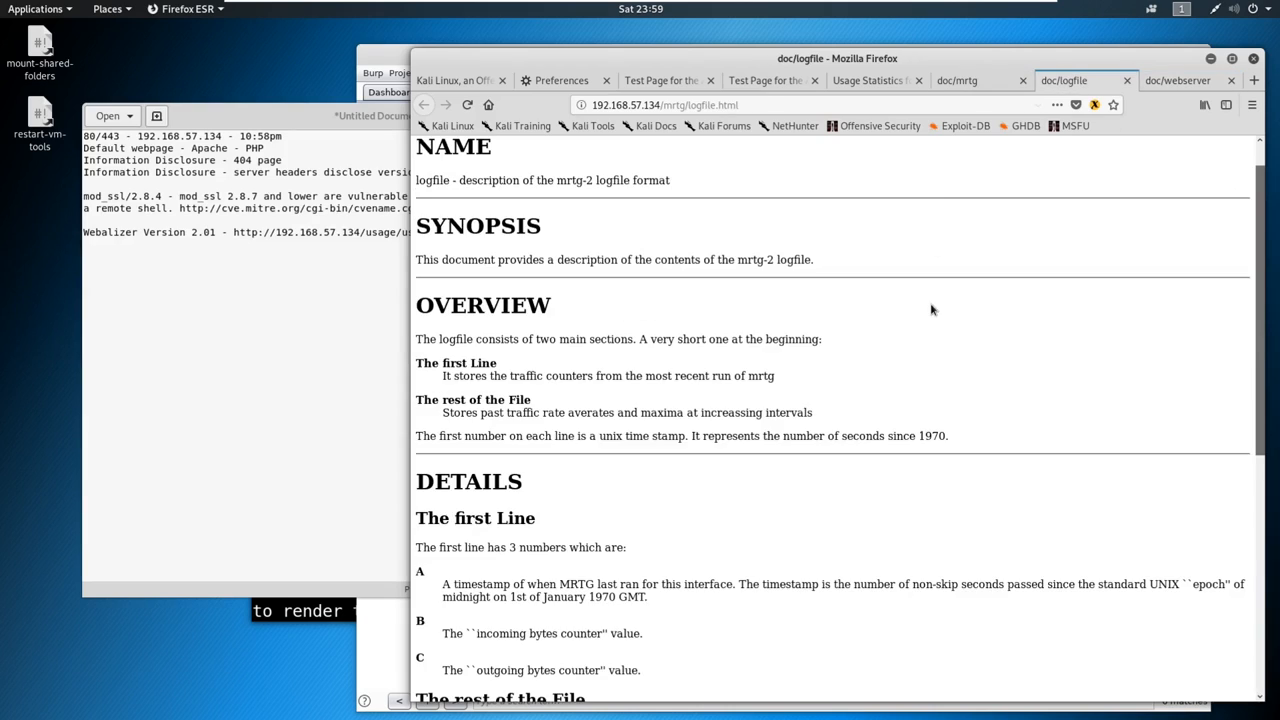
scroll("down", 3)
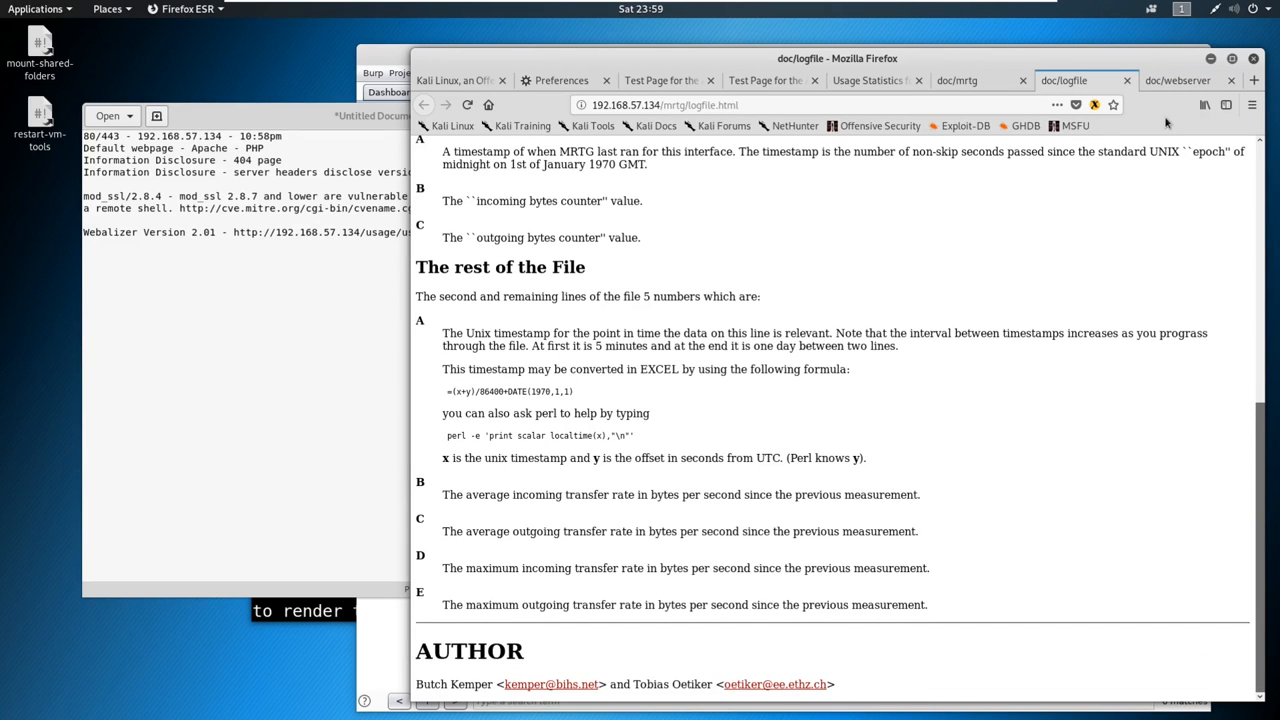
left_click(1178, 80)
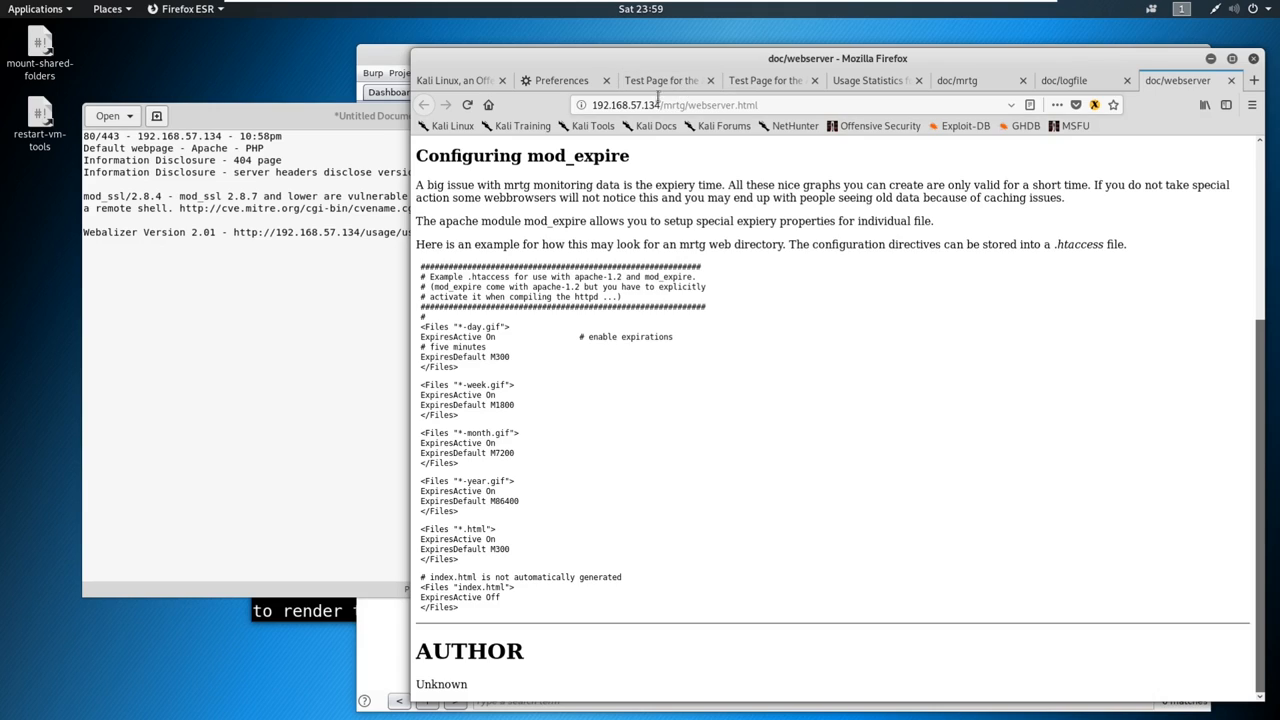
left_click(660, 80)
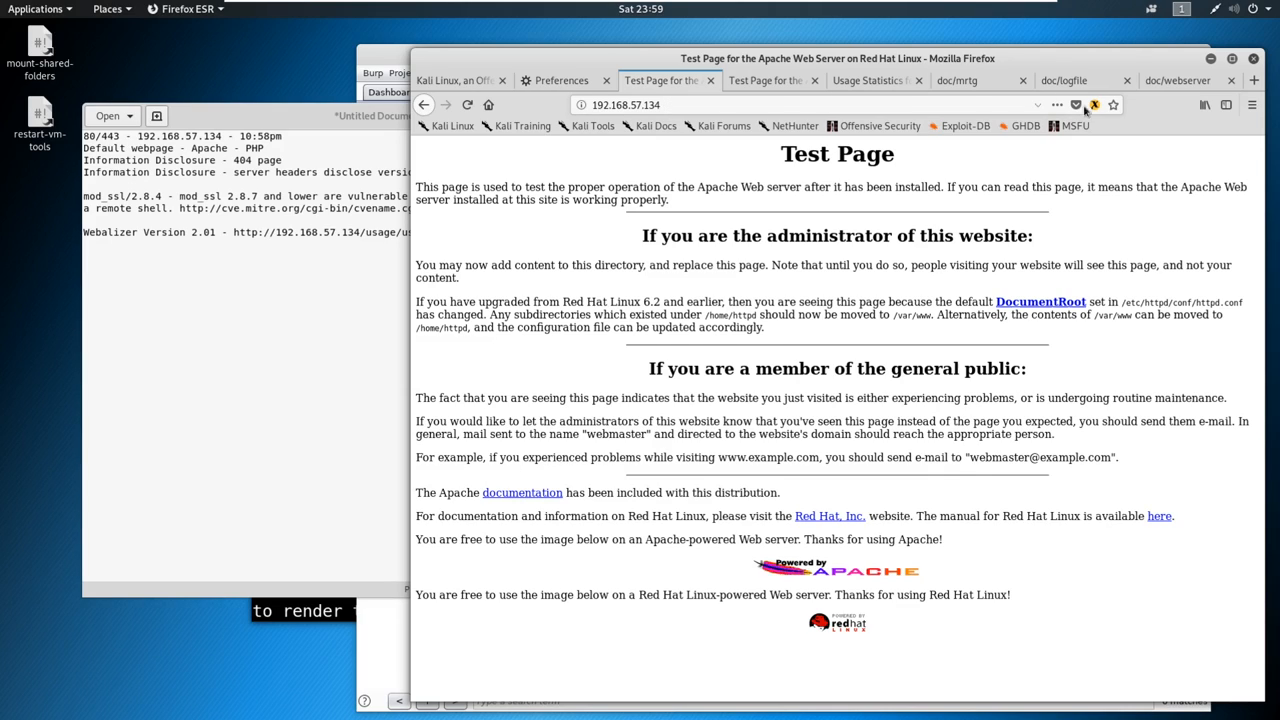
mouse_move(1178, 80)
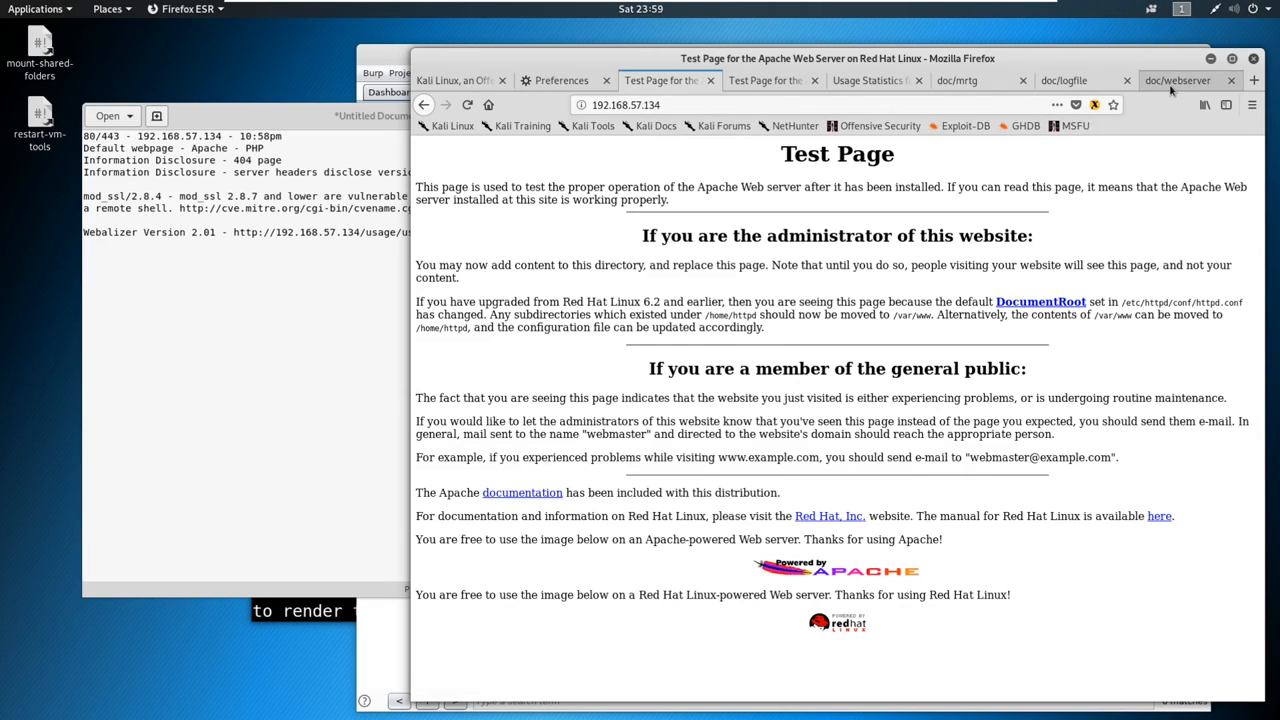
left_click(1178, 80)
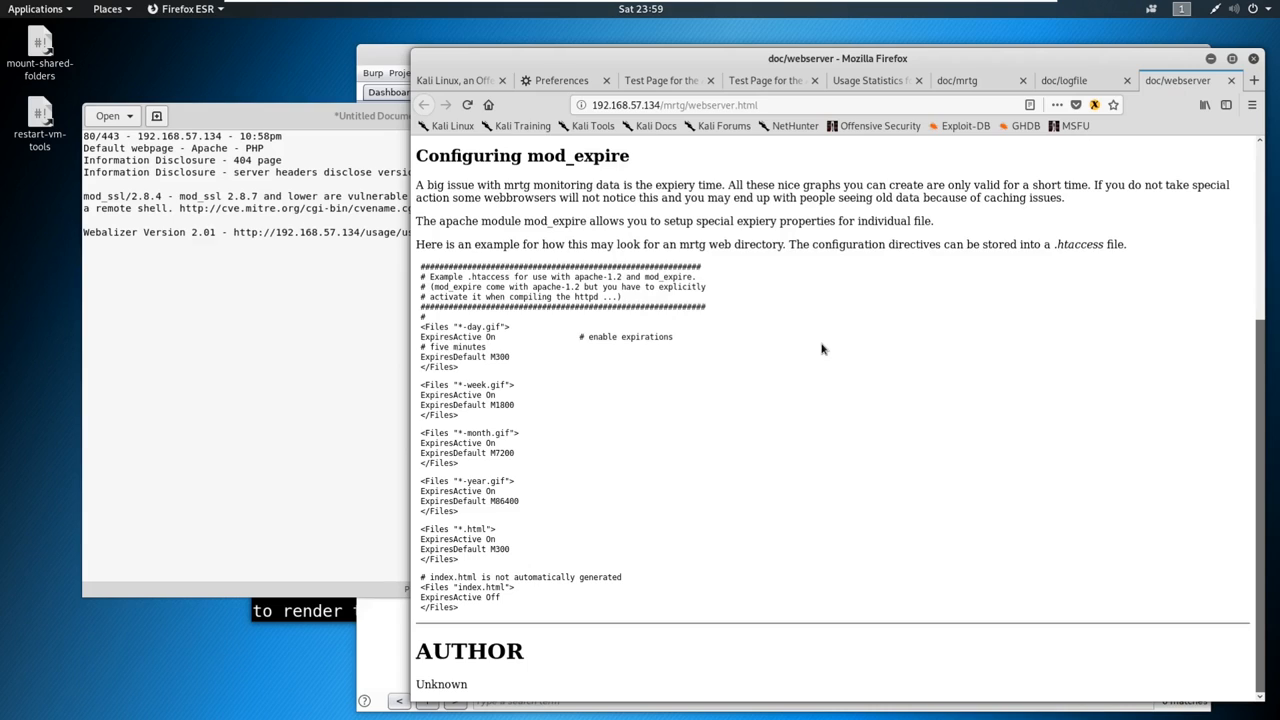
mouse_move(835, 352)
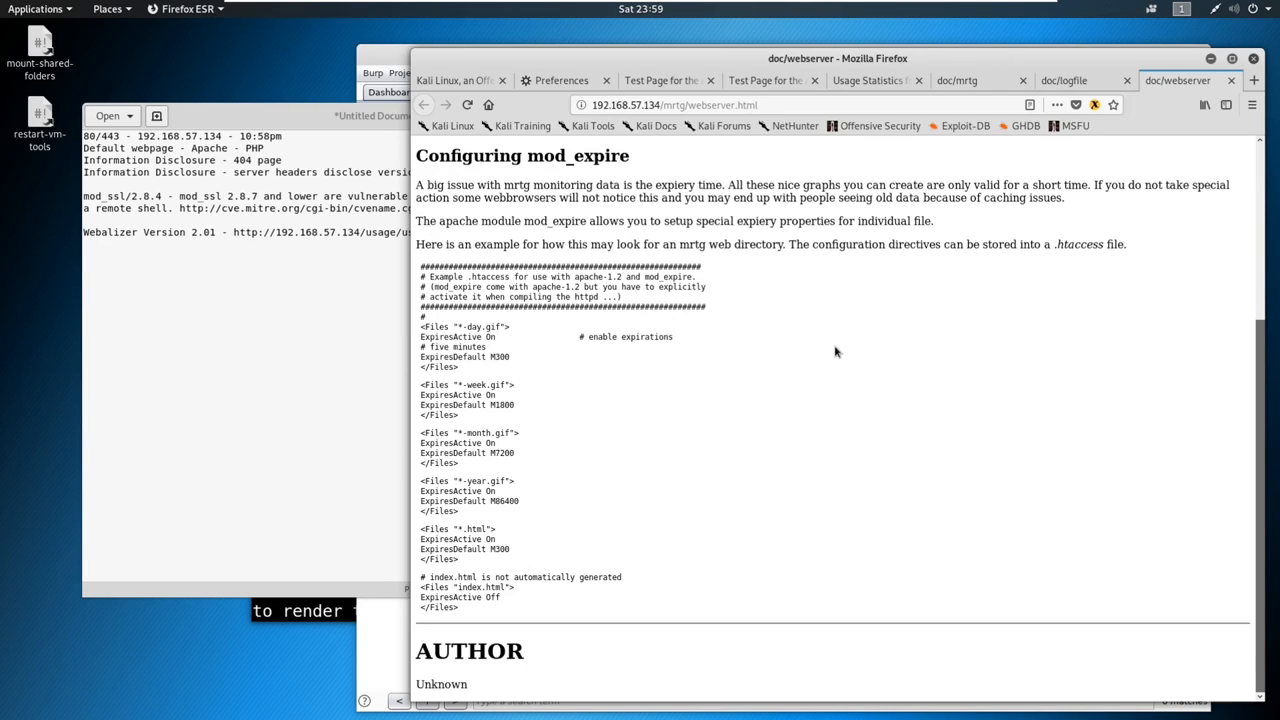
scroll("up", 3)
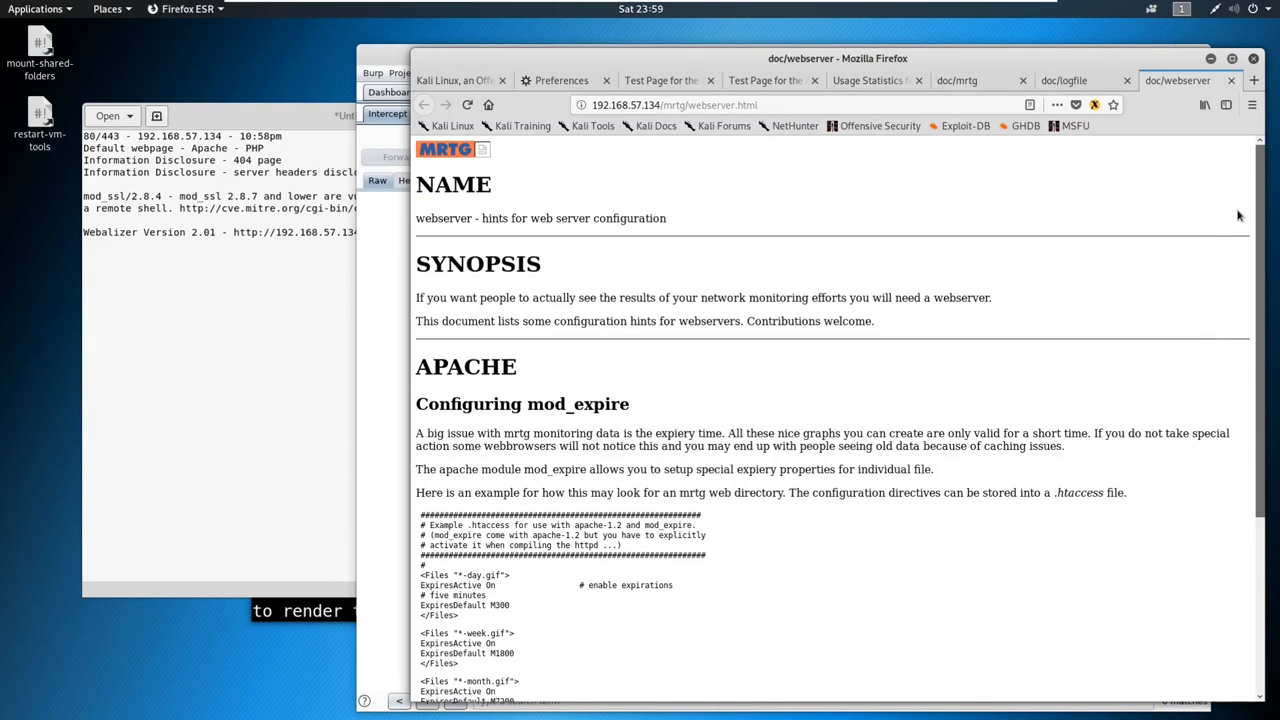
mouse_move(638, 313)
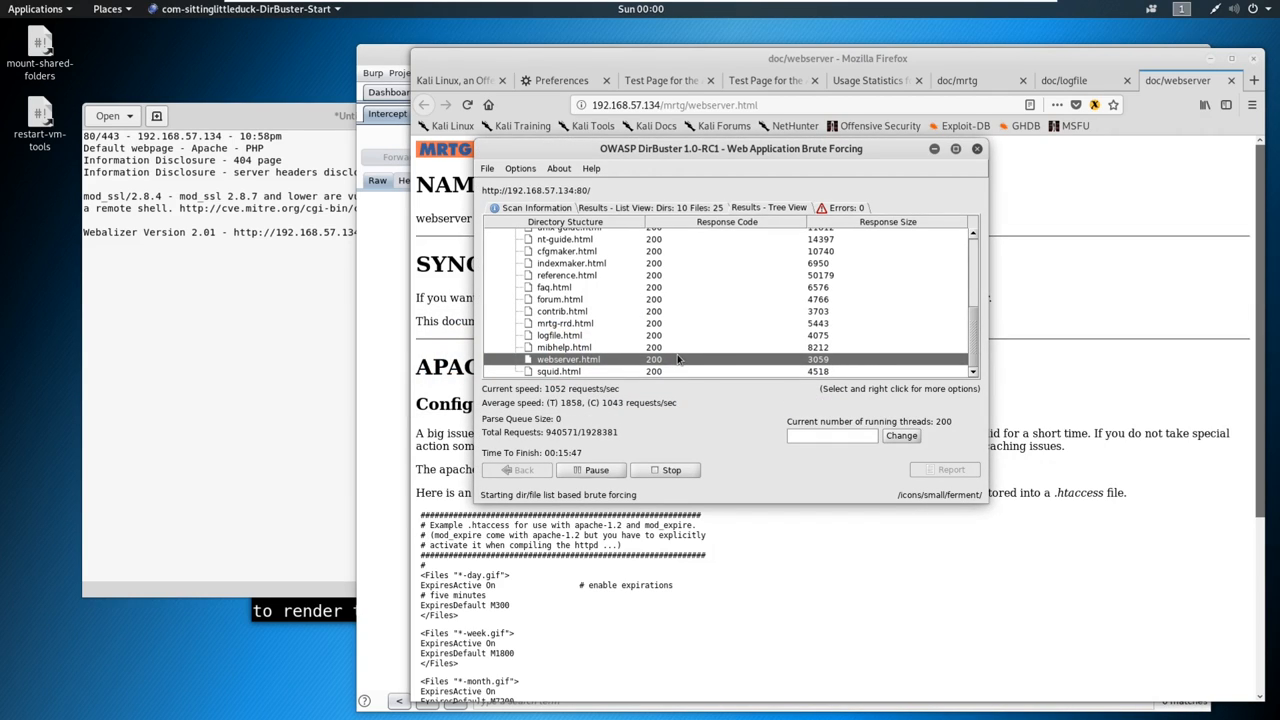
mouse_move(728, 374)
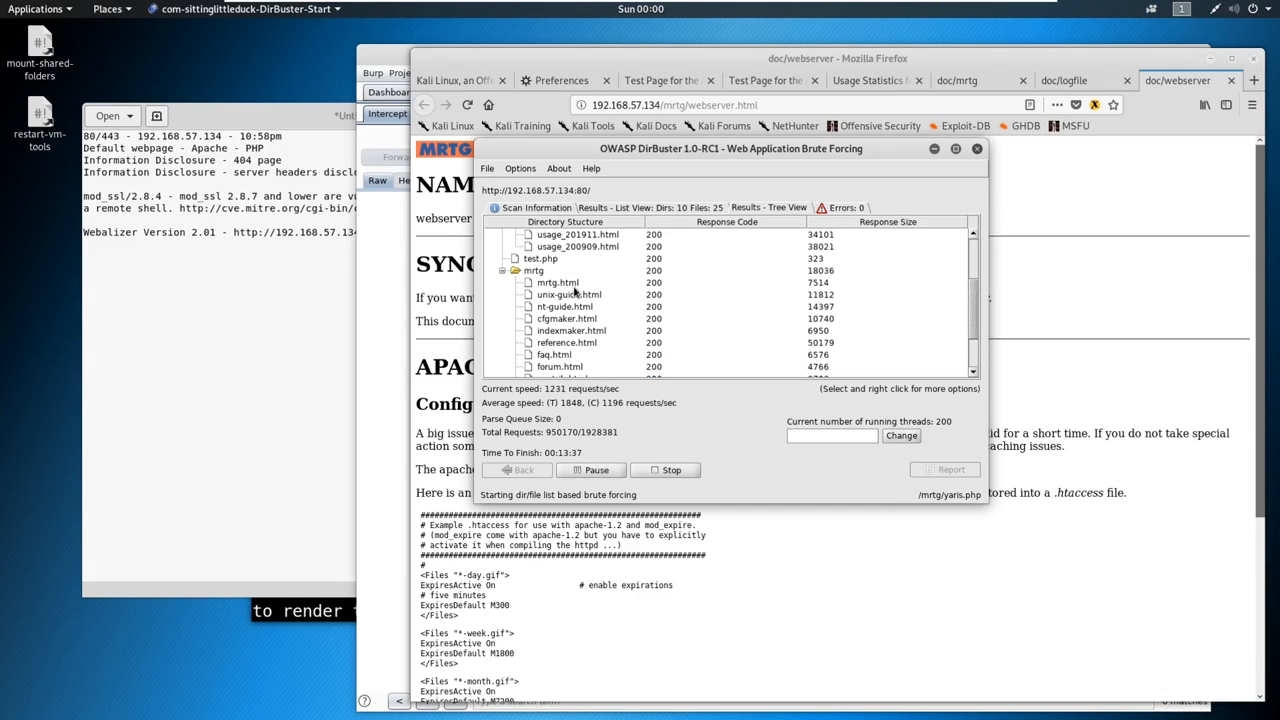
left_click(569, 294)
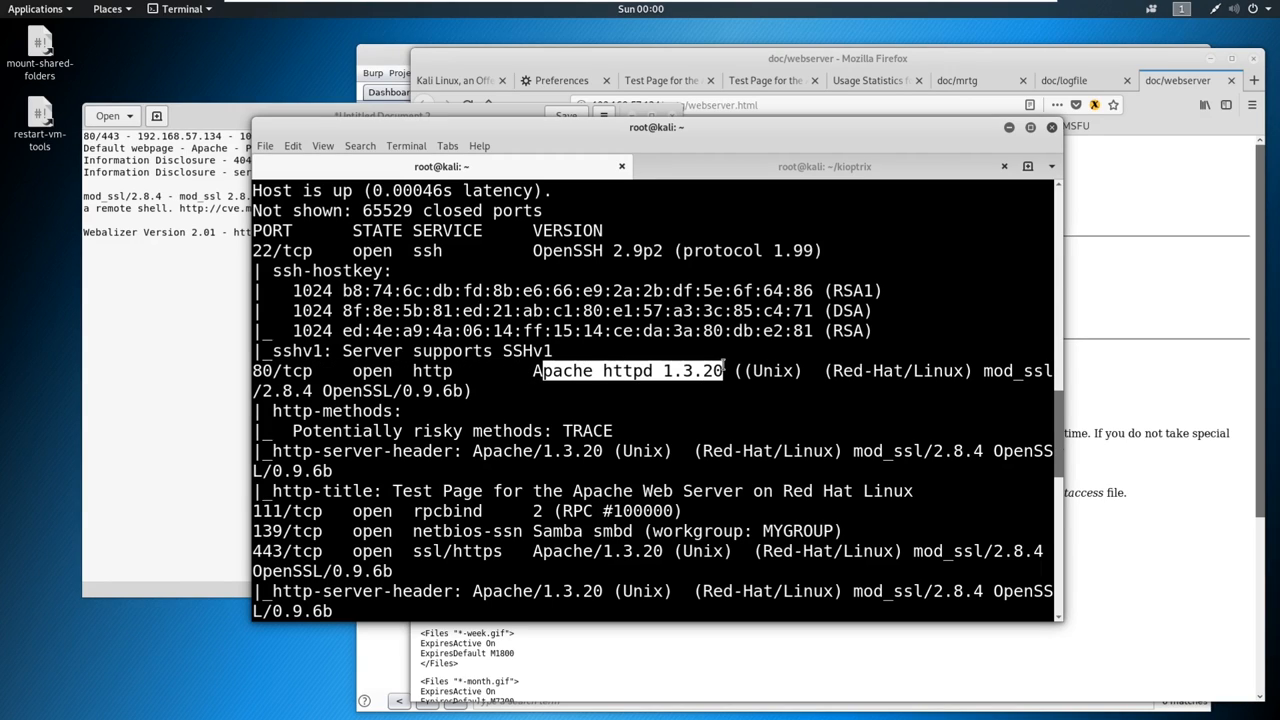
Copy the nmap 80/tcp Apache/mod_ssl service line and place it in the notes
scroll("down", 3)
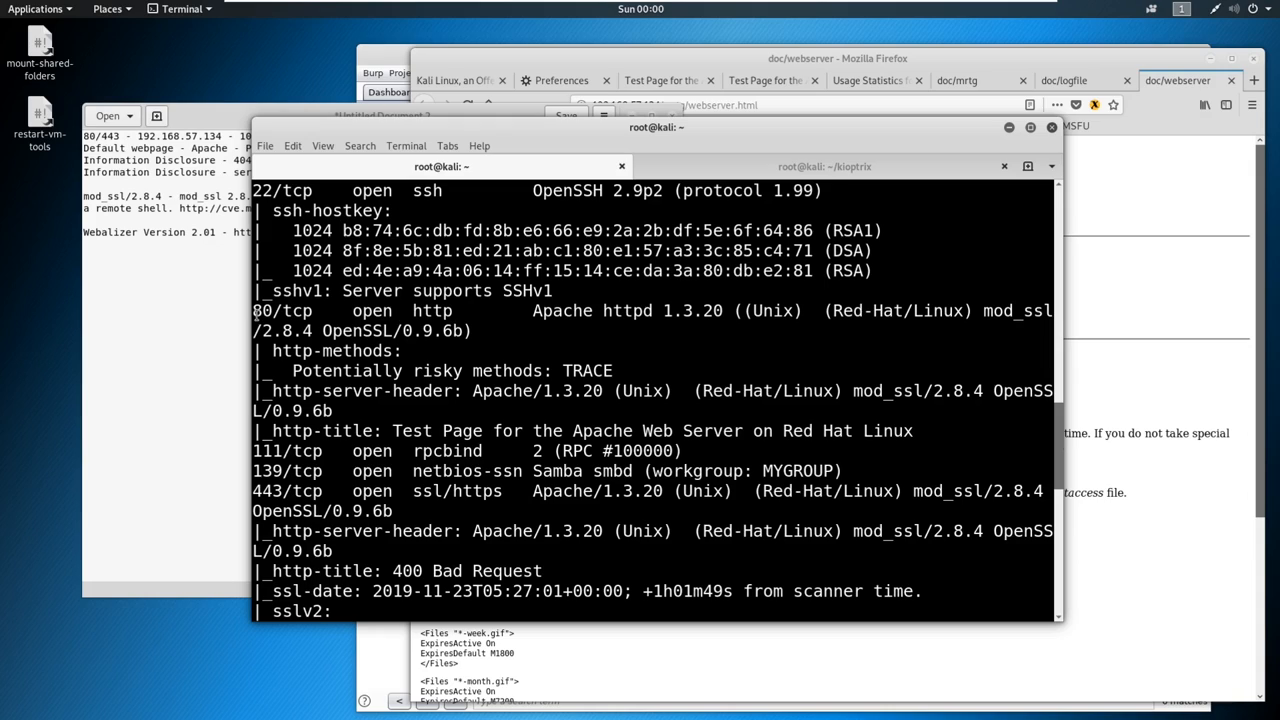
right_click(465, 335)
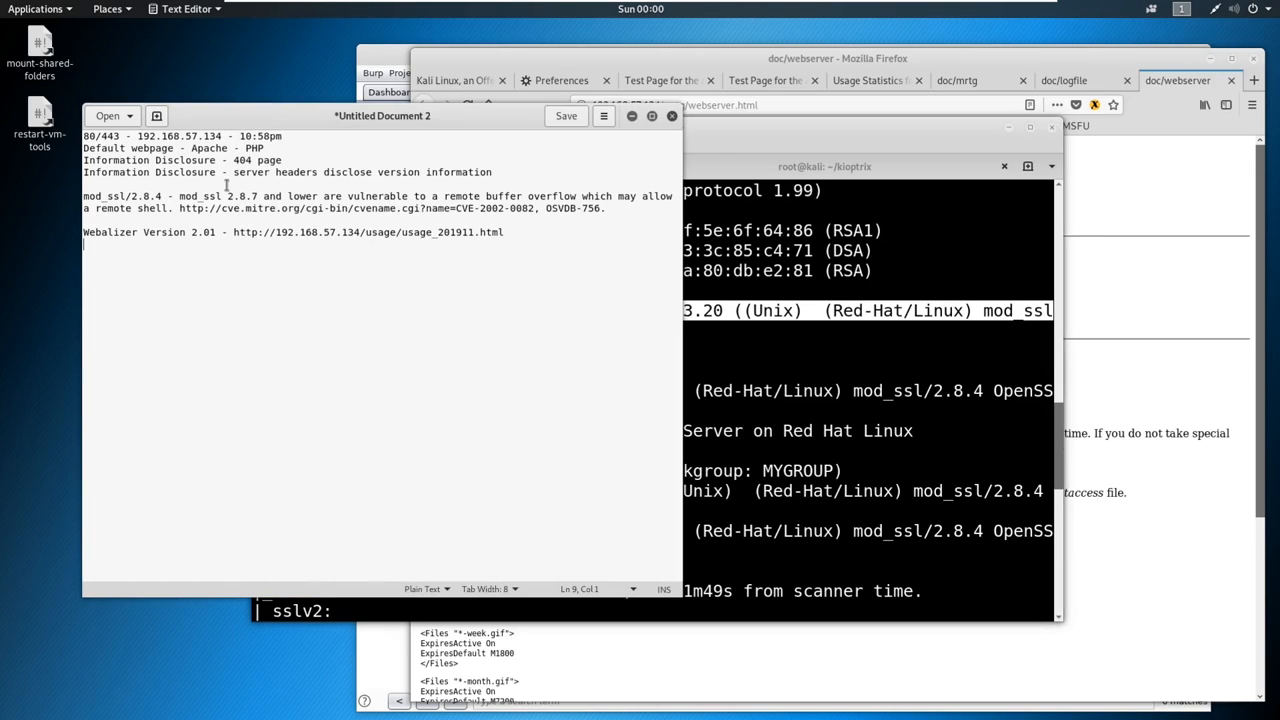
left_click(490, 171)
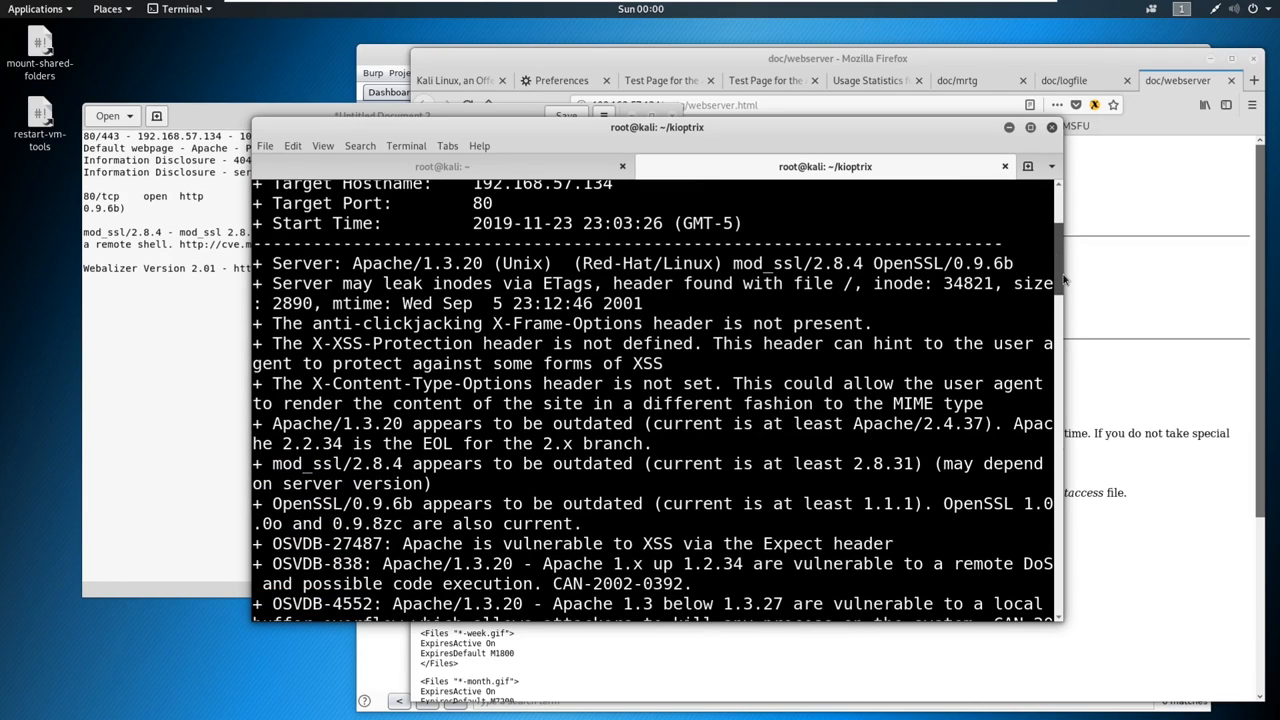
Scroll the Nikto output to its end: 8724 requests, 20 items reported
scroll("down", 3)
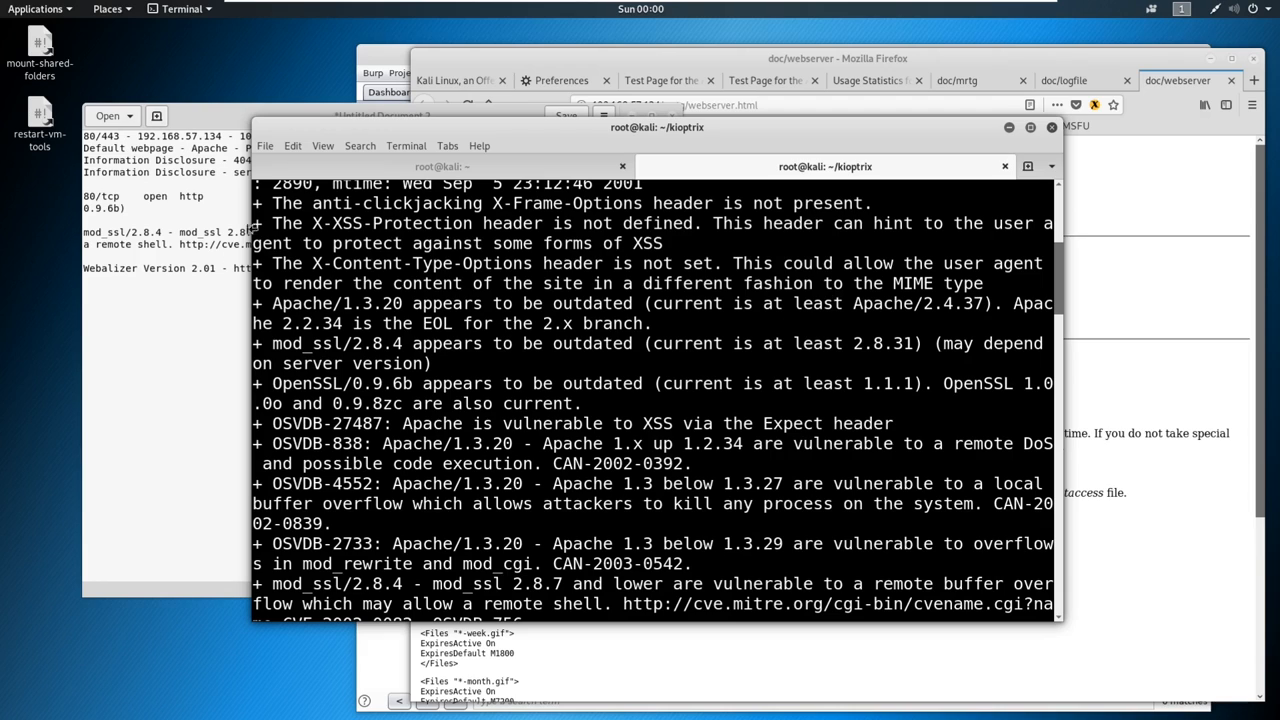
scroll("down", 3)
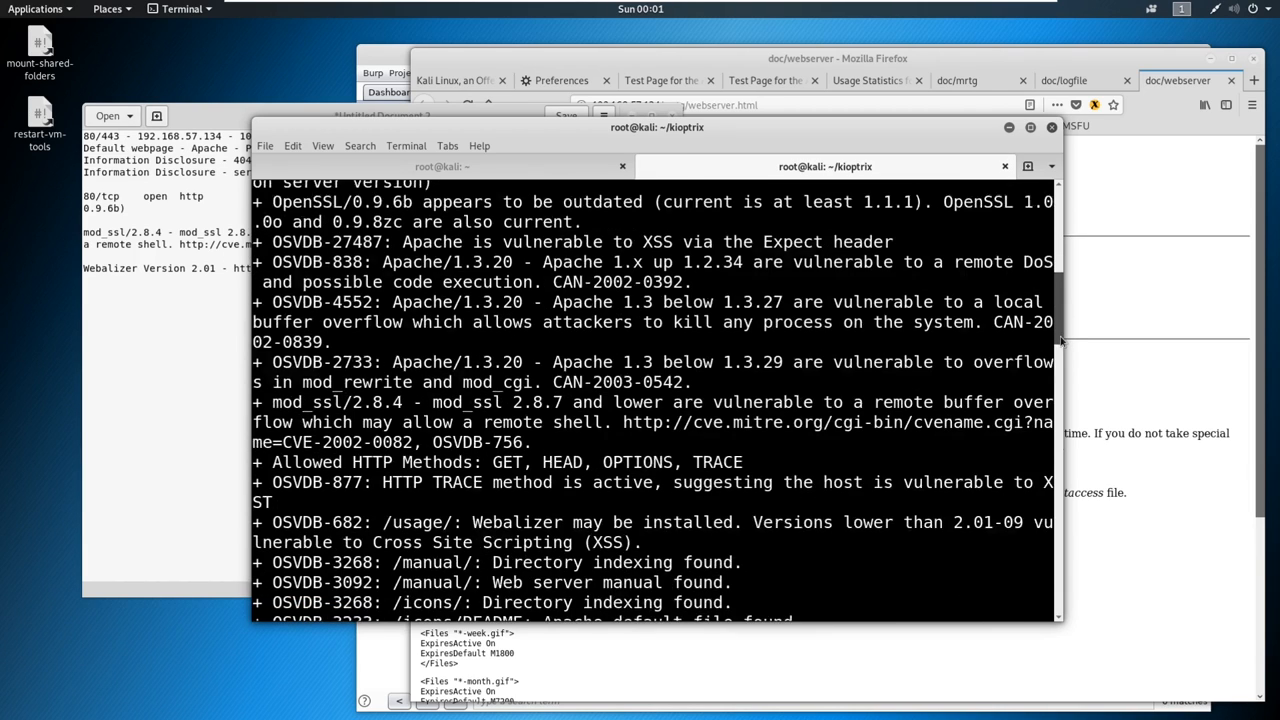
scroll("down", 3)
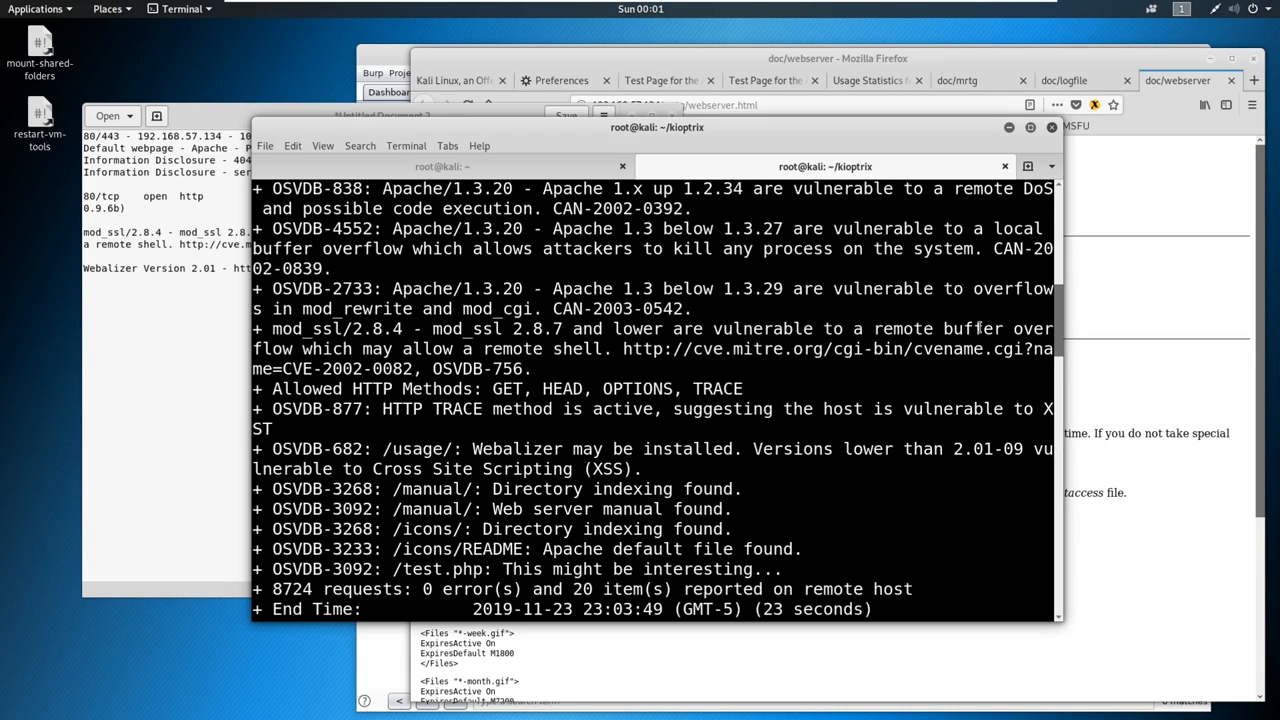
mouse_move(960, 339)
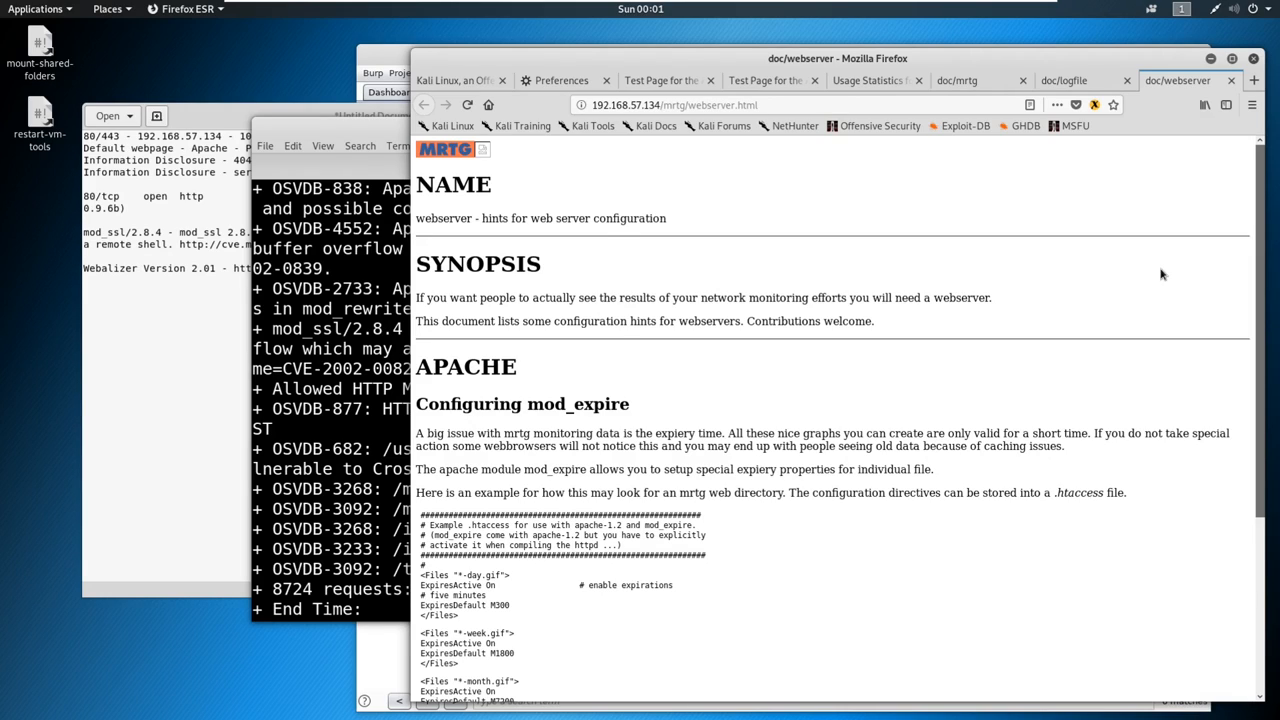
mouse_move(978, 212)
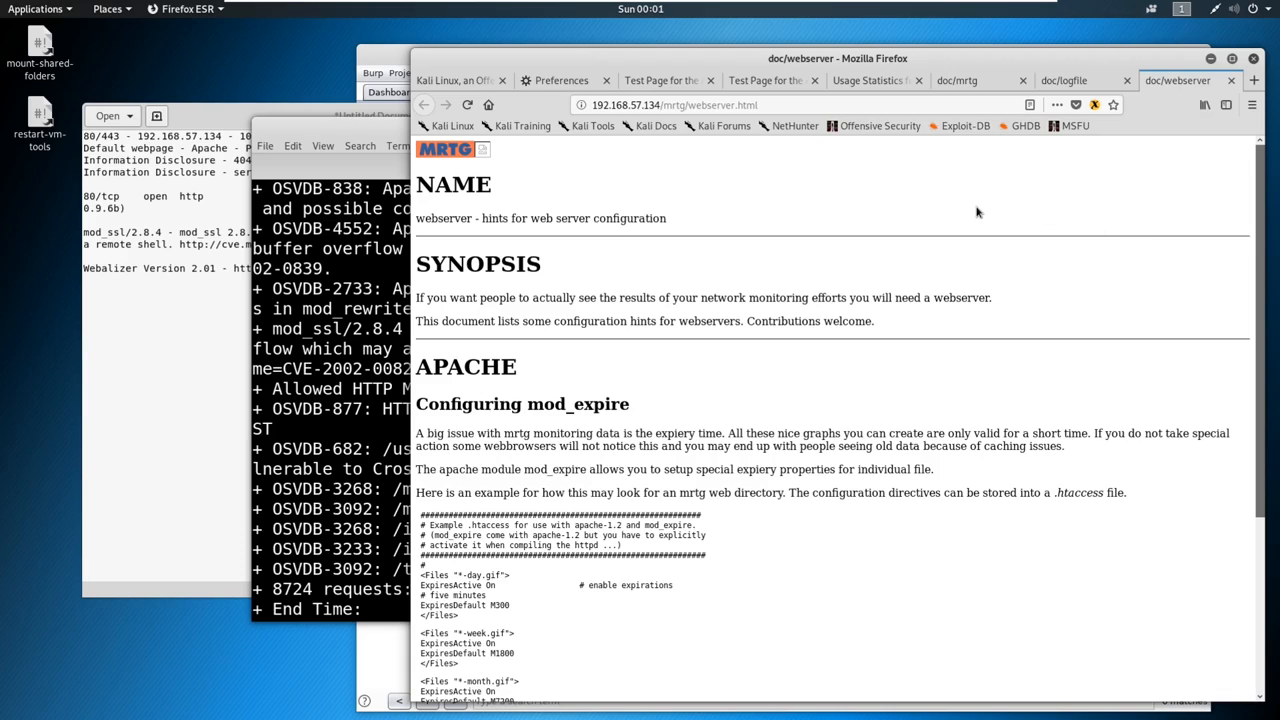
mouse_move(970, 207)
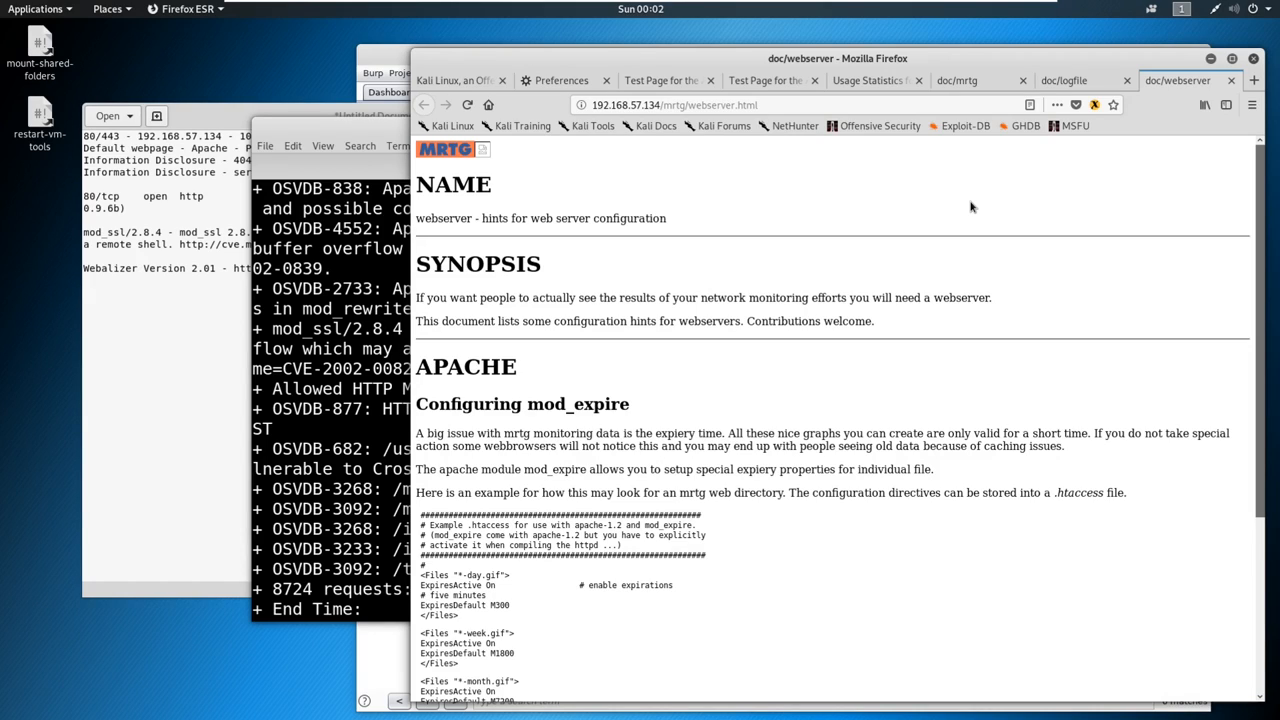
mouse_move(964, 197)
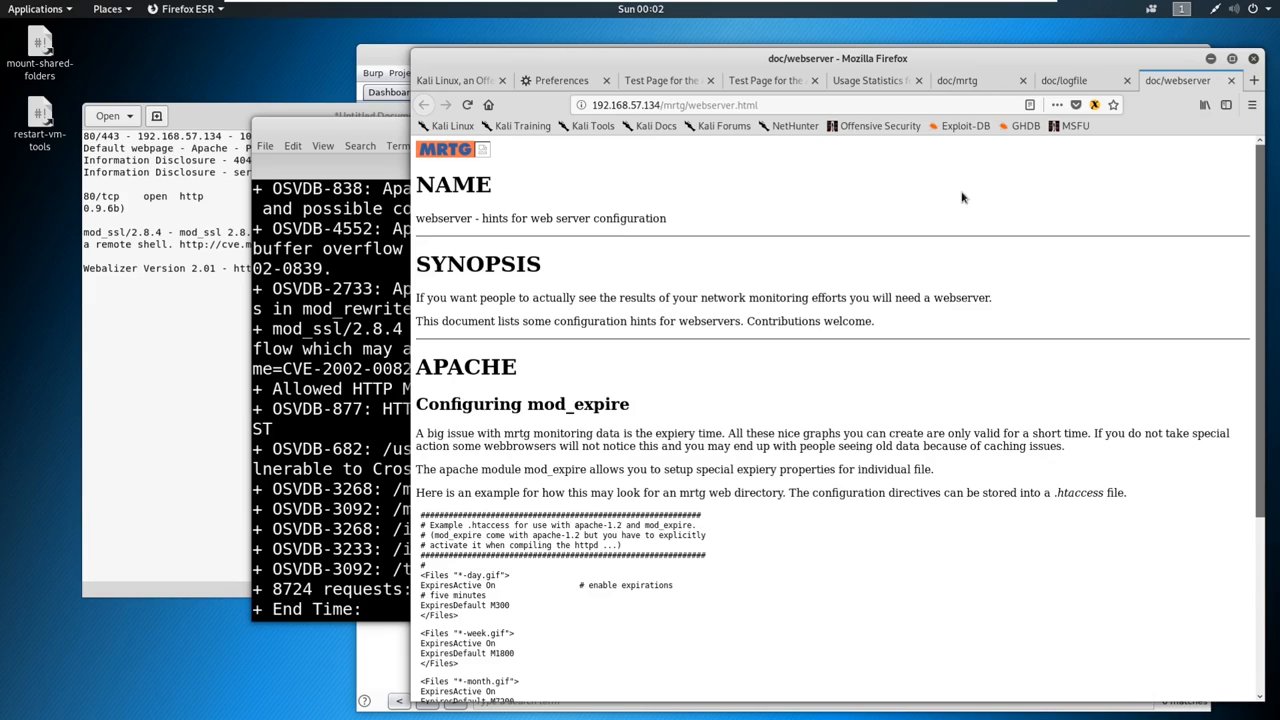
mouse_move(952, 189)
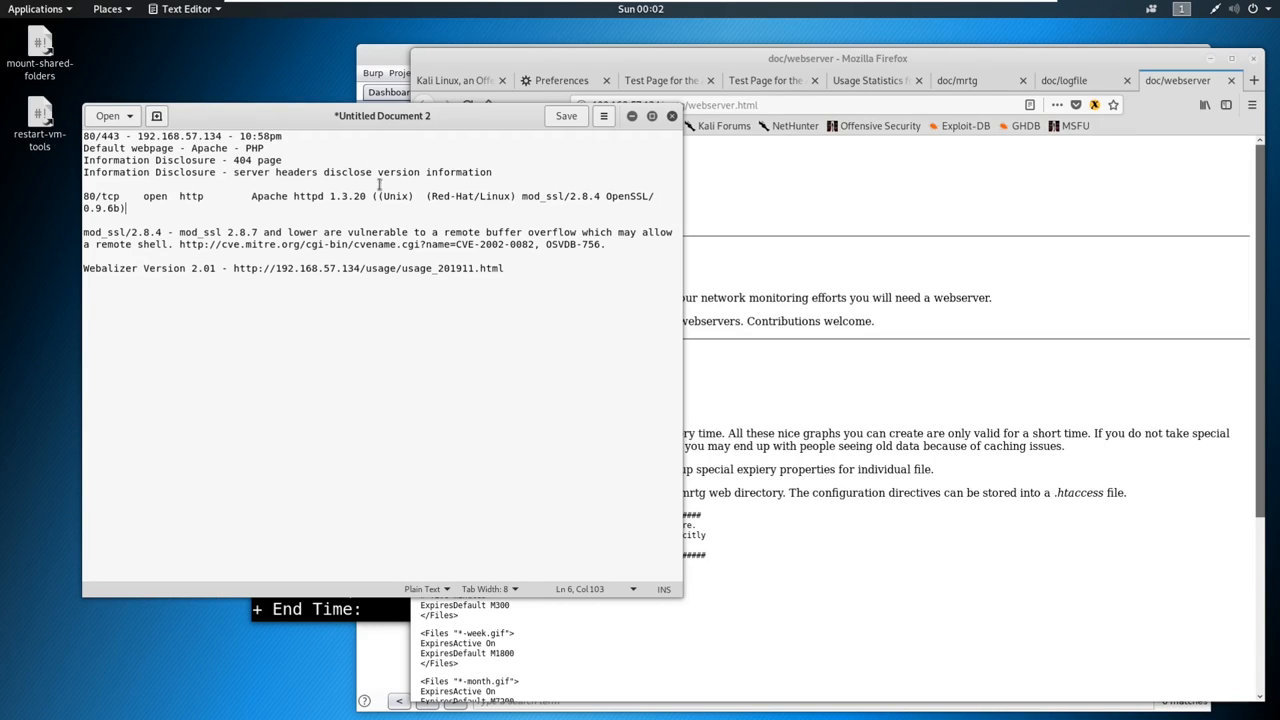
mouse_move(380, 188)
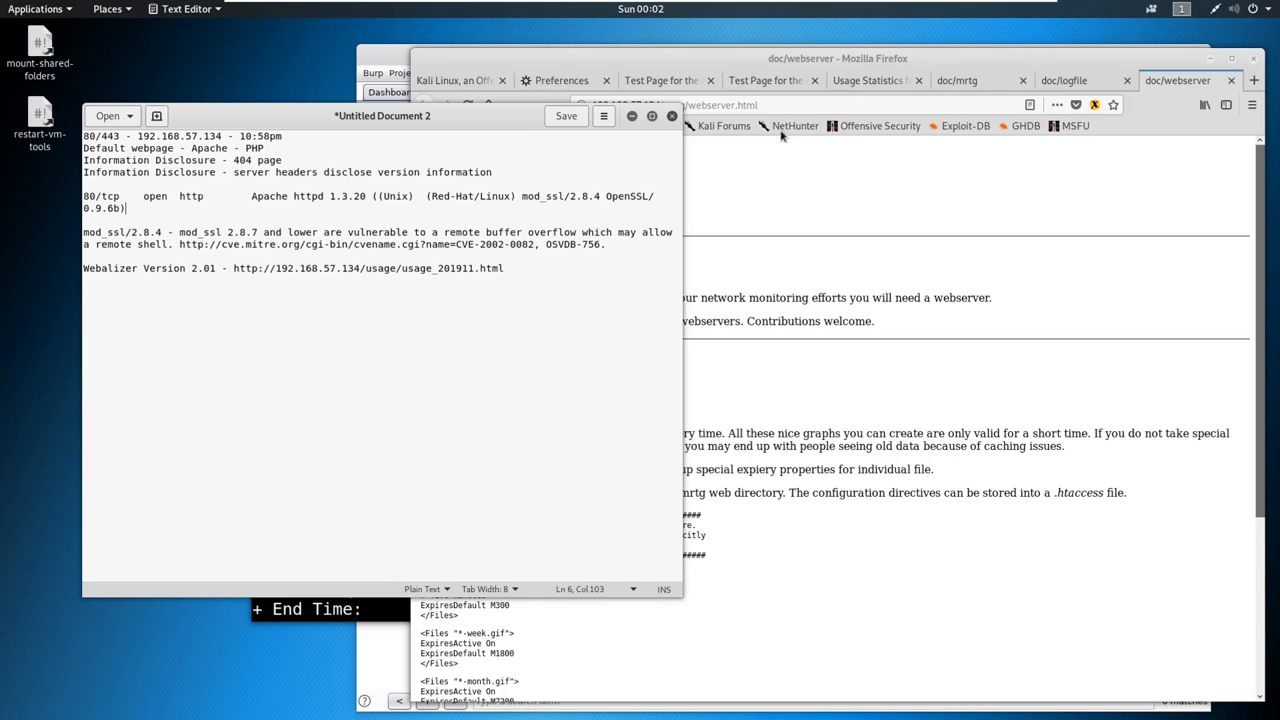
Bring Firefox back to the Apache test page at 192.168.57.134
left_click(660, 80)
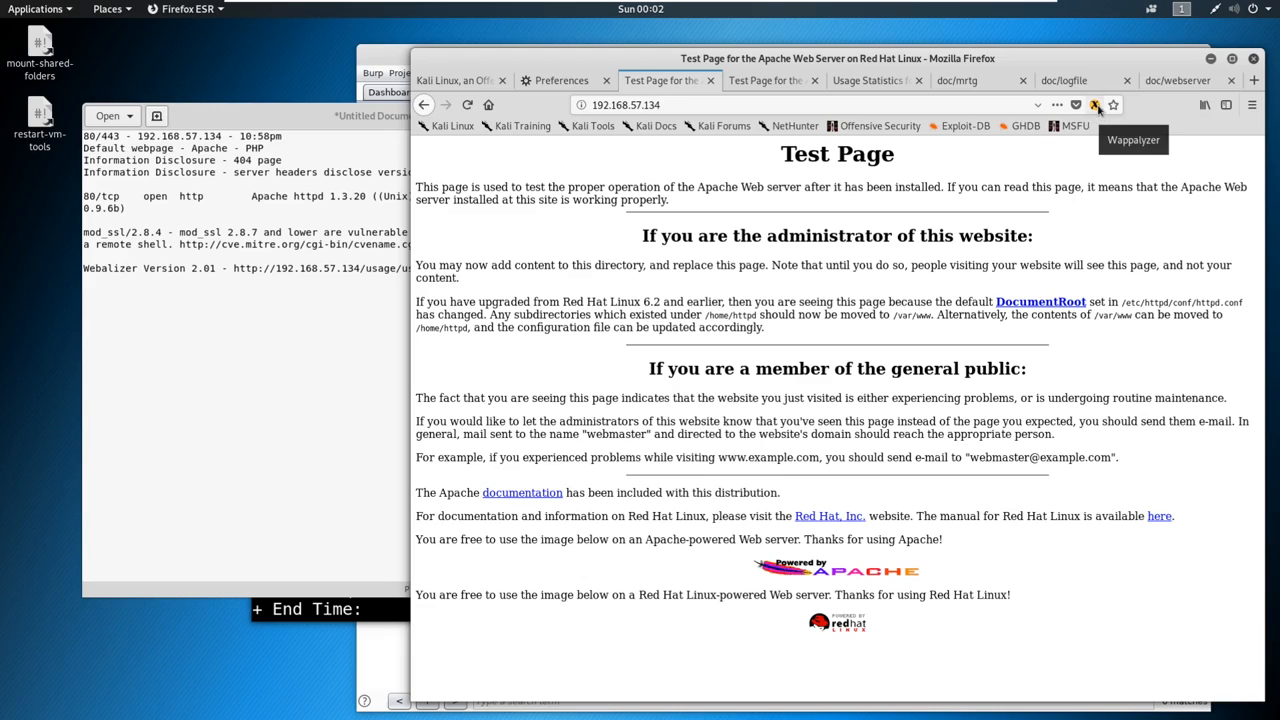
Open Wappalyzer to confirm Apache 1.3.20, mod_ssl 2.8.4 and OpenSSL 0.9.6b
left_click(1094, 104)
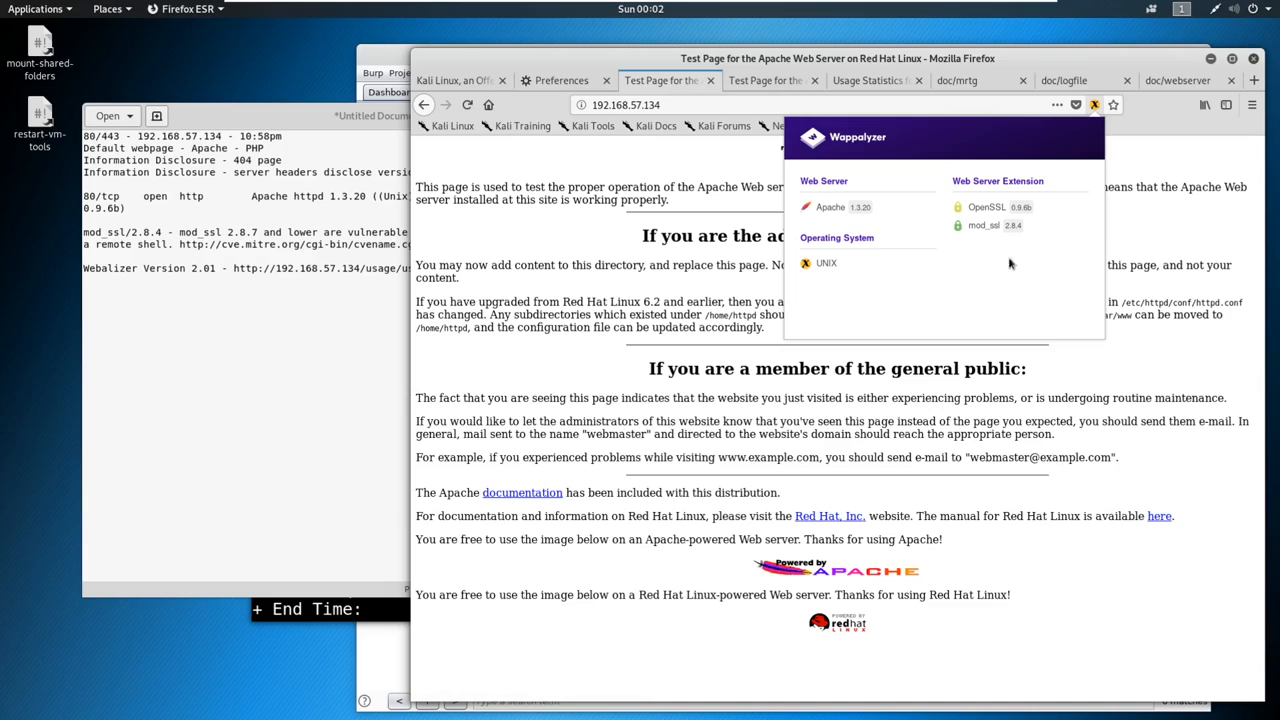
mouse_move(1018, 251)
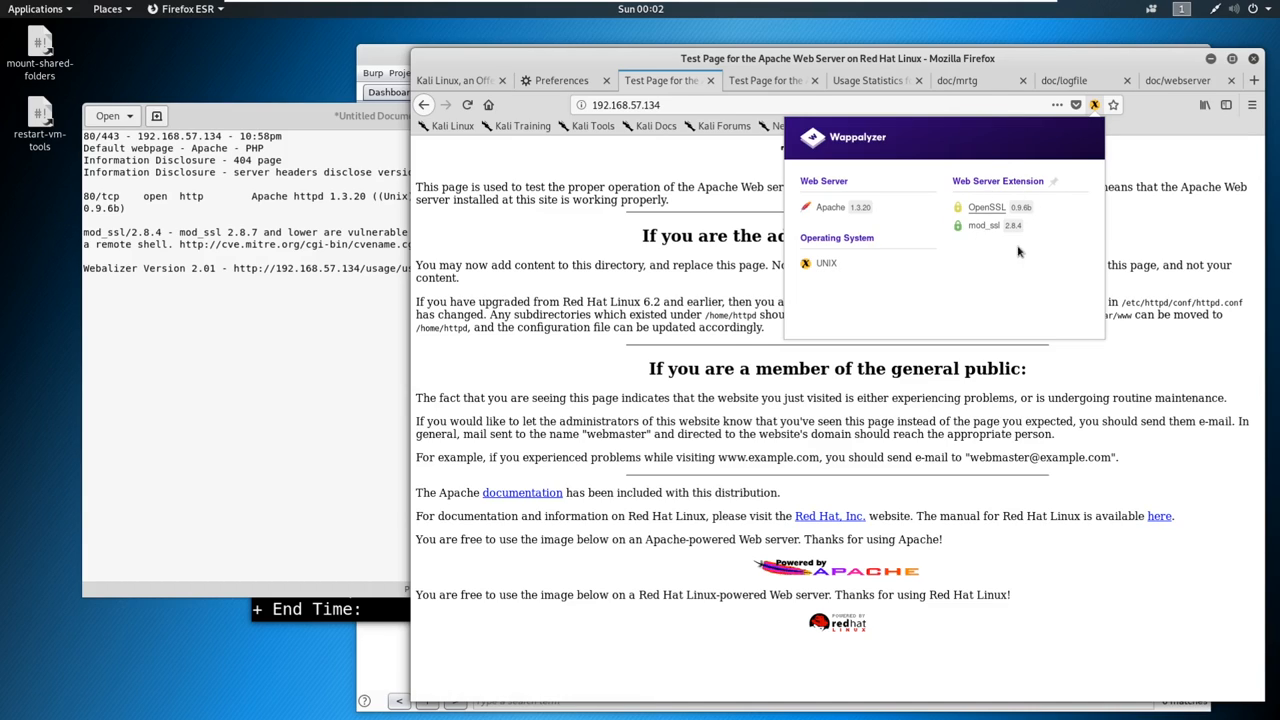